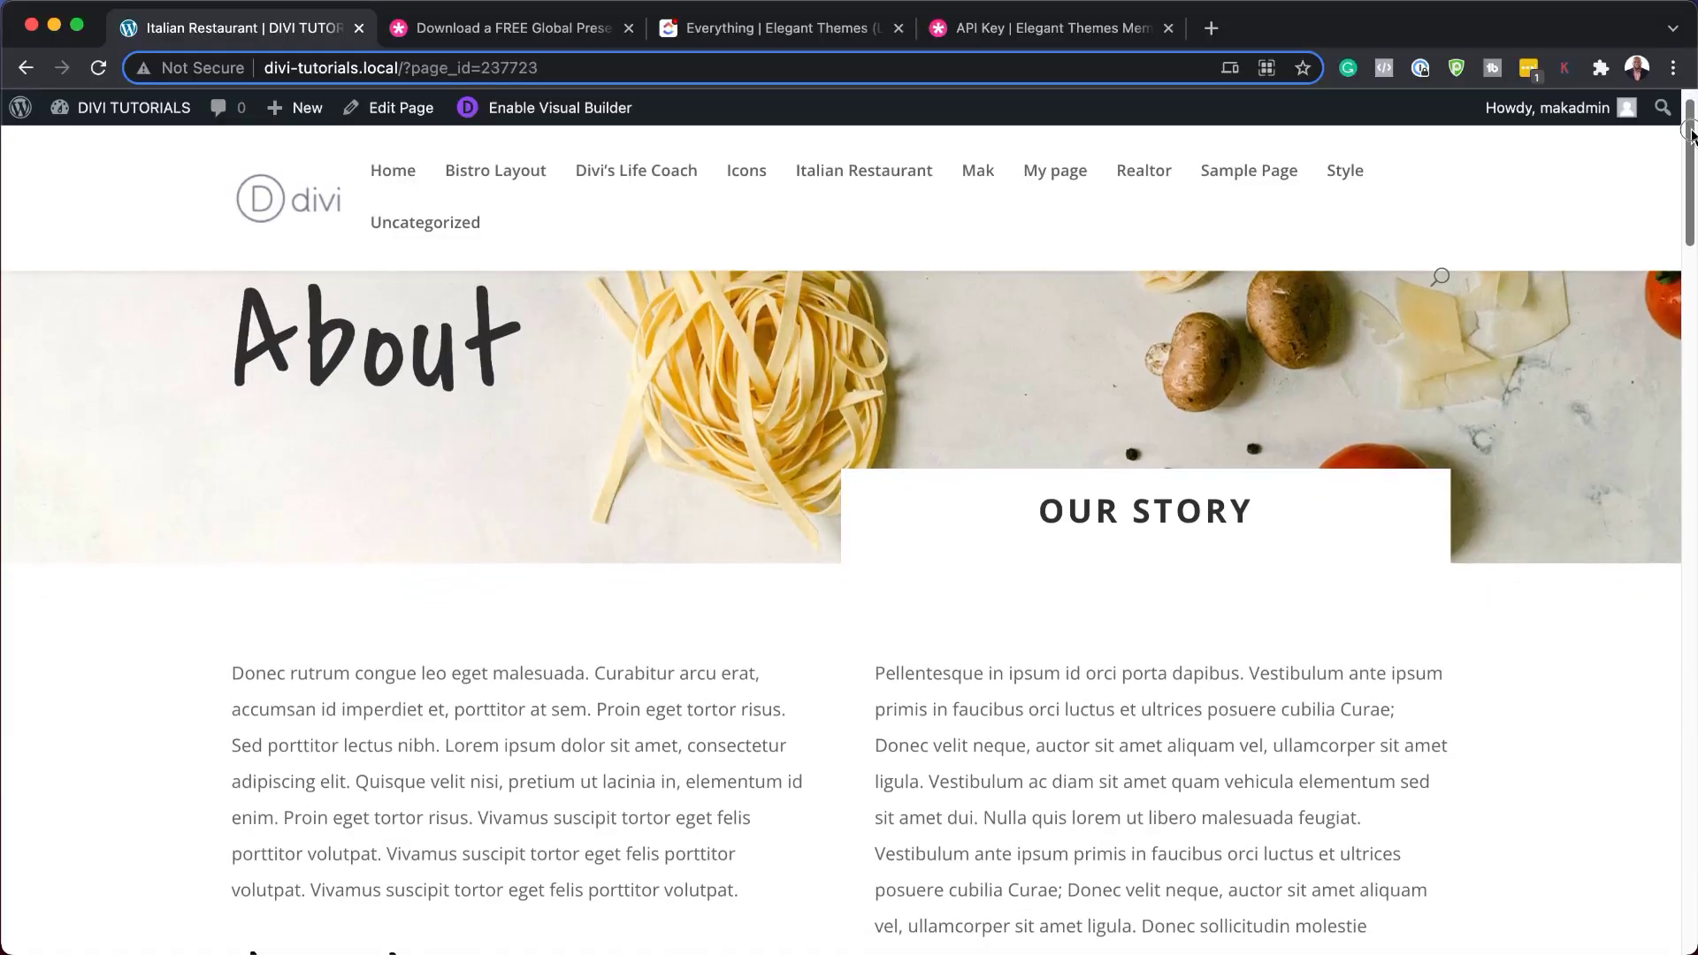
- Scroll the Elegant Themes blog post down to the Italian Restaurant style guide download offer
{"action": "scroll", "scroll_direction": "down", "scroll_amount": 3}
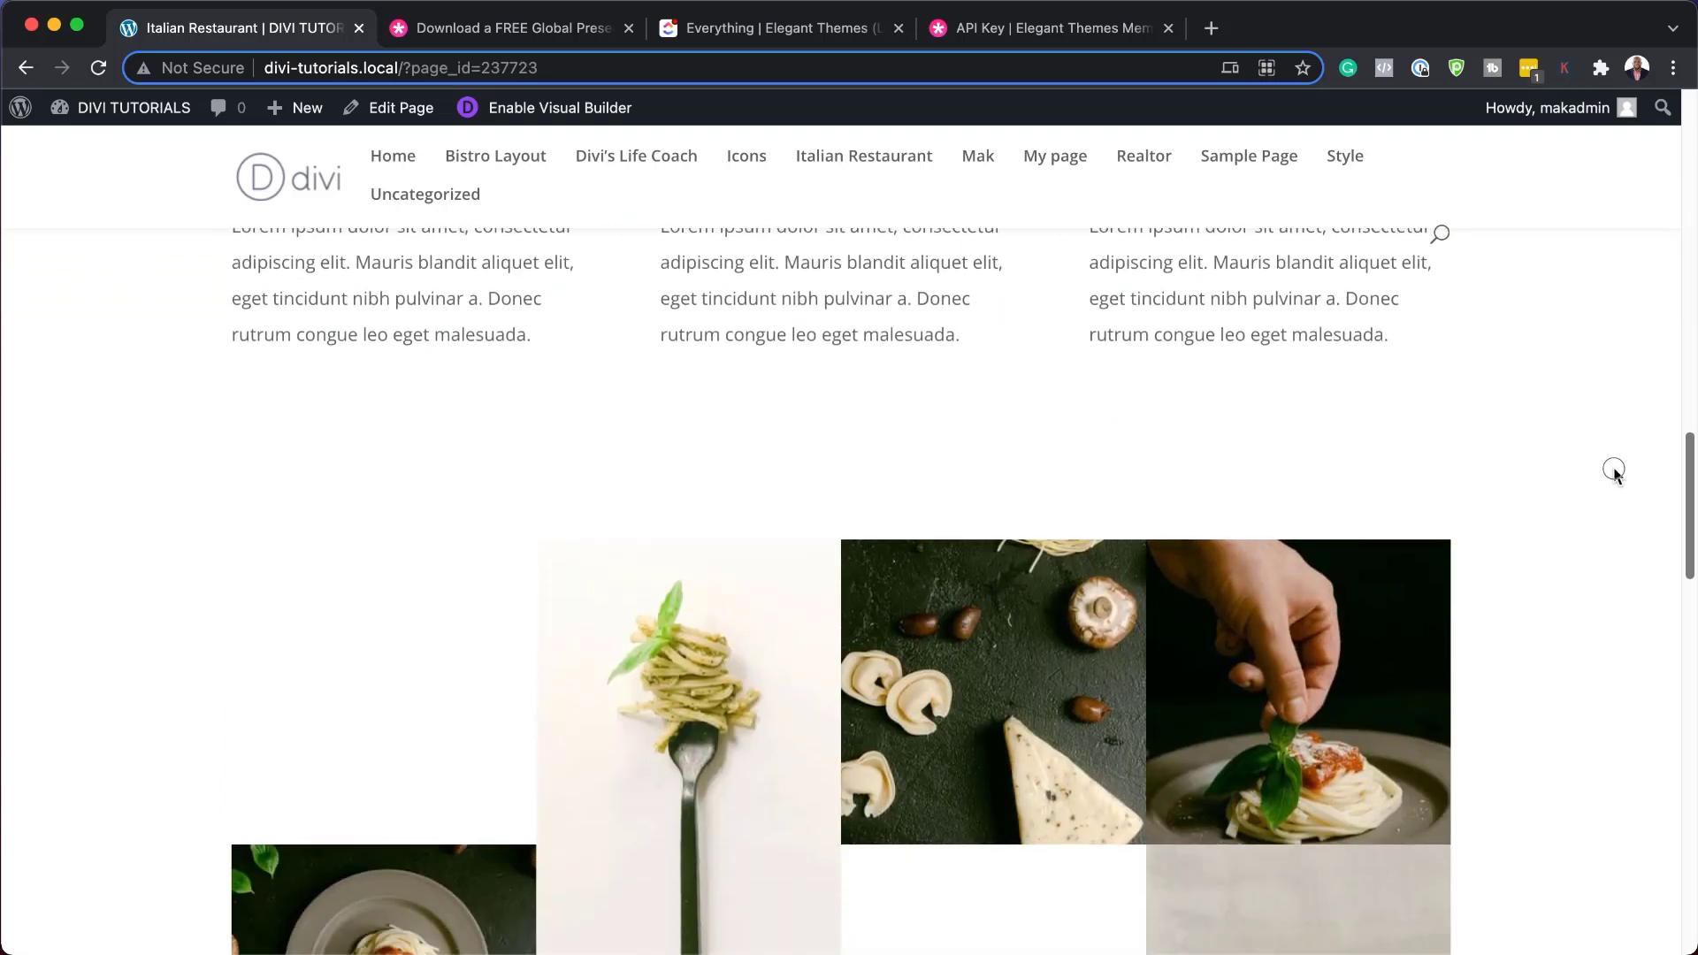
{"action": "scroll", "scroll_direction": "down", "scroll_amount": 3}
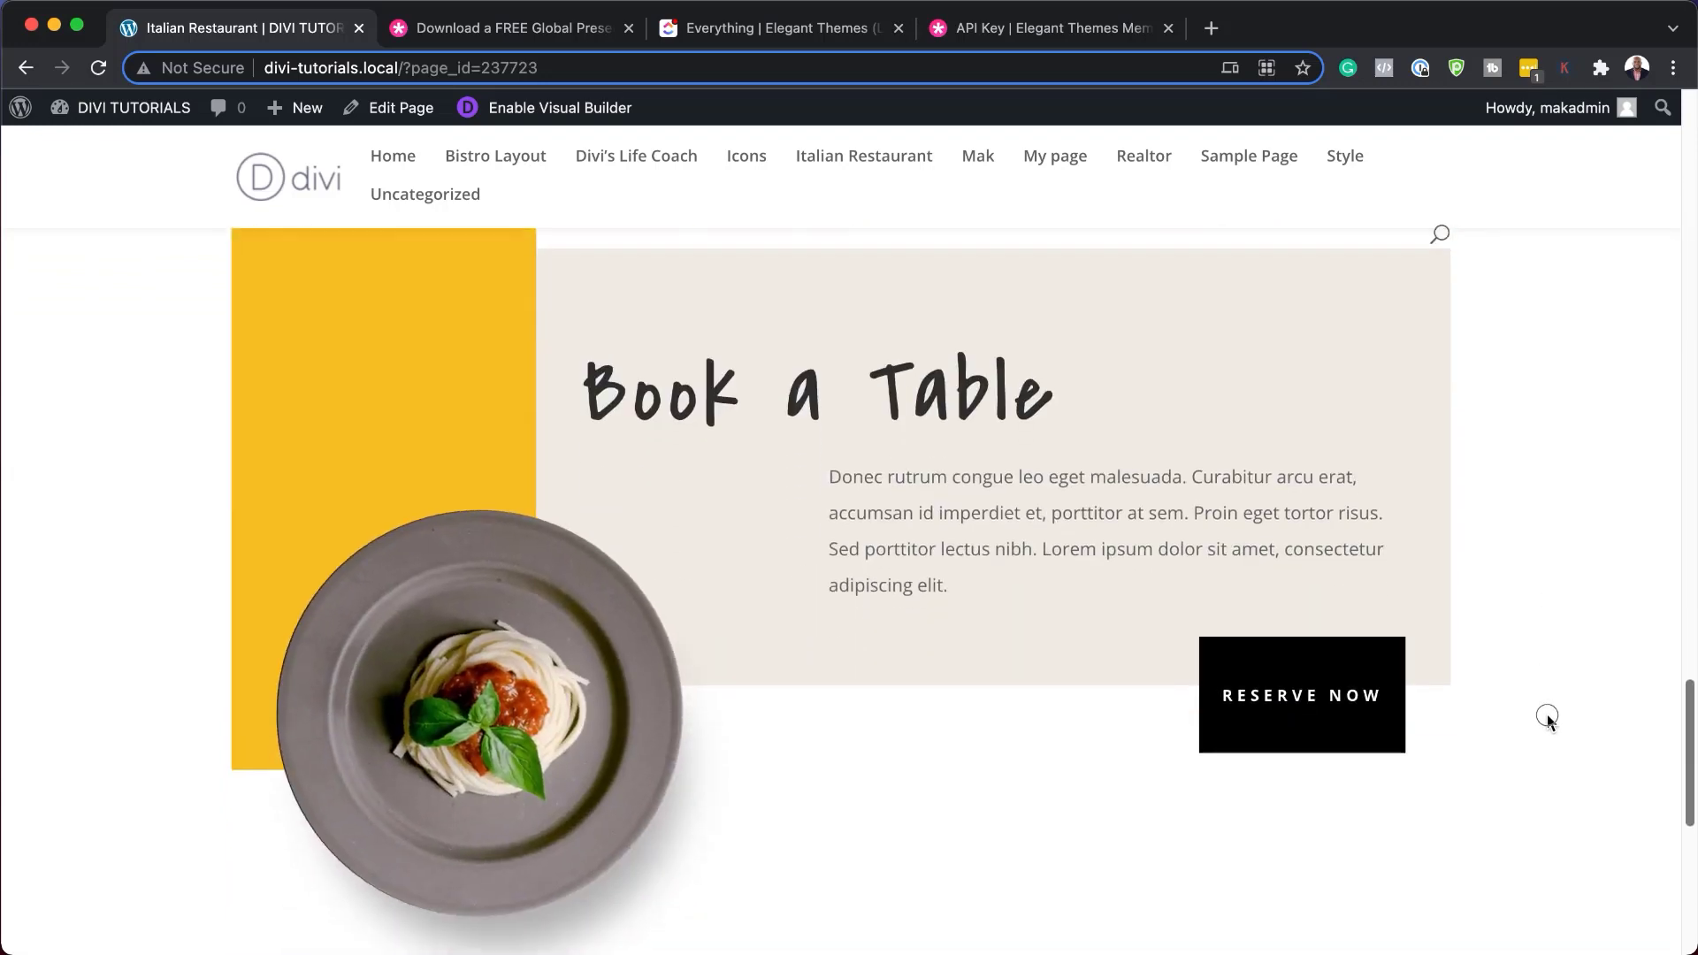
{"action": "scroll", "scroll_direction": "down", "scroll_amount": 3}
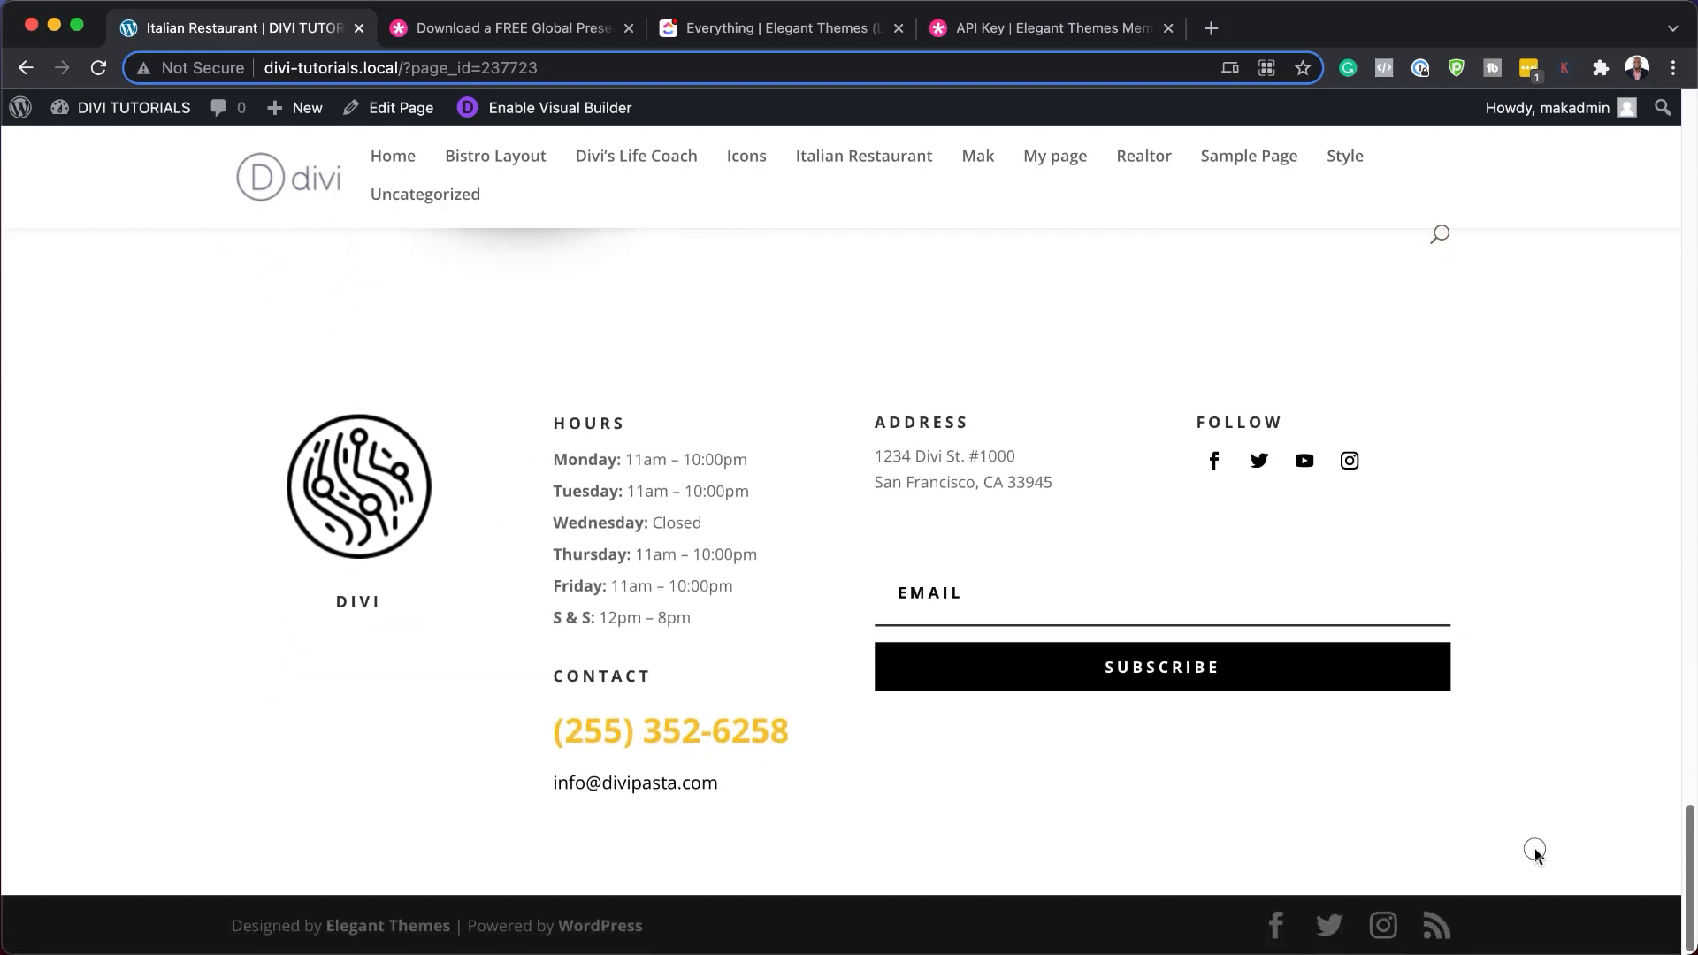
{"action": "left_click", "coordinate": [510, 27]}
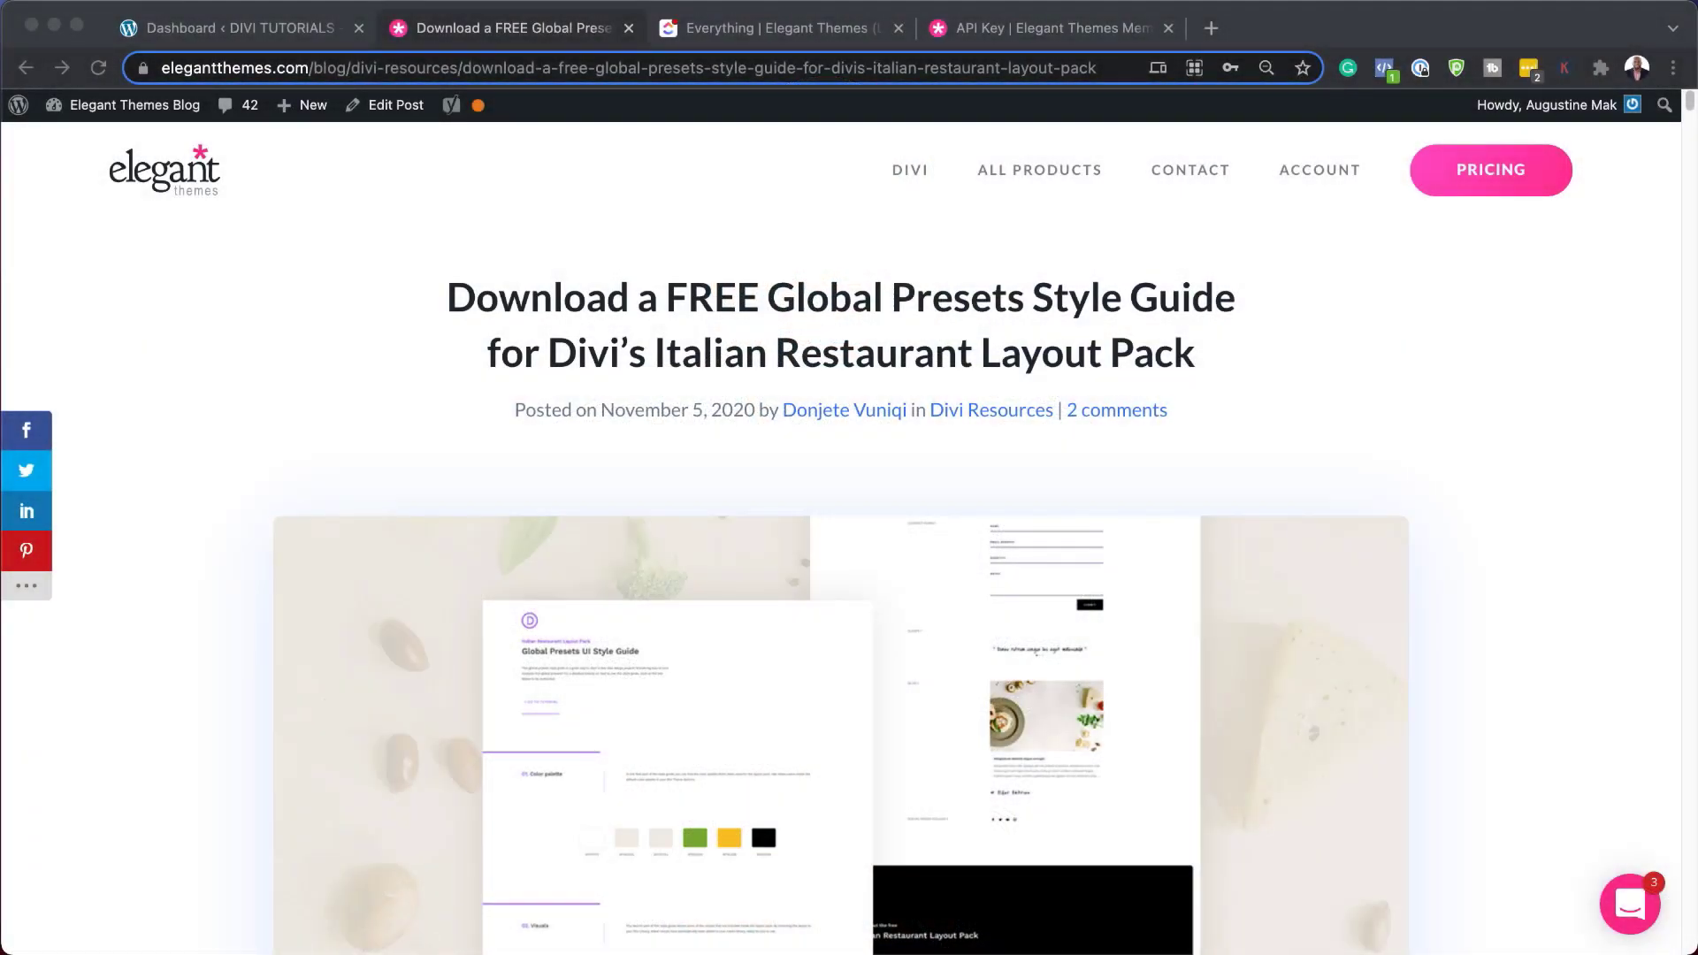
{"action": "scroll", "scroll_direction": "down", "scroll_amount": 3}
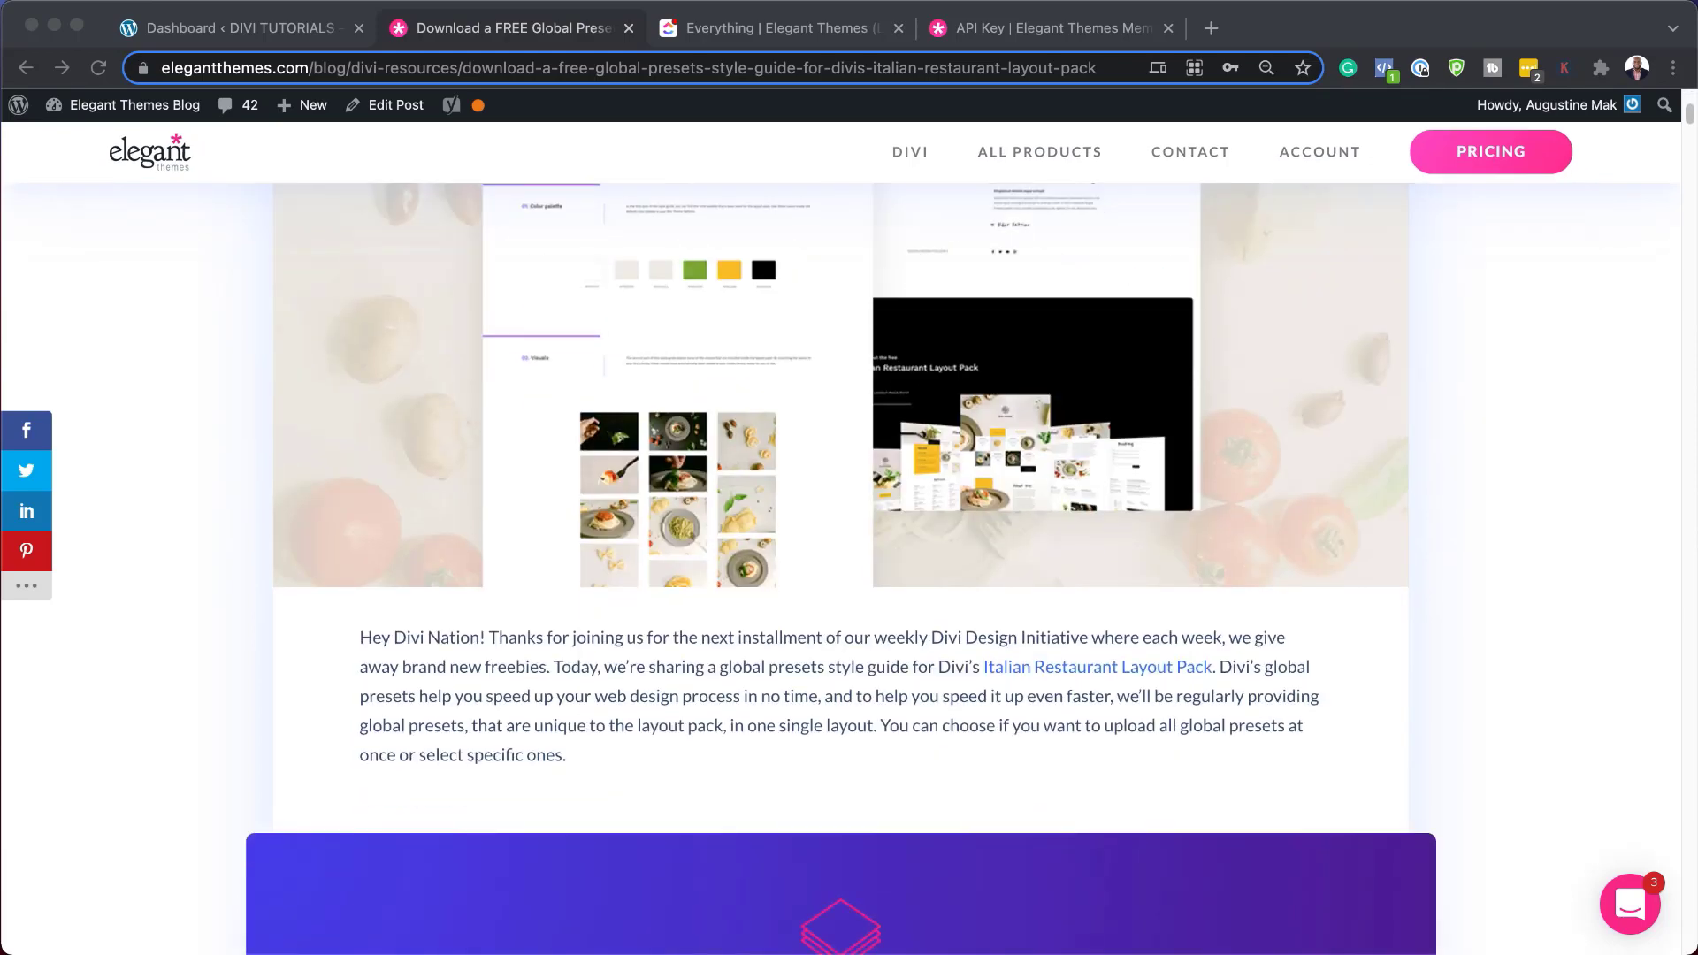
{"action": "scroll", "scroll_direction": "down", "scroll_amount": 3}
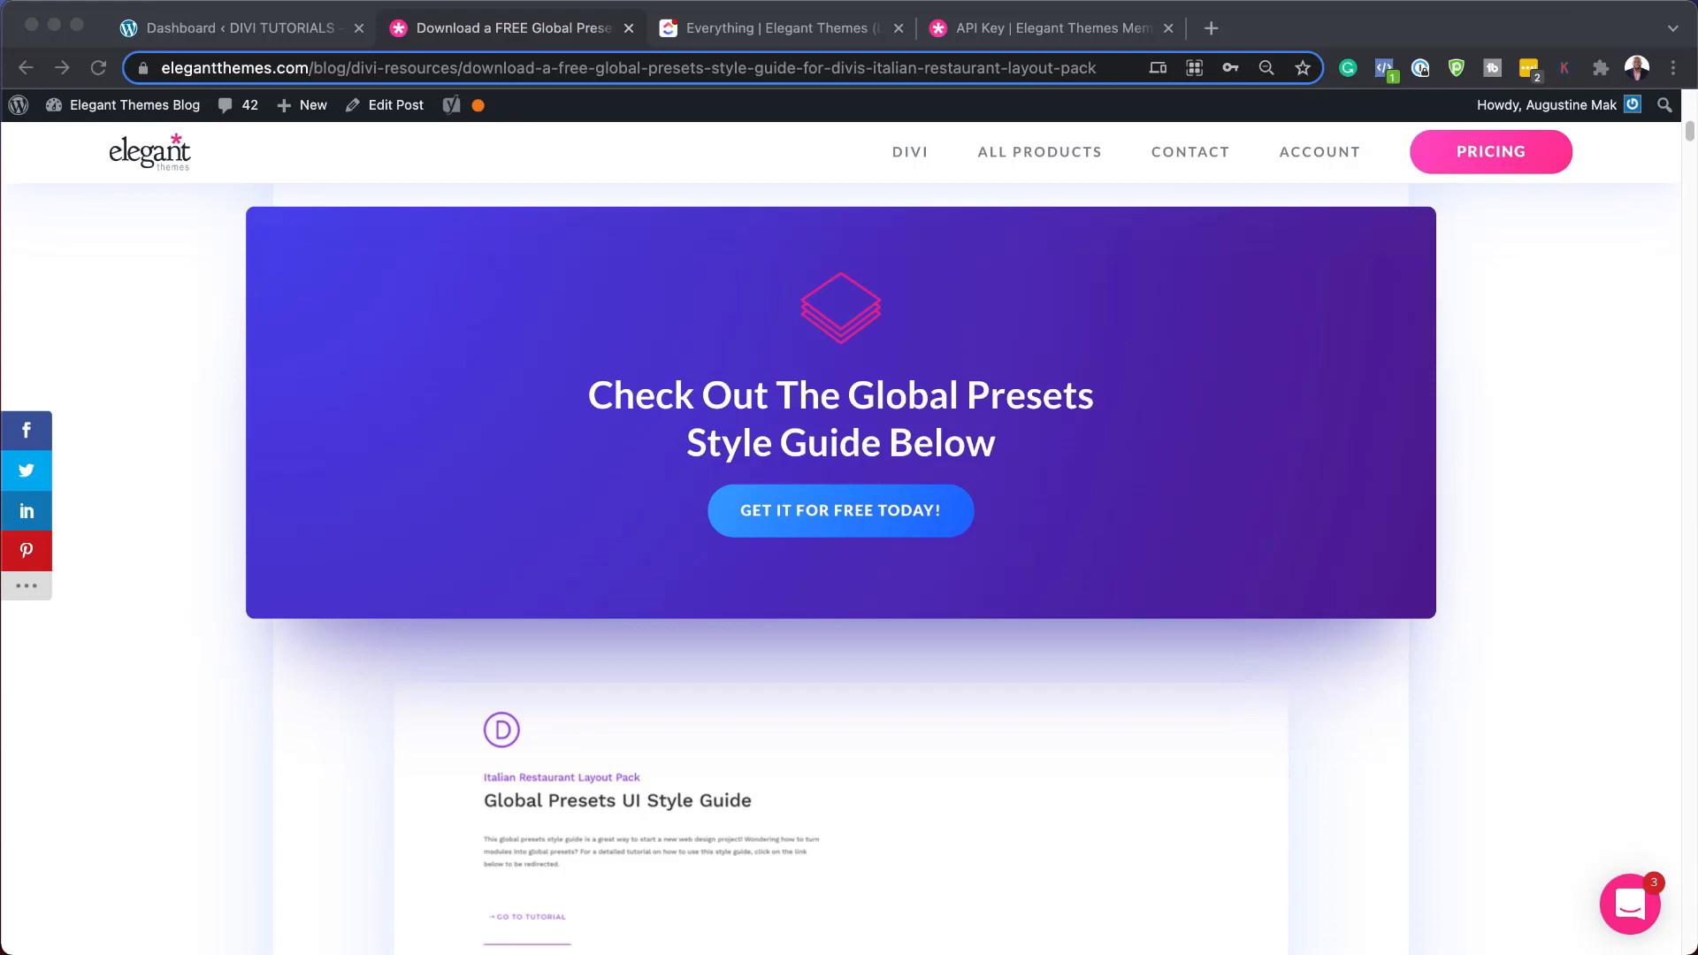
{"action": "left_click", "coordinate": [838, 509]}
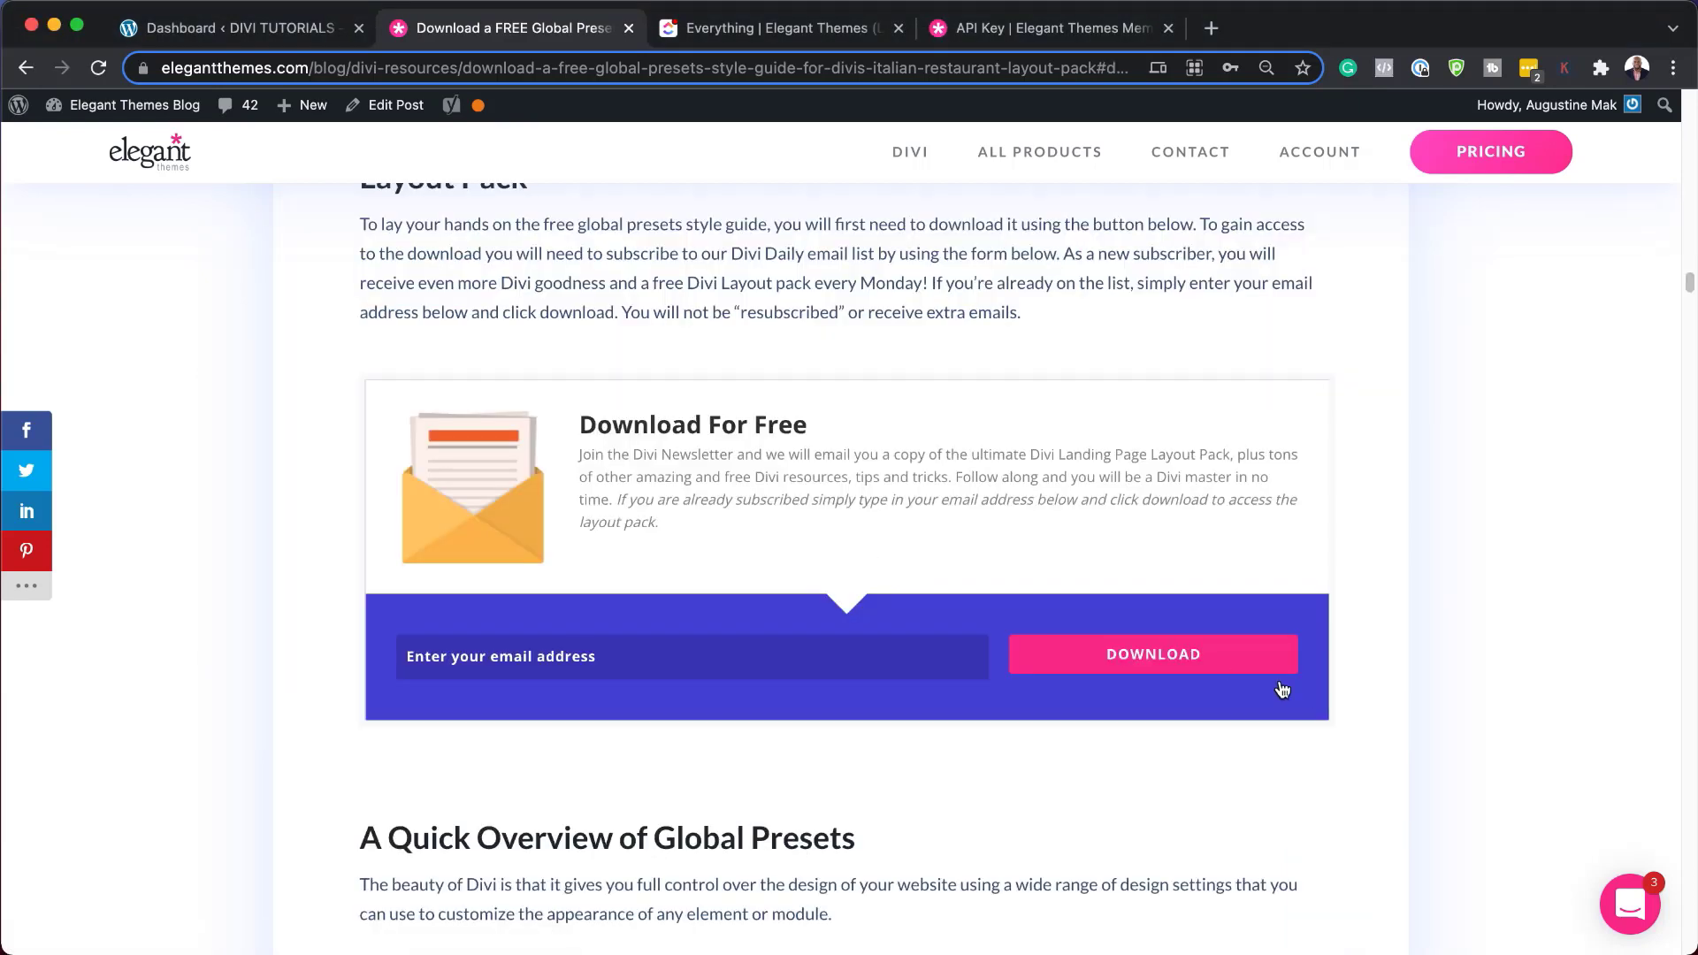
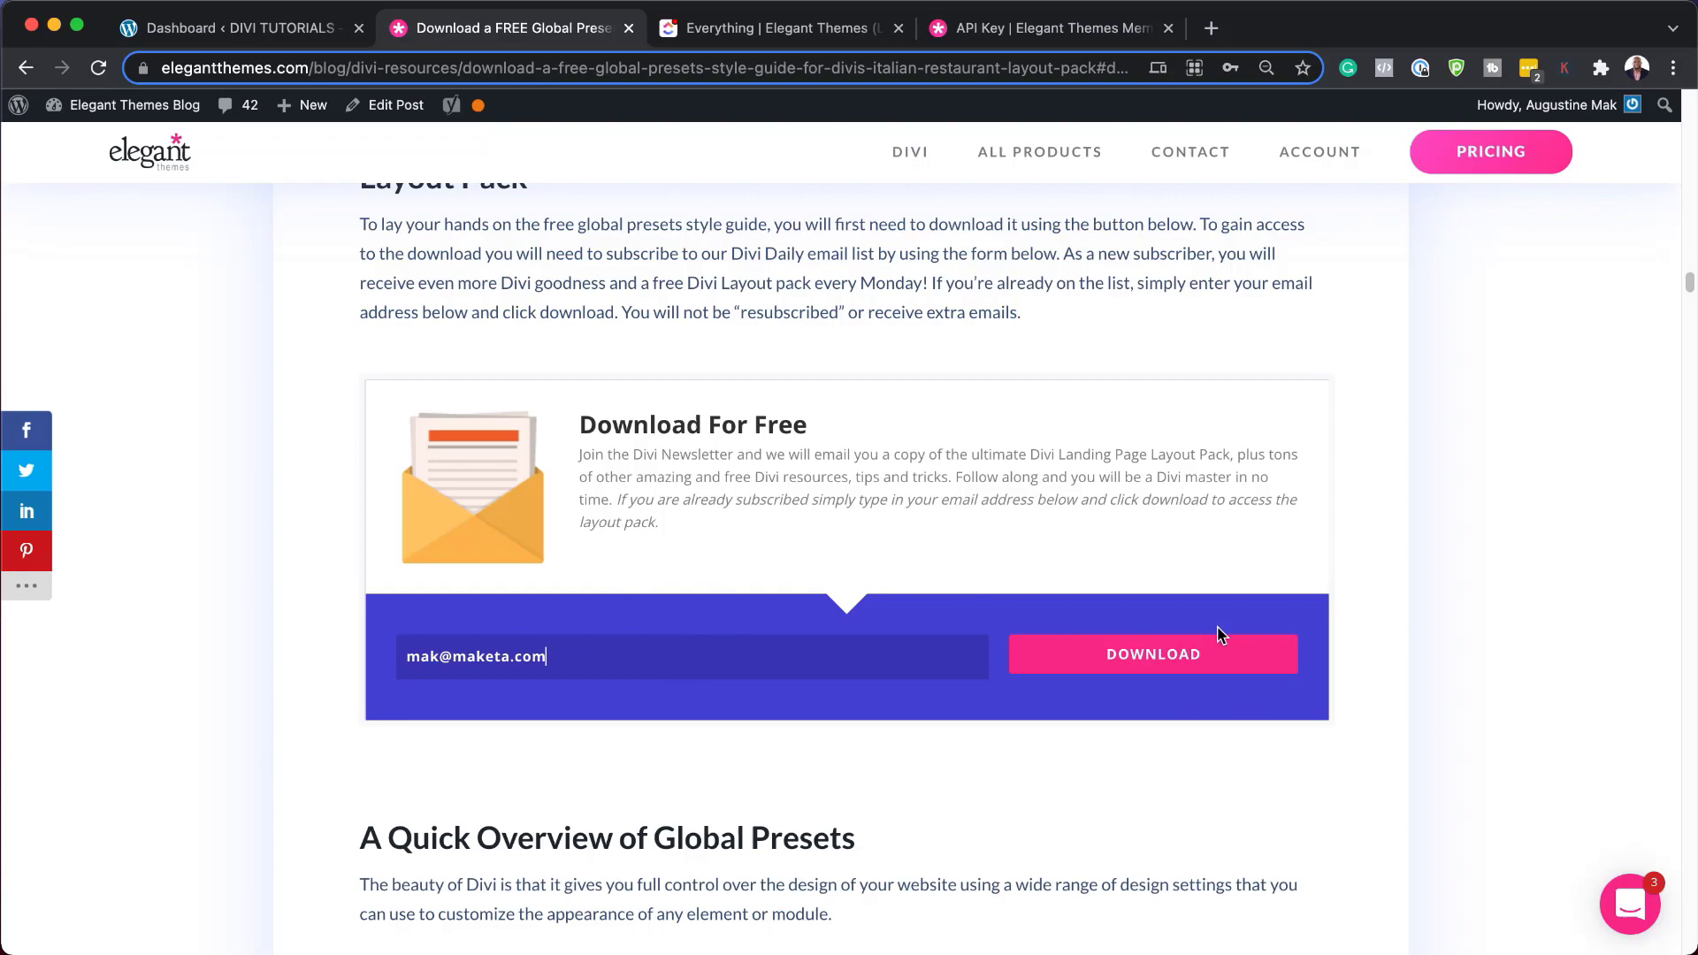
{"action": "left_click", "coordinate": [1152, 653]}
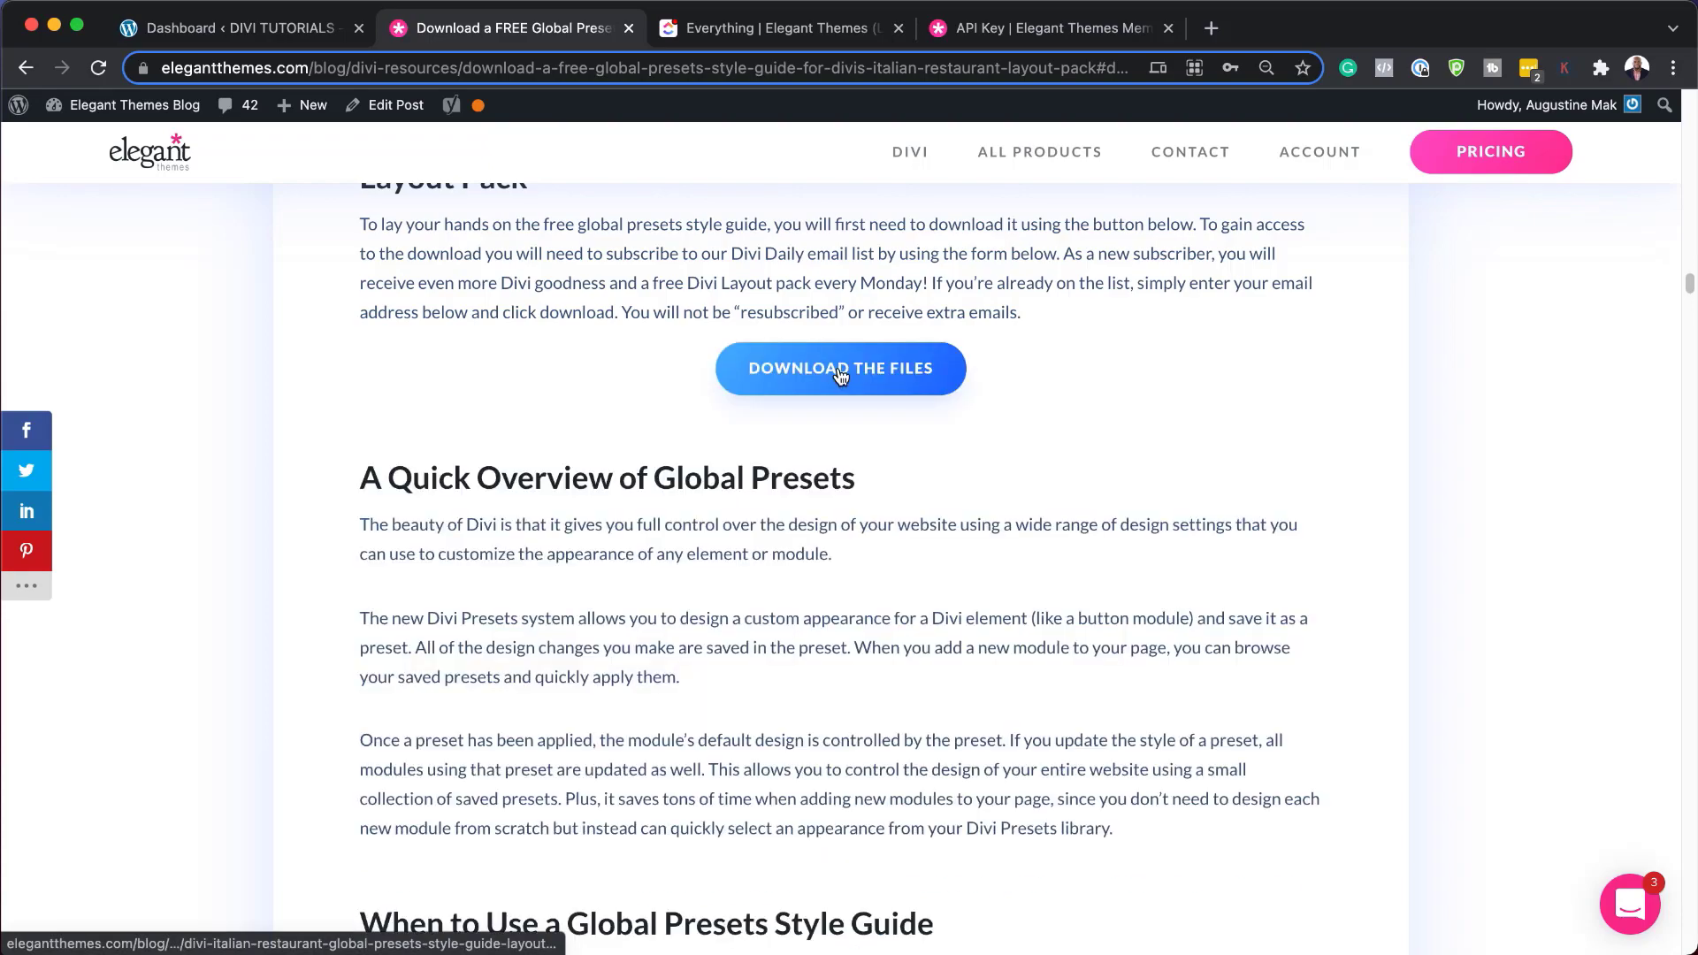
{"action": "left_click", "coordinate": [838, 368]}
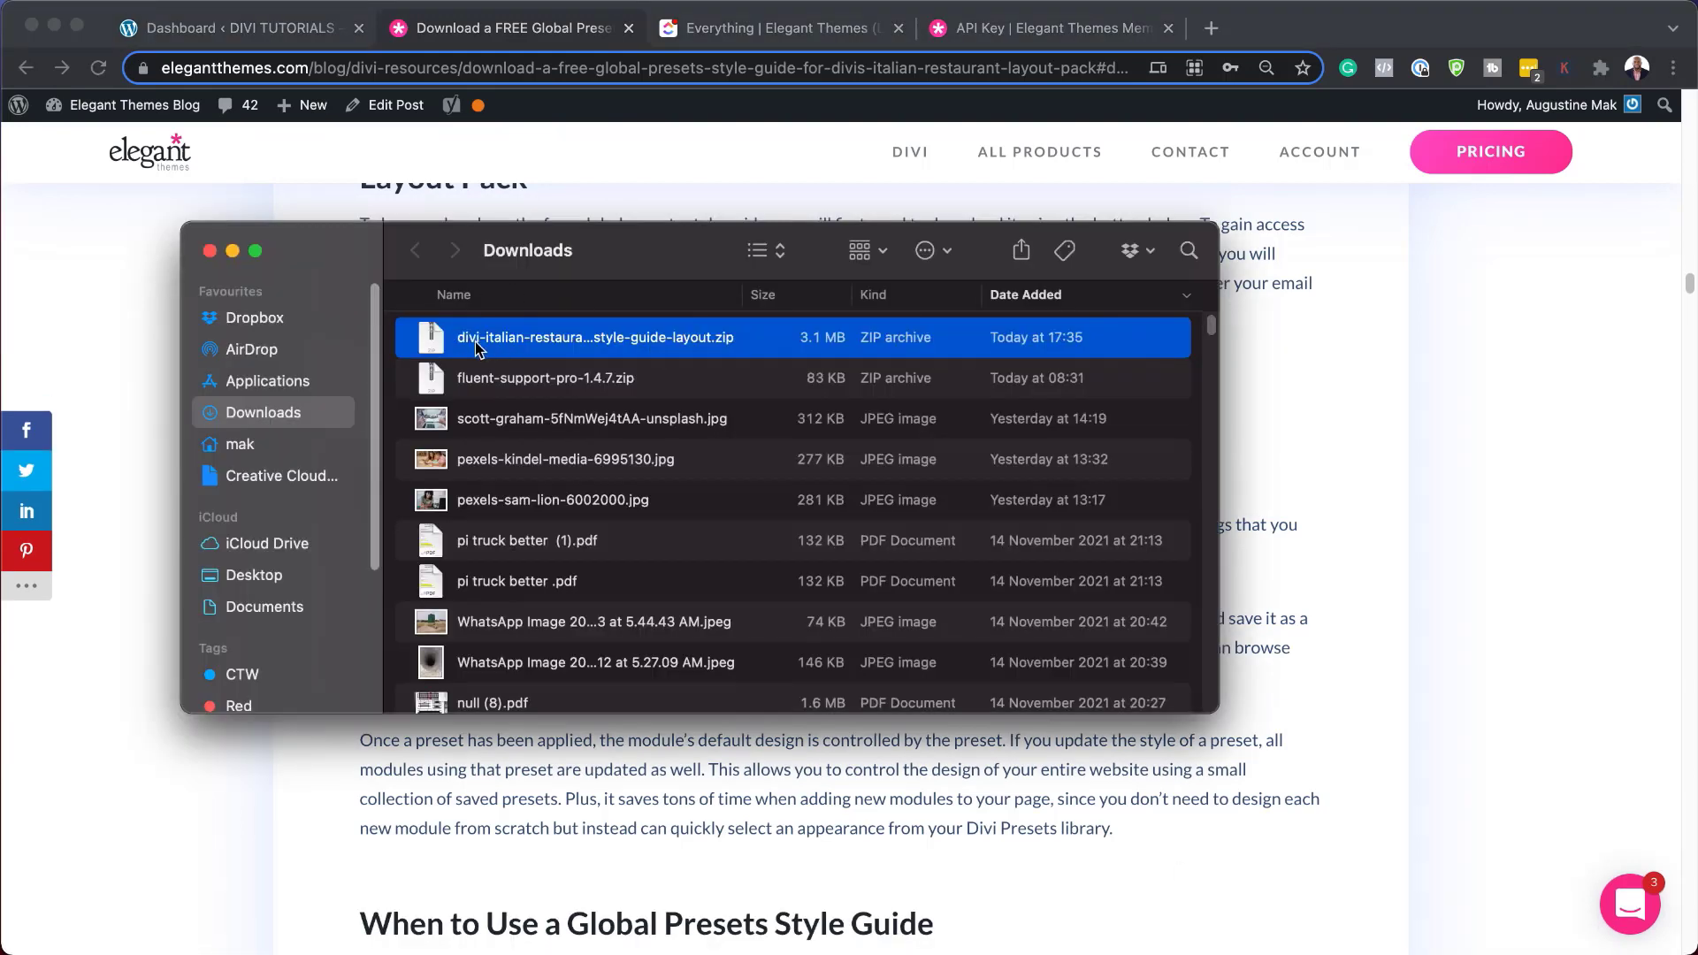
{"action": "mouse_move", "coordinate": [432, 348]}
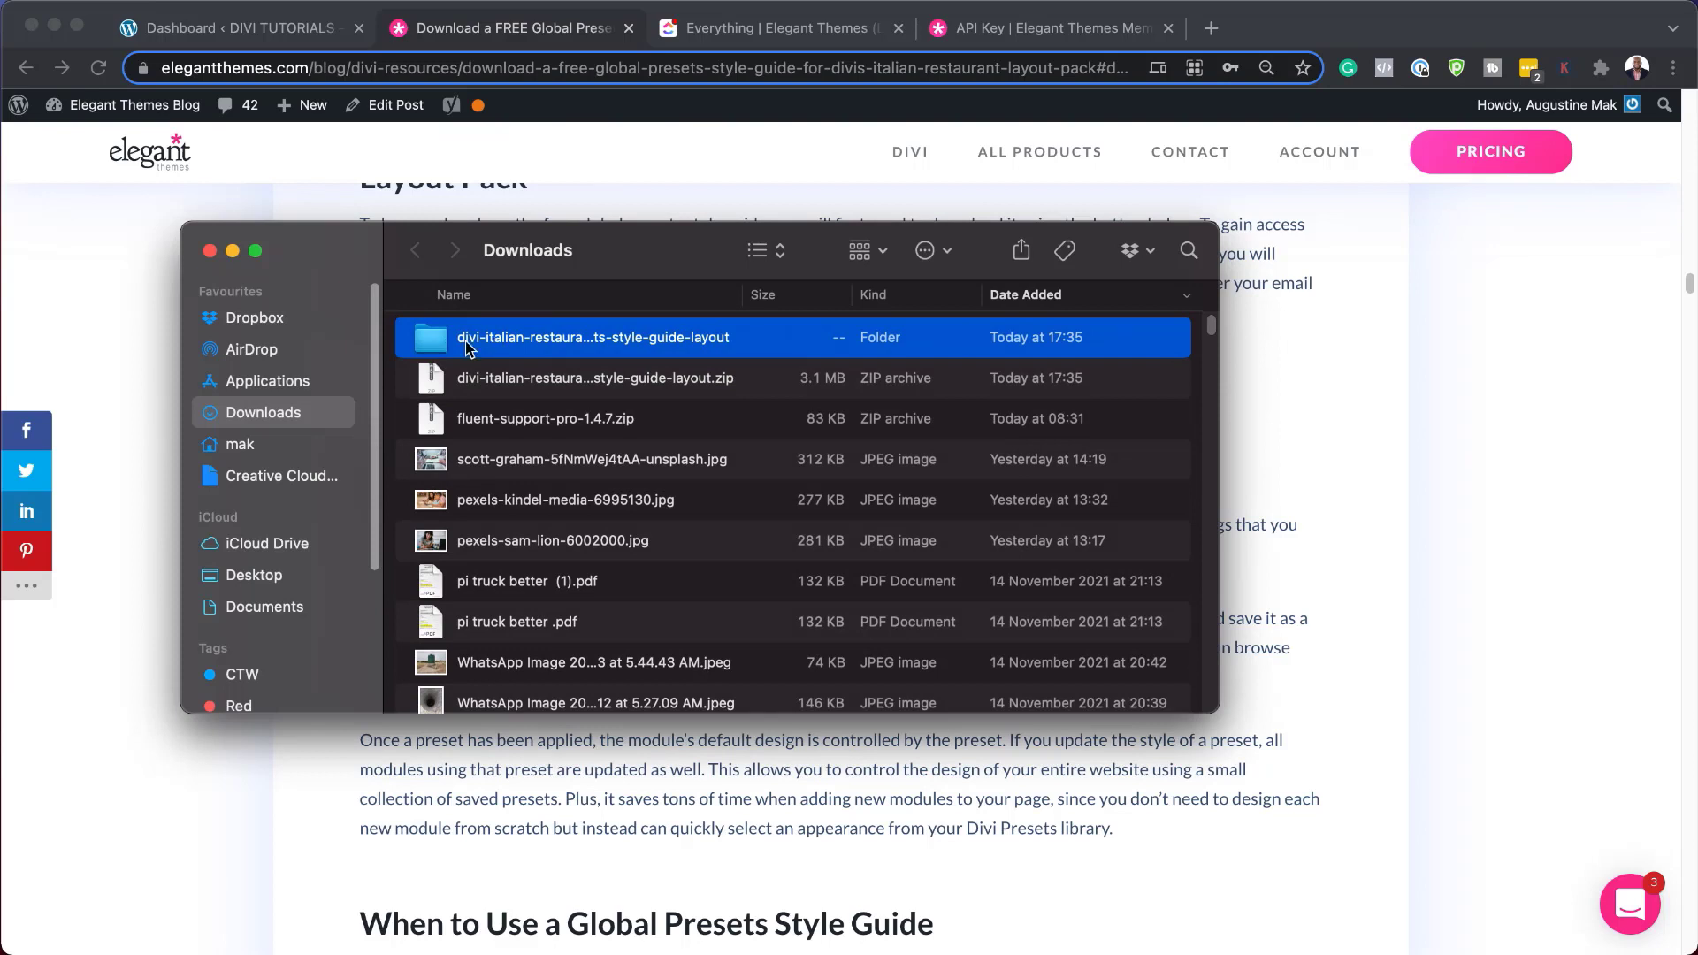
{"action": "mouse_move", "coordinate": [430, 347]}
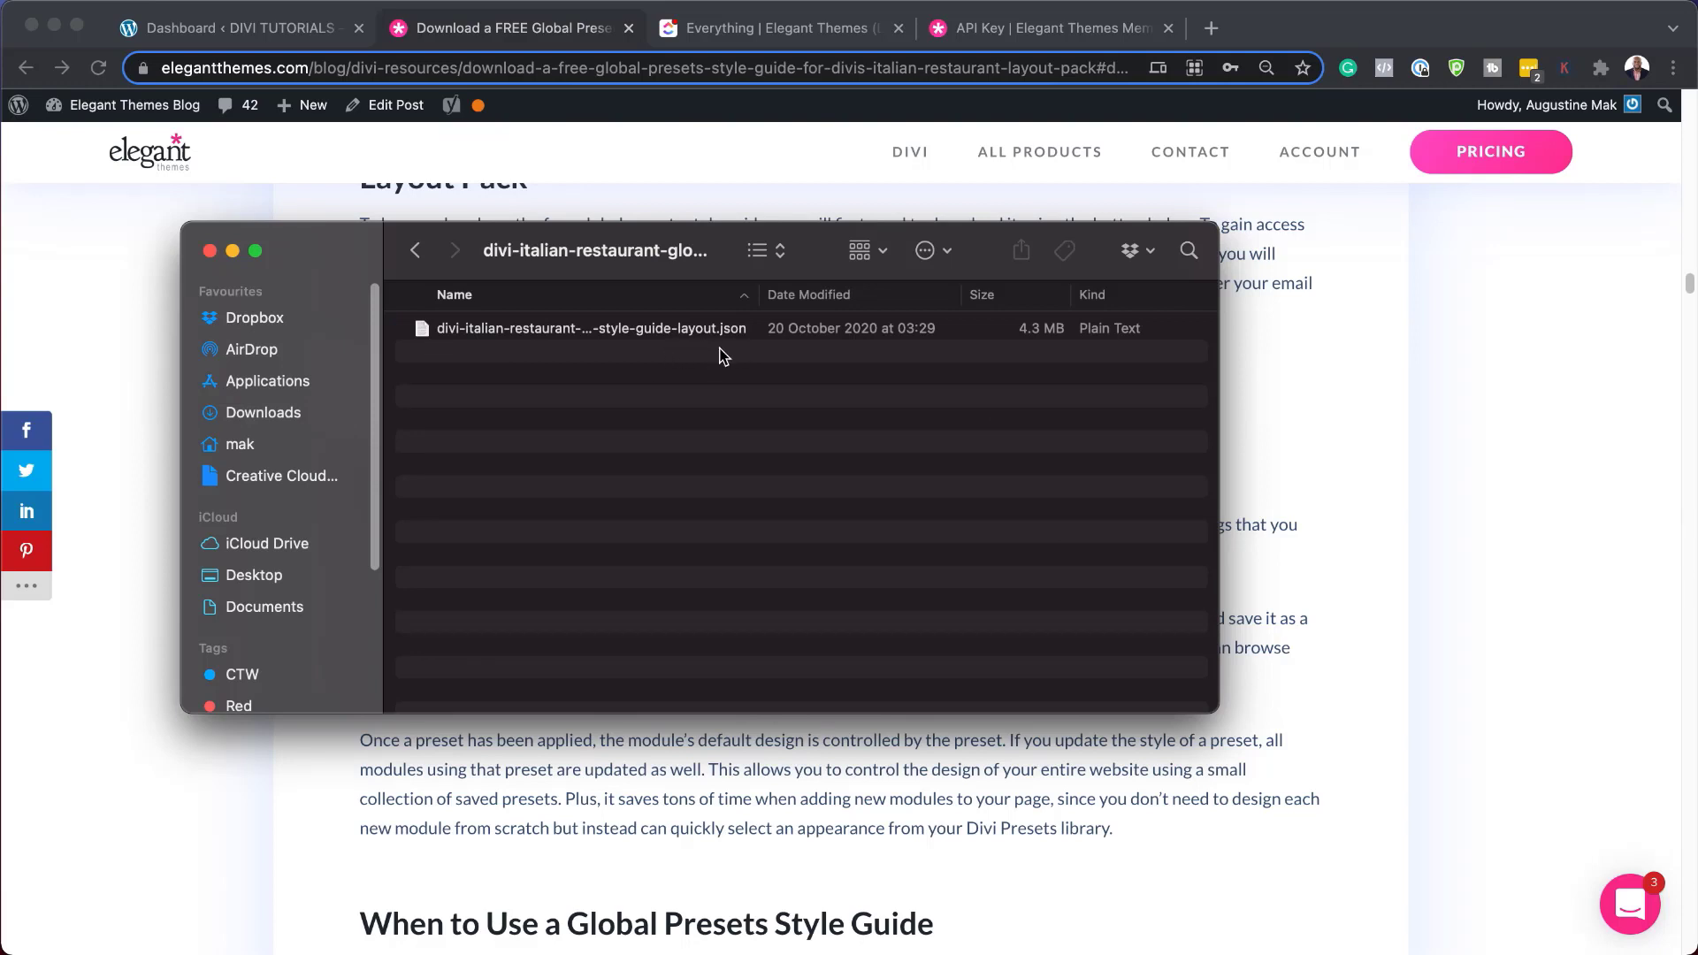
{"action": "mouse_move", "coordinate": [710, 355]}
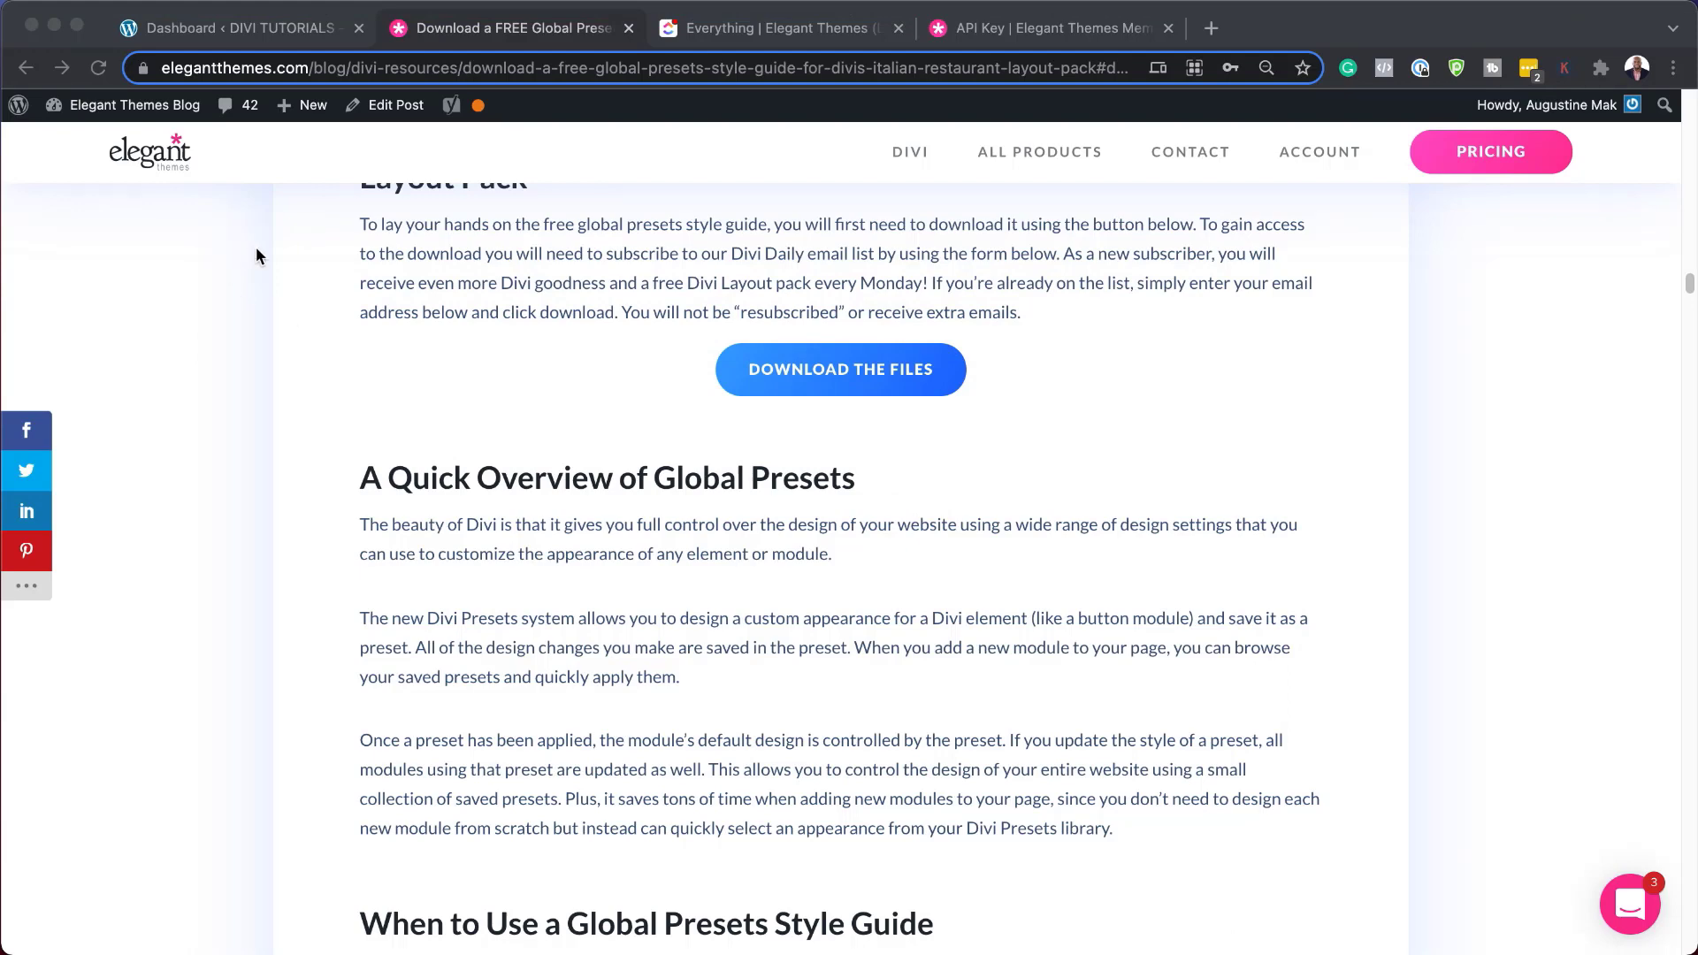
- In the Divi Library, trash the old divi-realtor-global-presets-style-guide-layout so no layouts remain
{"action": "left_click", "coordinate": [228, 26]}
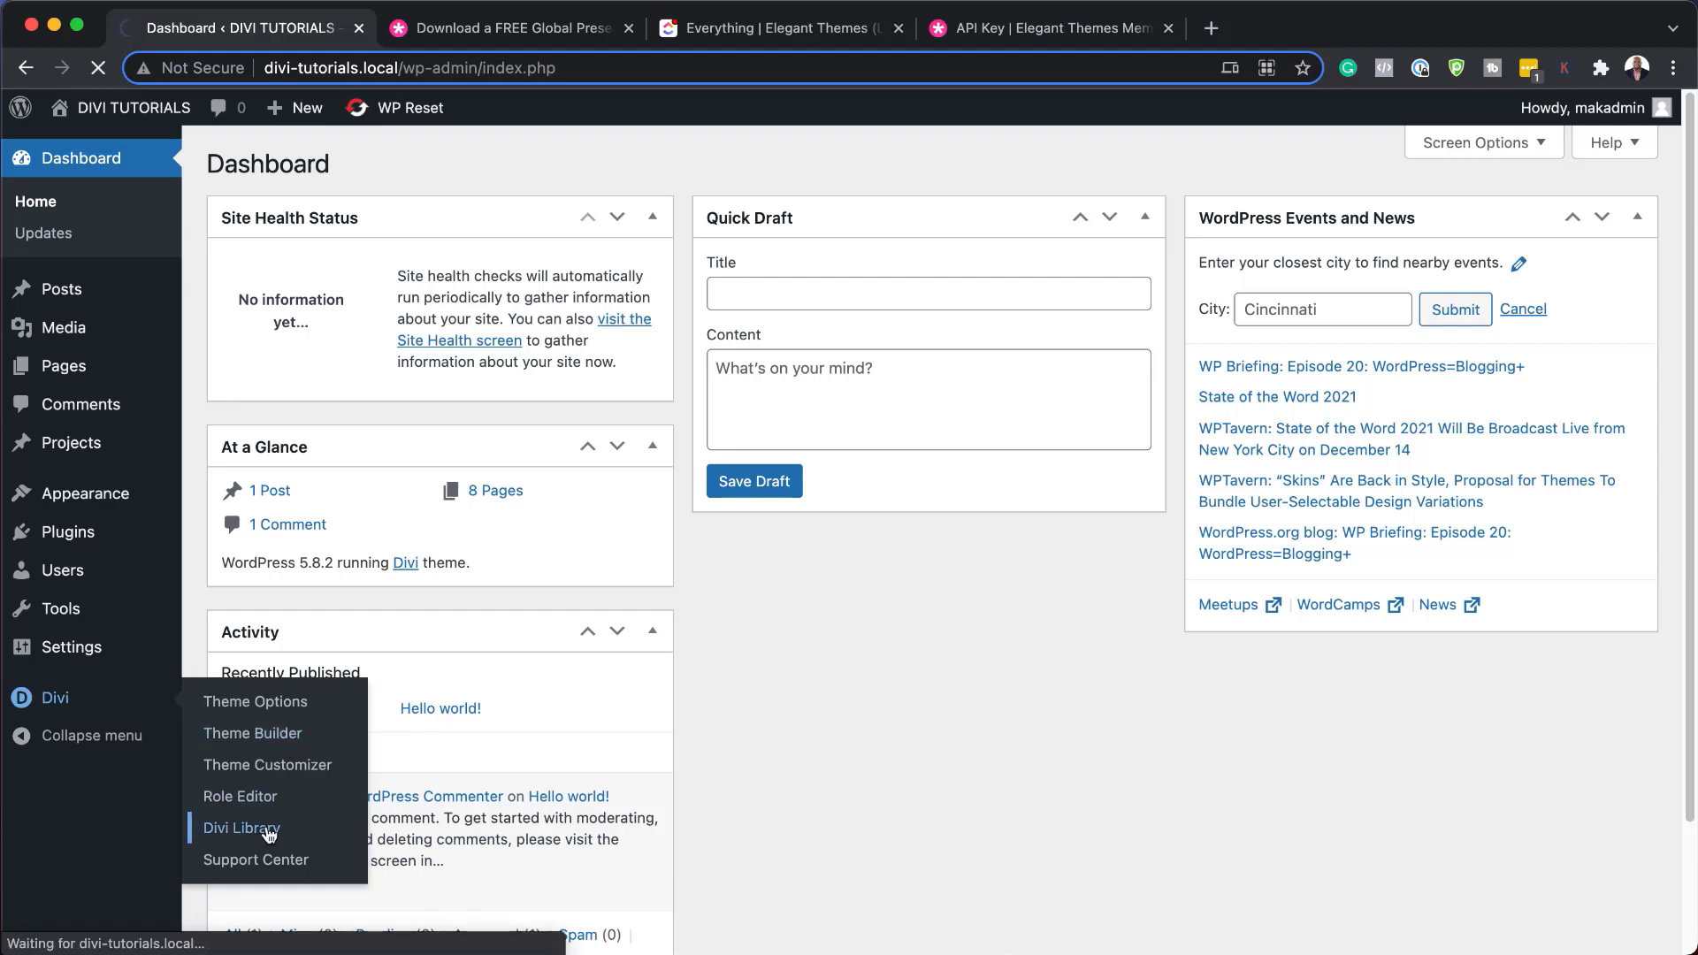
{"action": "left_click", "coordinate": [240, 828]}
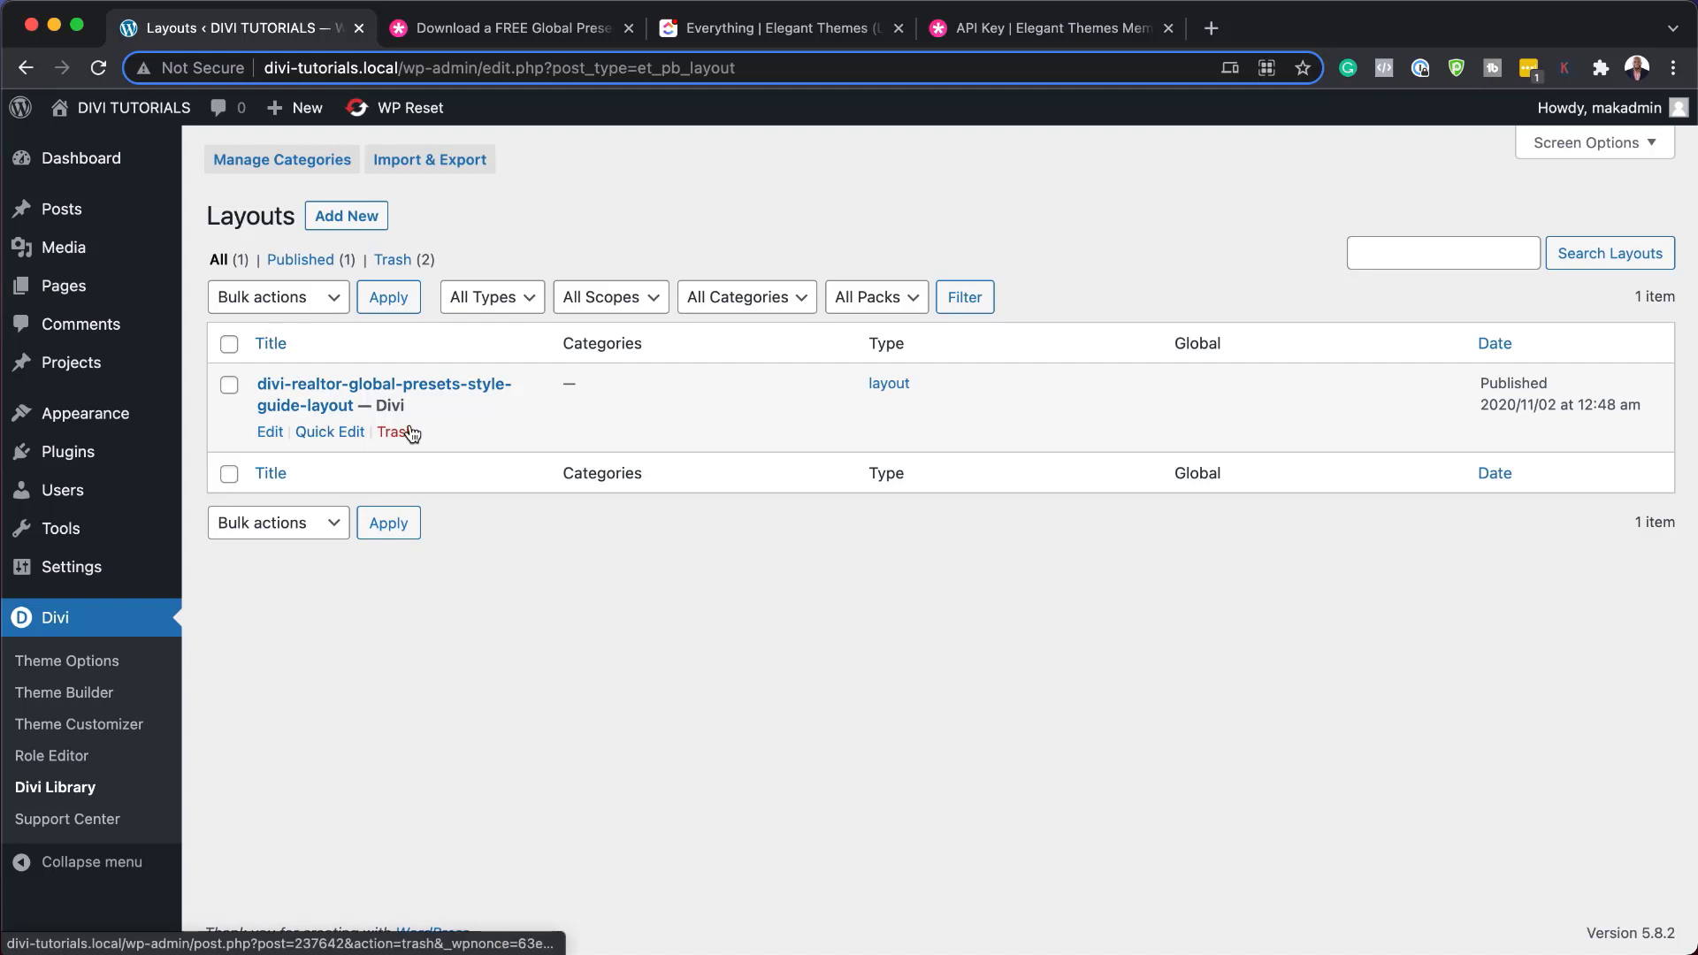
{"action": "left_click", "coordinate": [393, 432]}
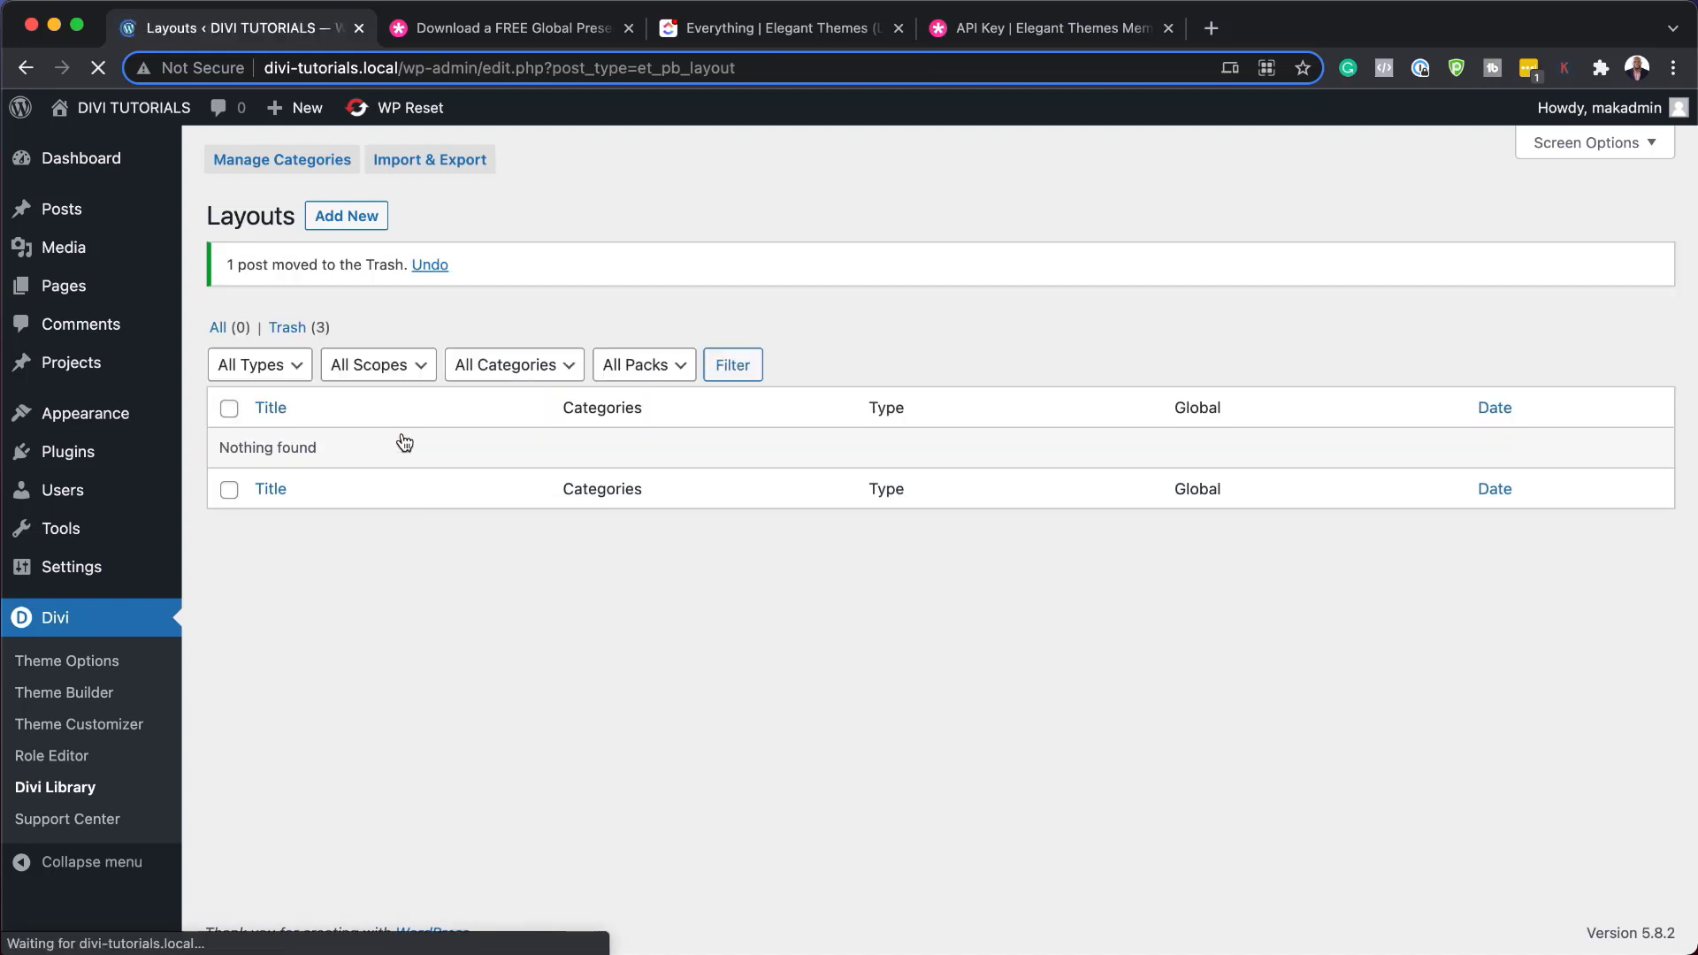
- Import the Italian restaurant style guide layout JSON with presets included and return to the layouts list
{"action": "left_click", "coordinate": [428, 159]}
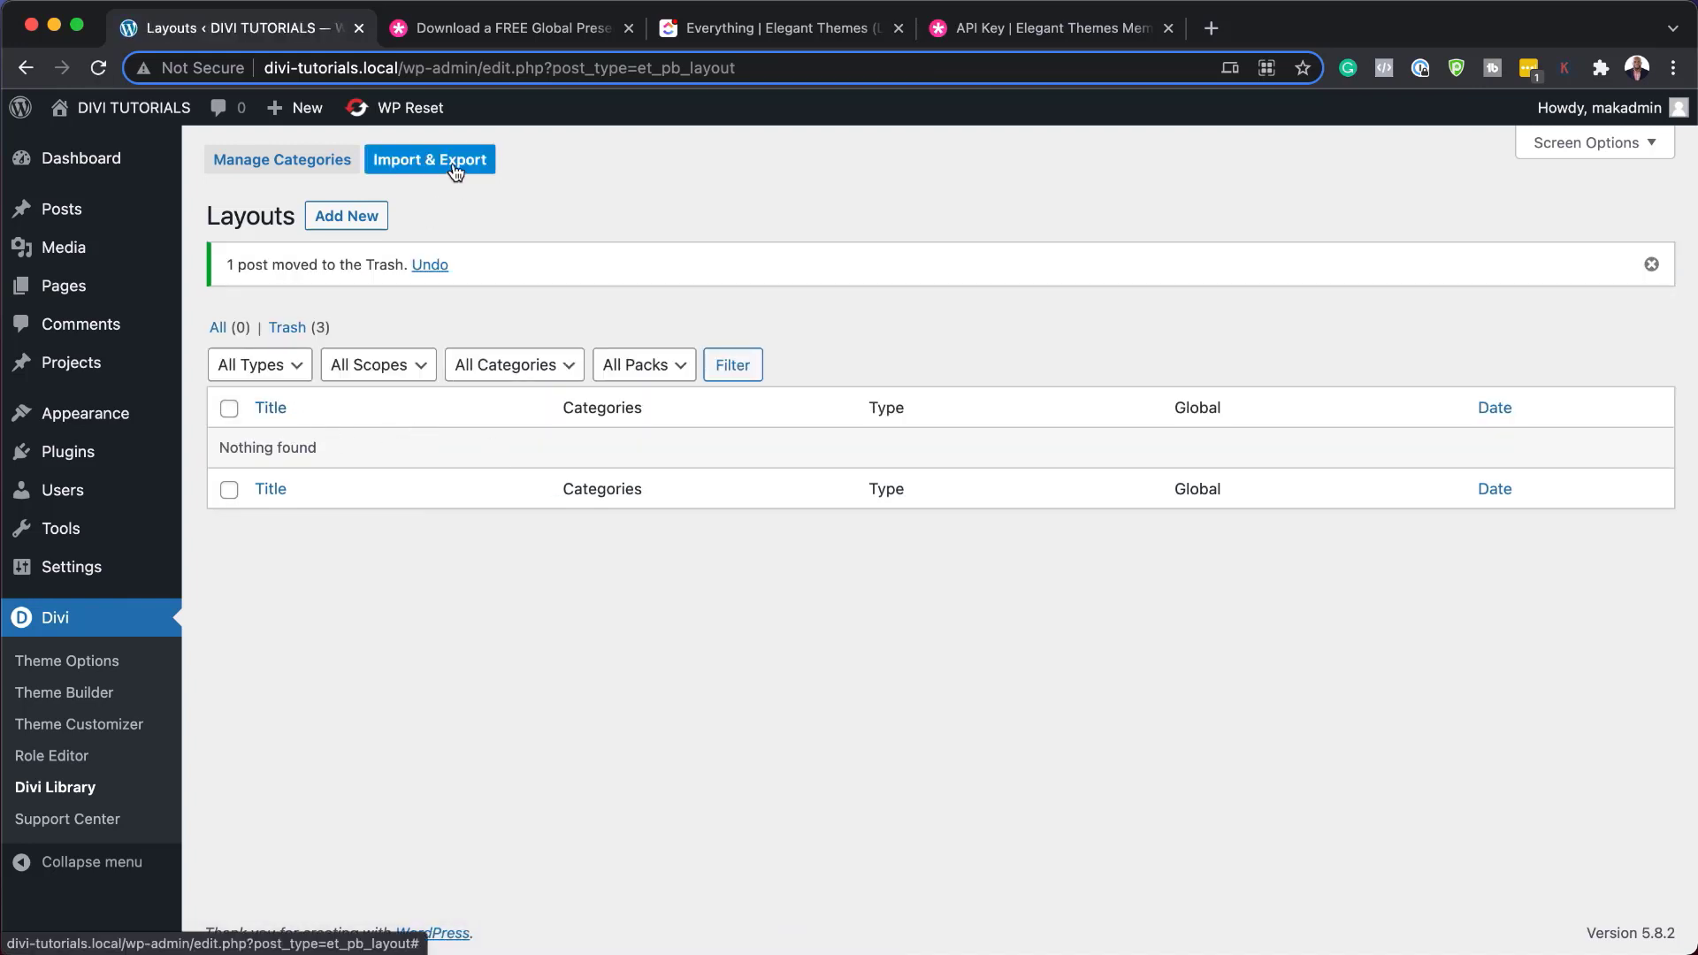
{"action": "left_click", "coordinate": [428, 159]}
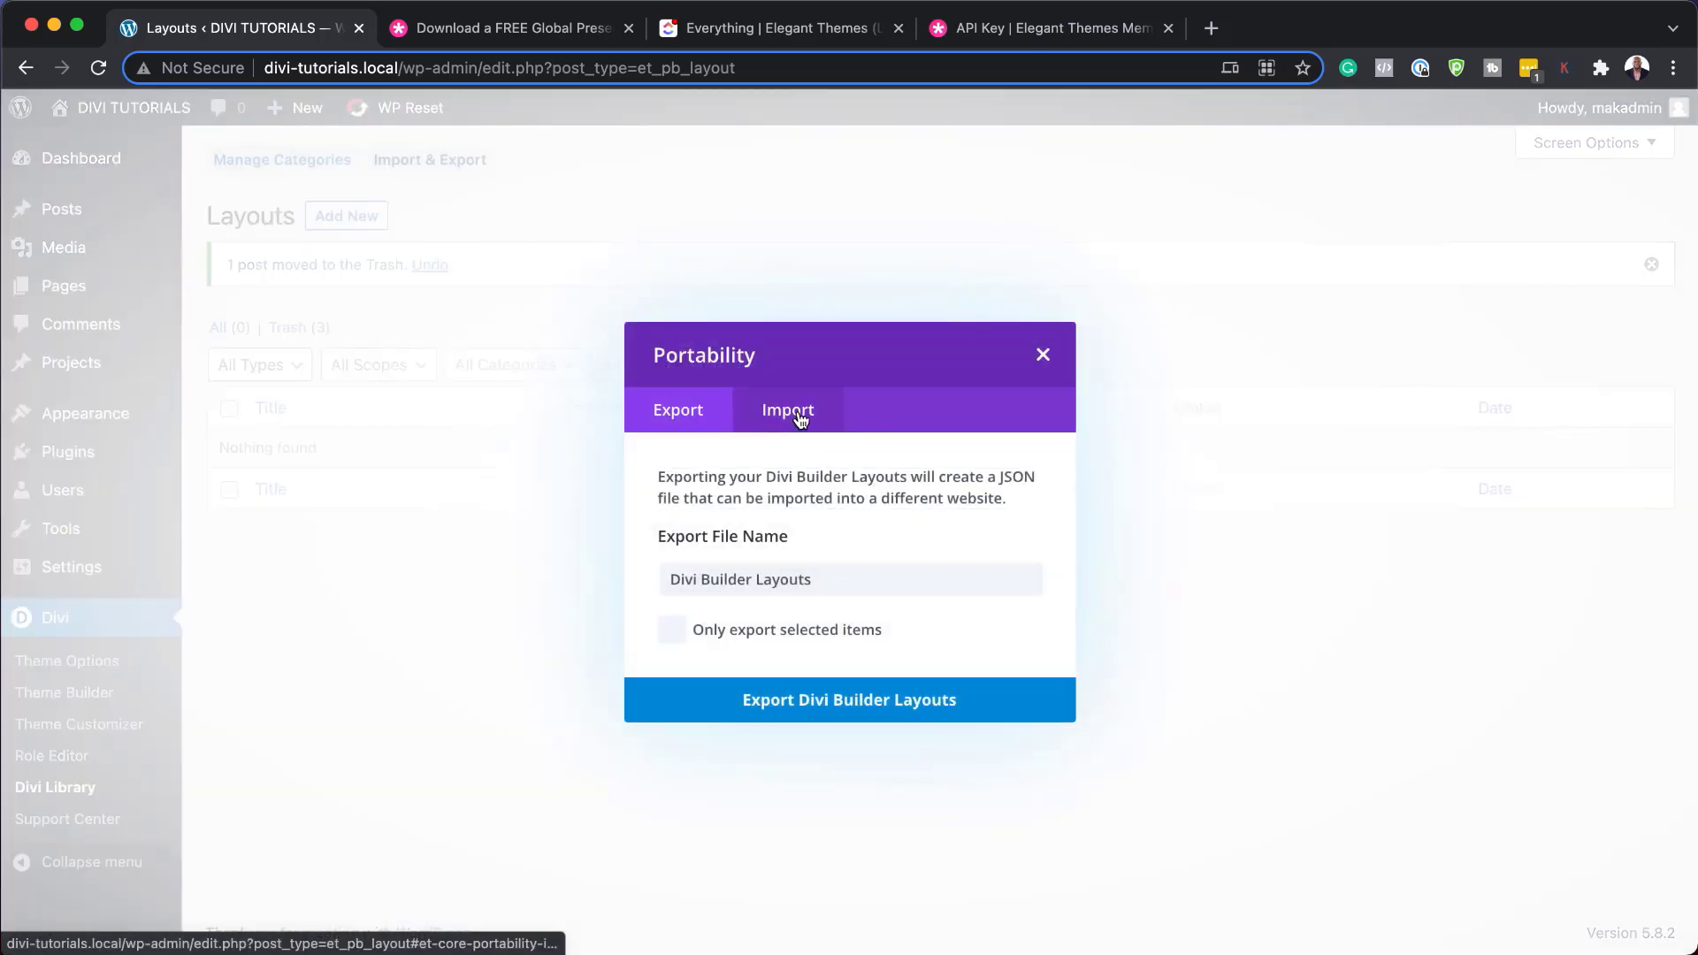
{"action": "left_click", "coordinate": [787, 409]}
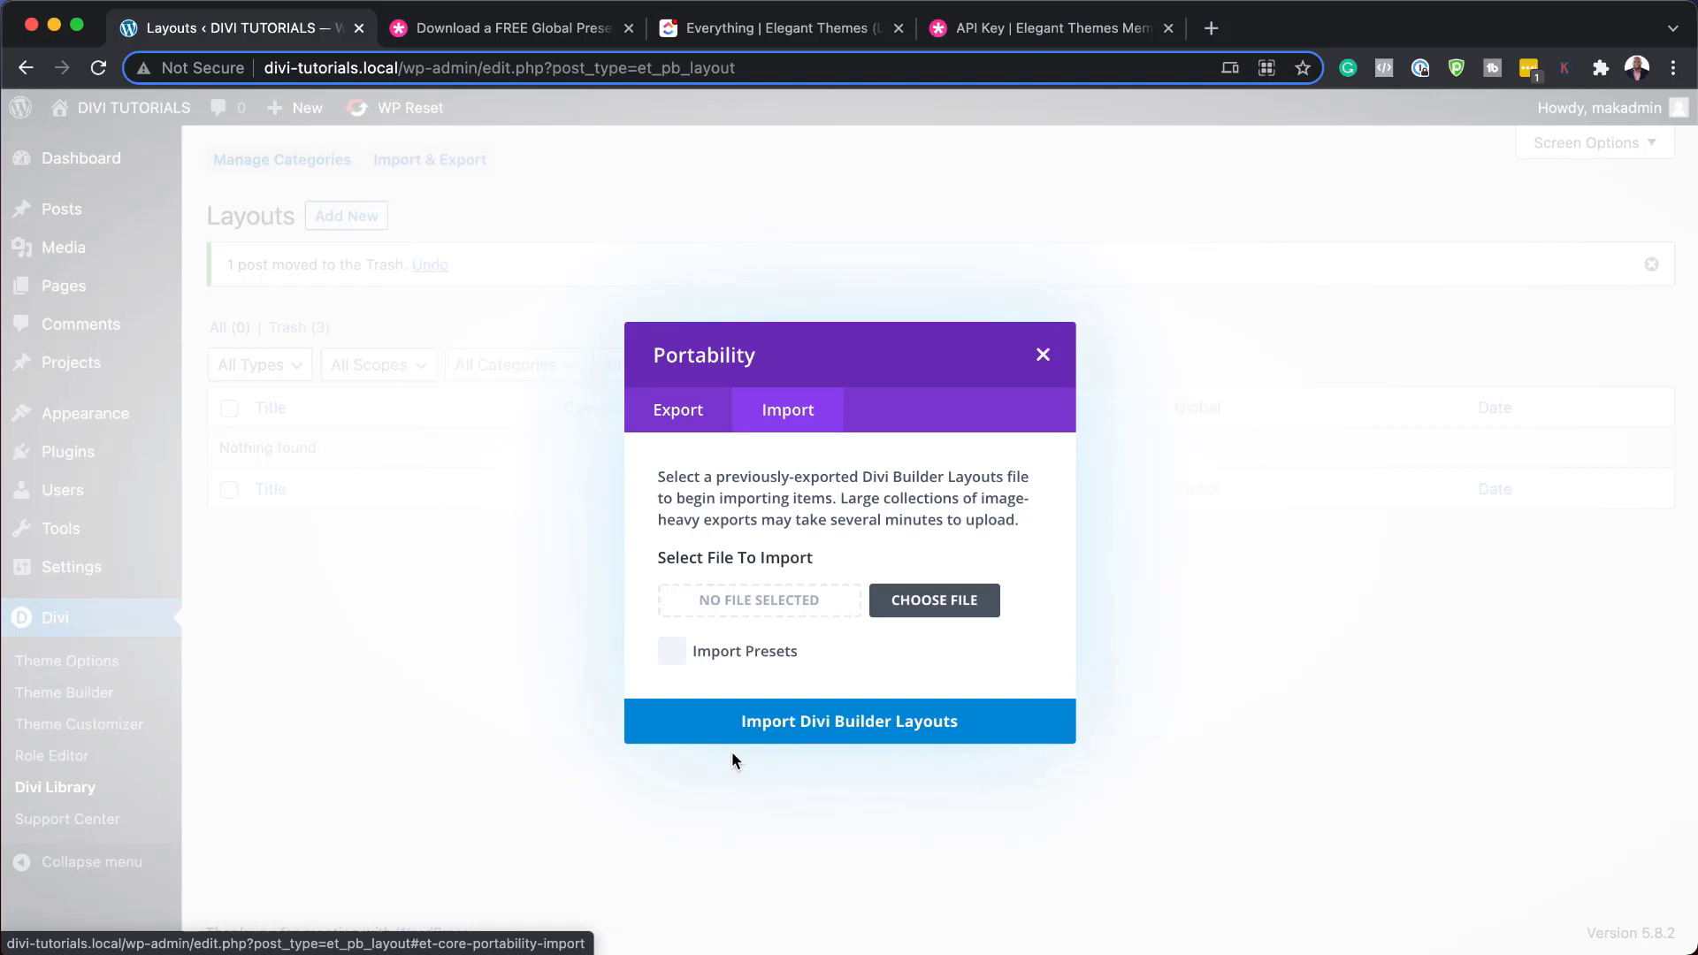
{"action": "mouse_move", "coordinate": [687, 674]}
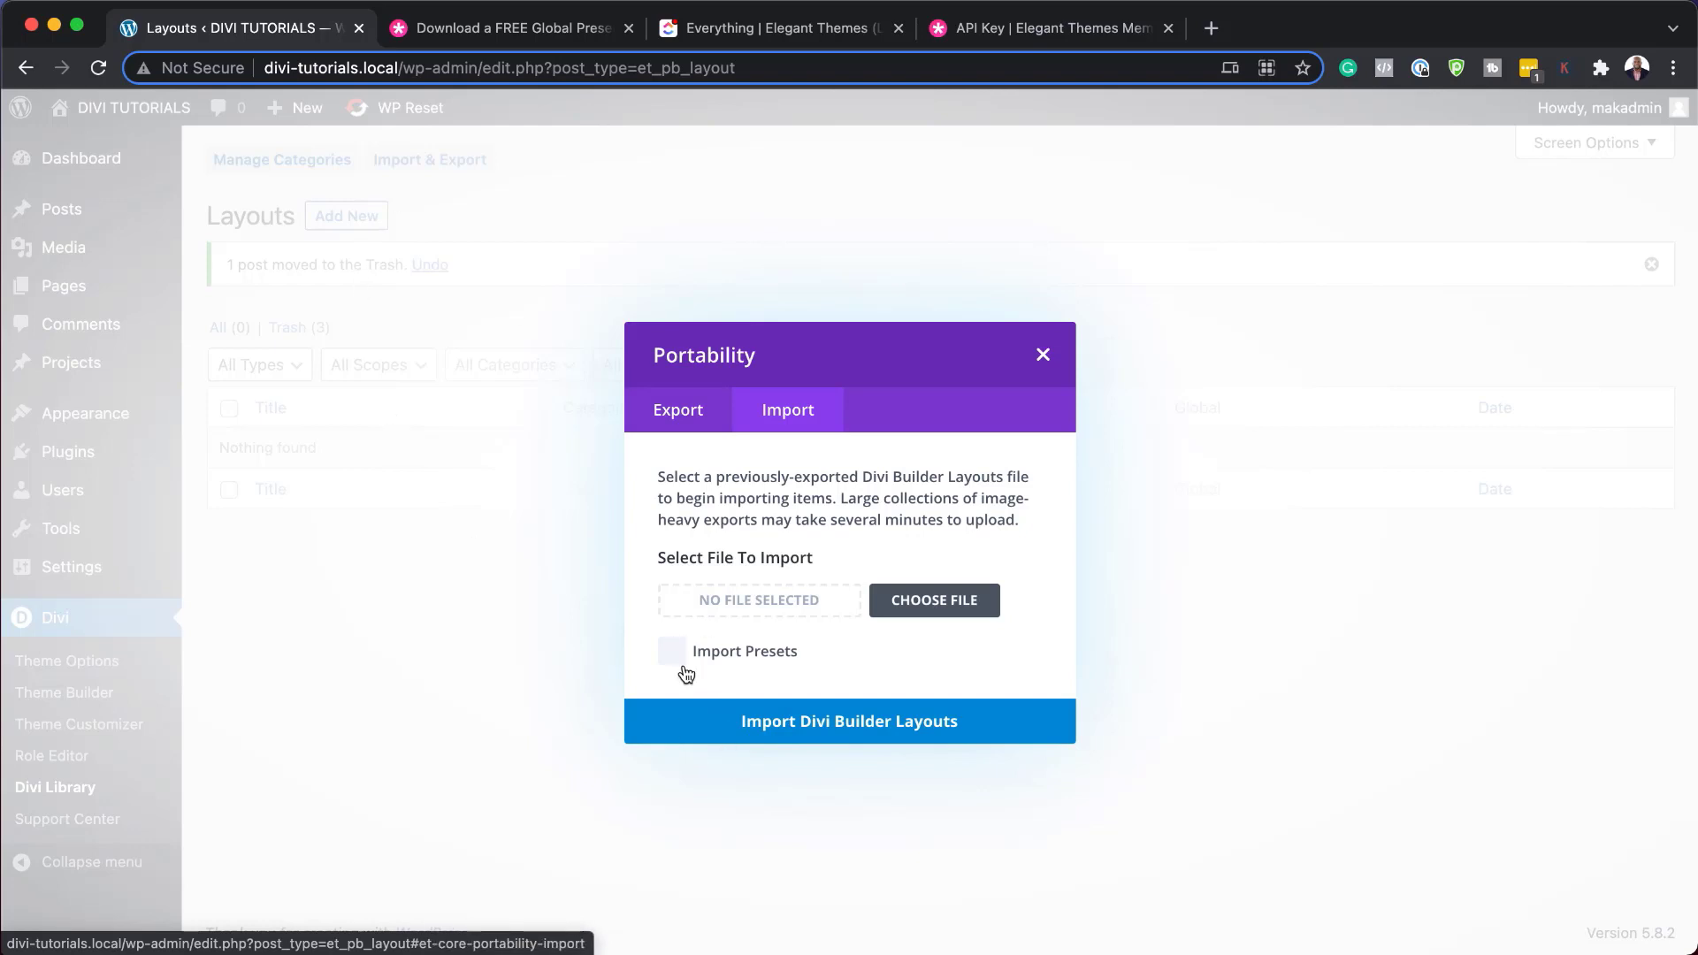
{"action": "left_click", "coordinate": [672, 651]}
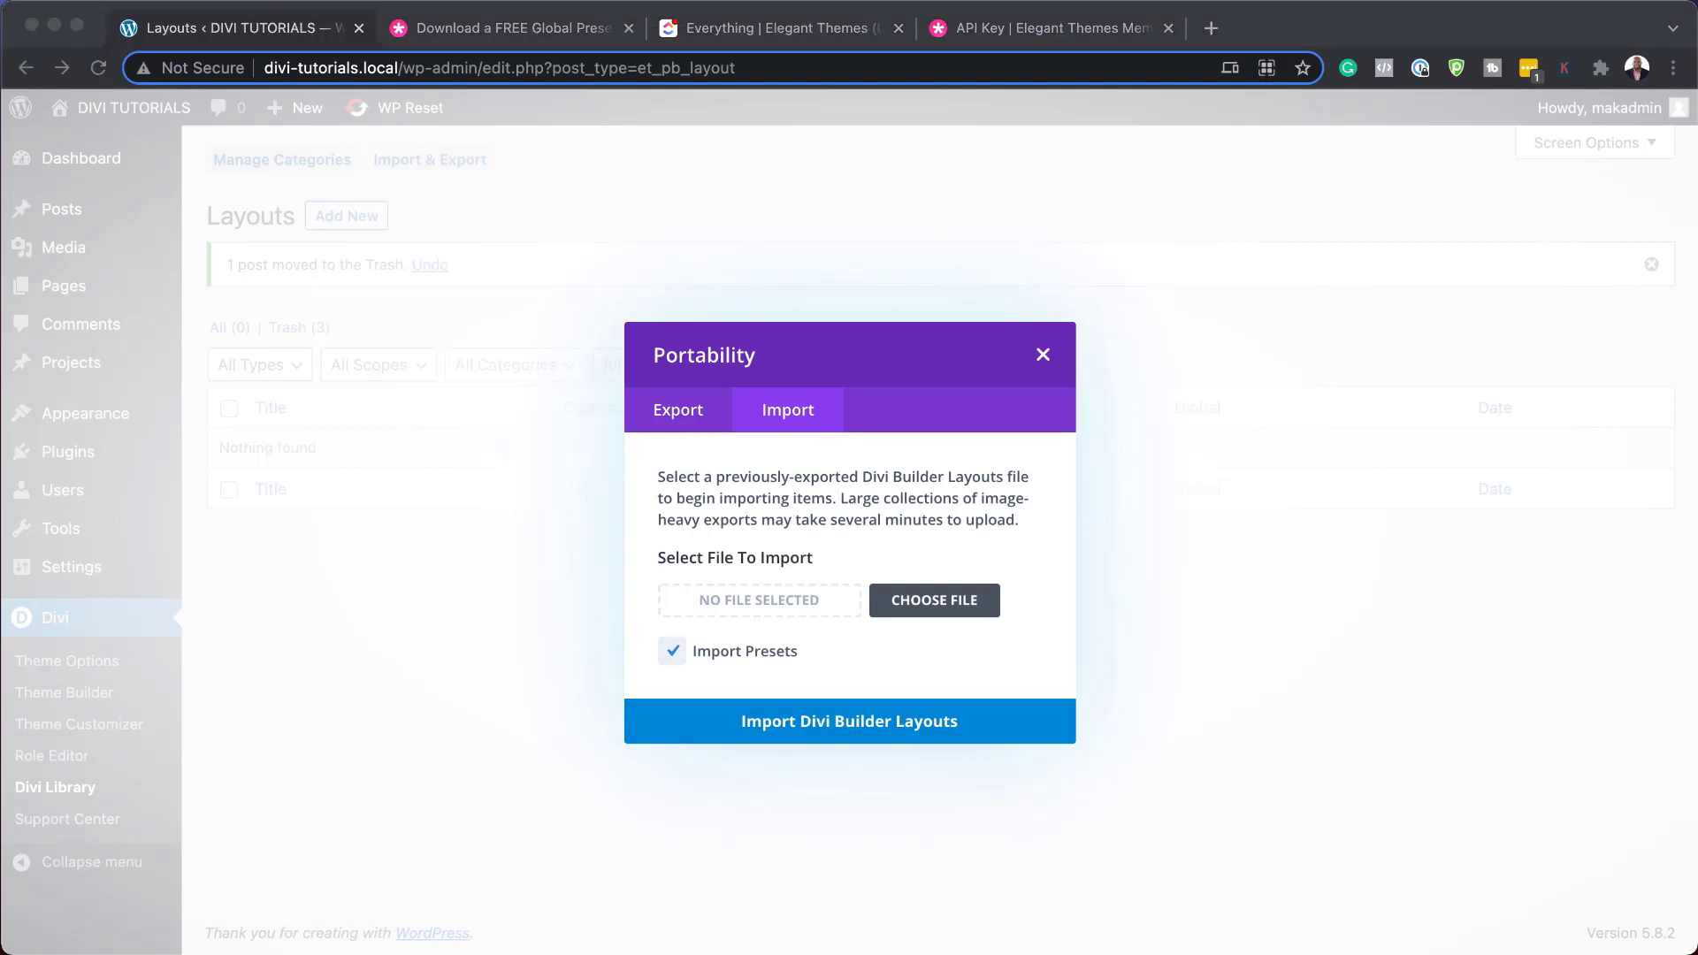
{"action": "left_click", "coordinate": [934, 600]}
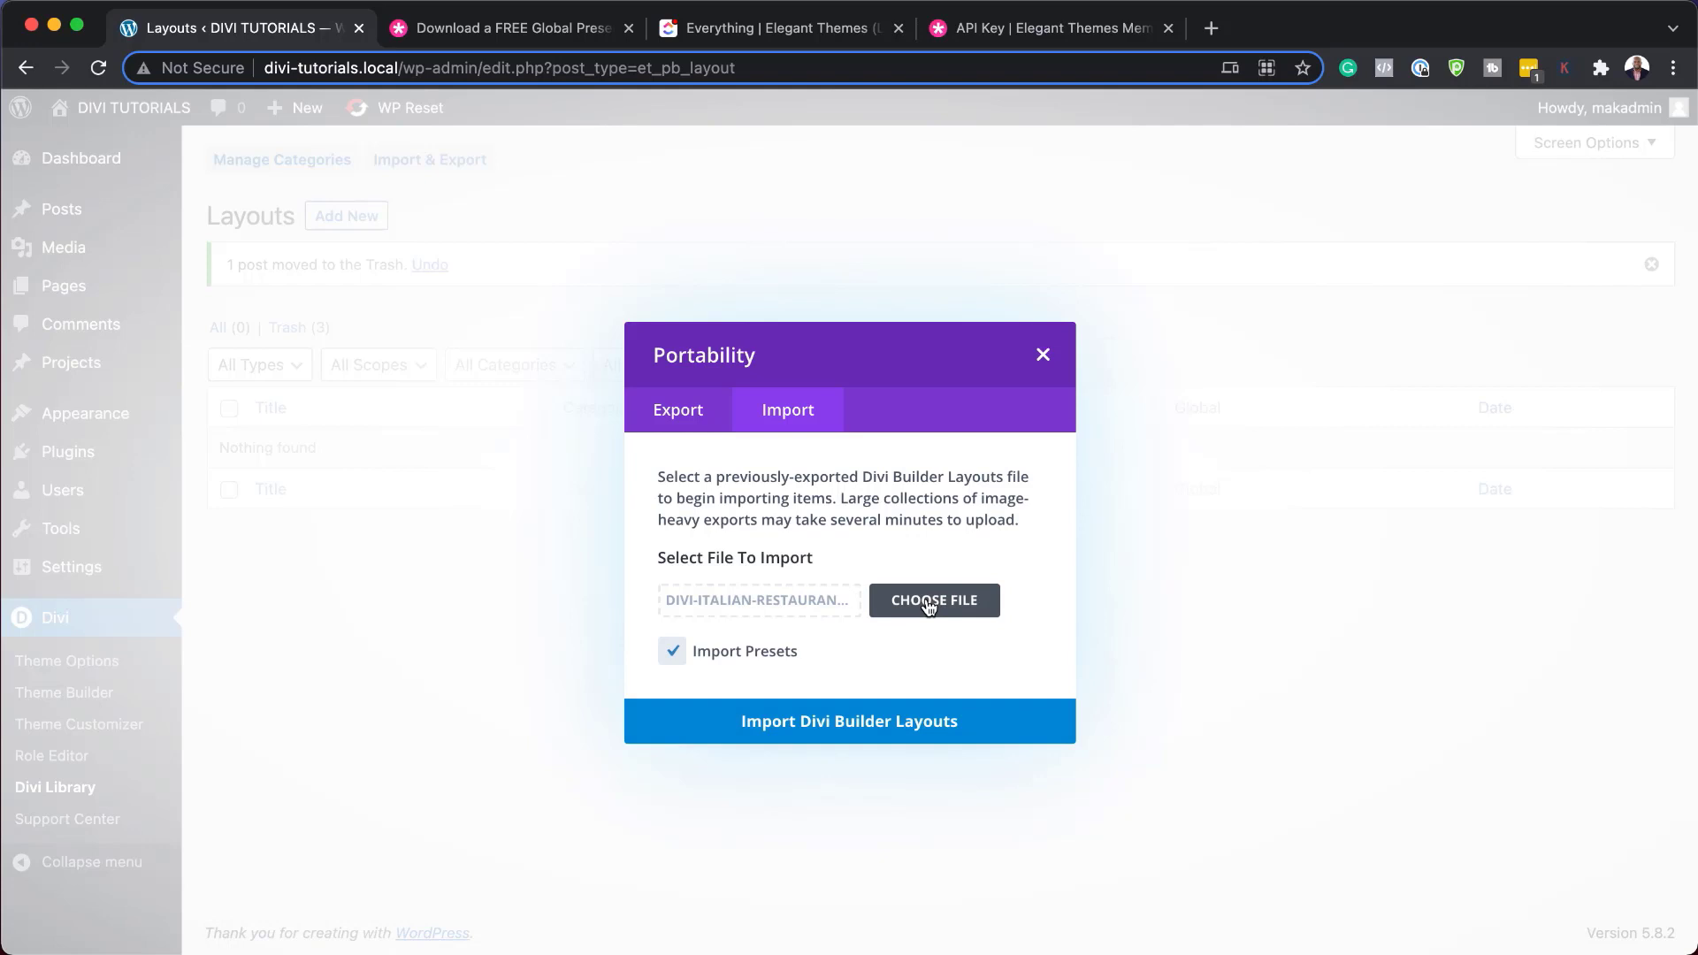
{"action": "mouse_move", "coordinate": [971, 602]}
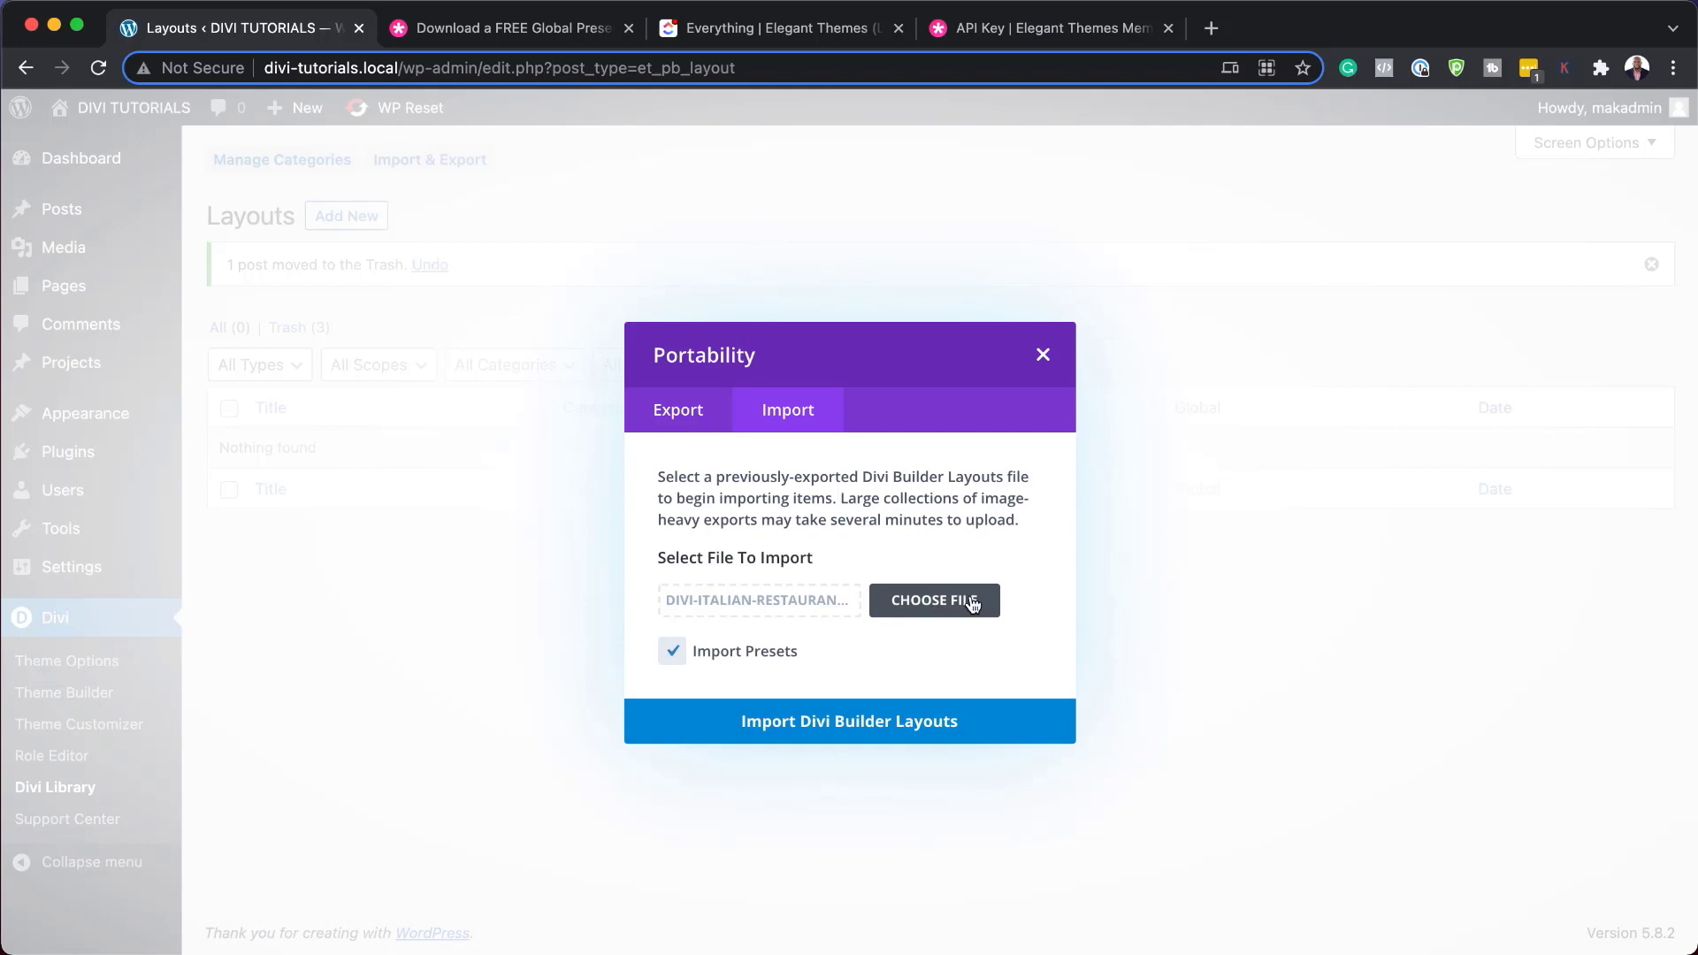
{"action": "mouse_move", "coordinate": [785, 759]}
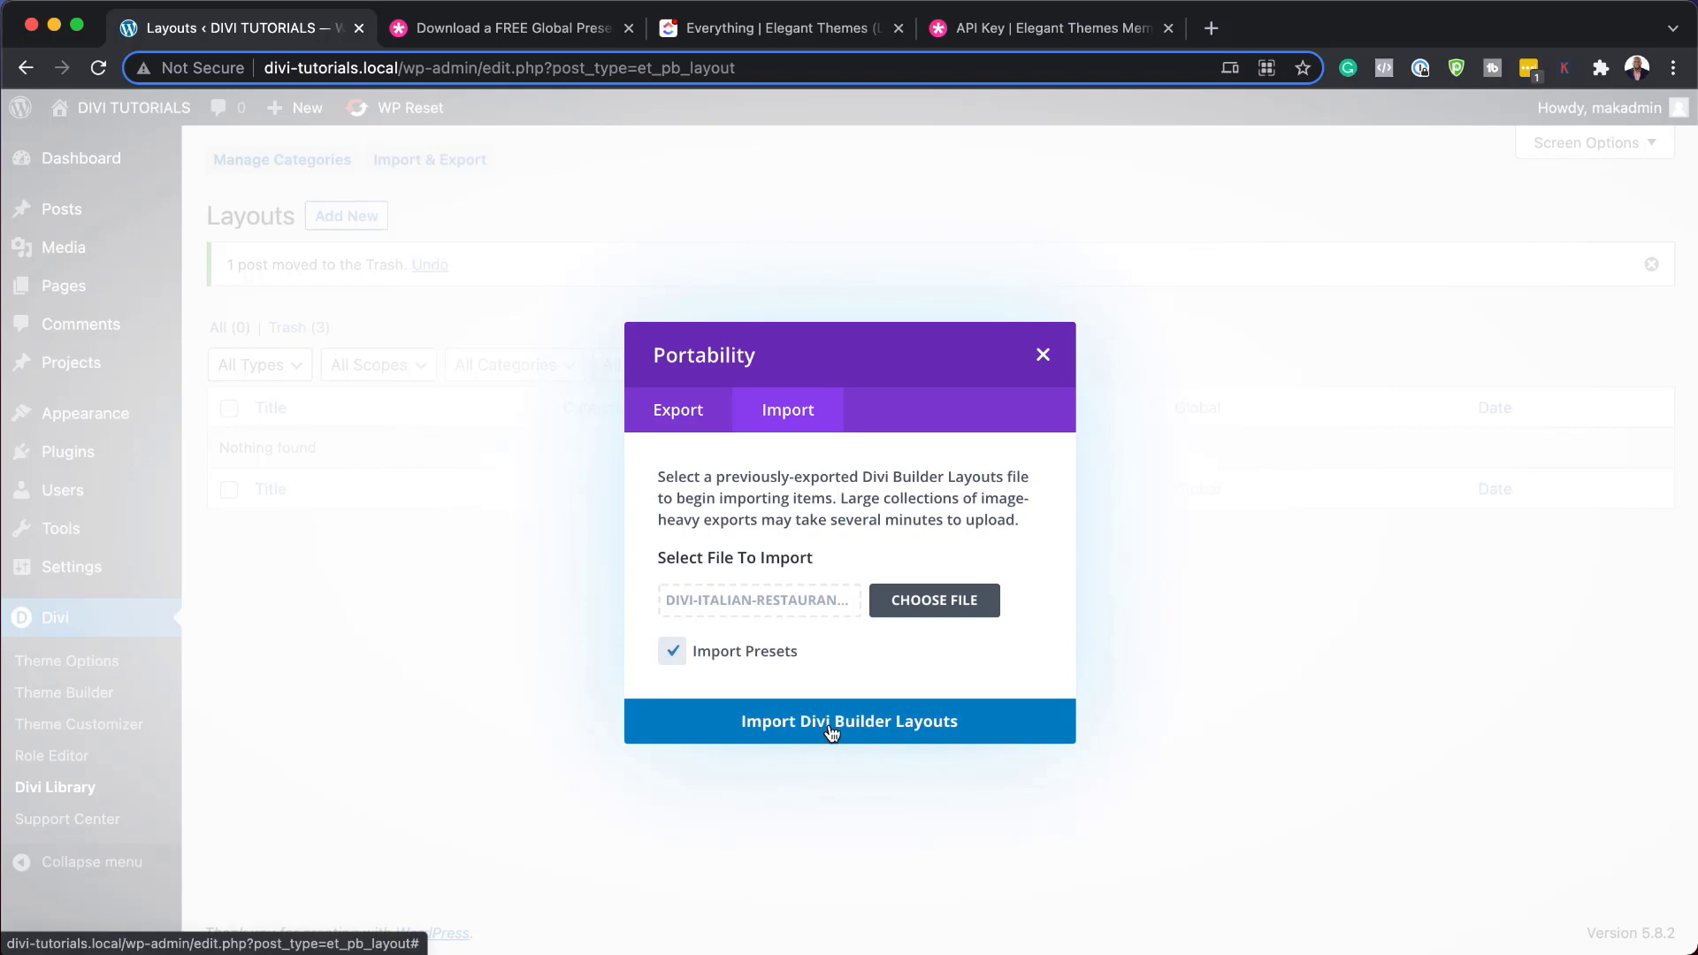
{"action": "left_click", "coordinate": [849, 722]}
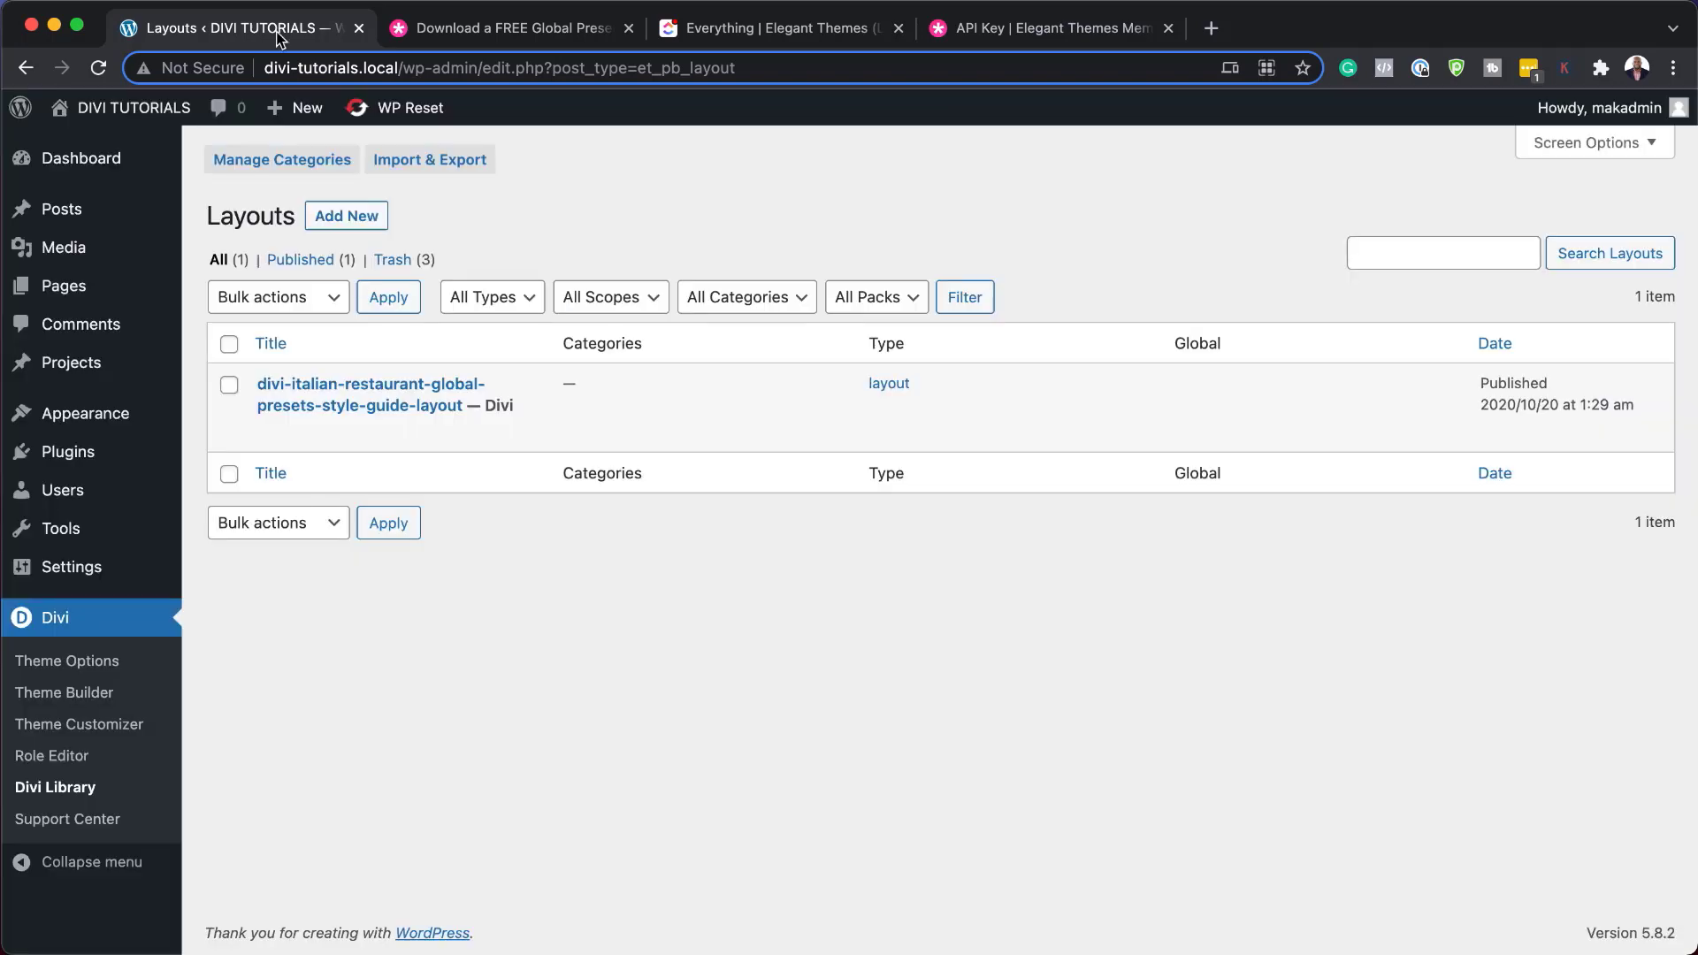
{"action": "mouse_move", "coordinate": [371, 393]}
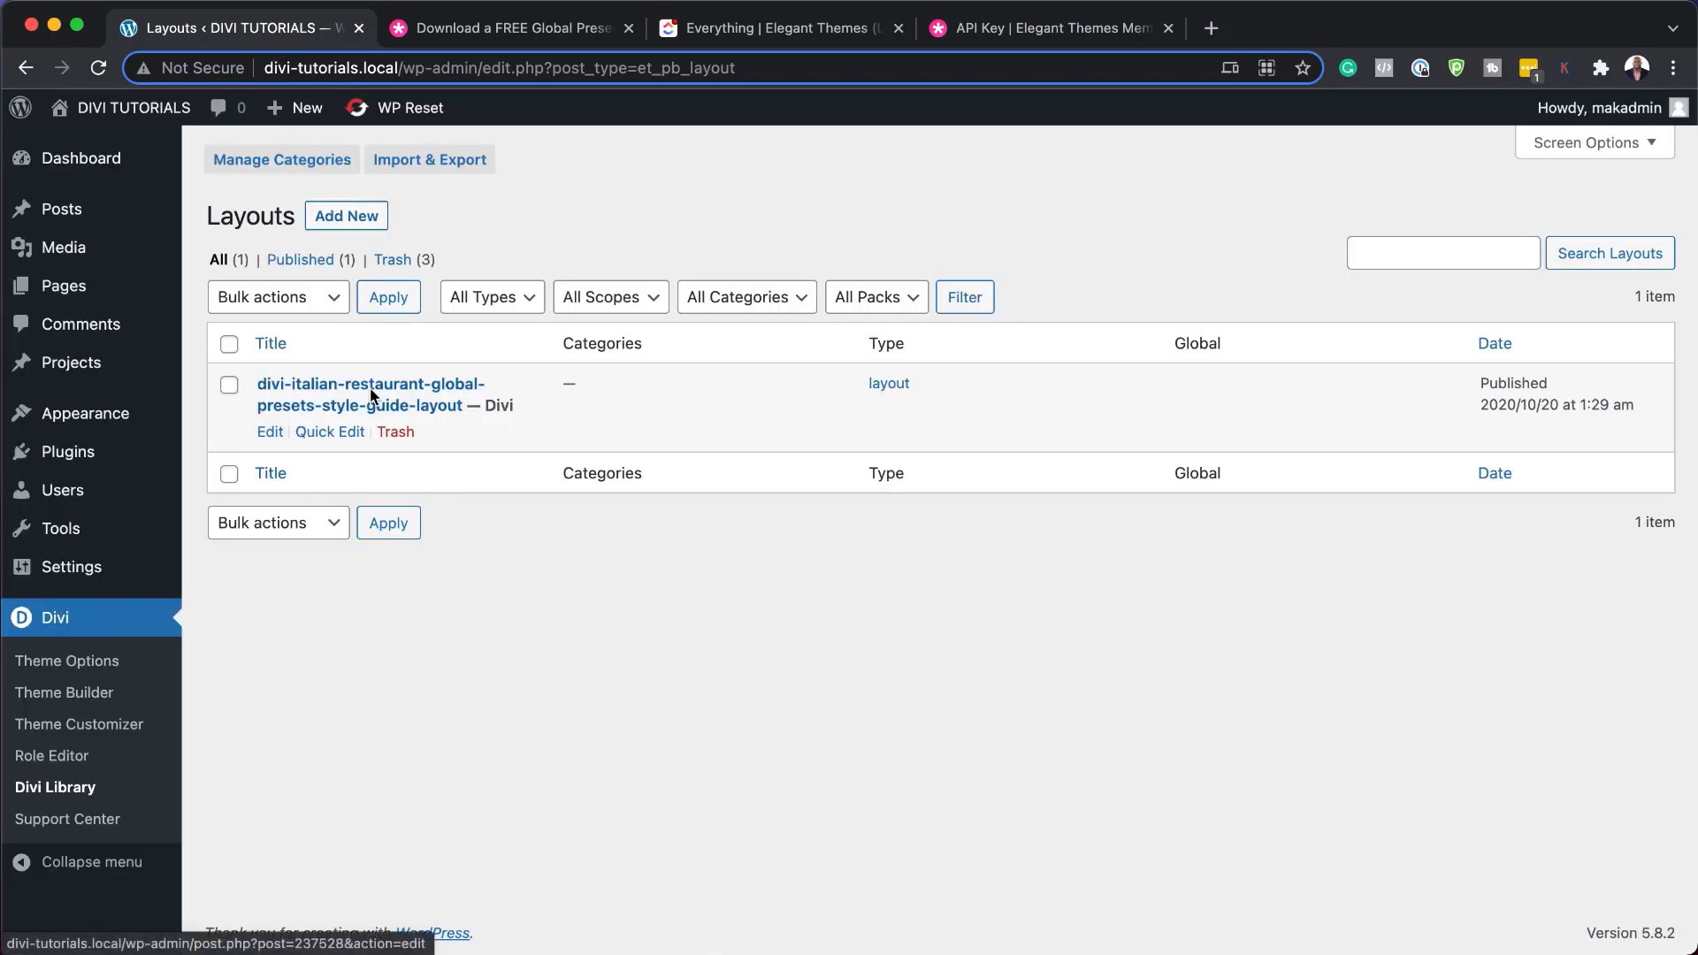
{"action": "mouse_move", "coordinate": [435, 530]}
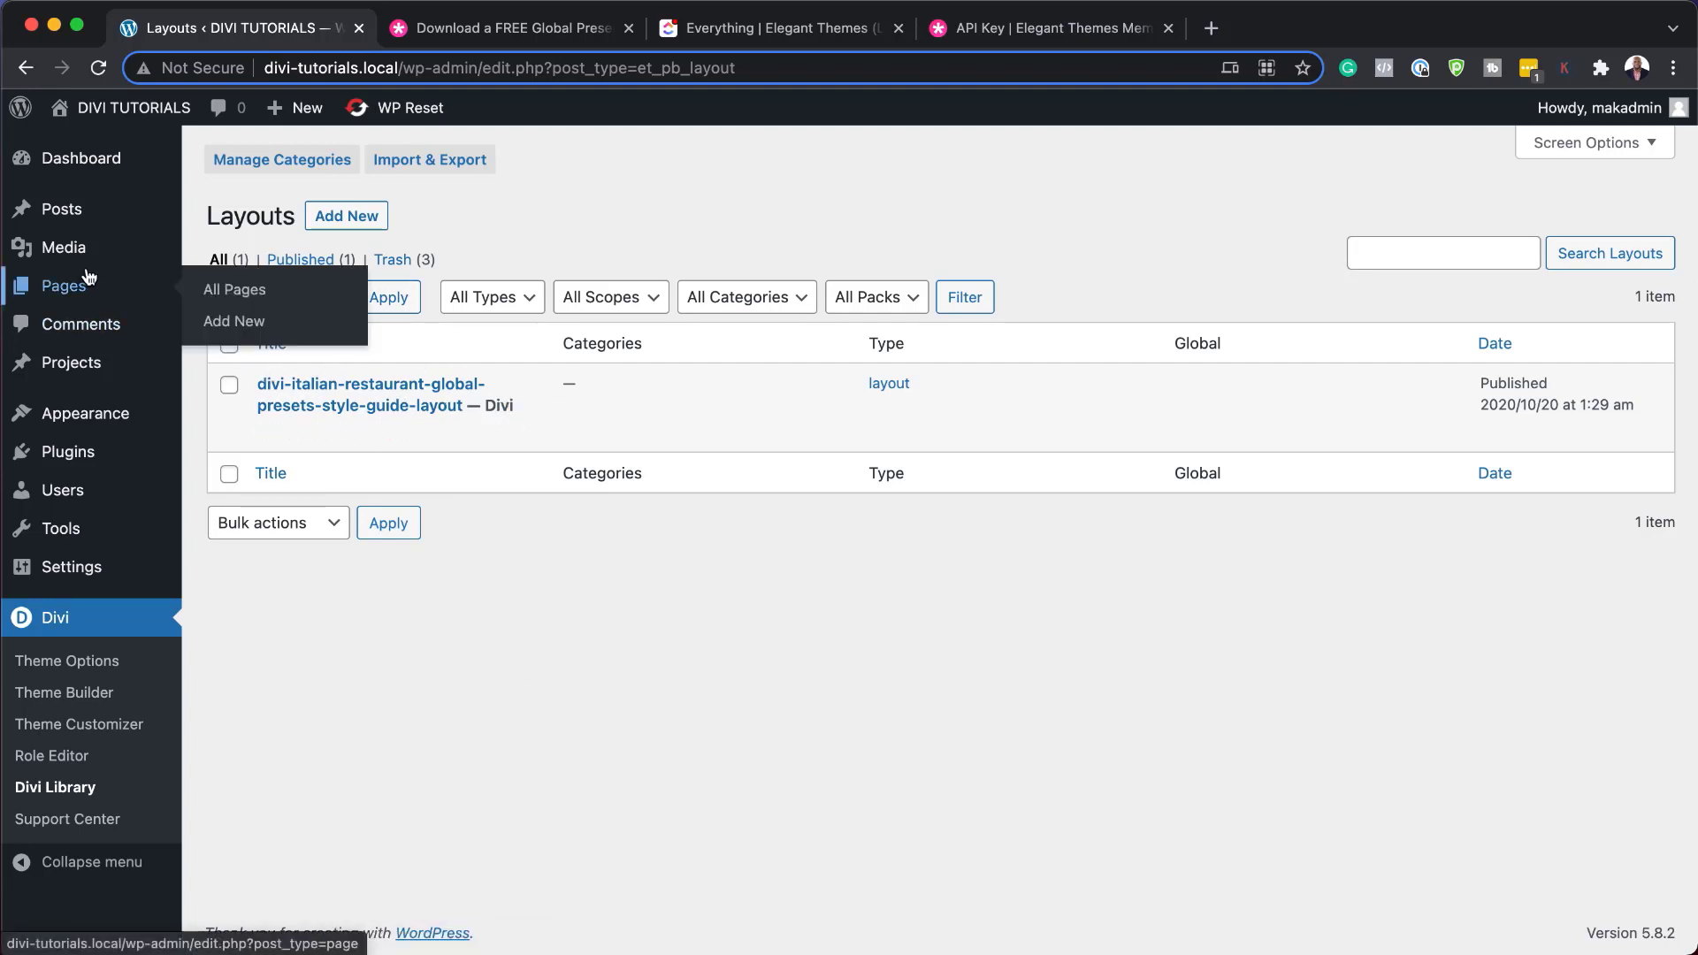
{"action": "mouse_move", "coordinate": [234, 320]}
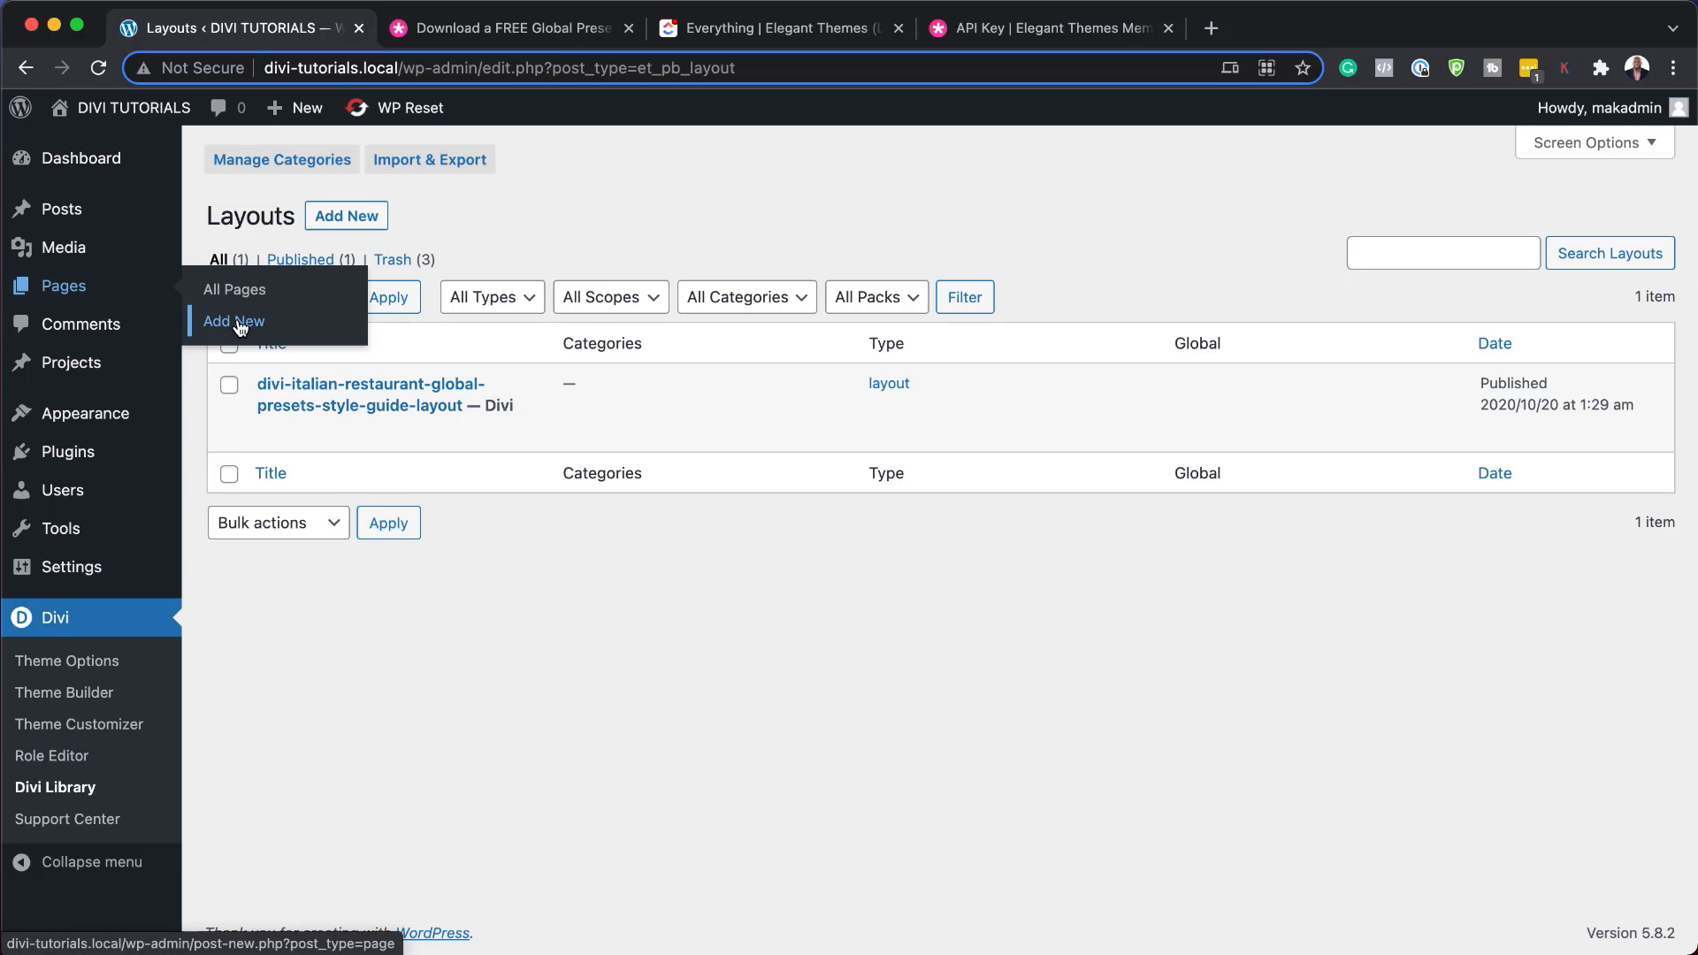
- Create a new page titled Italian Restaurant, enable the Divi builder and choose a premade layout start
{"action": "left_click", "coordinate": [233, 322]}
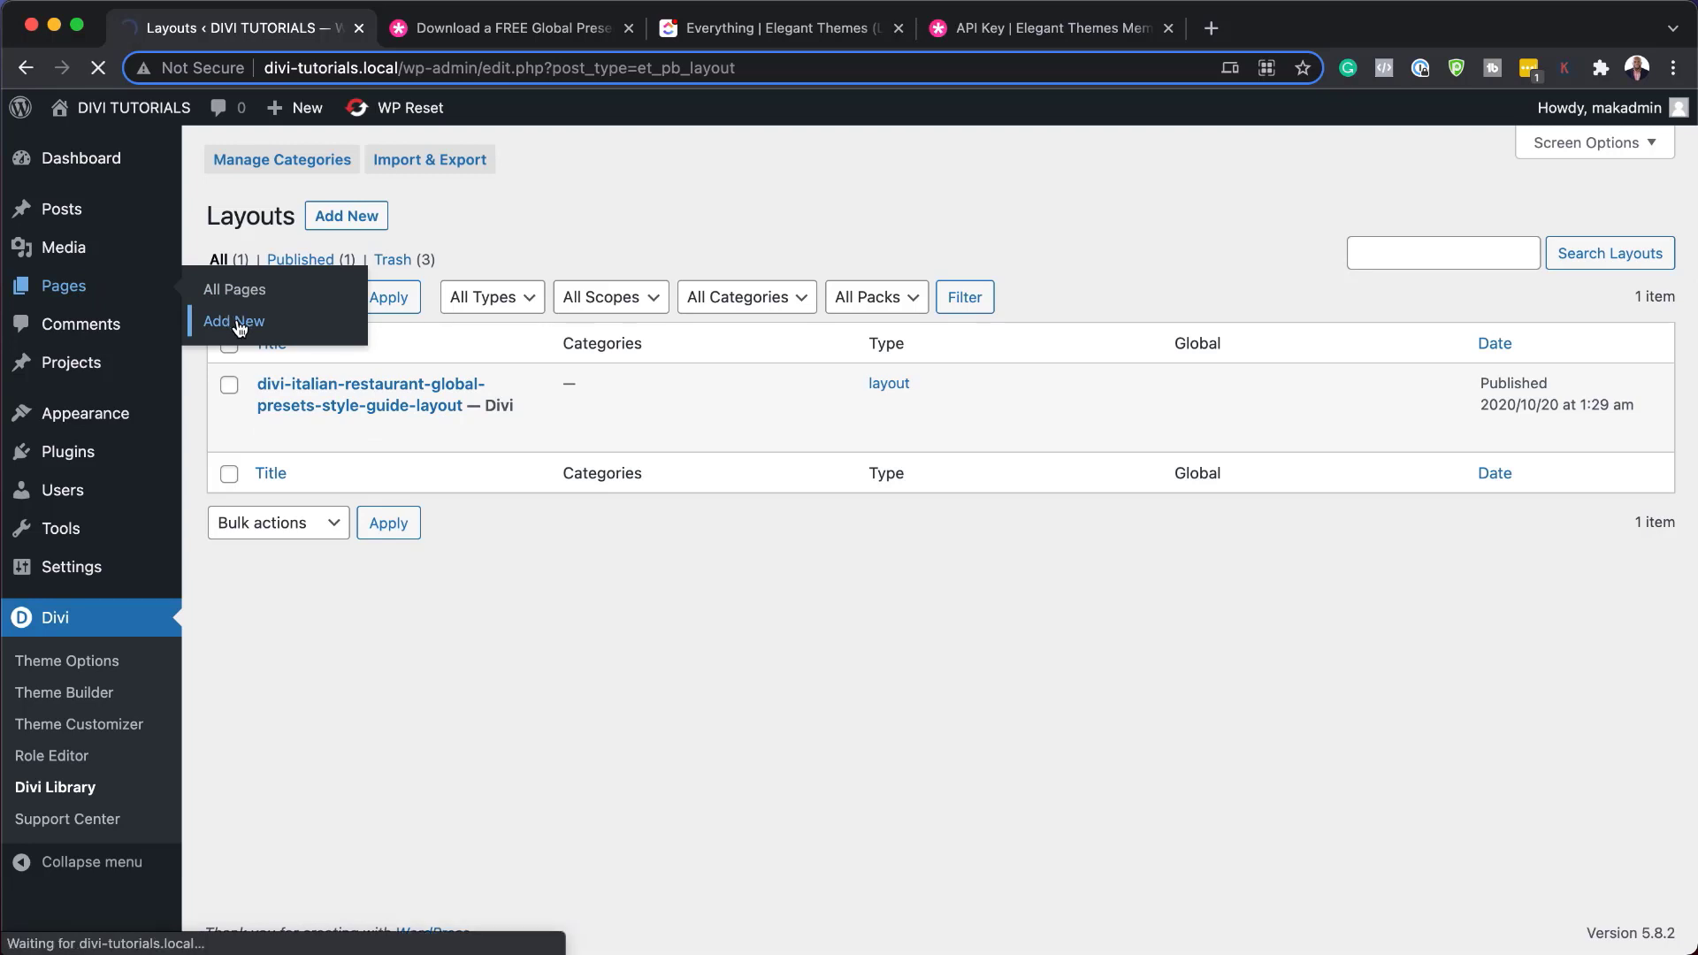
{"action": "left_click", "coordinate": [233, 321]}
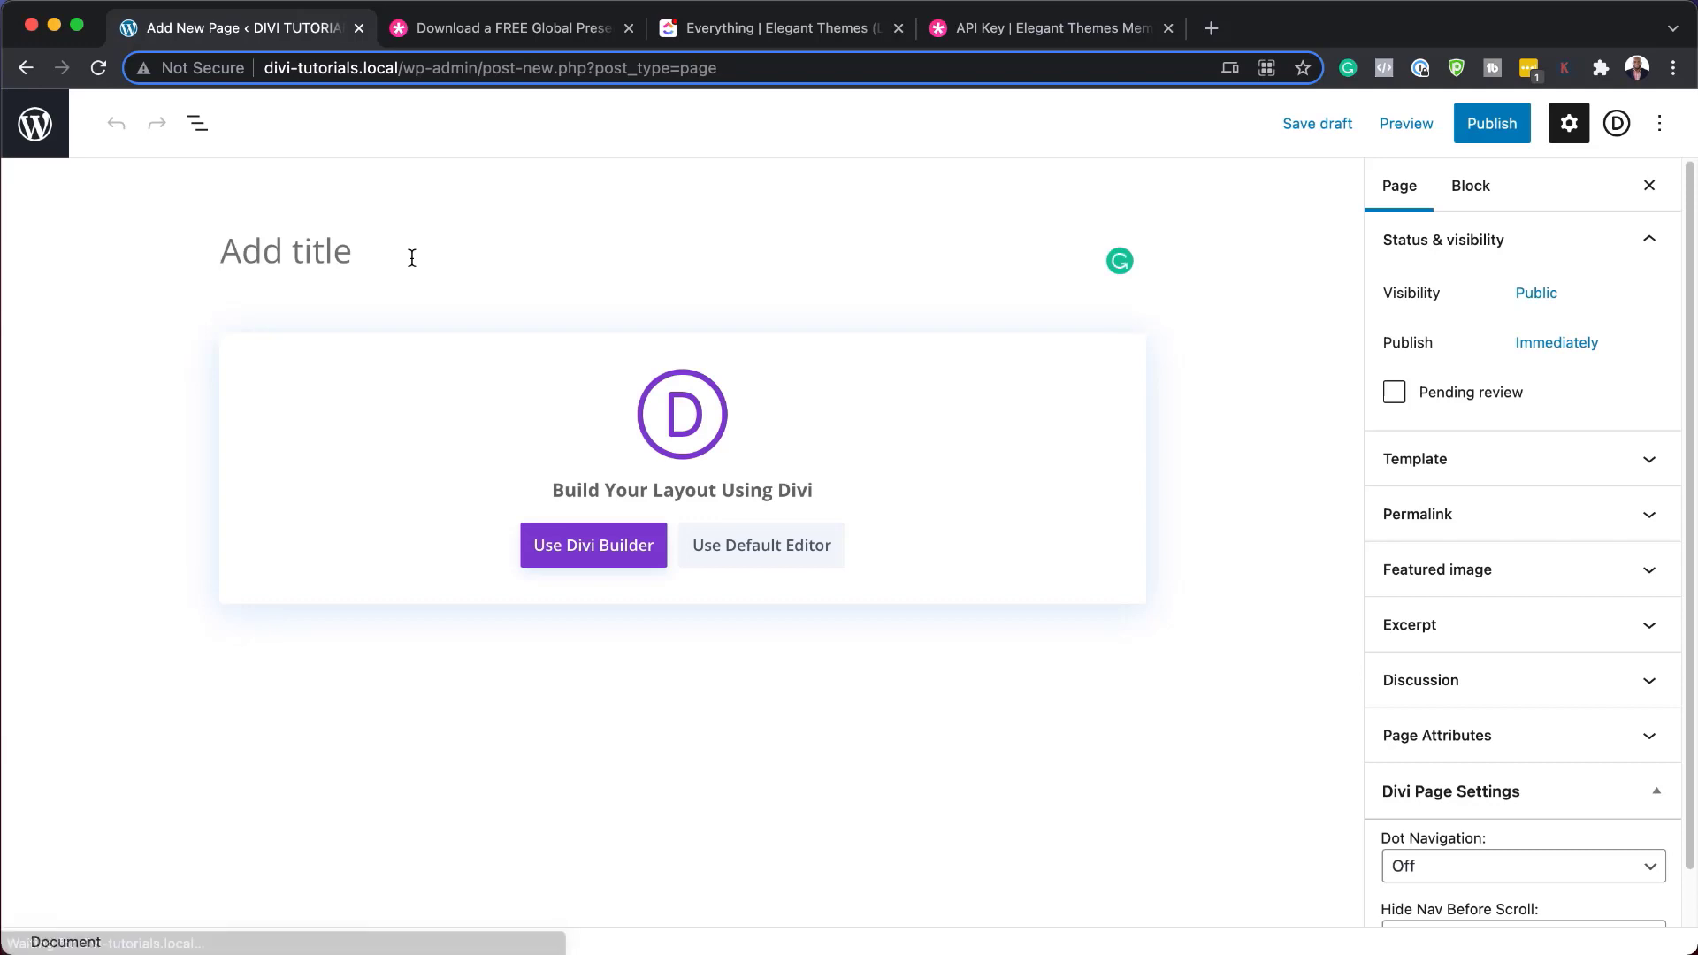
{"action": "left_click", "coordinate": [593, 545]}
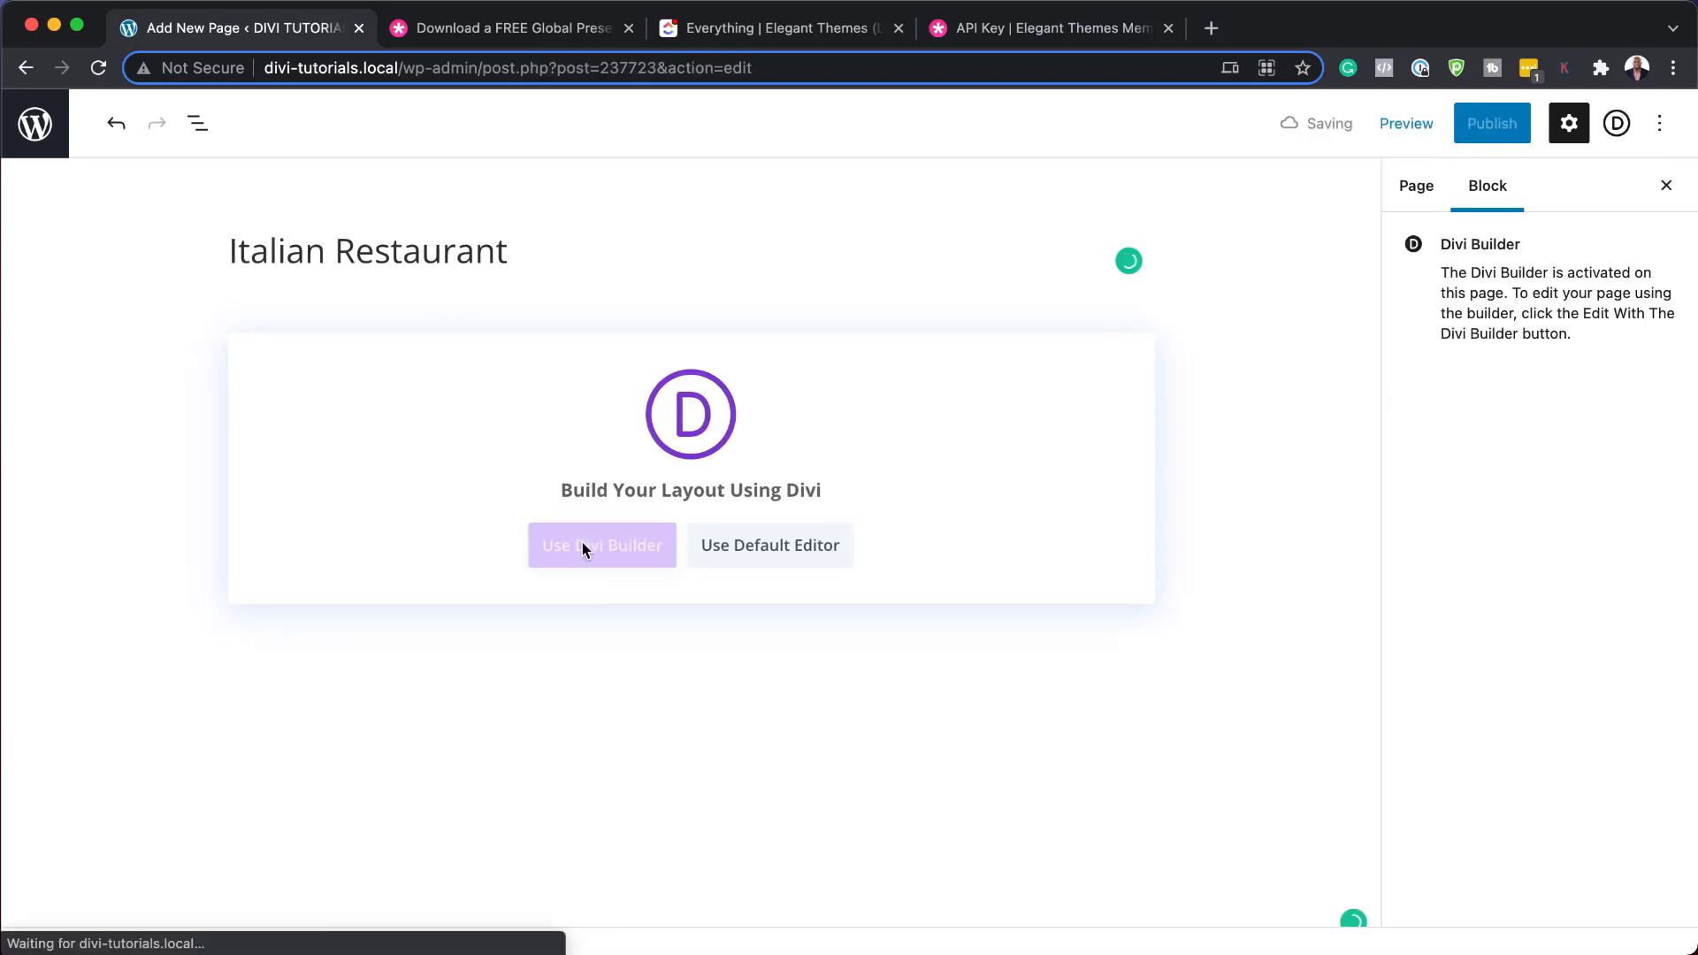
{"action": "left_click", "coordinate": [601, 545]}
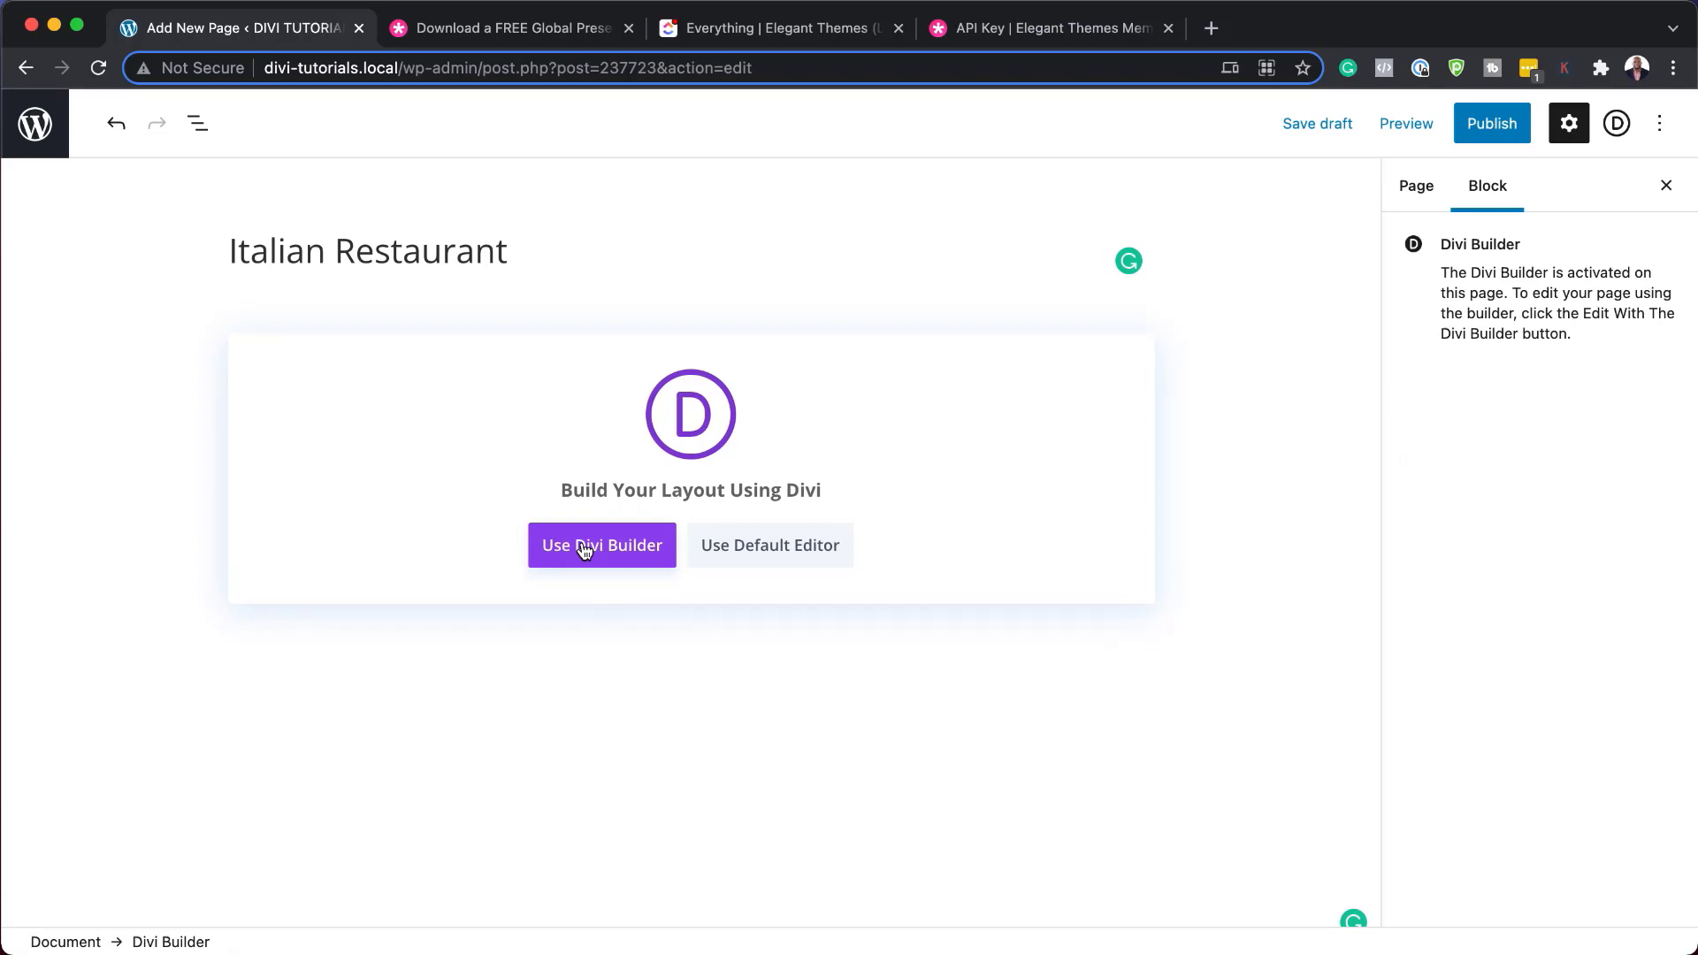
{"action": "left_click", "coordinate": [601, 545]}
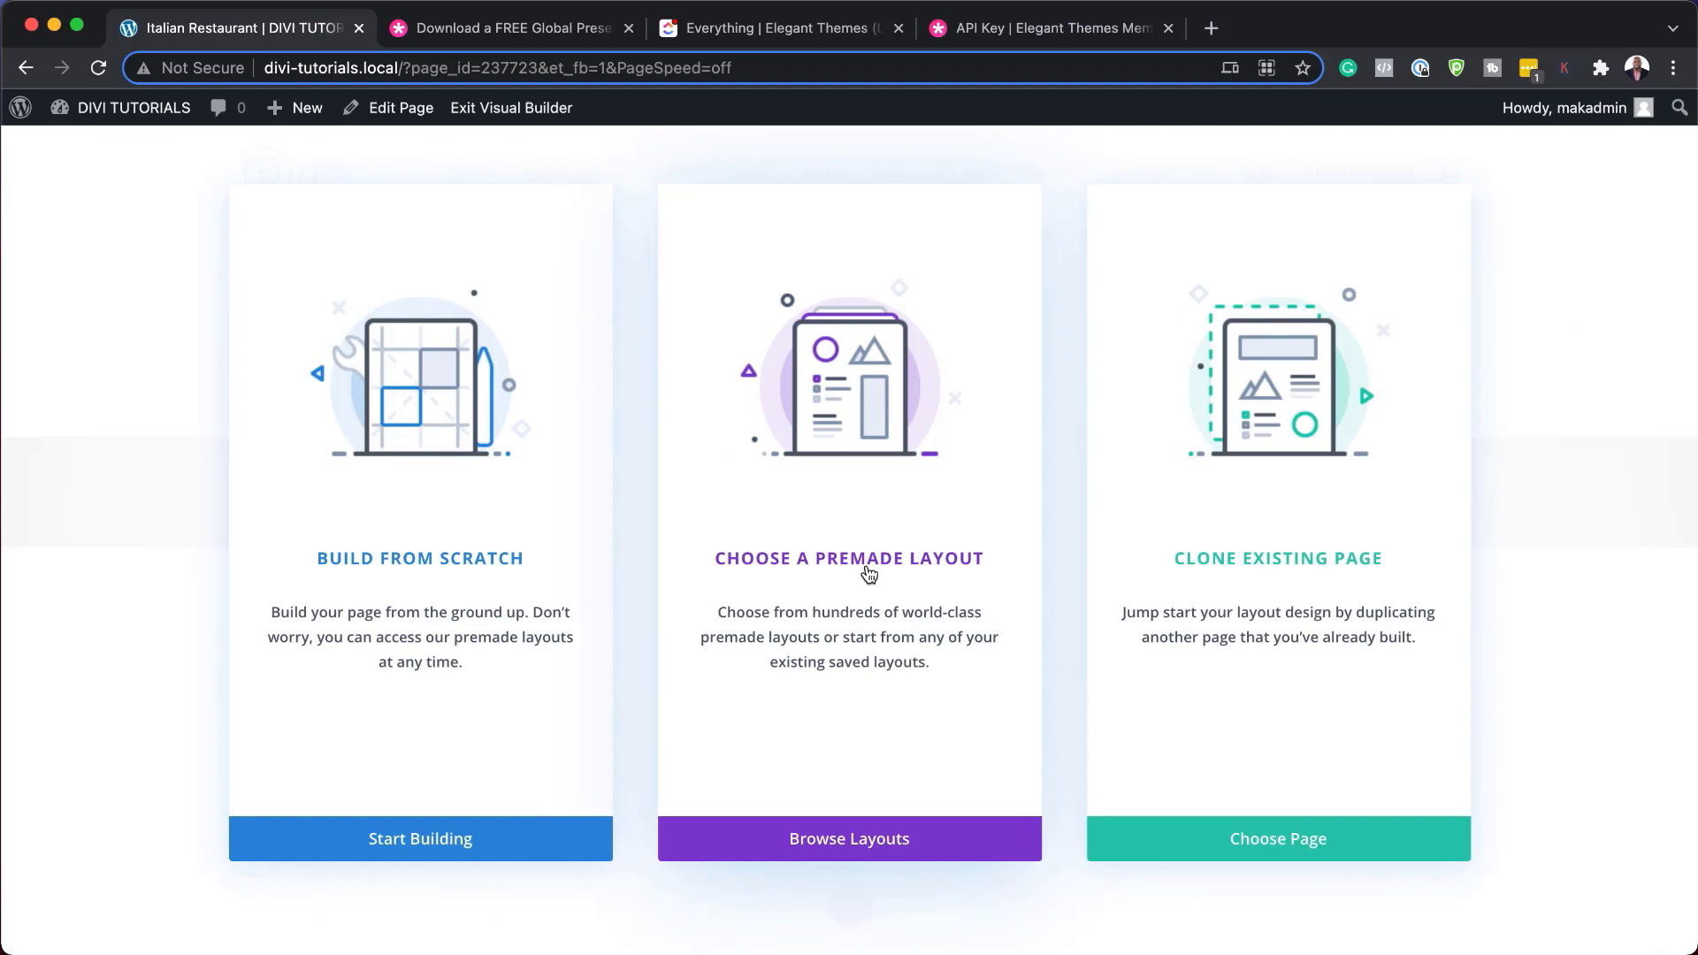
{"action": "left_click", "coordinate": [849, 839]}
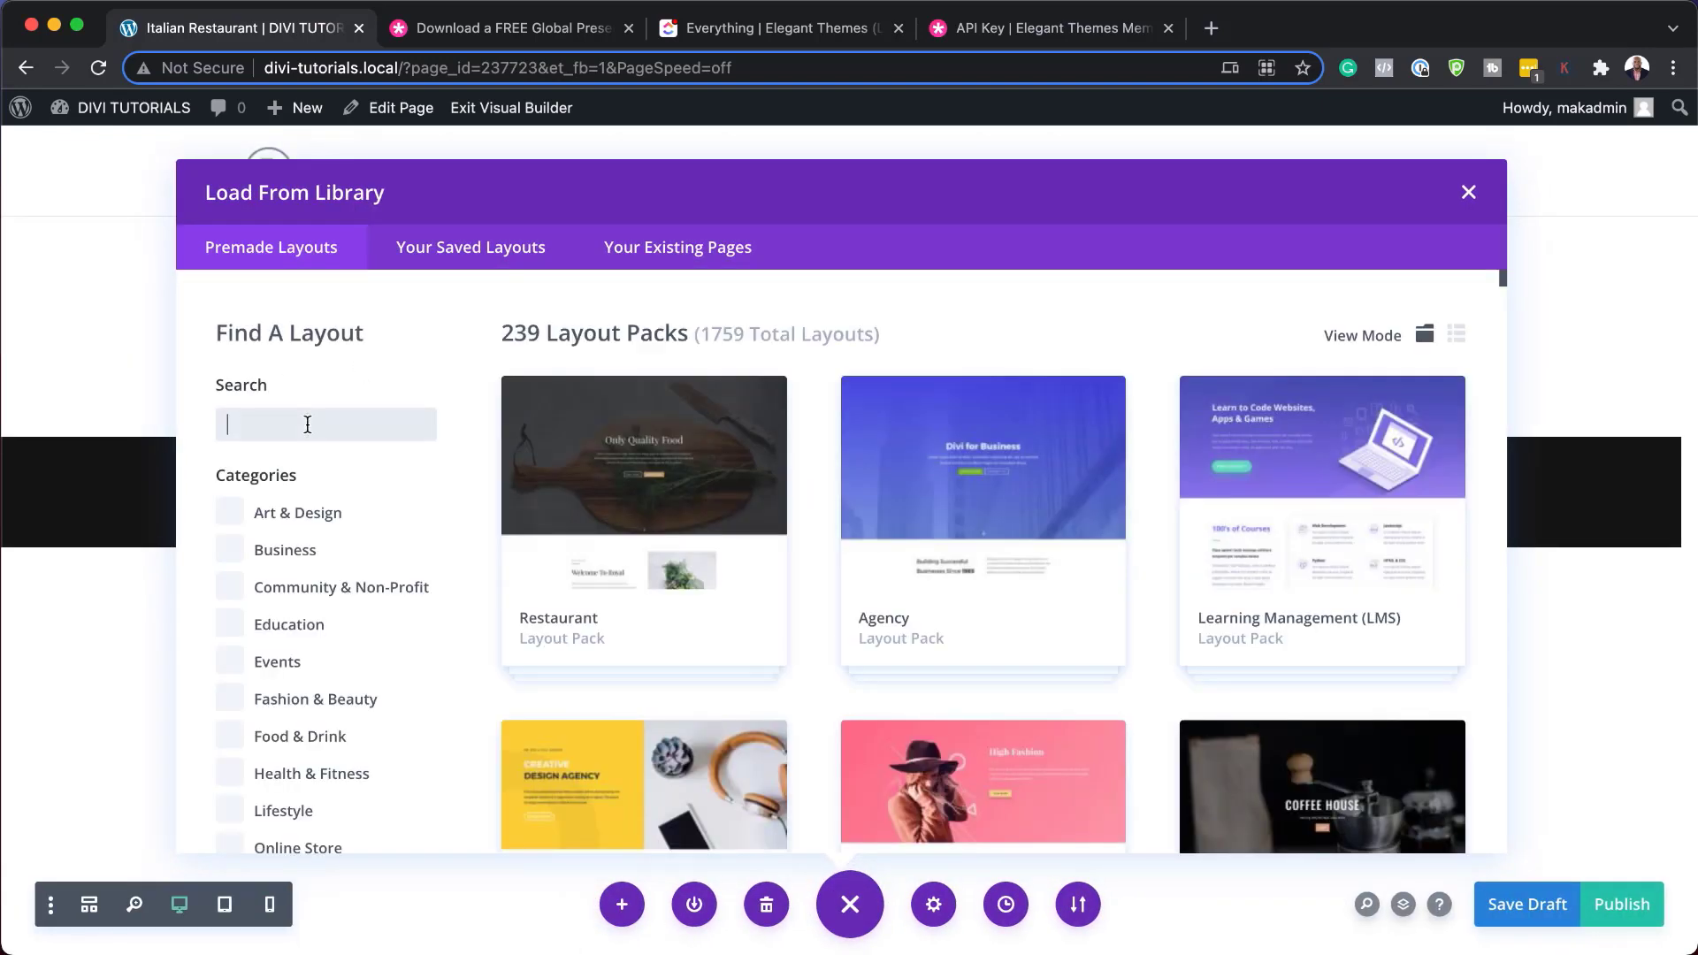
- Search Italian Restaurant and apply the Italian Restaurant About Page layout to the page
{"action": "type", "text": "Italian Restaurant"}
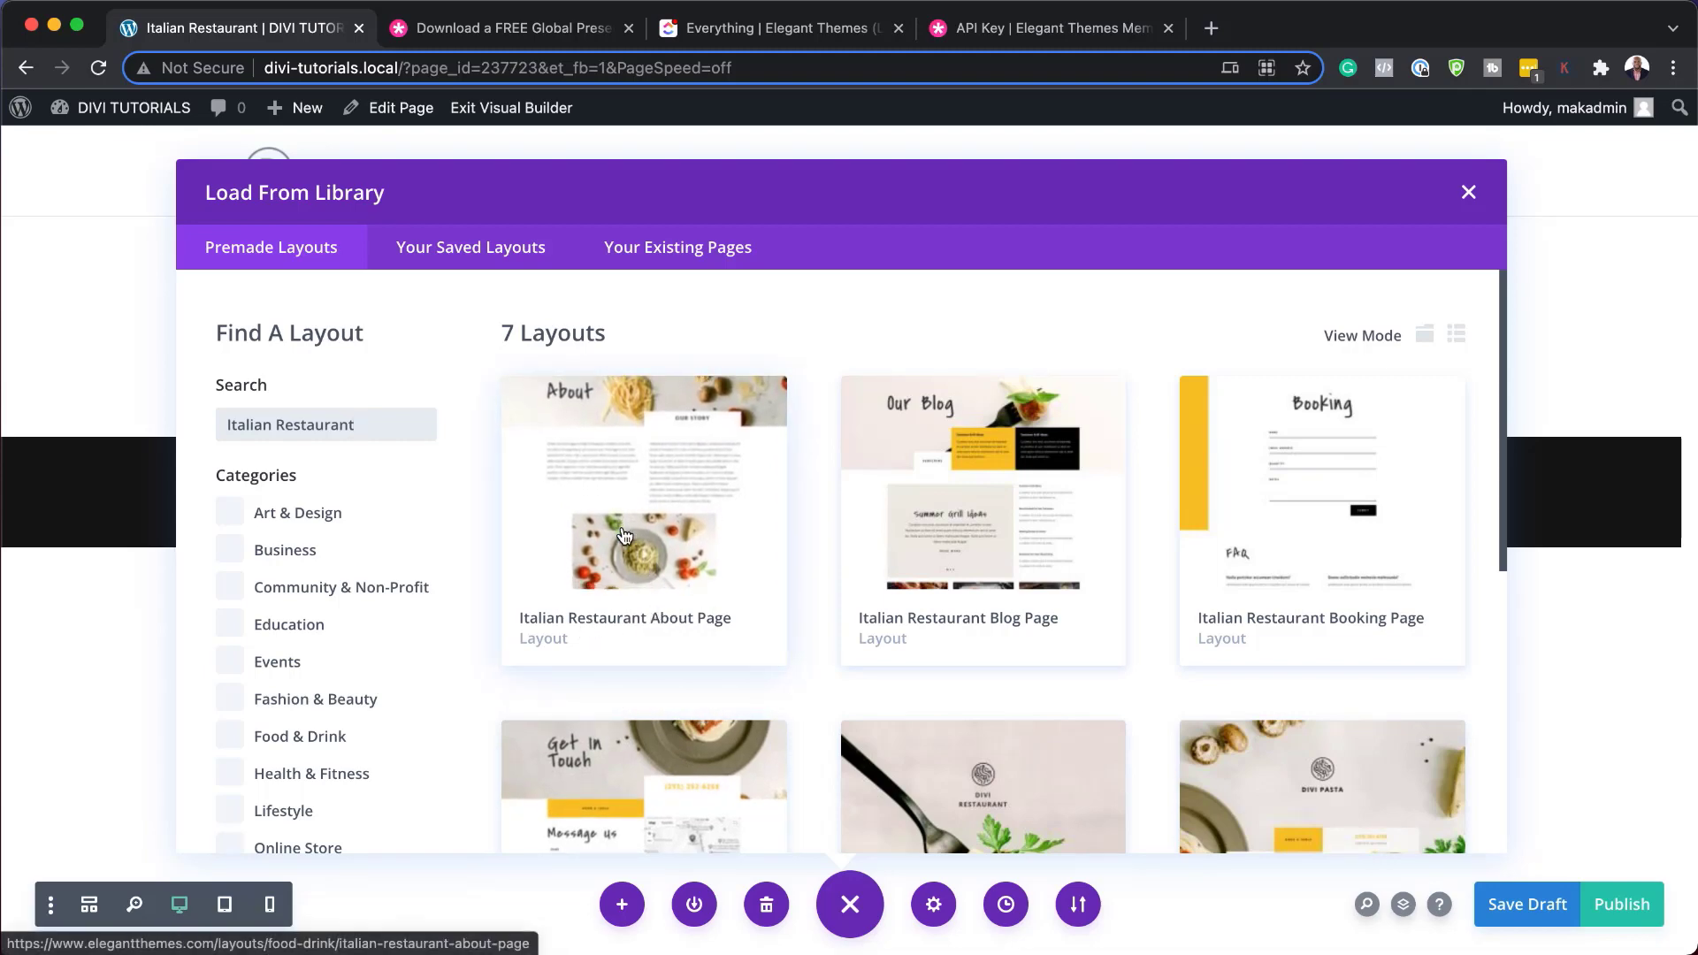
{"action": "left_click", "coordinate": [642, 520]}
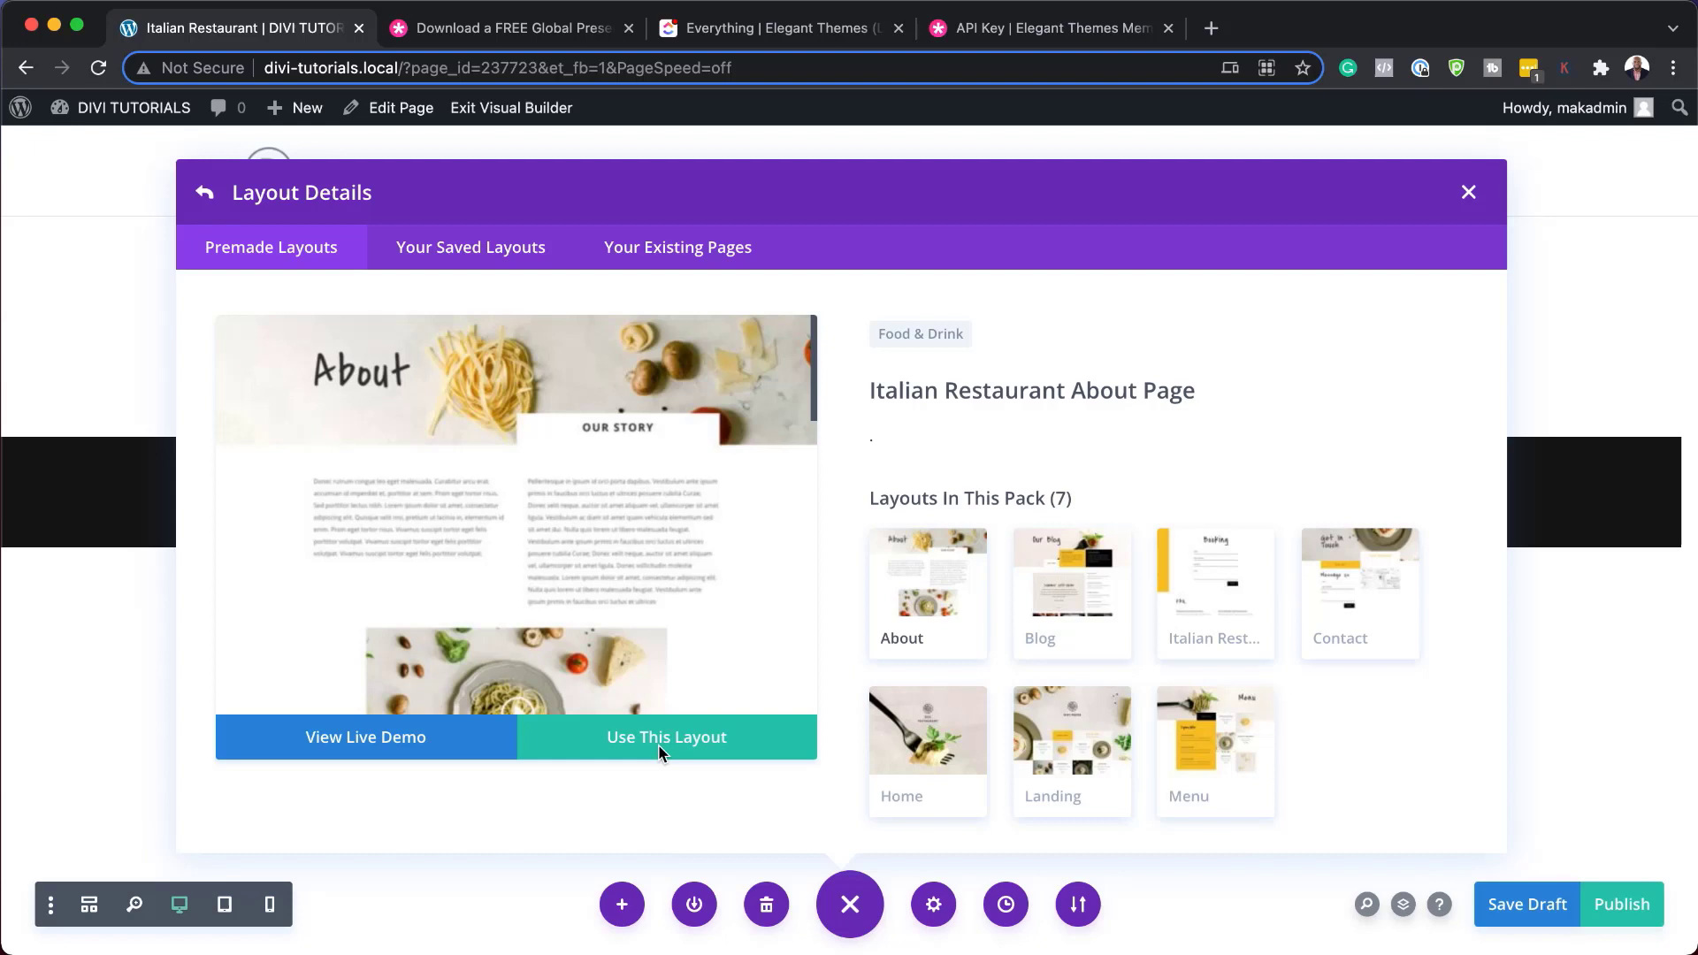
{"action": "mouse_move", "coordinate": [667, 754]}
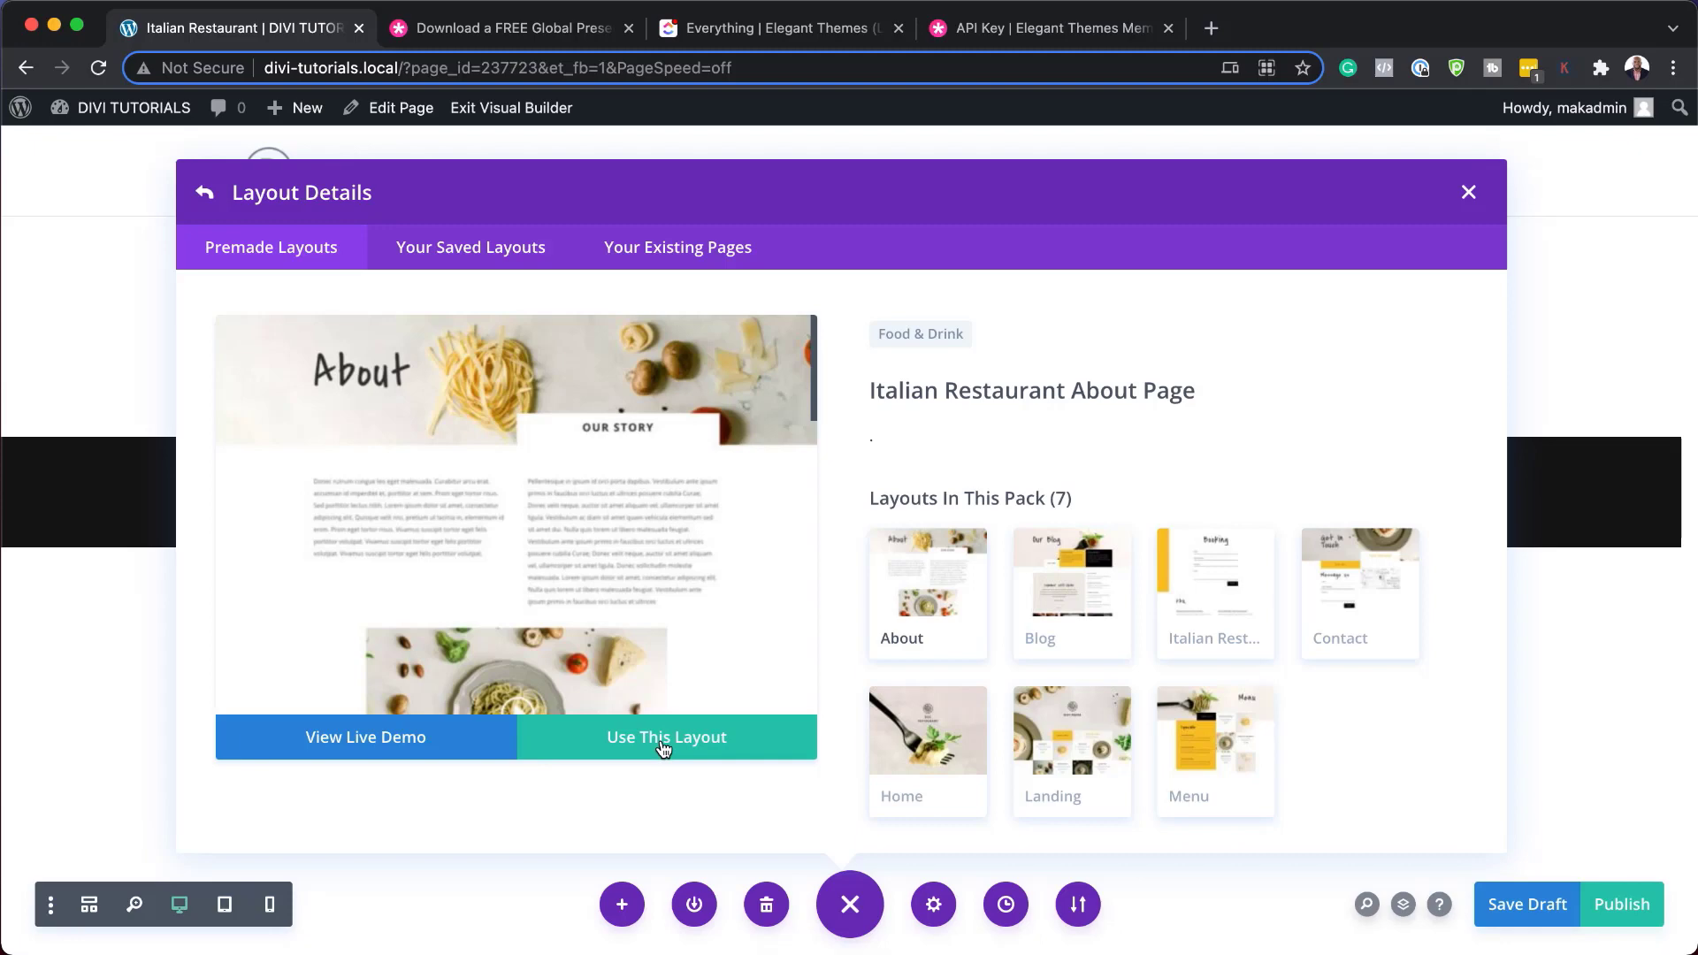
{"action": "left_click", "coordinate": [667, 735]}
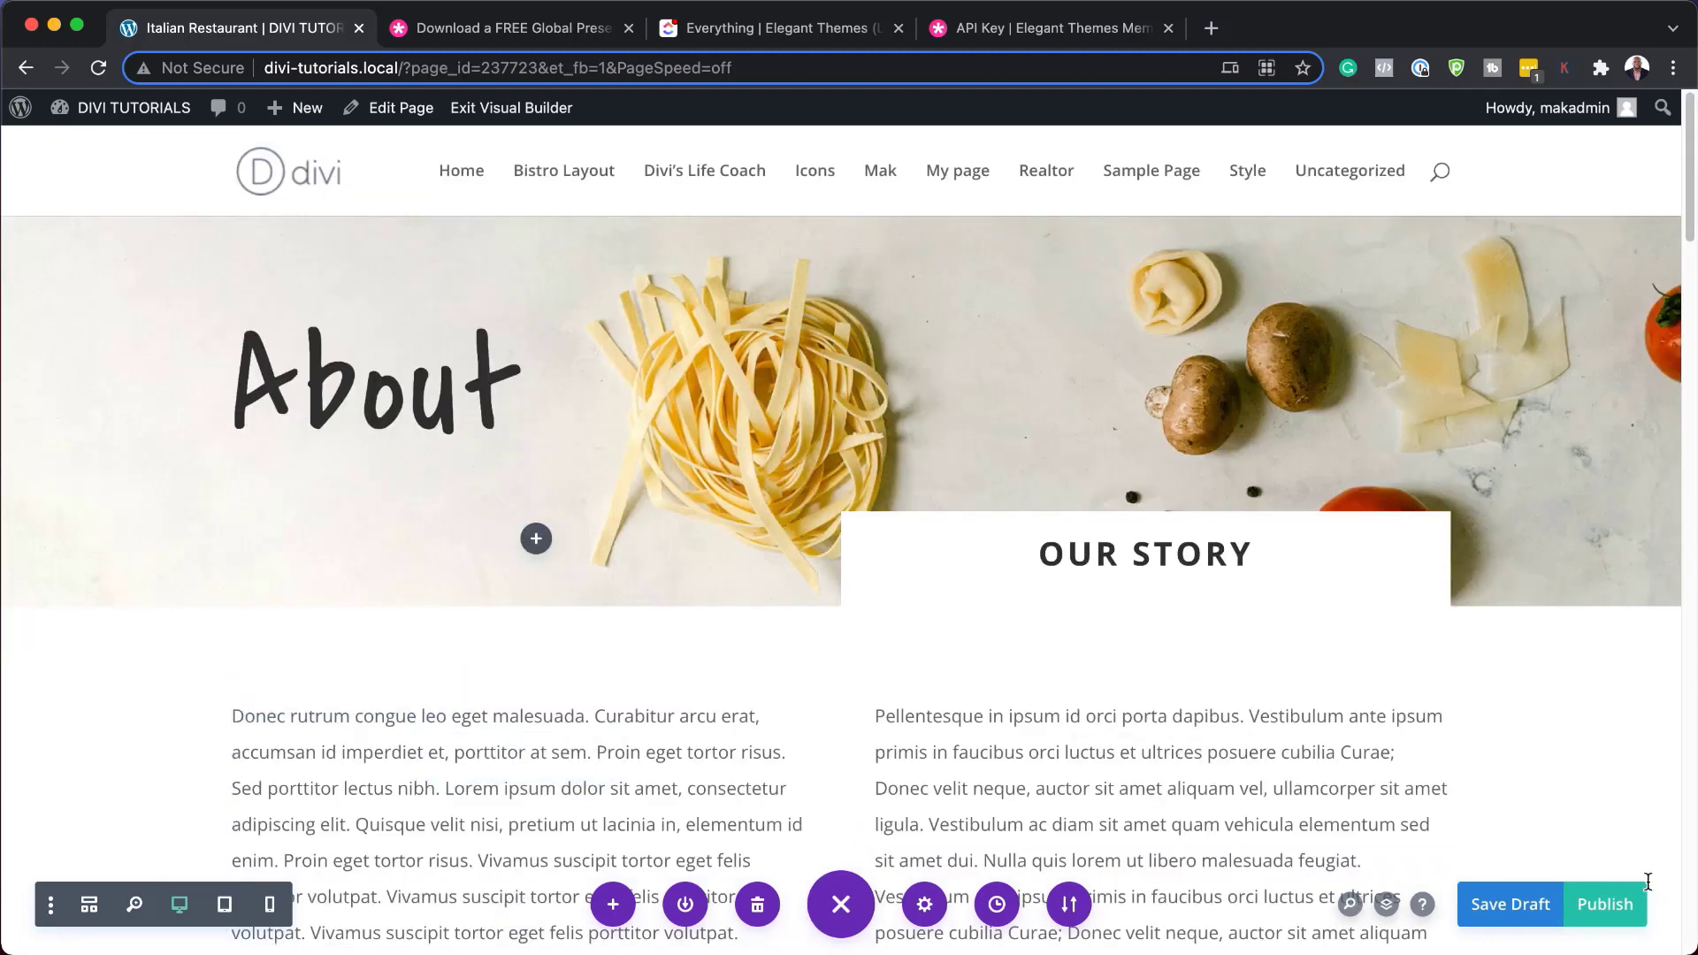
- Publish the page and insert a Button module under the left Our Story paragraph
{"action": "left_click", "coordinate": [1605, 904]}
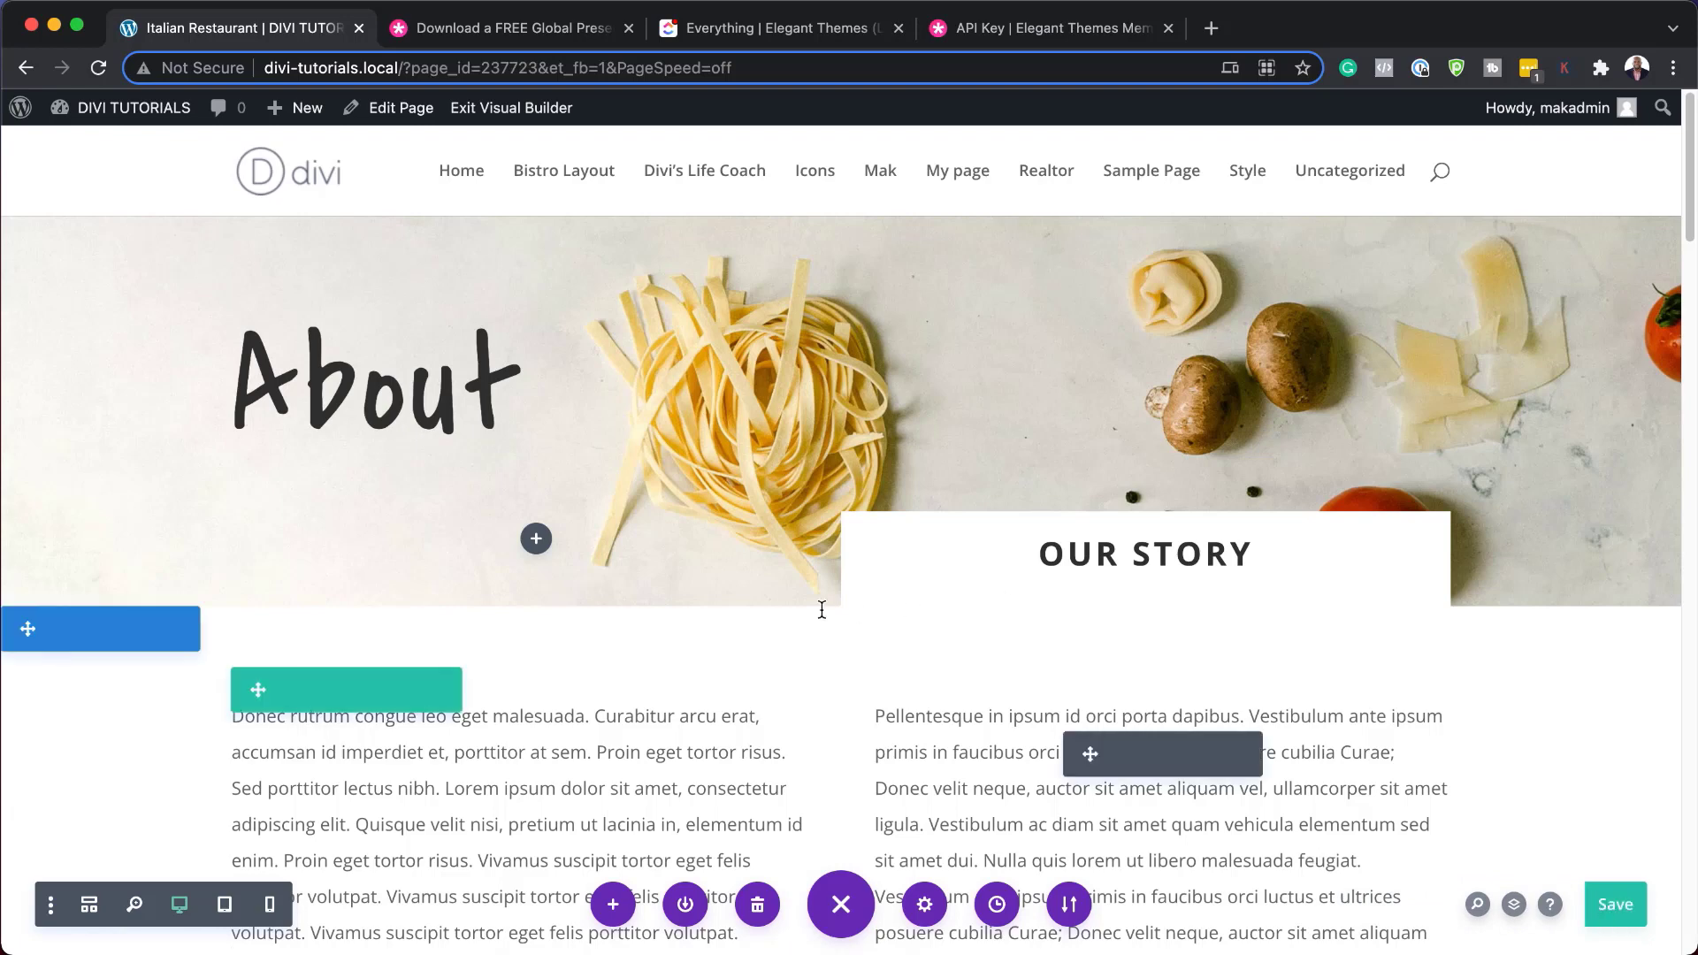
{"action": "scroll", "scroll_direction": "down", "scroll_amount": 3}
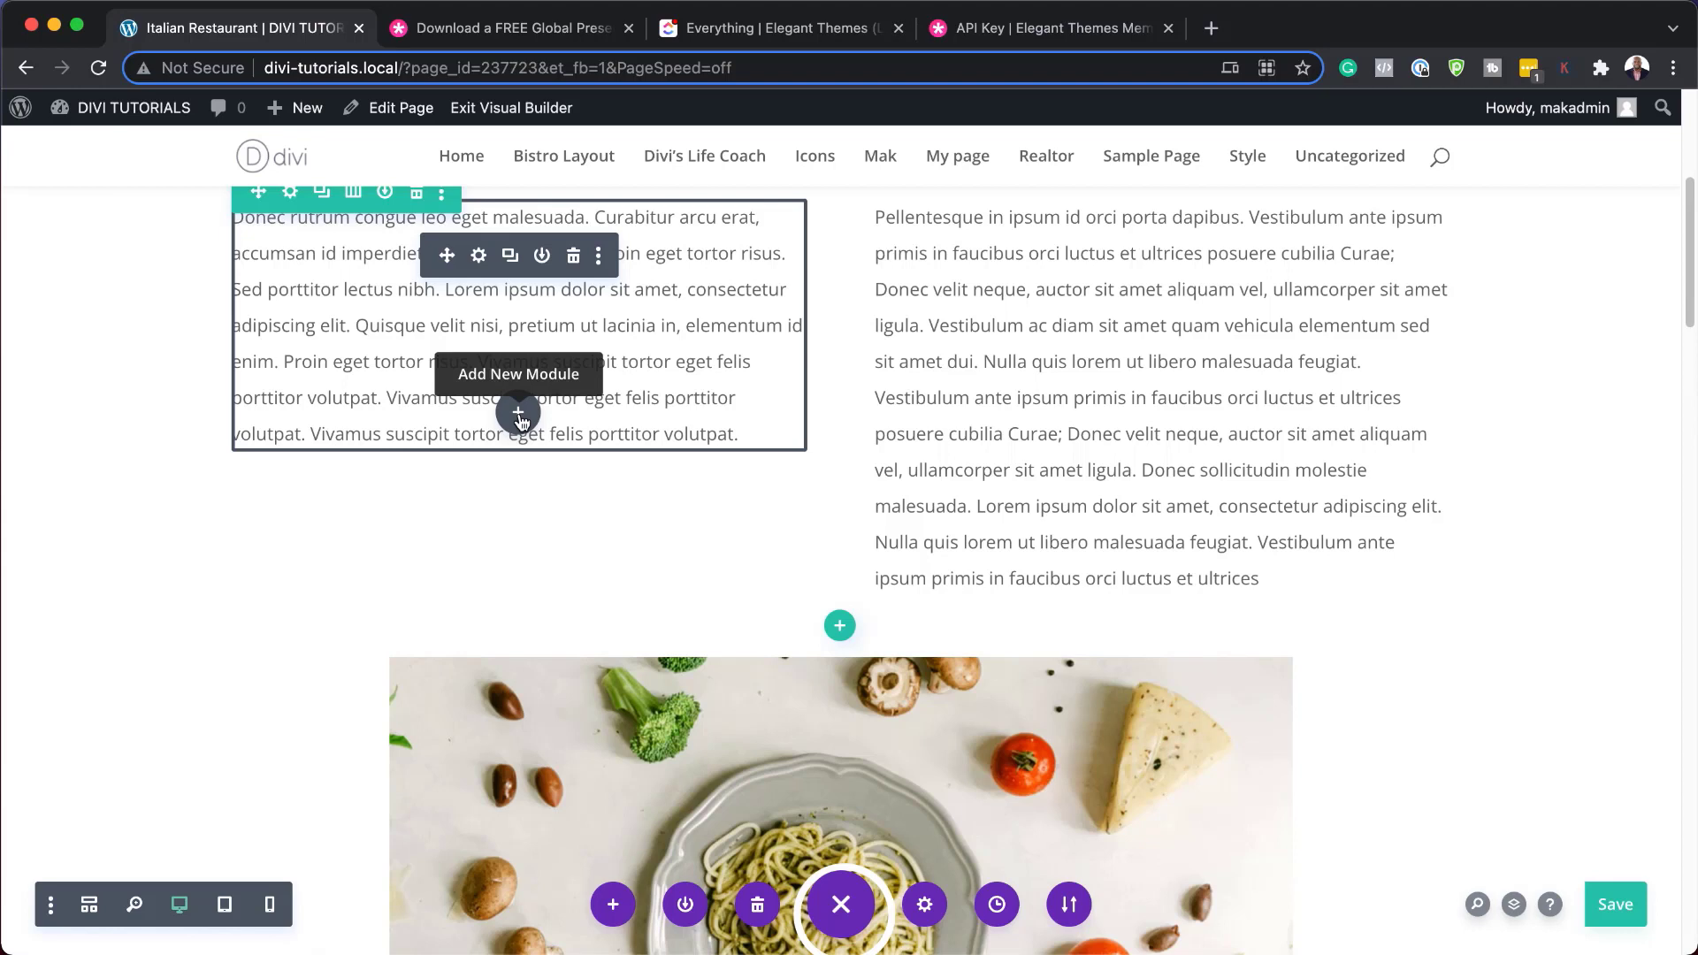
{"action": "type", "text": "b"}
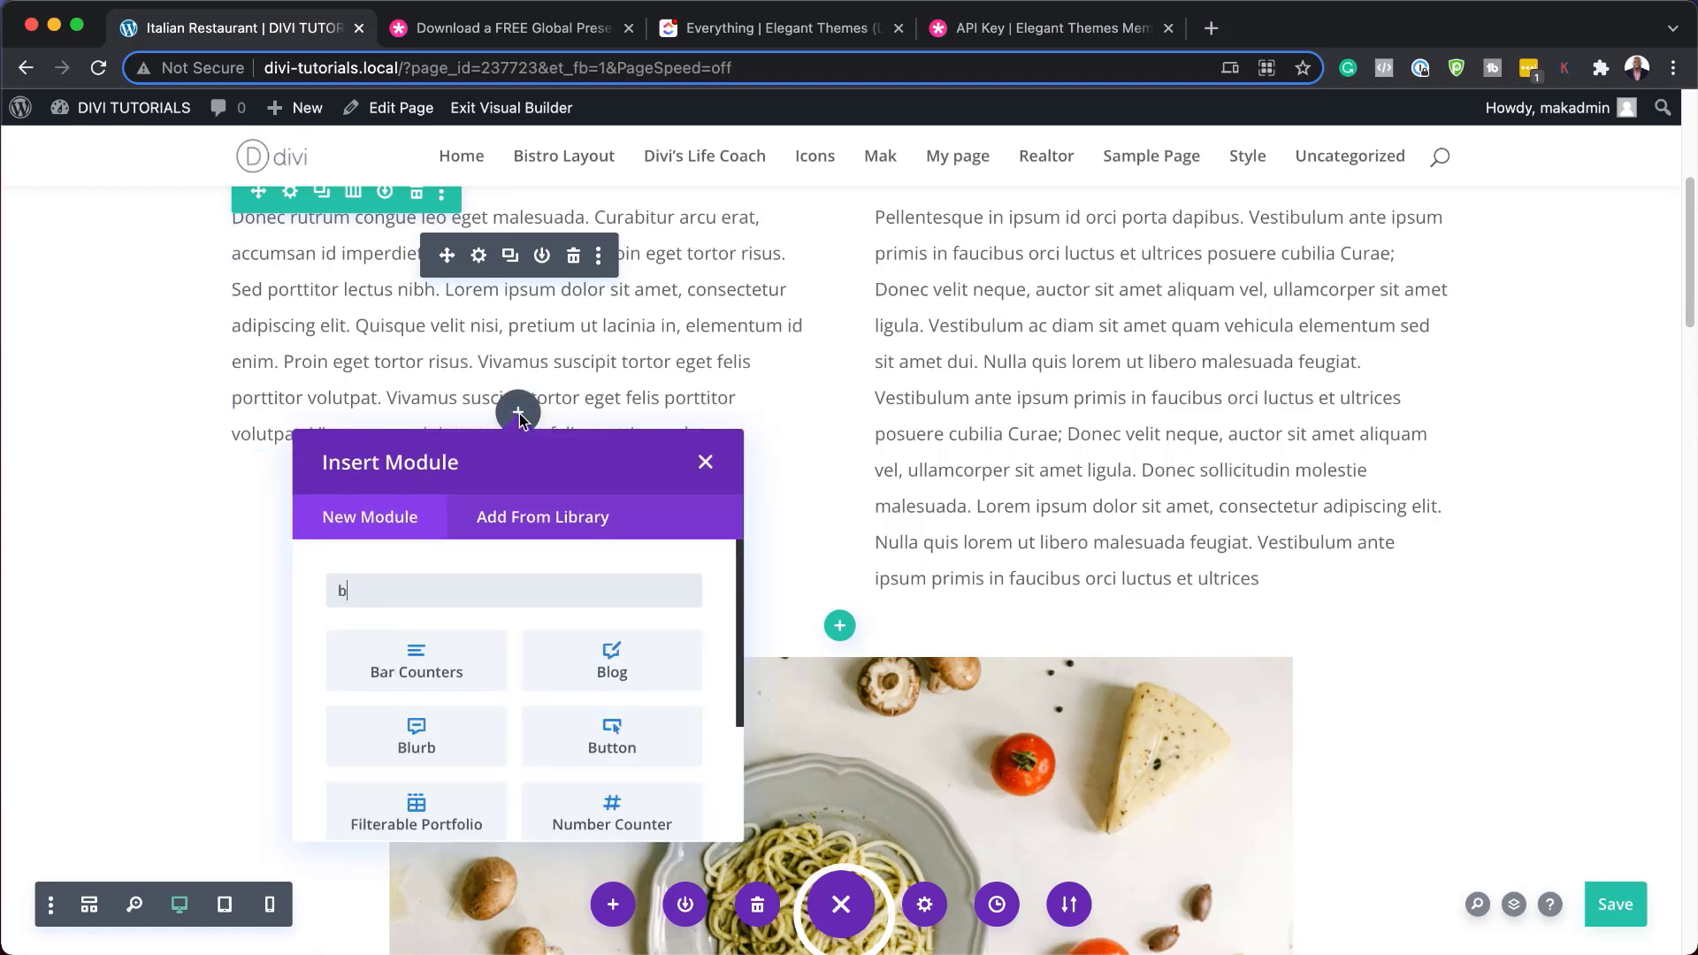
{"action": "type", "text": "utt"}
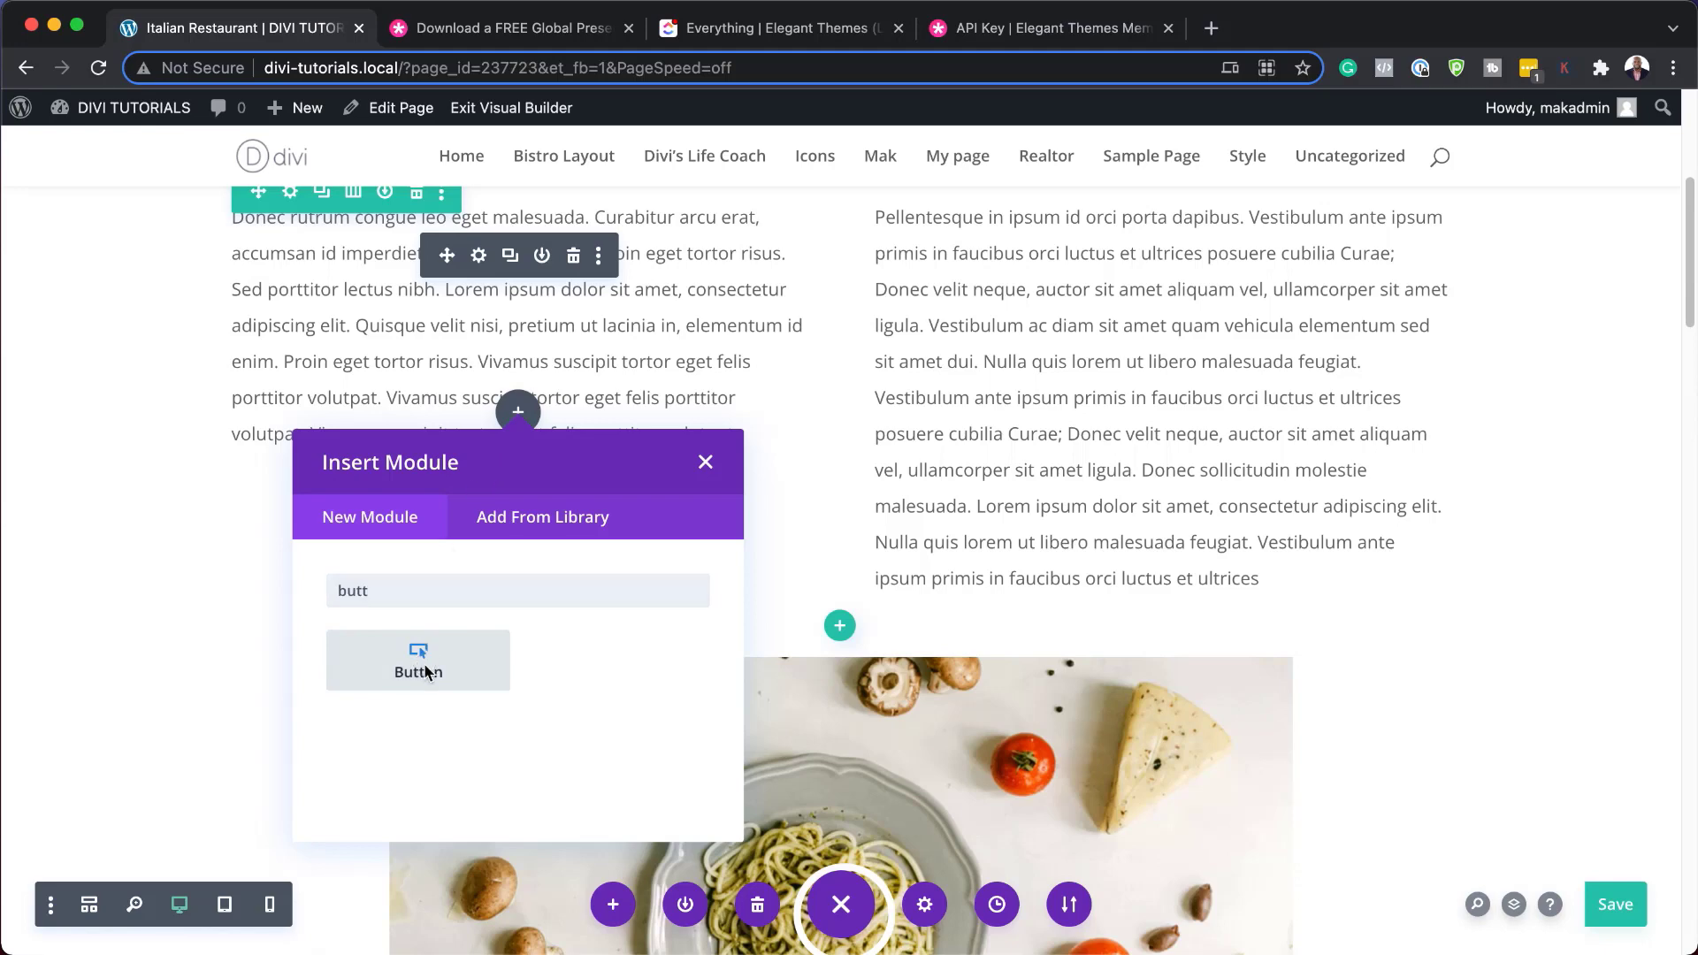
{"action": "left_click", "coordinate": [418, 660]}
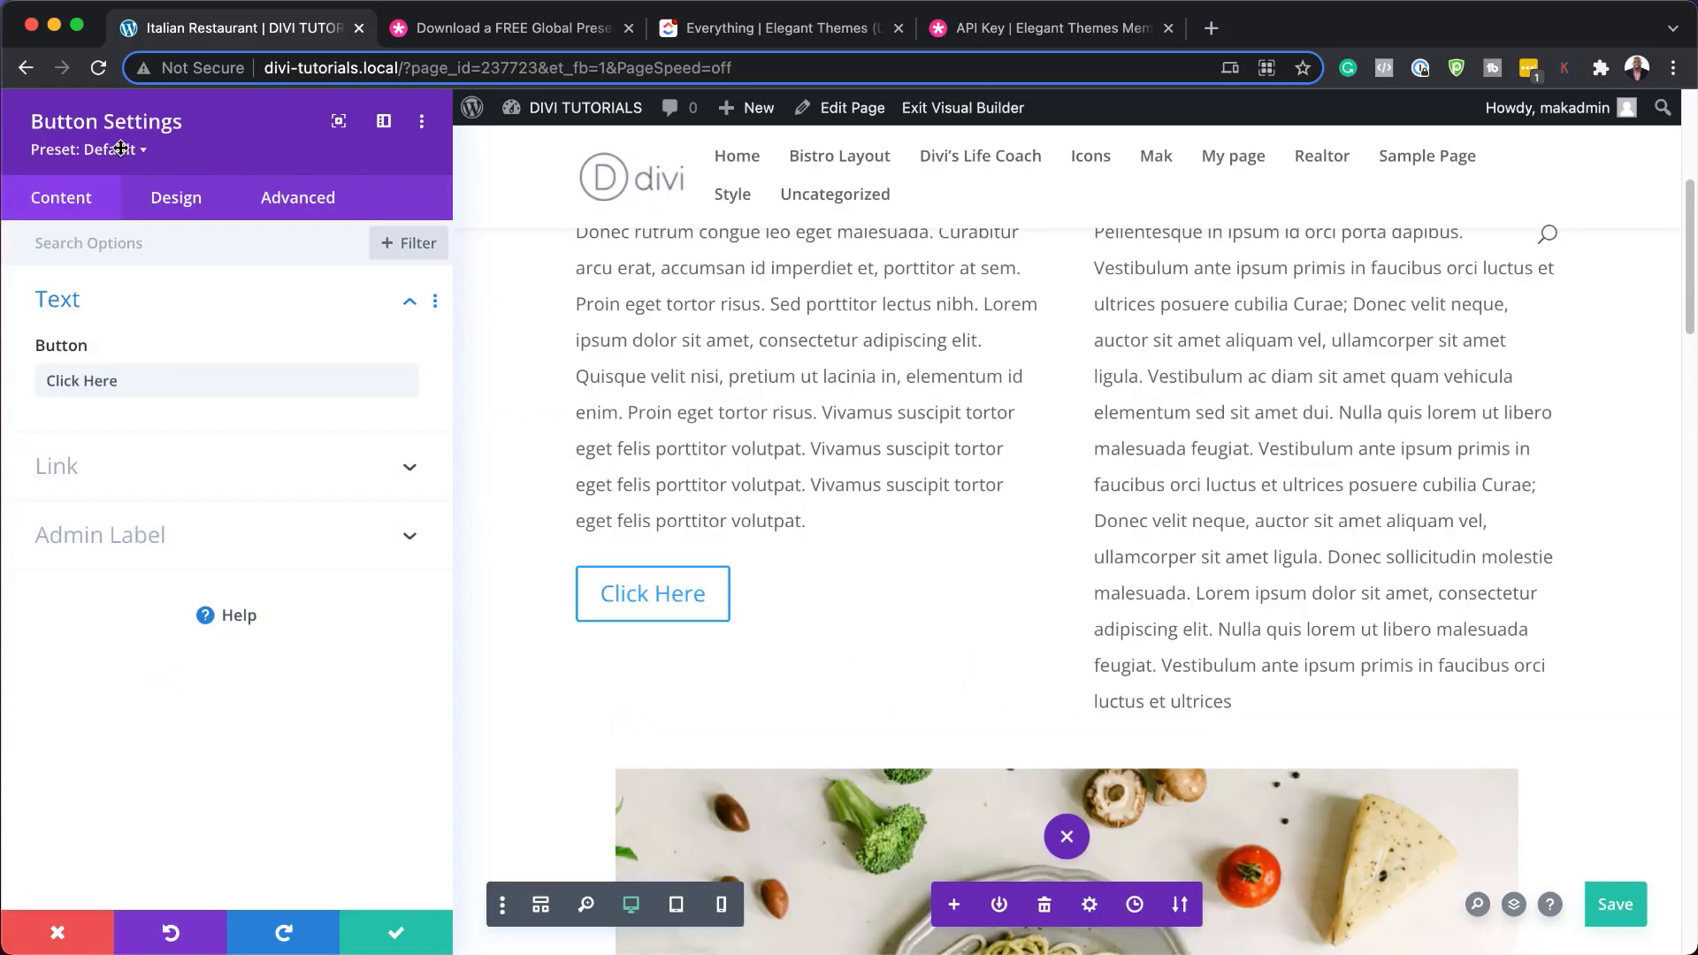
{"action": "mouse_move", "coordinate": [267, 113]}
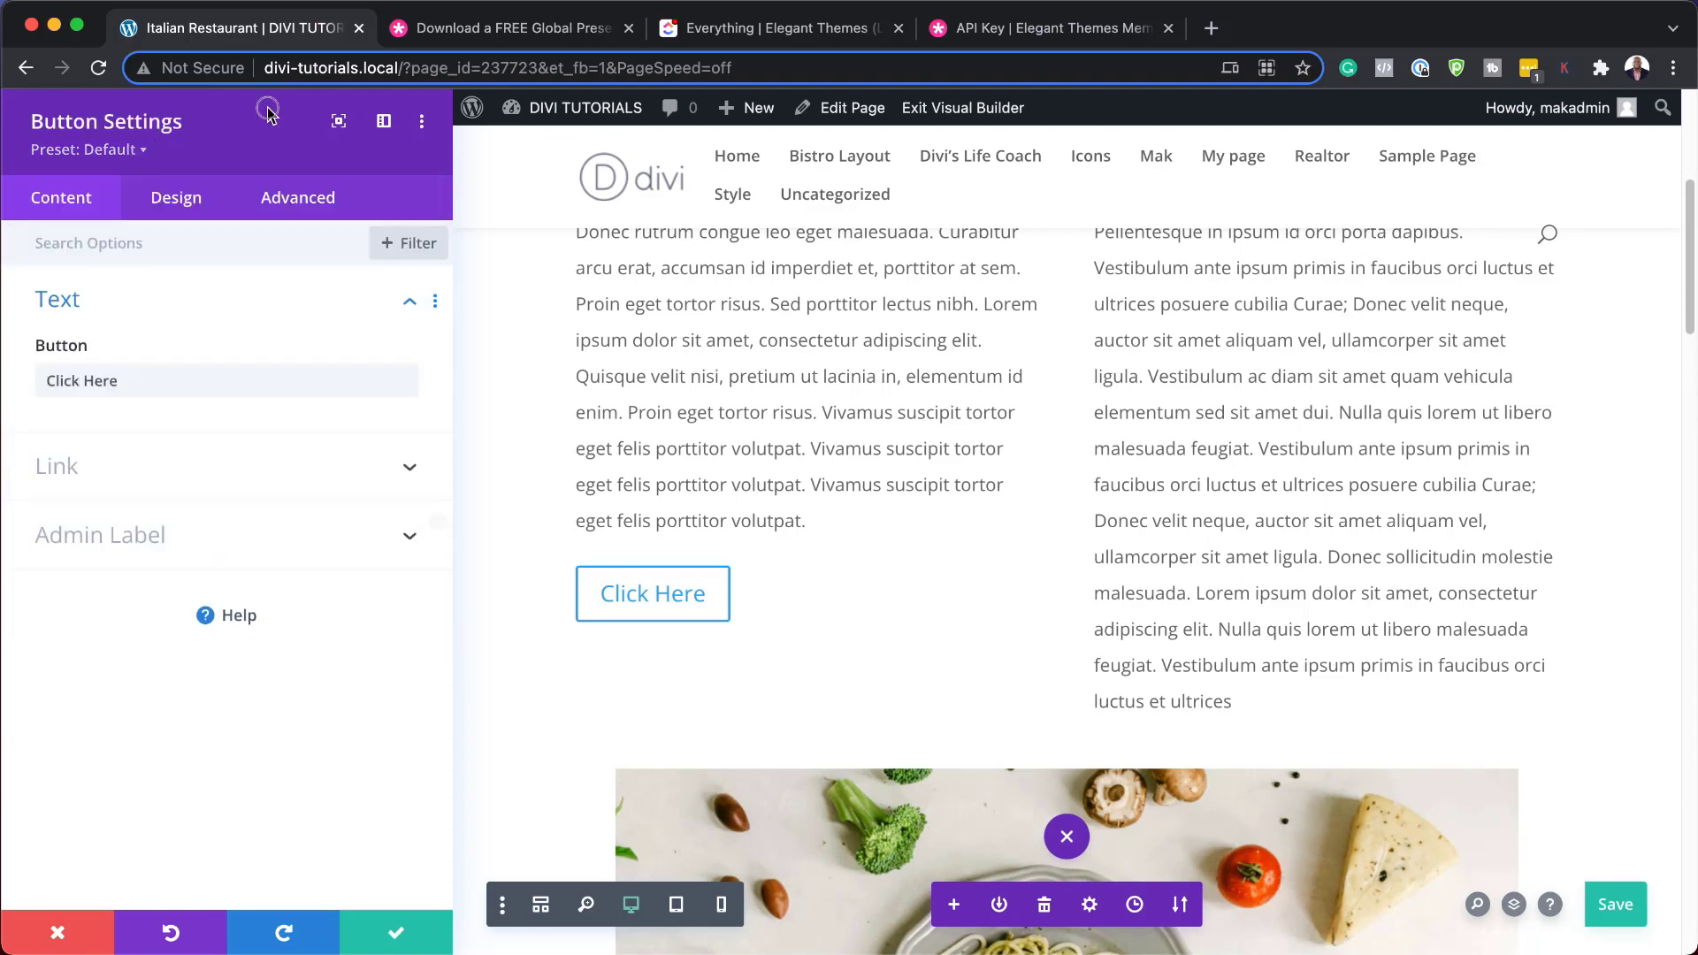
{"action": "mouse_move", "coordinate": [683, 625]}
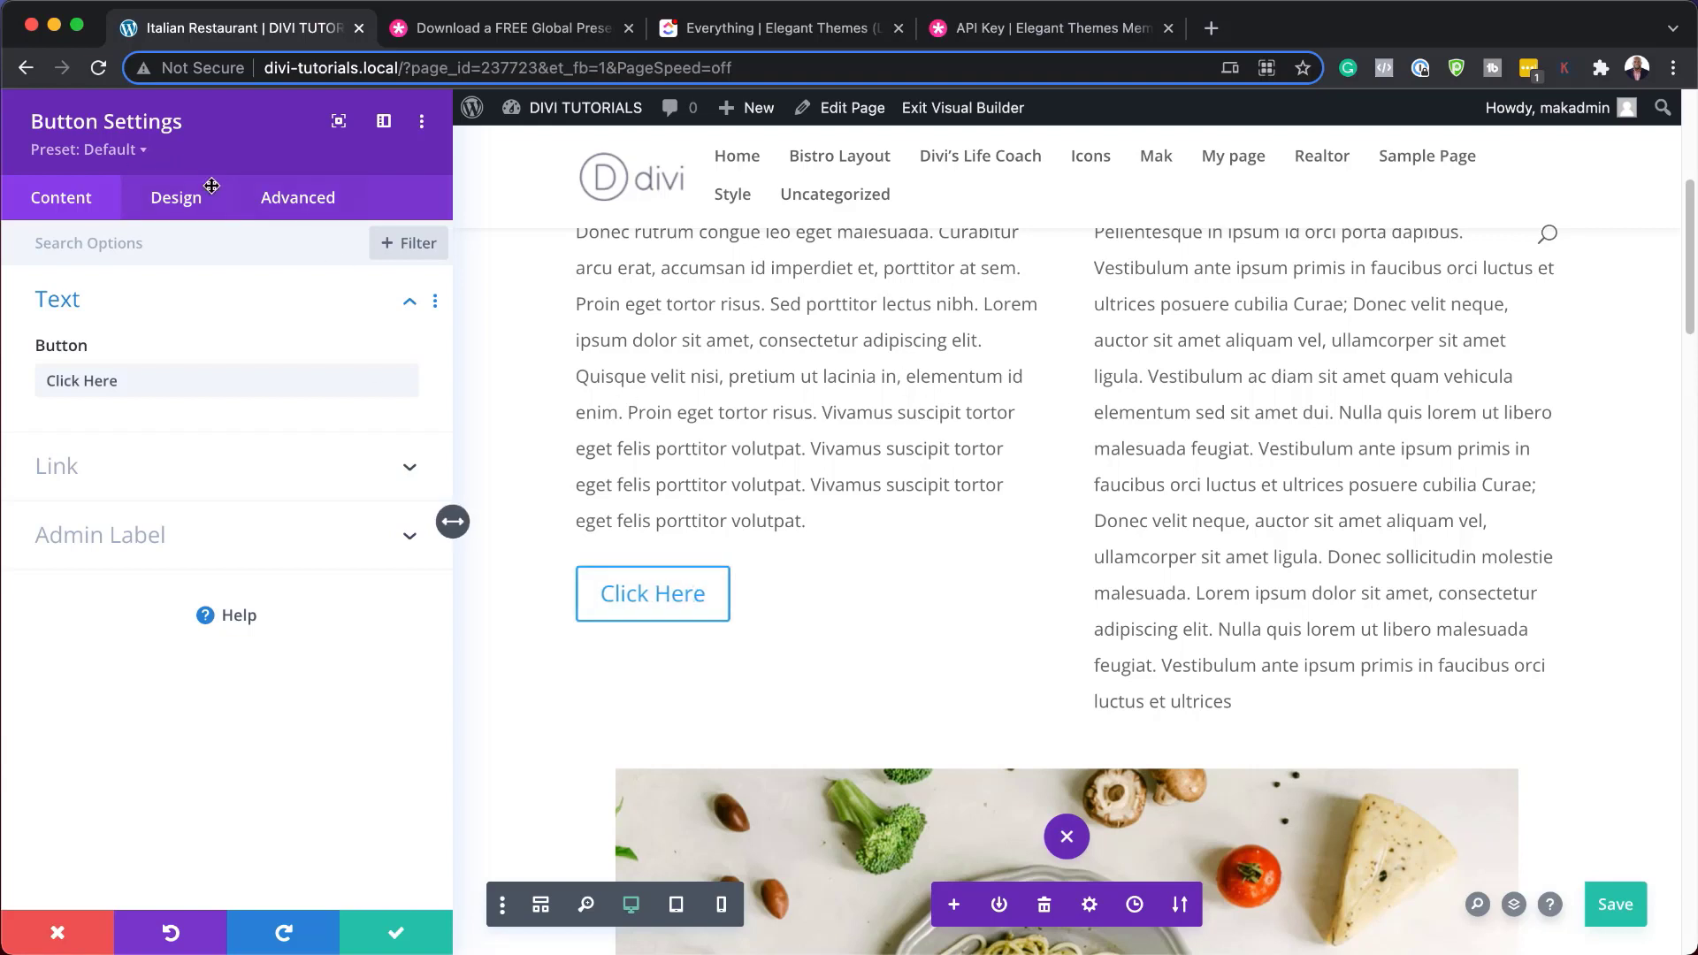
{"action": "mouse_move", "coordinate": [107, 149]}
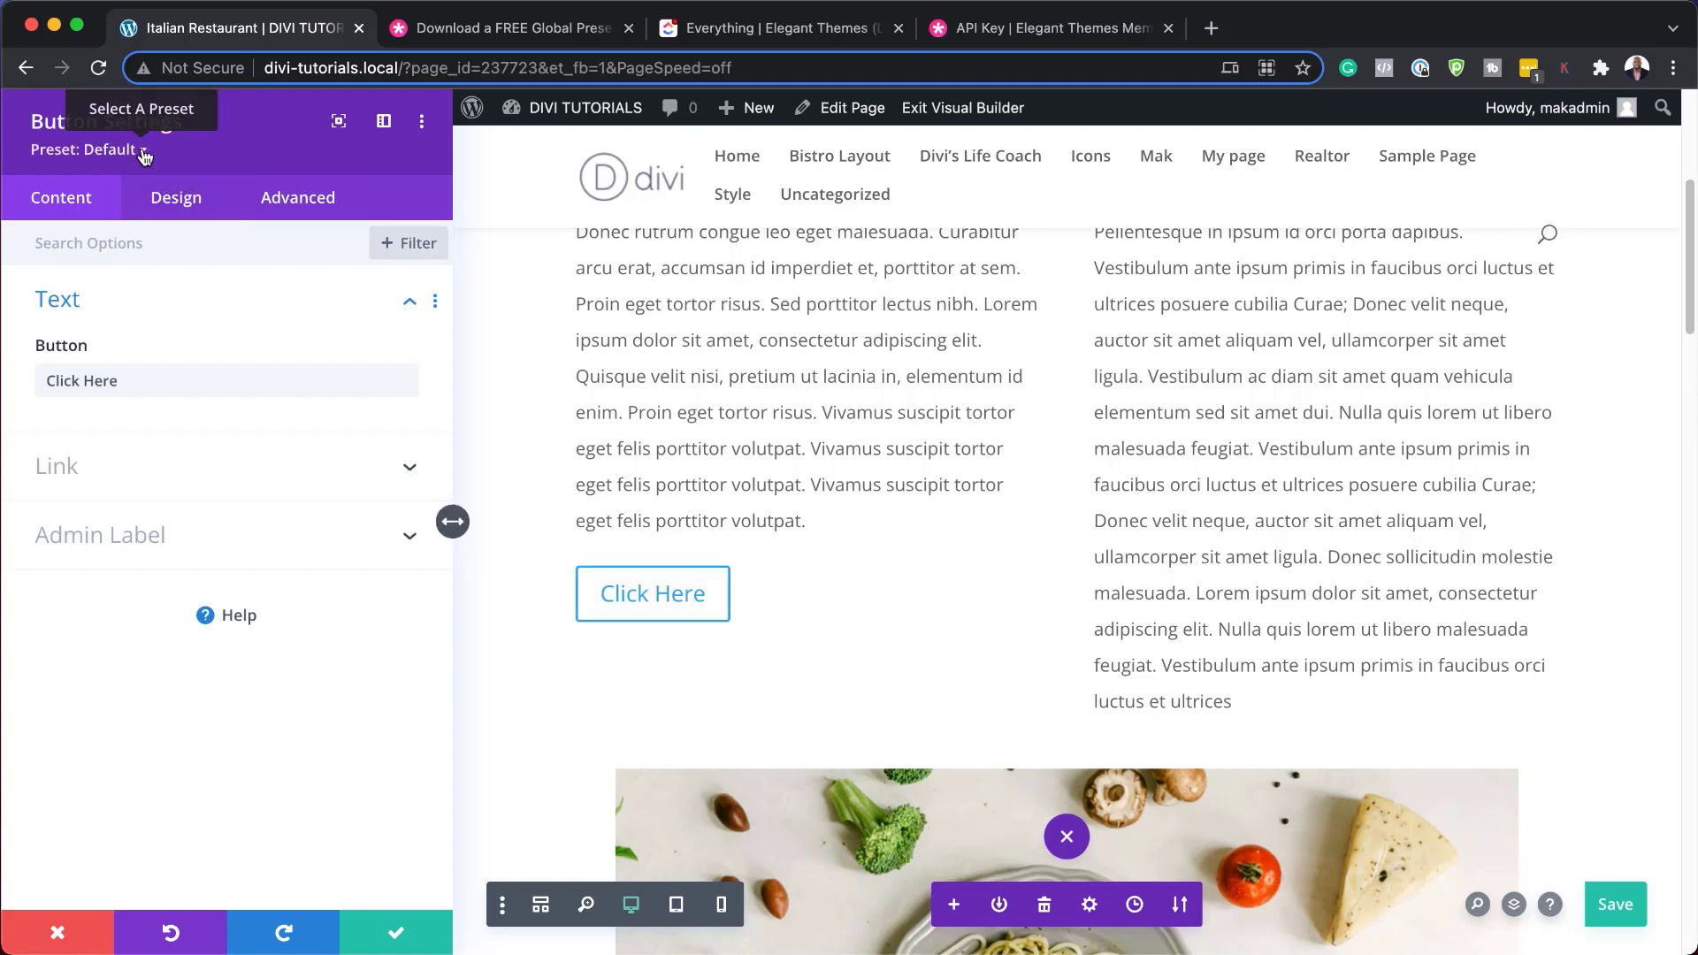
- Apply the IRLP - Button 1 yellow preset to the Click Here button
{"action": "left_click", "coordinate": [101, 149]}
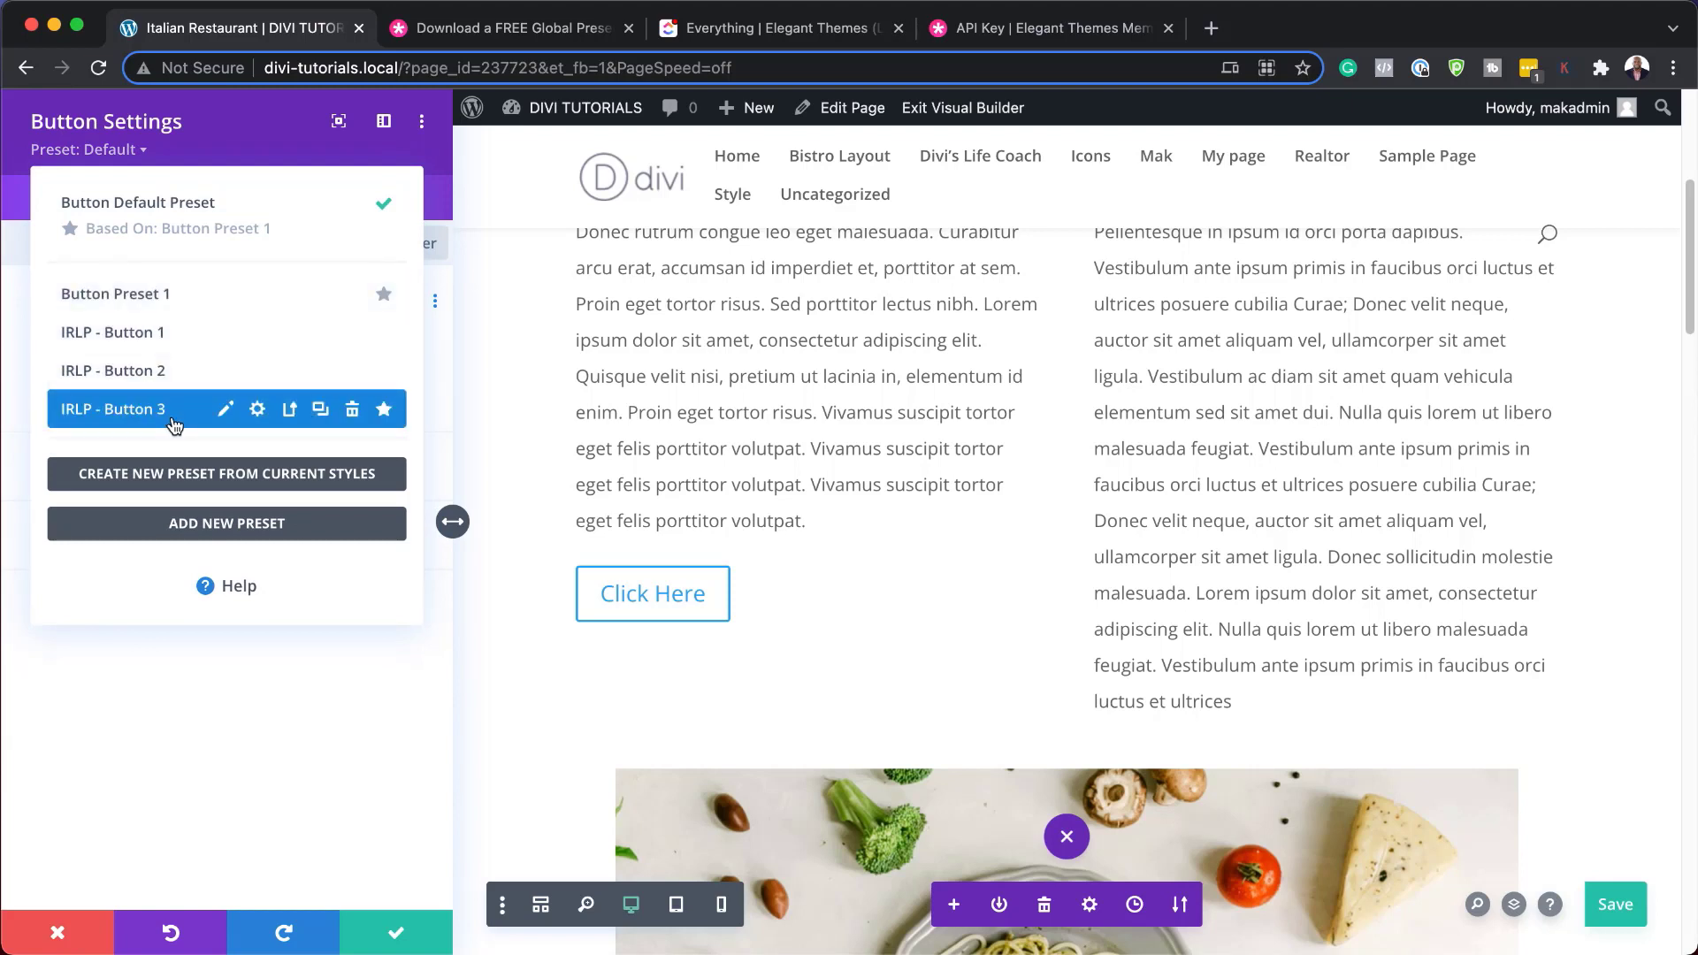
{"action": "left_click", "coordinate": [113, 331]}
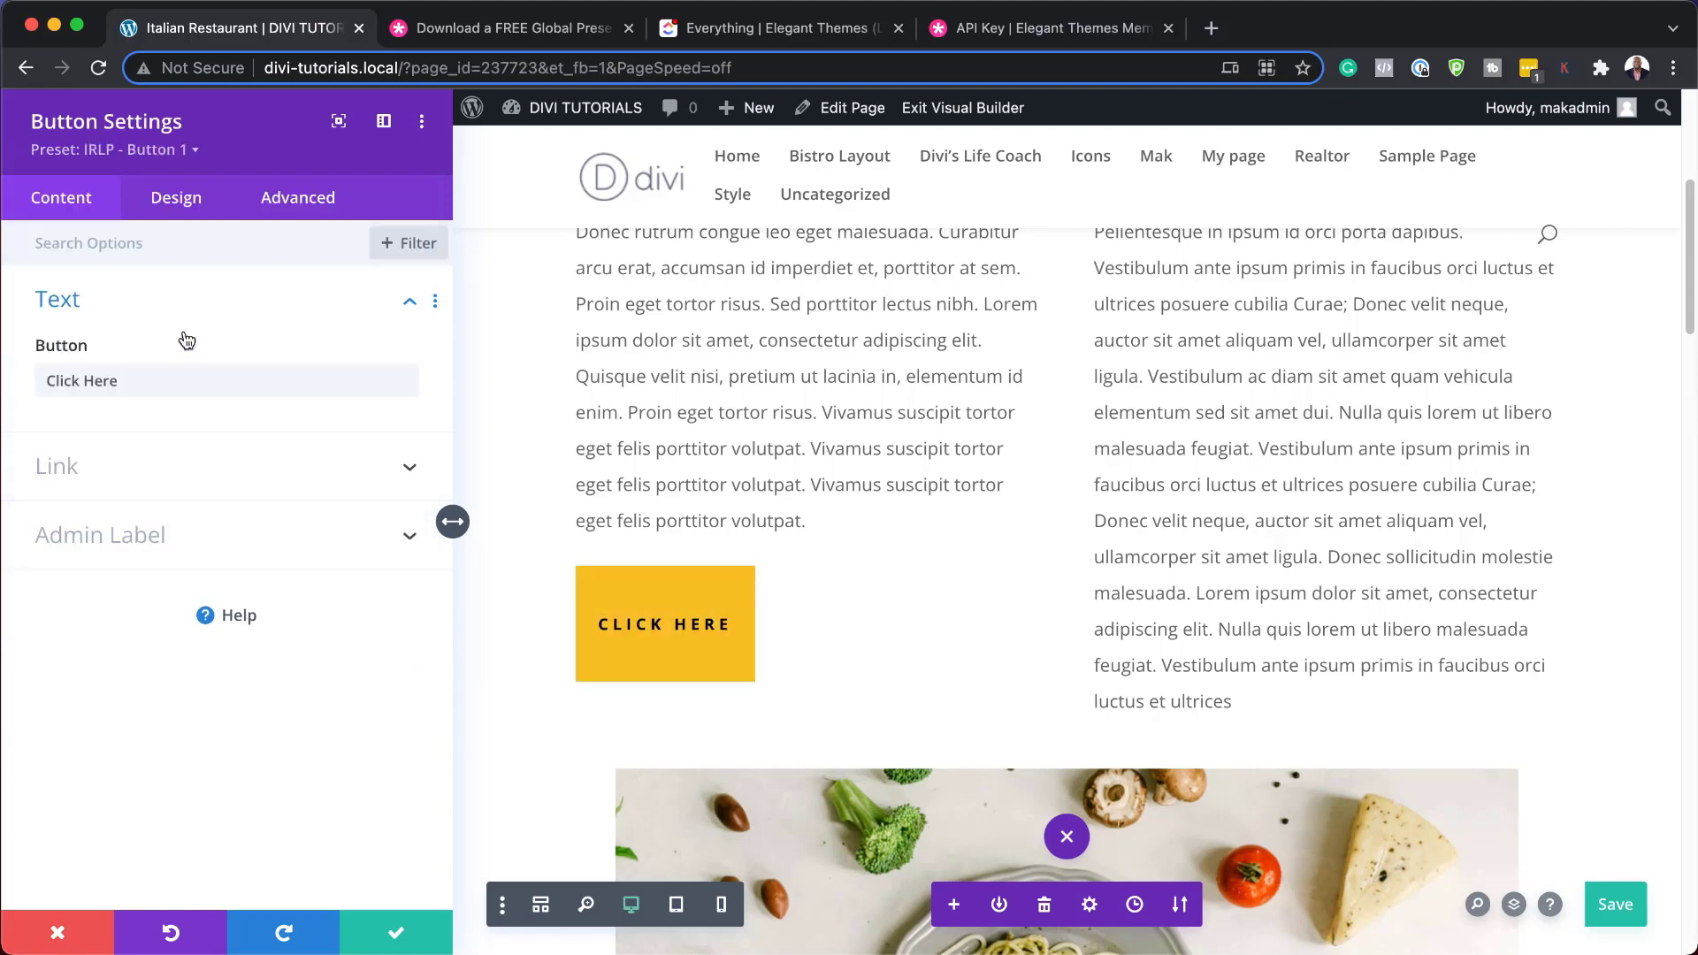
{"action": "mouse_move", "coordinate": [711, 593]}
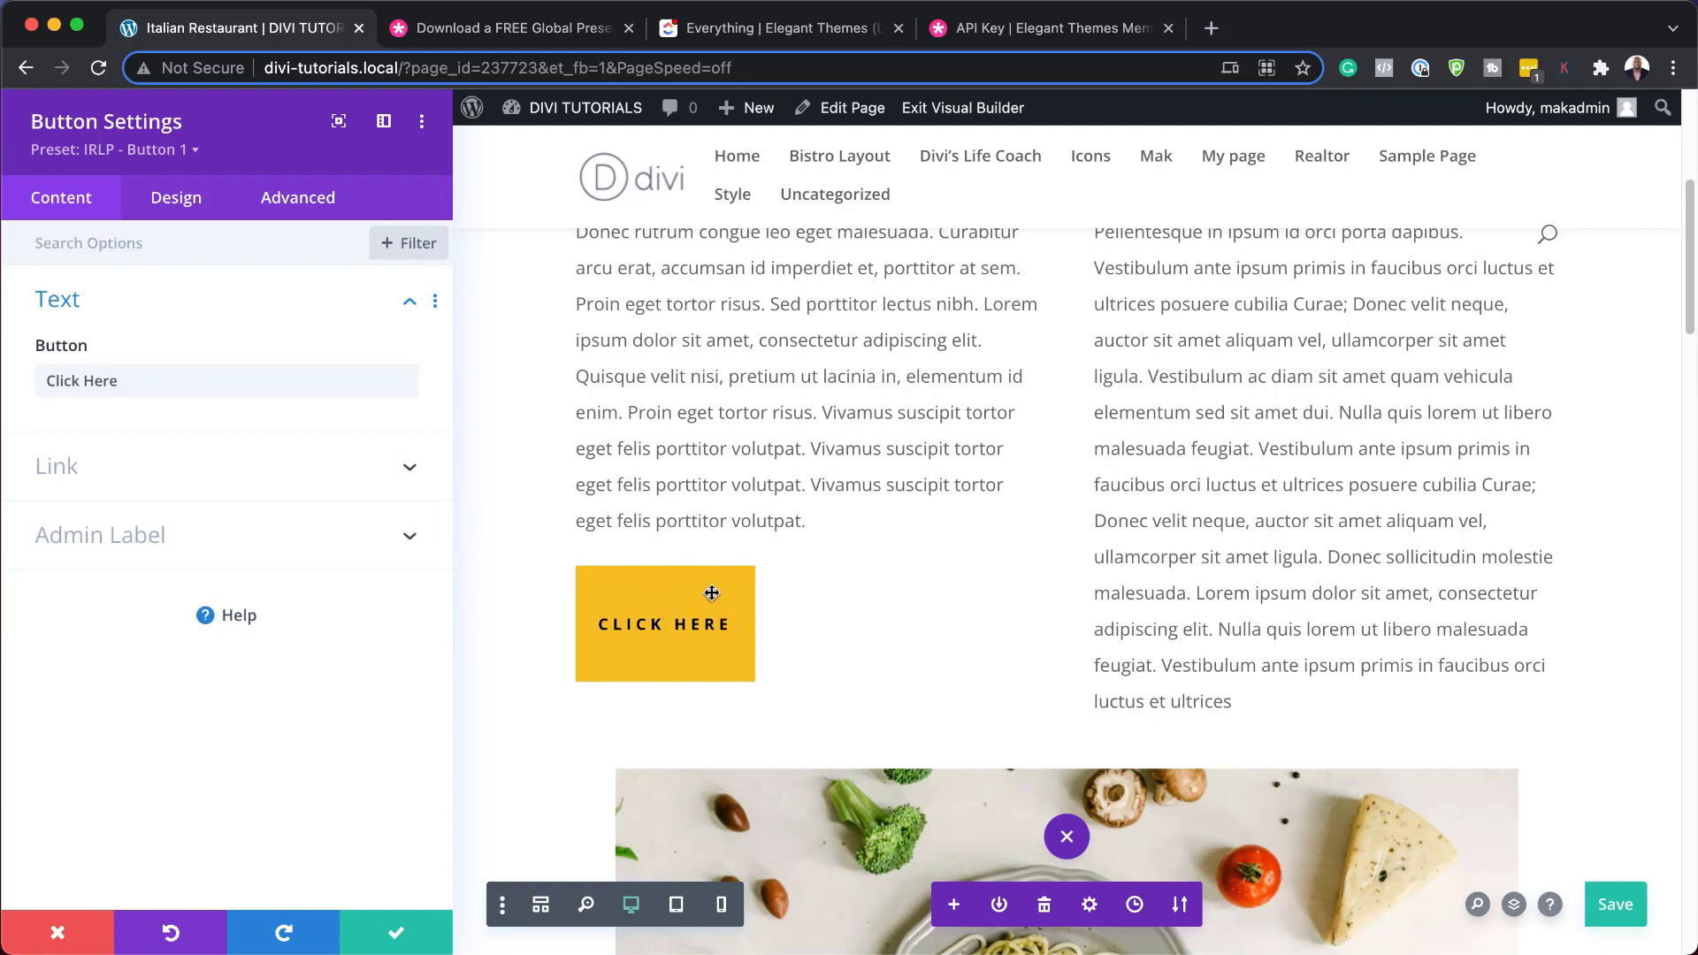
{"action": "scroll", "scroll_direction": "down", "scroll_amount": 3}
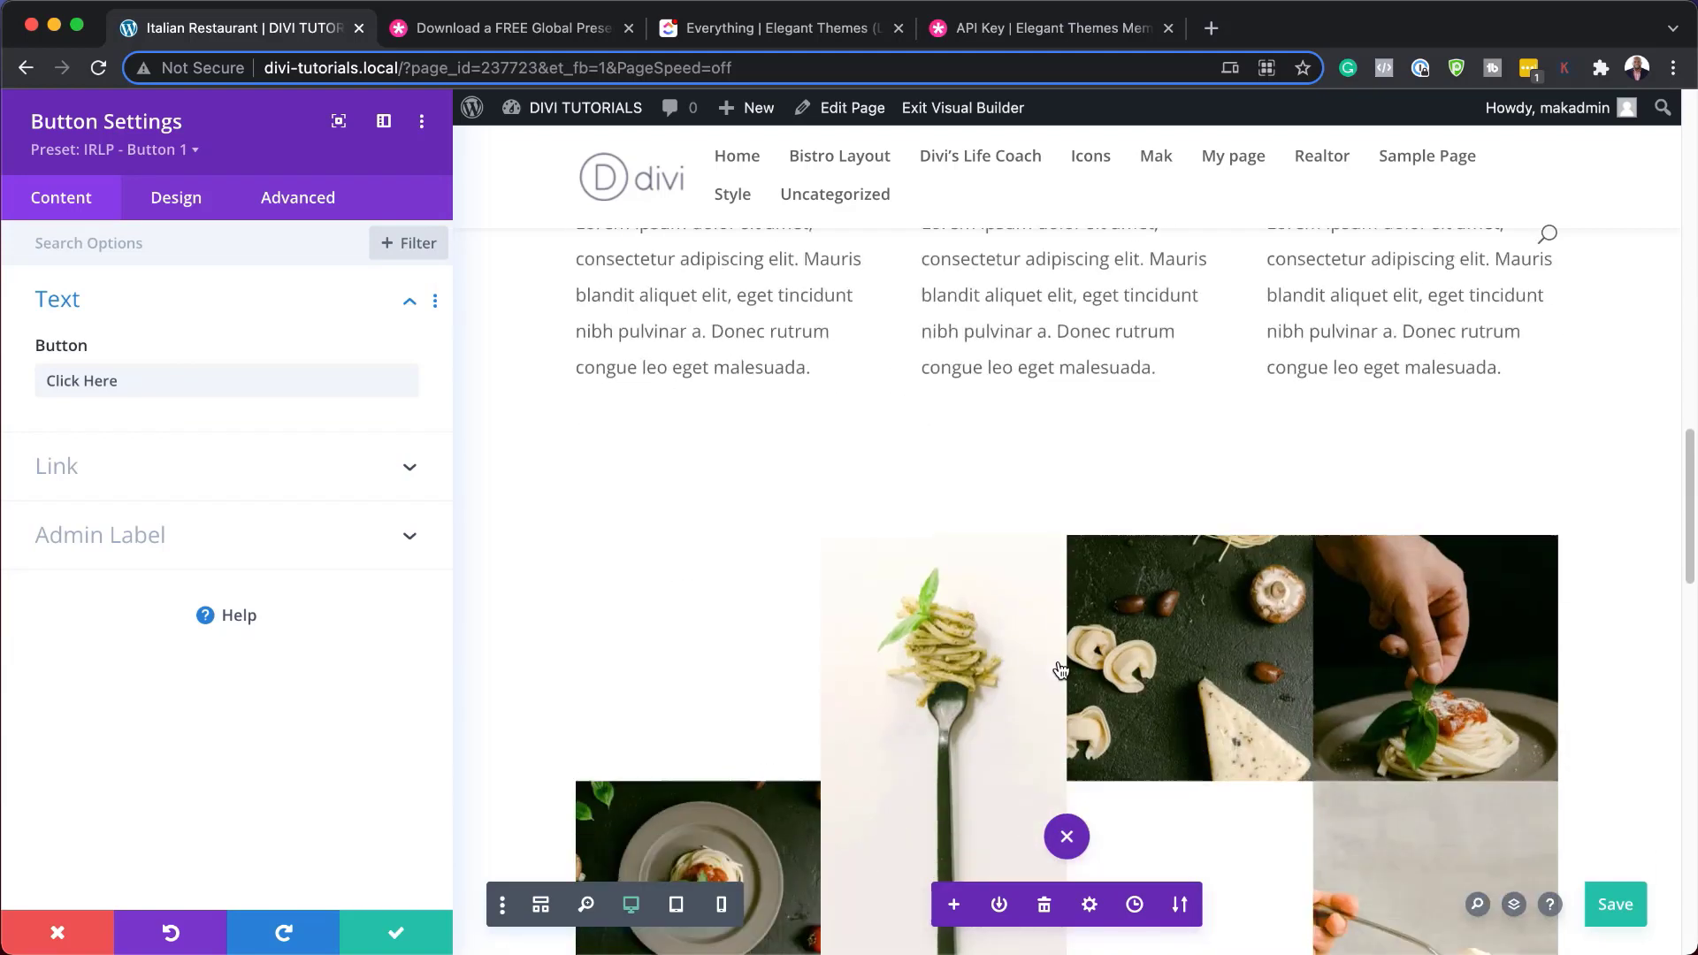
{"action": "scroll", "scroll_direction": "down", "scroll_amount": 3}
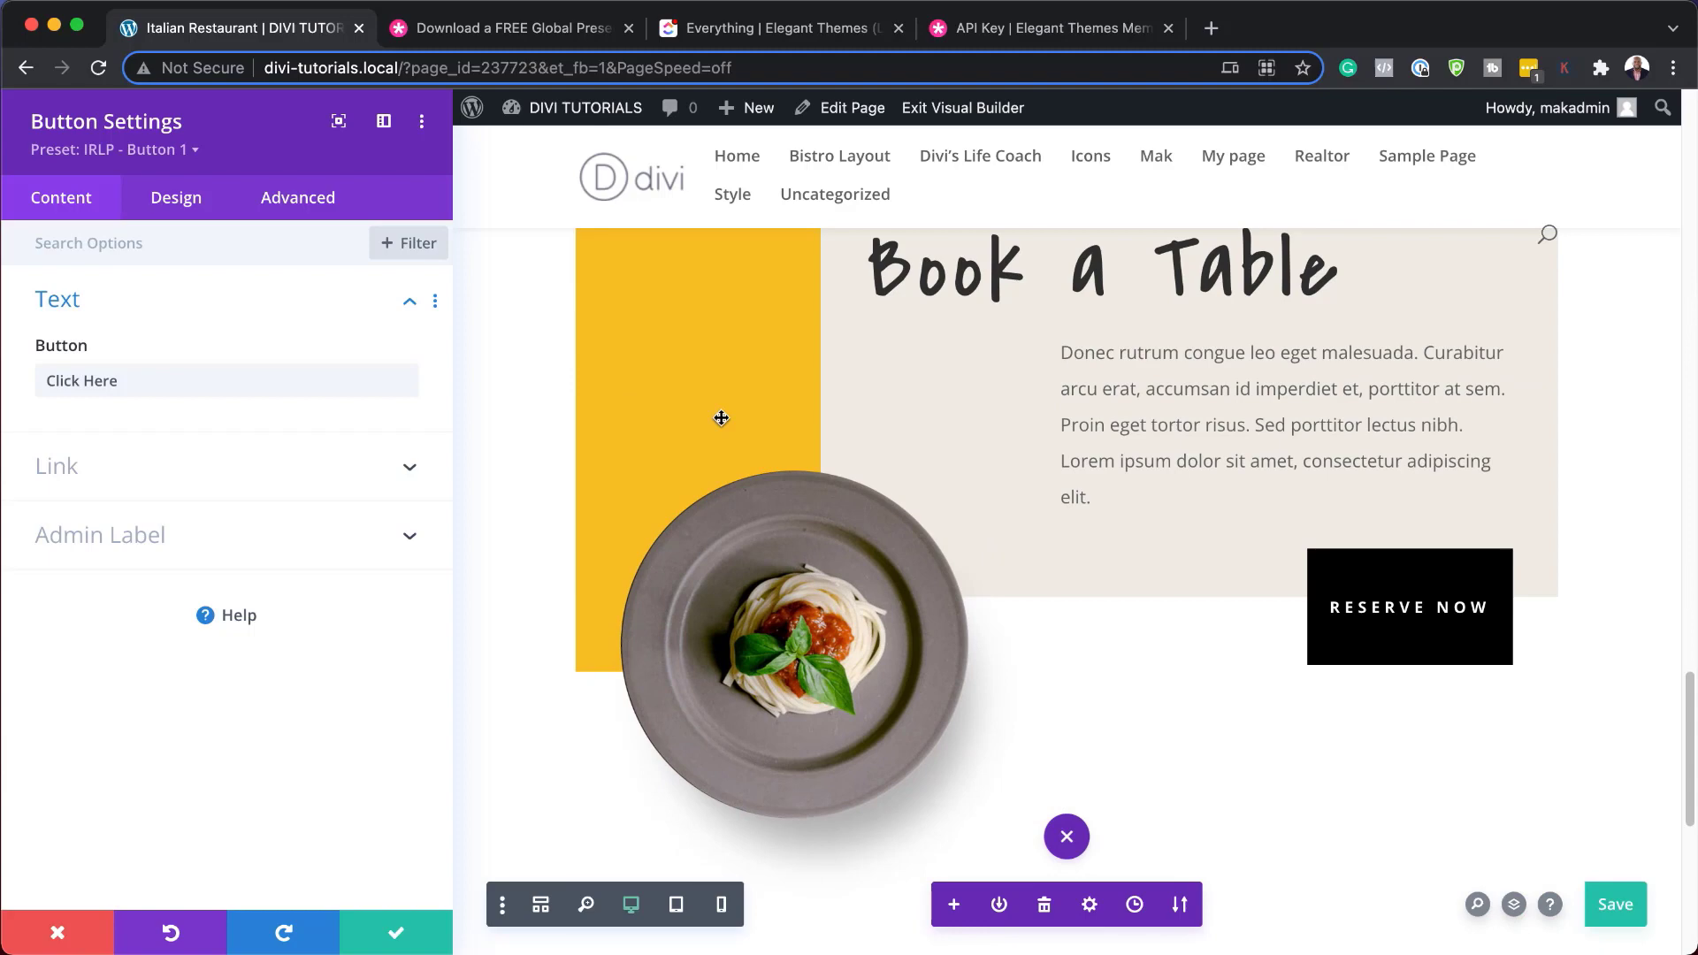
{"action": "scroll", "scroll_direction": "down", "scroll_amount": 3}
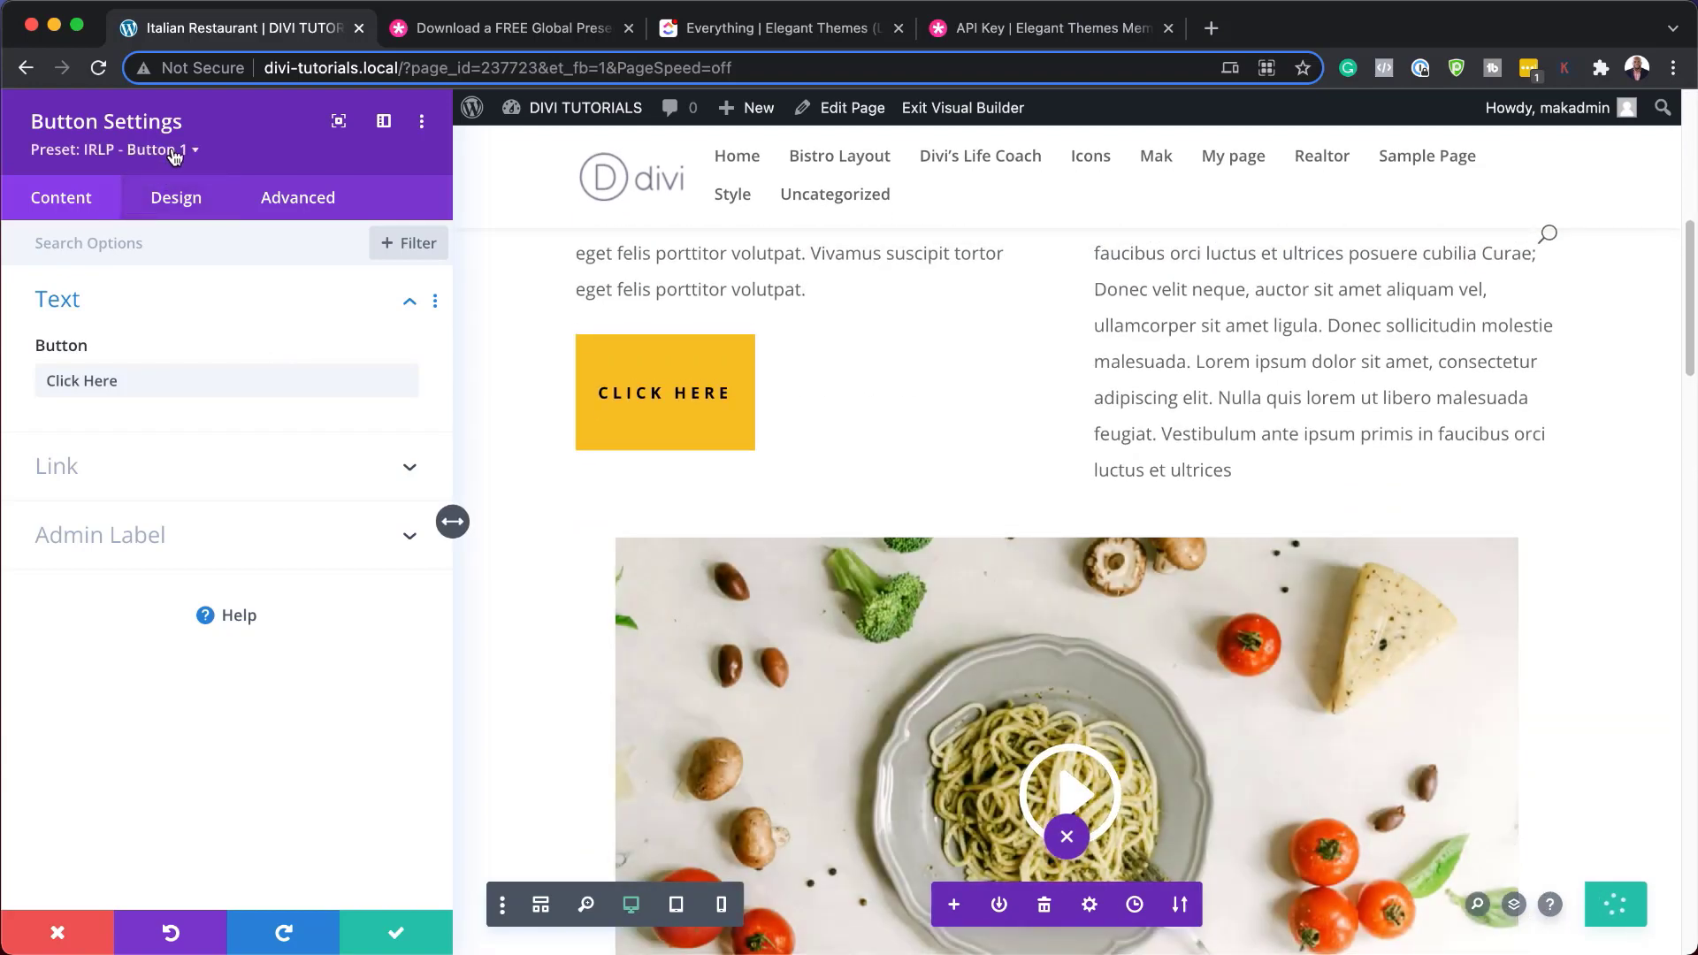
- Try the black Button 2 and text-only Button 3 presets, return to Button 1 and confirm the settings
{"action": "left_click", "coordinate": [168, 148]}
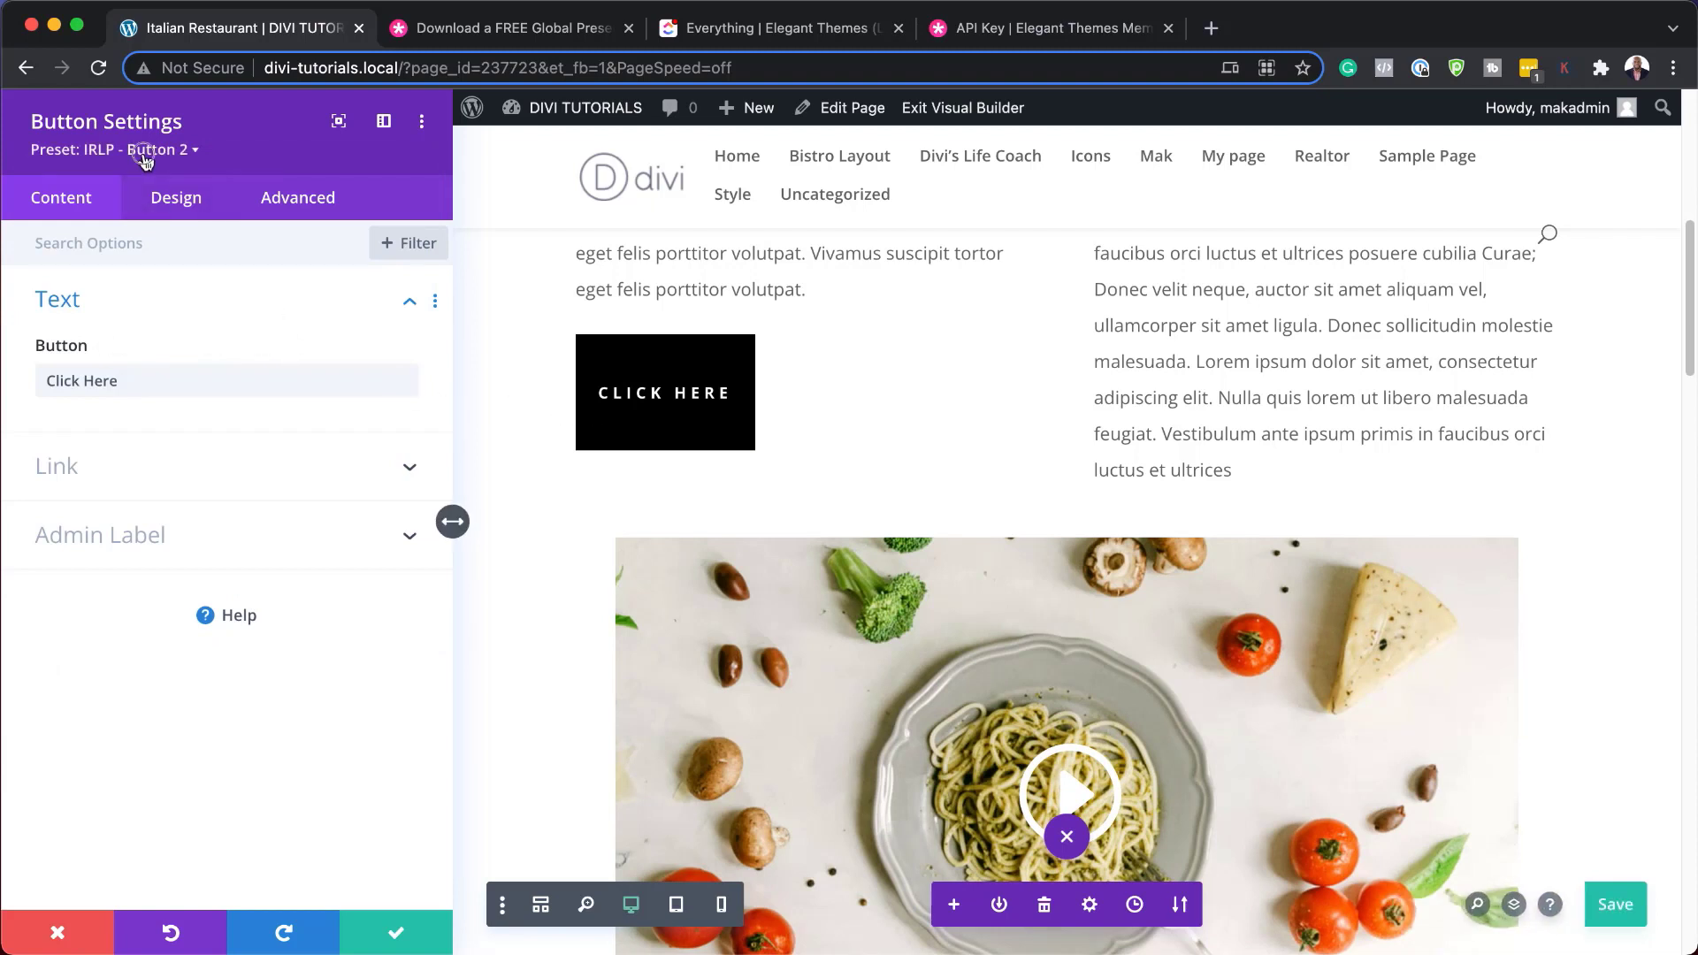
{"action": "left_click", "coordinate": [142, 149]}
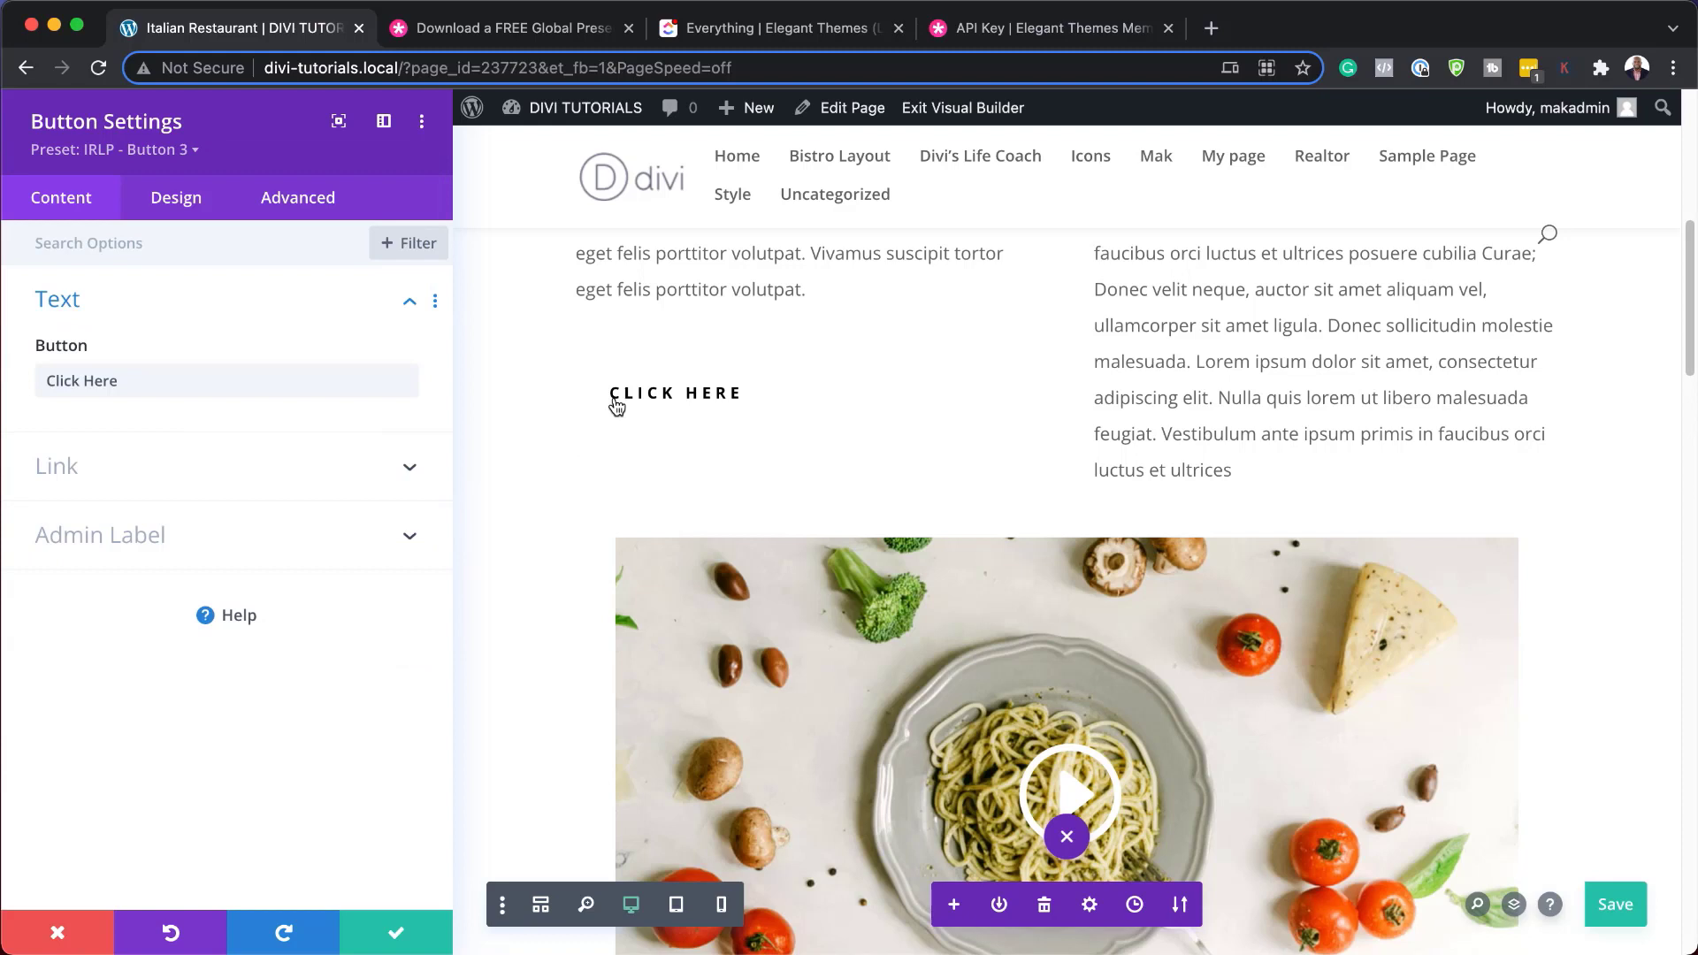
{"action": "left_click", "coordinate": [184, 149]}
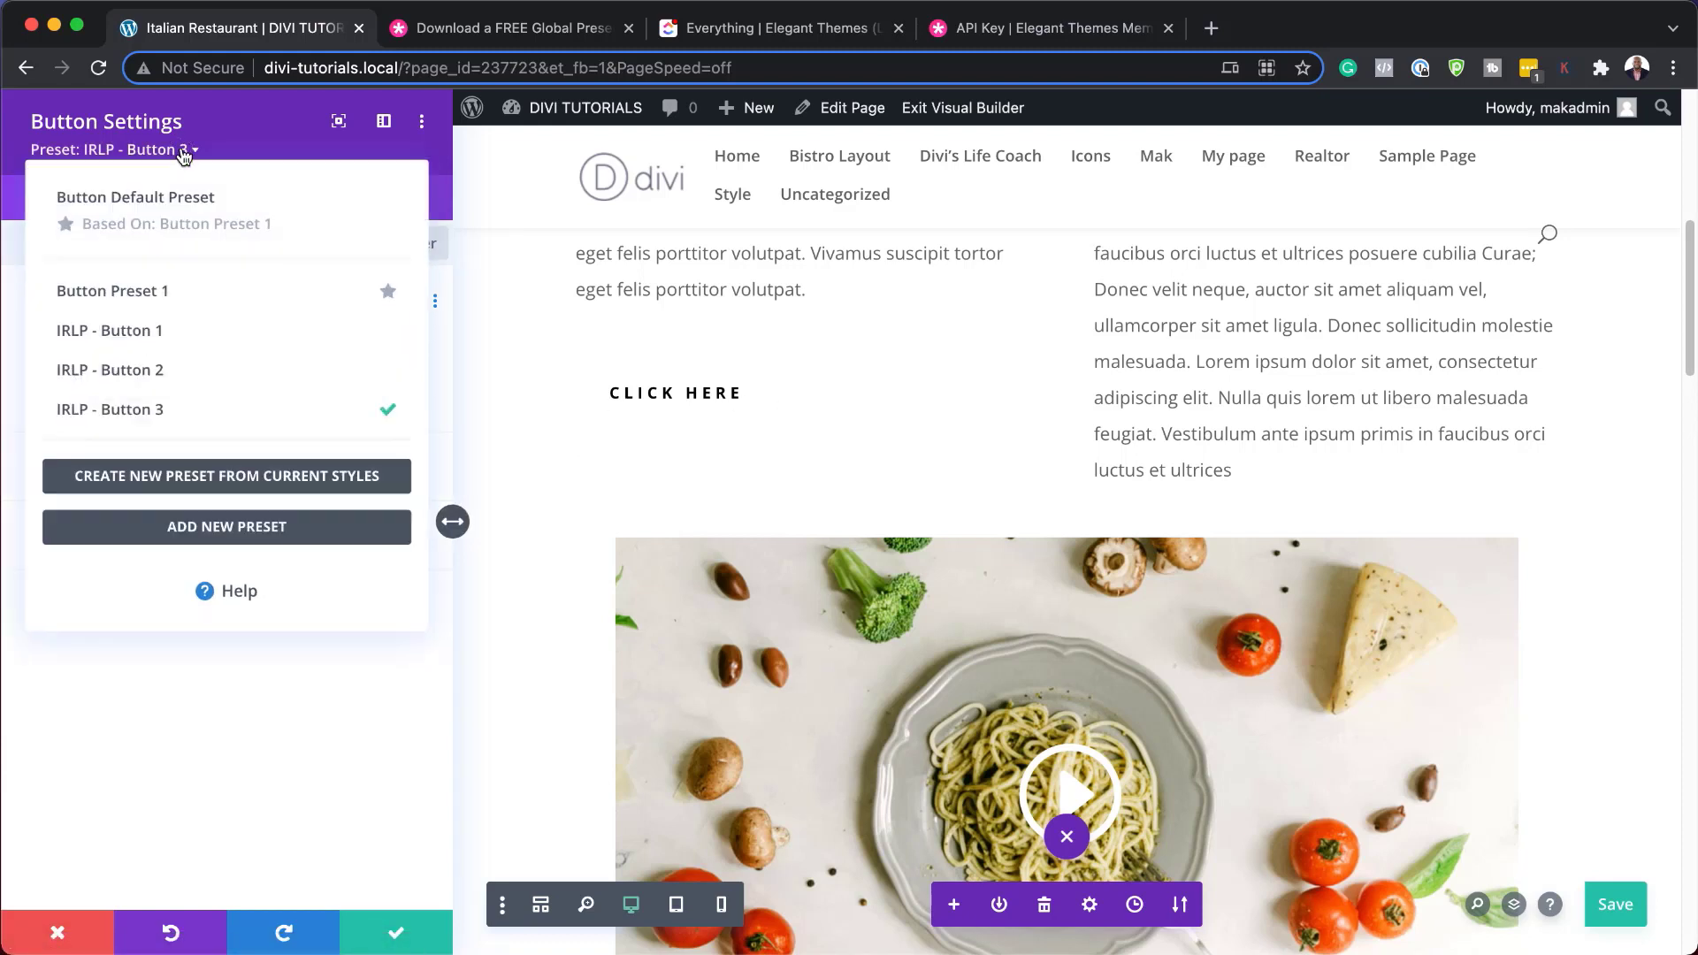
{"action": "left_click", "coordinate": [110, 331]}
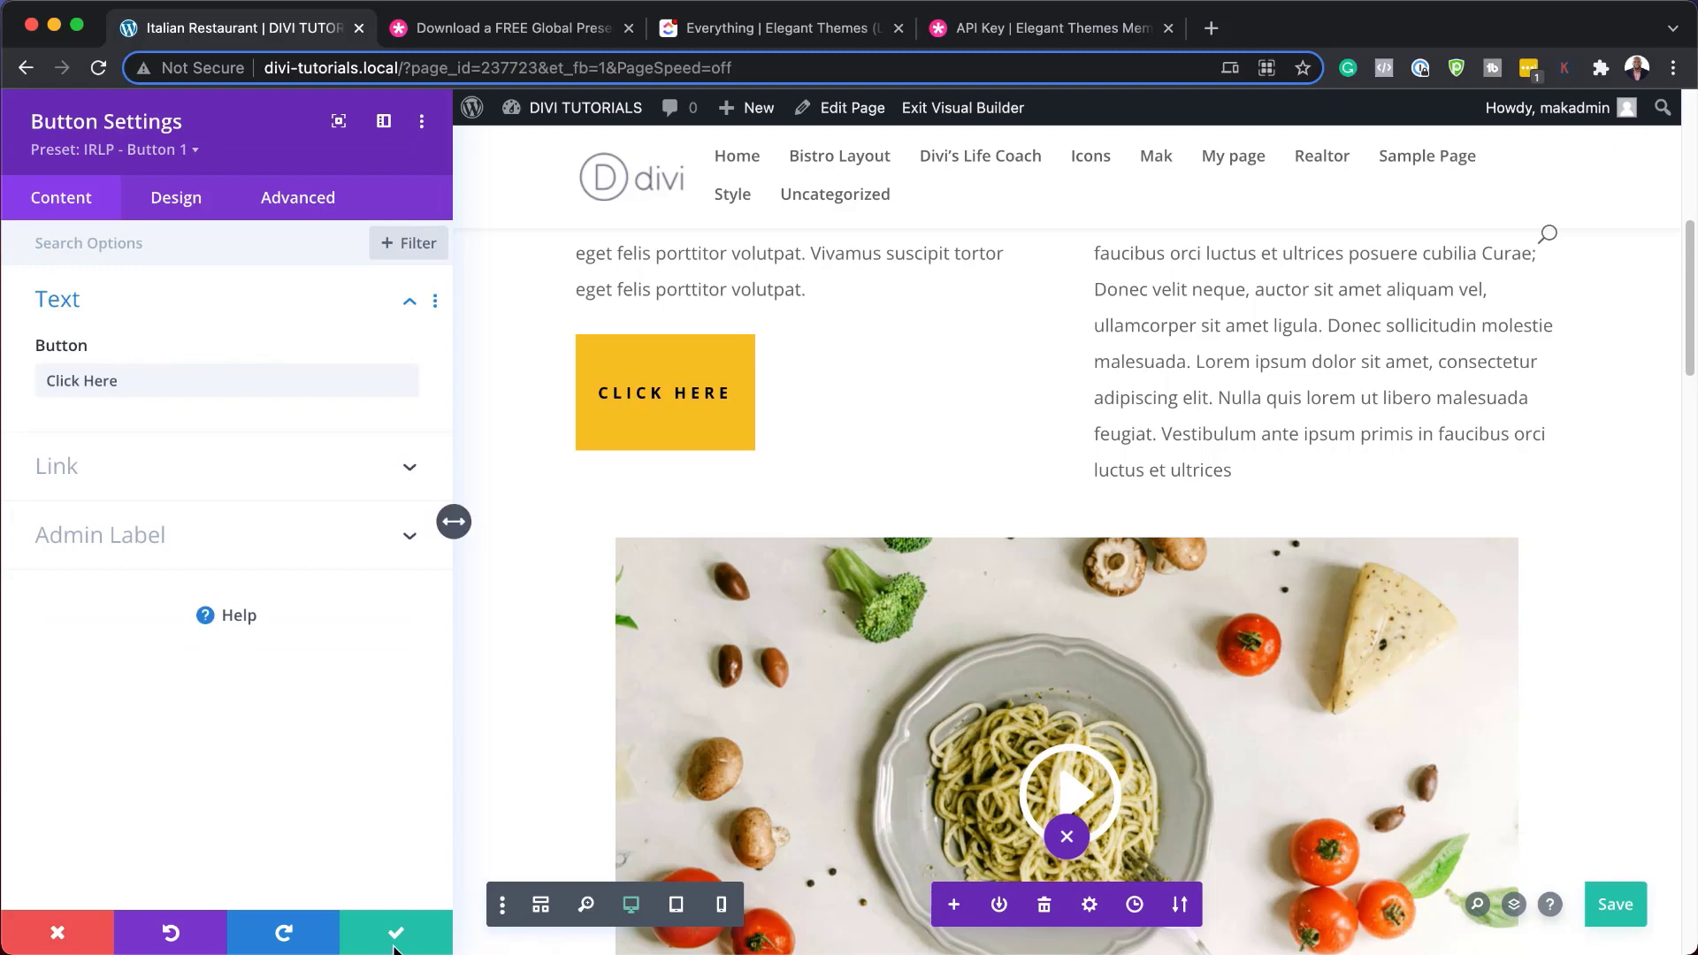
{"action": "left_click", "coordinate": [394, 932]}
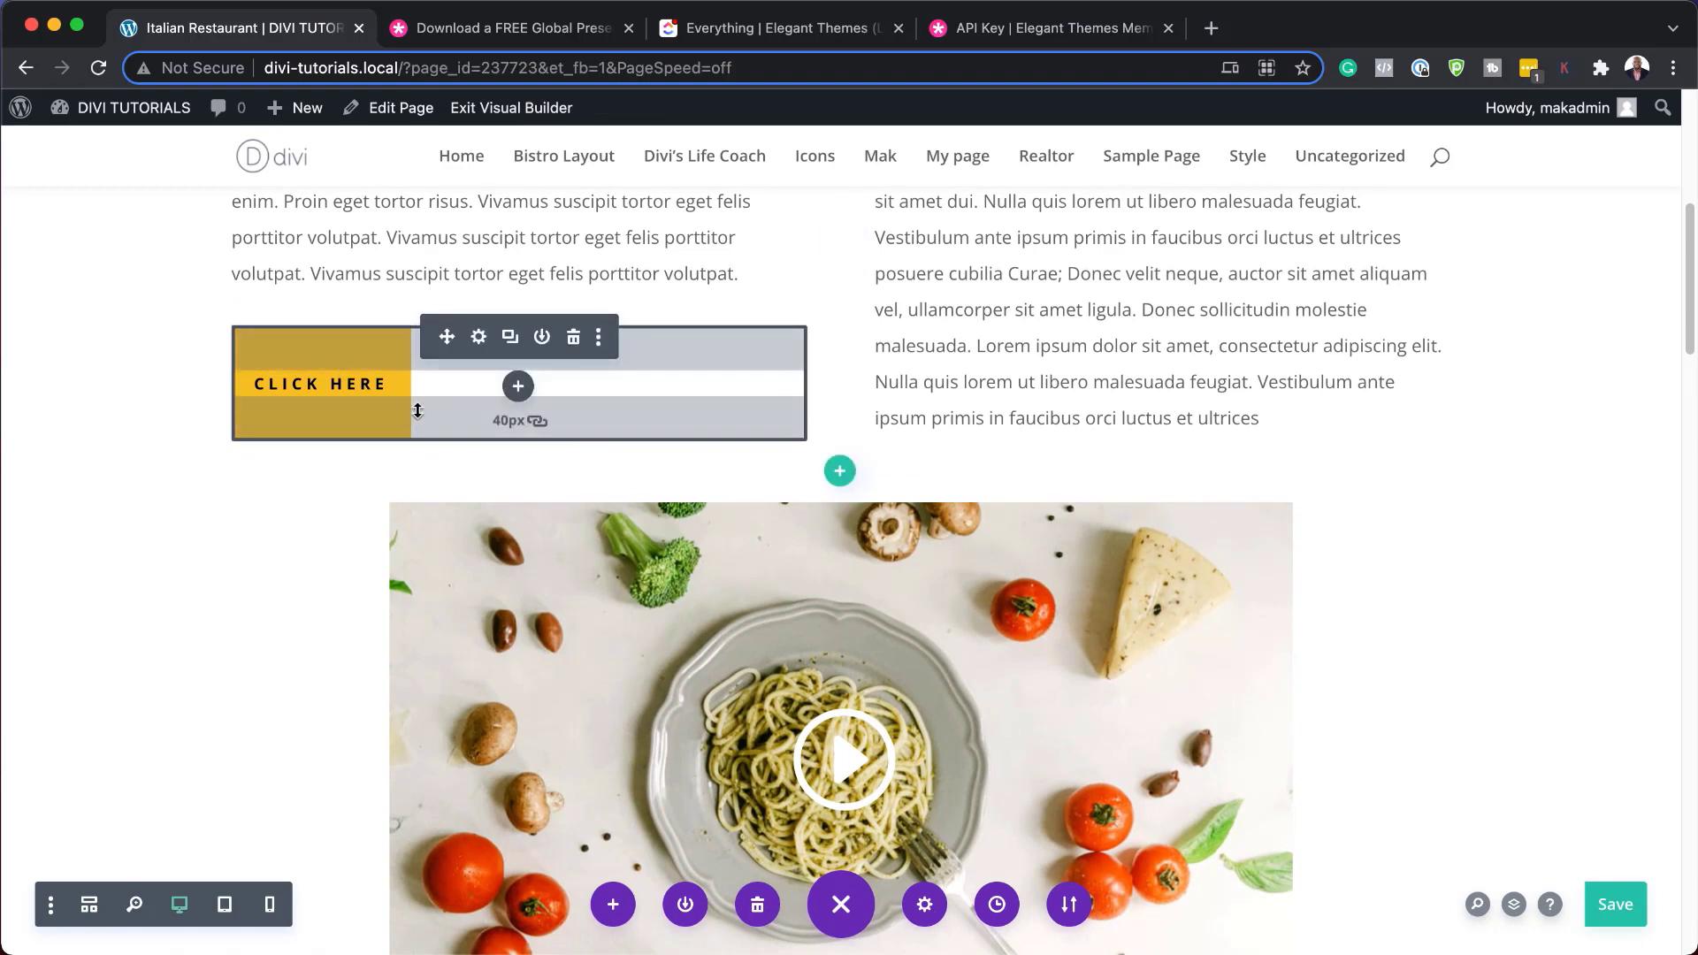
- Scroll through the style guide post's colours, photos and text styles, then return to the builder tab
{"action": "left_click", "coordinate": [509, 26]}
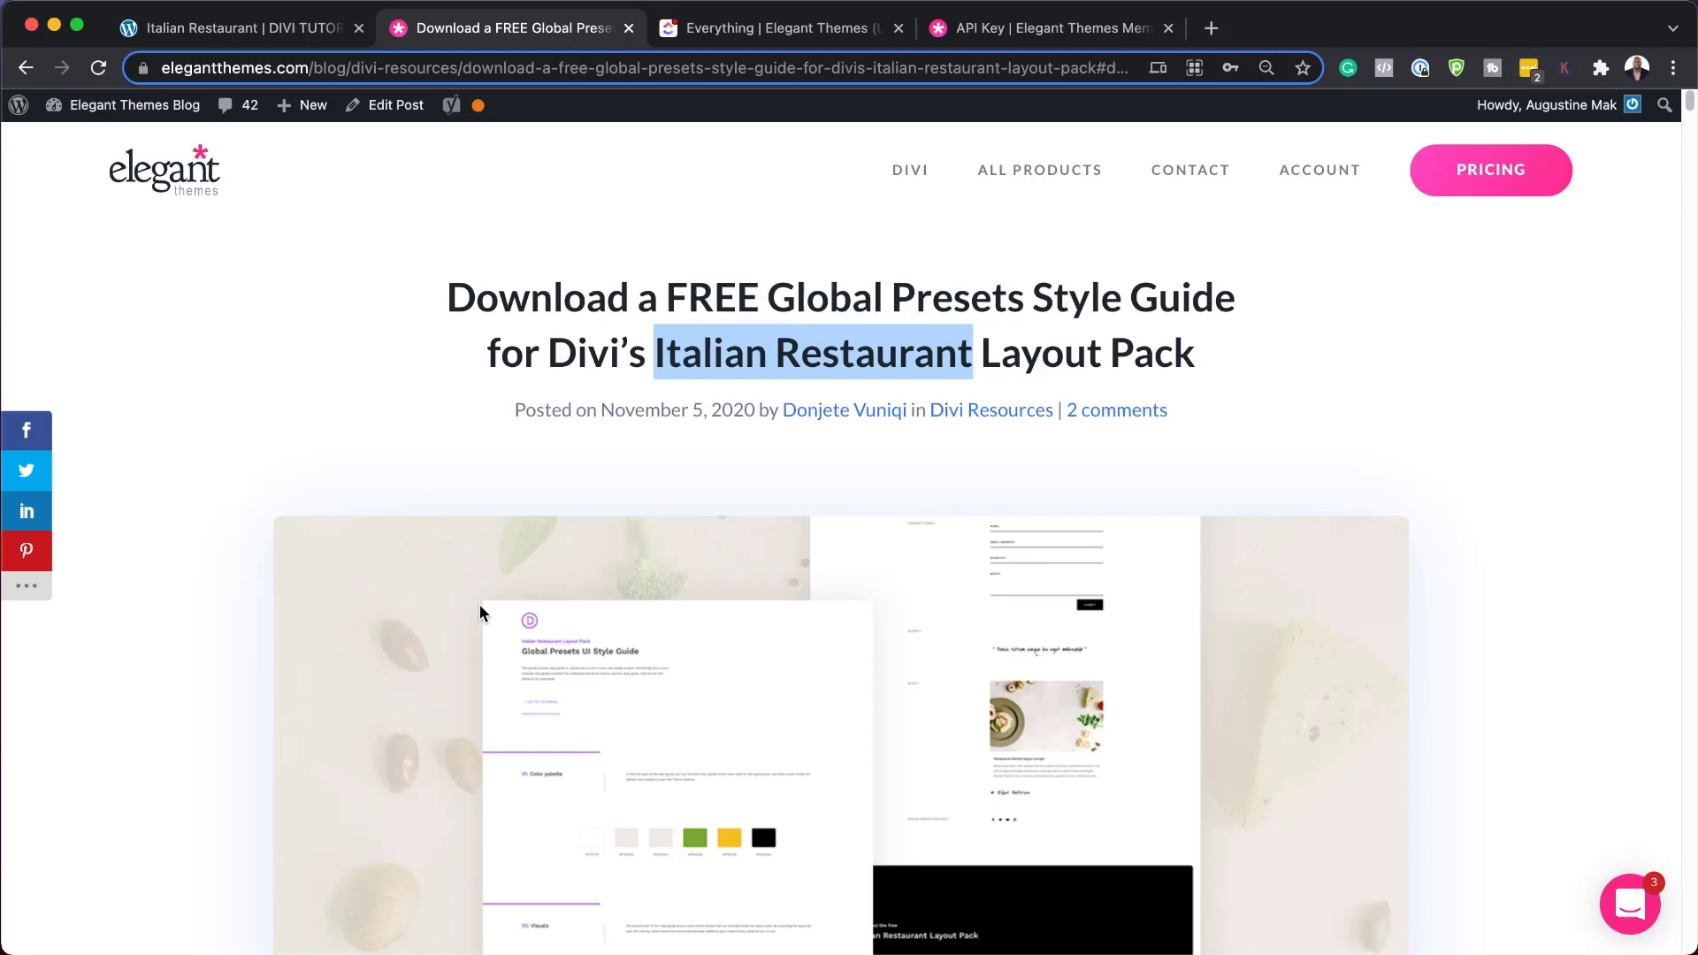
{"action": "scroll", "scroll_direction": "down", "scroll_amount": 3}
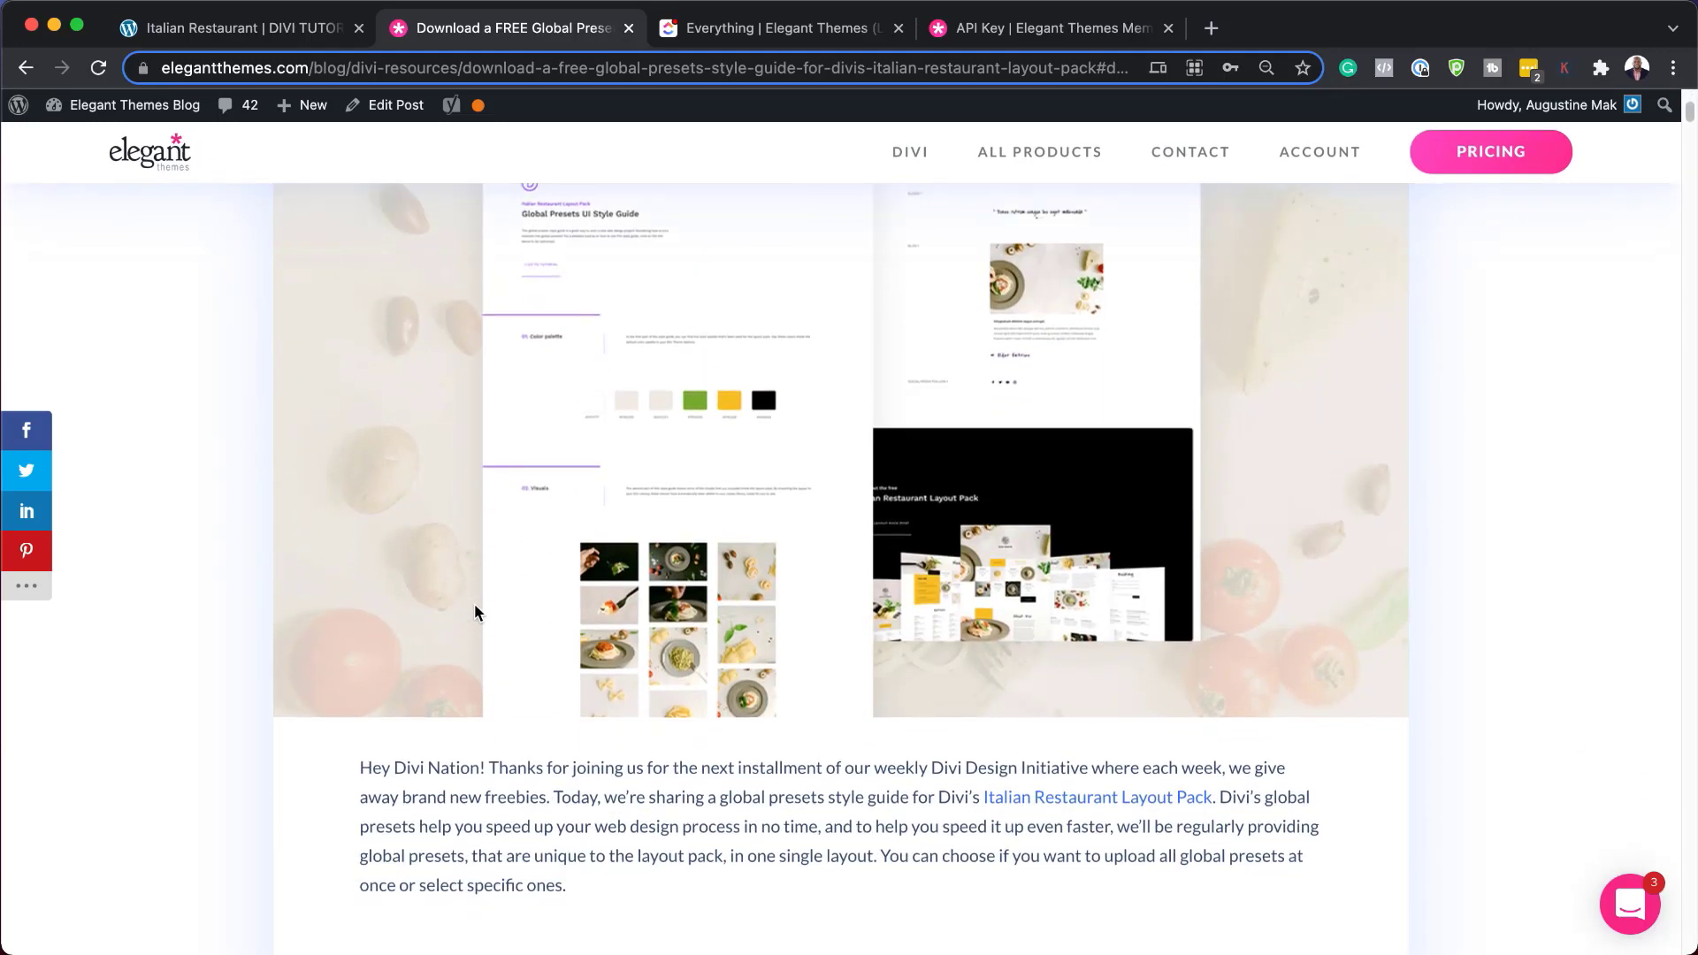
{"action": "scroll", "scroll_direction": "down", "scroll_amount": 3}
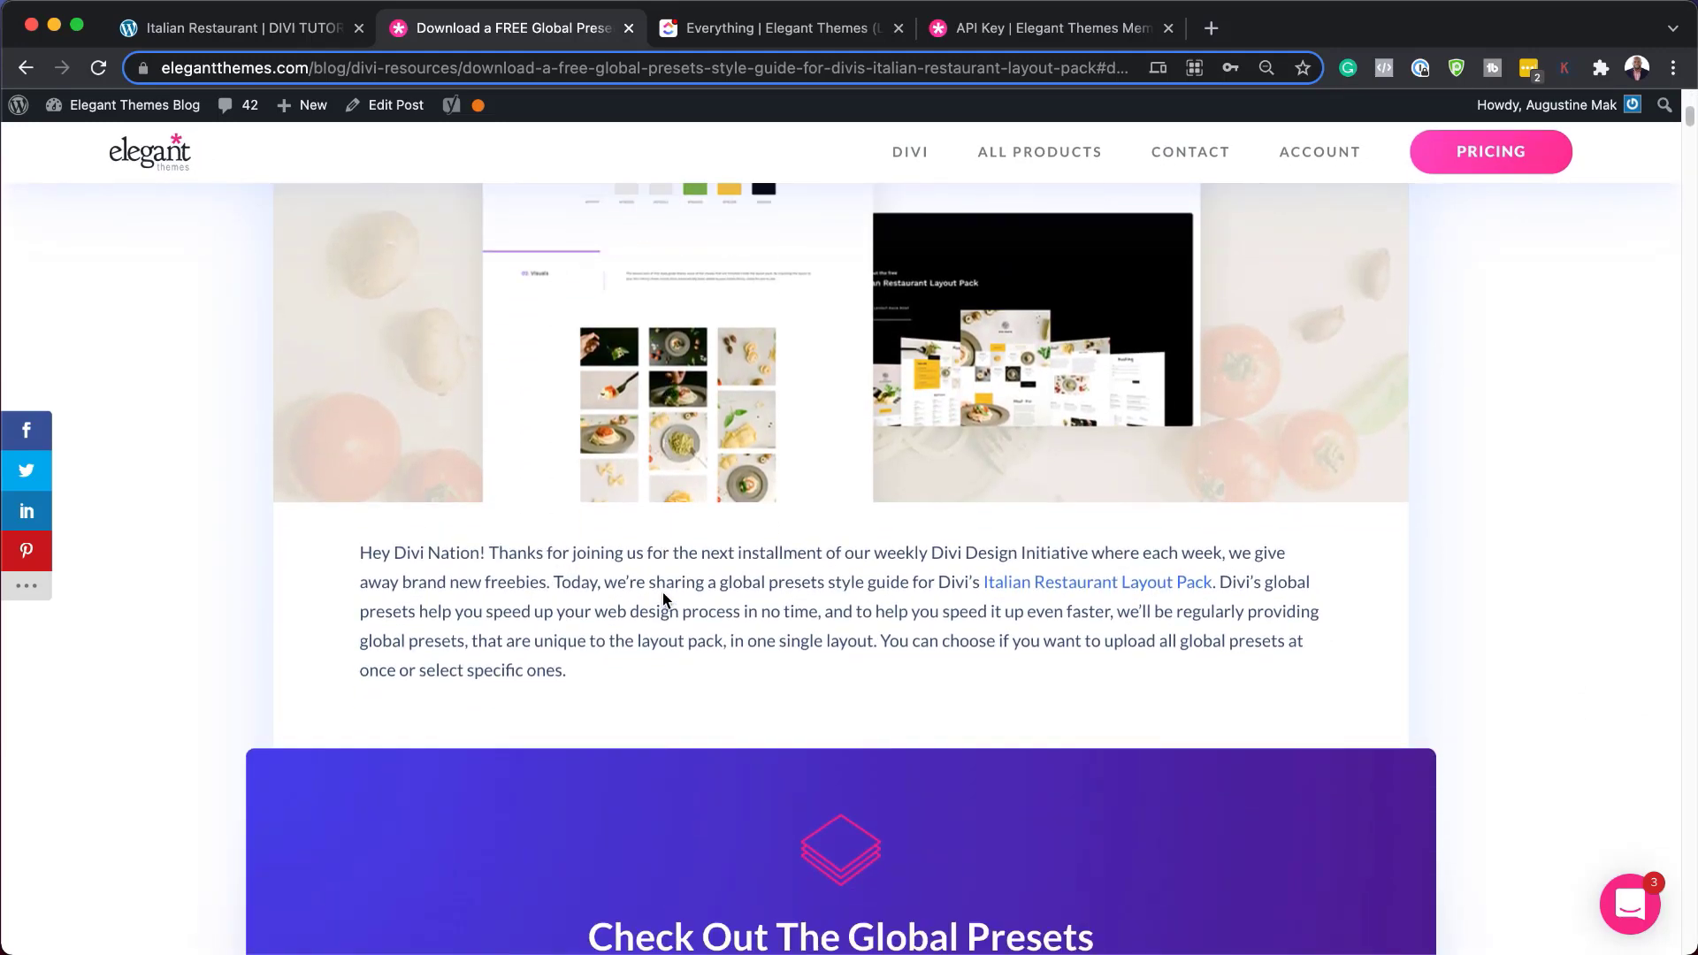
{"action": "scroll", "scroll_direction": "down", "scroll_amount": 3}
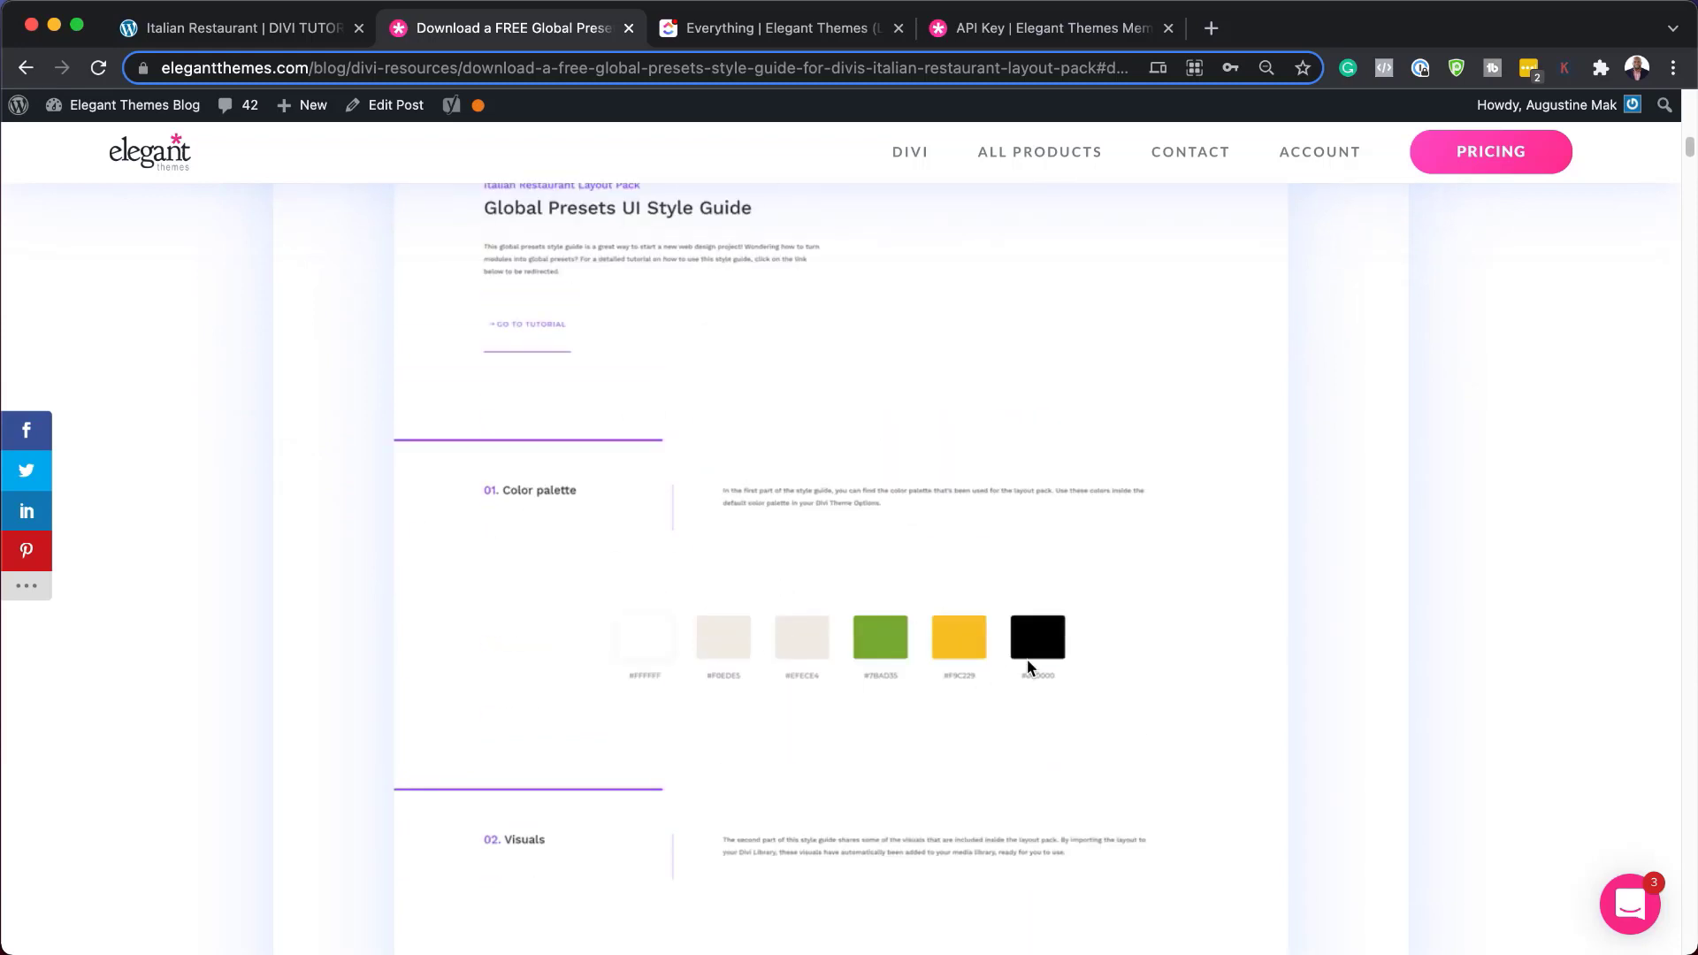
{"action": "scroll", "scroll_direction": "down", "scroll_amount": 3}
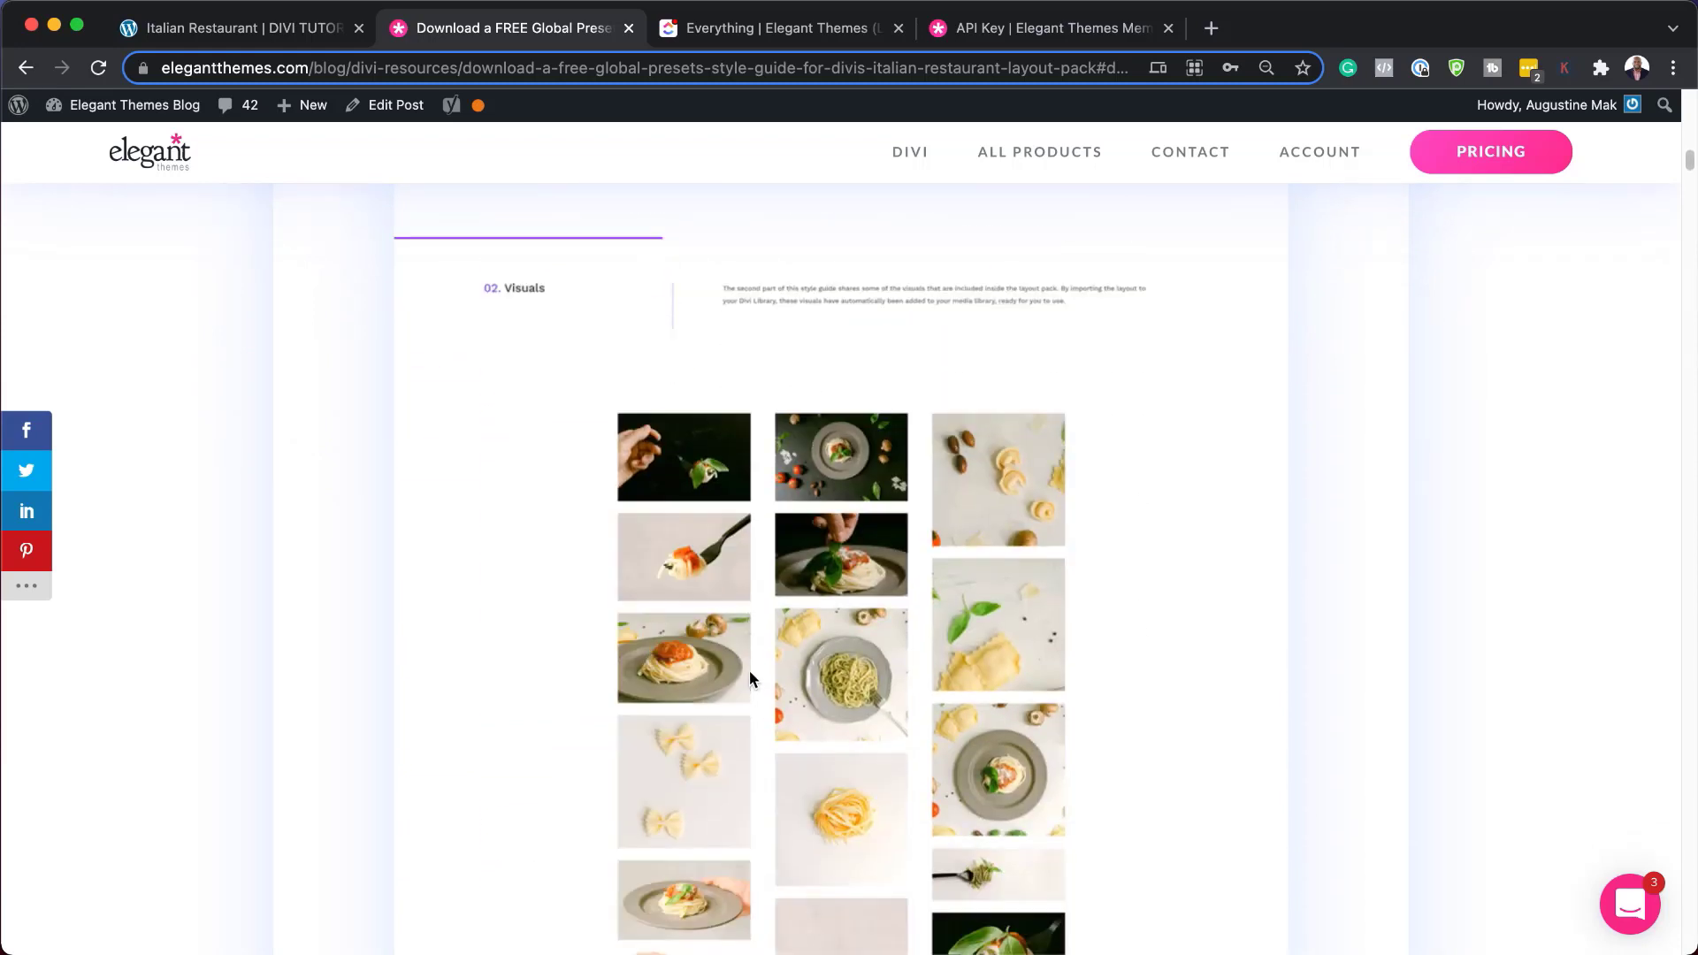
{"action": "scroll", "scroll_direction": "down", "scroll_amount": 3}
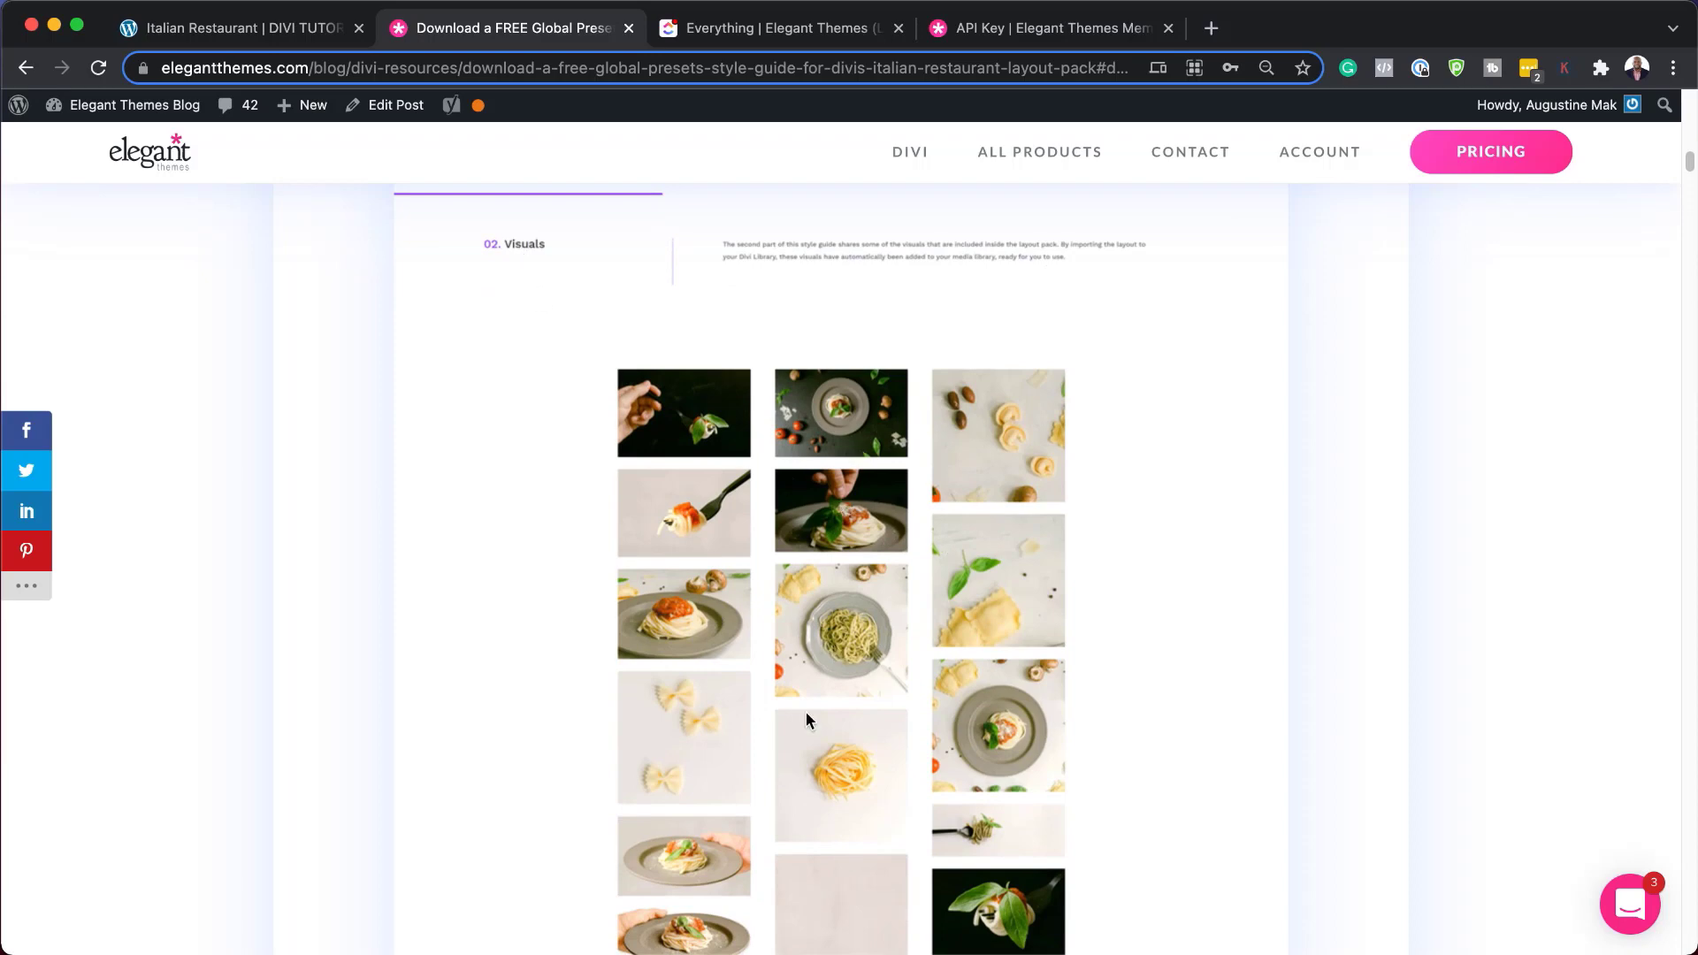
{"action": "scroll", "scroll_direction": "down", "scroll_amount": 3}
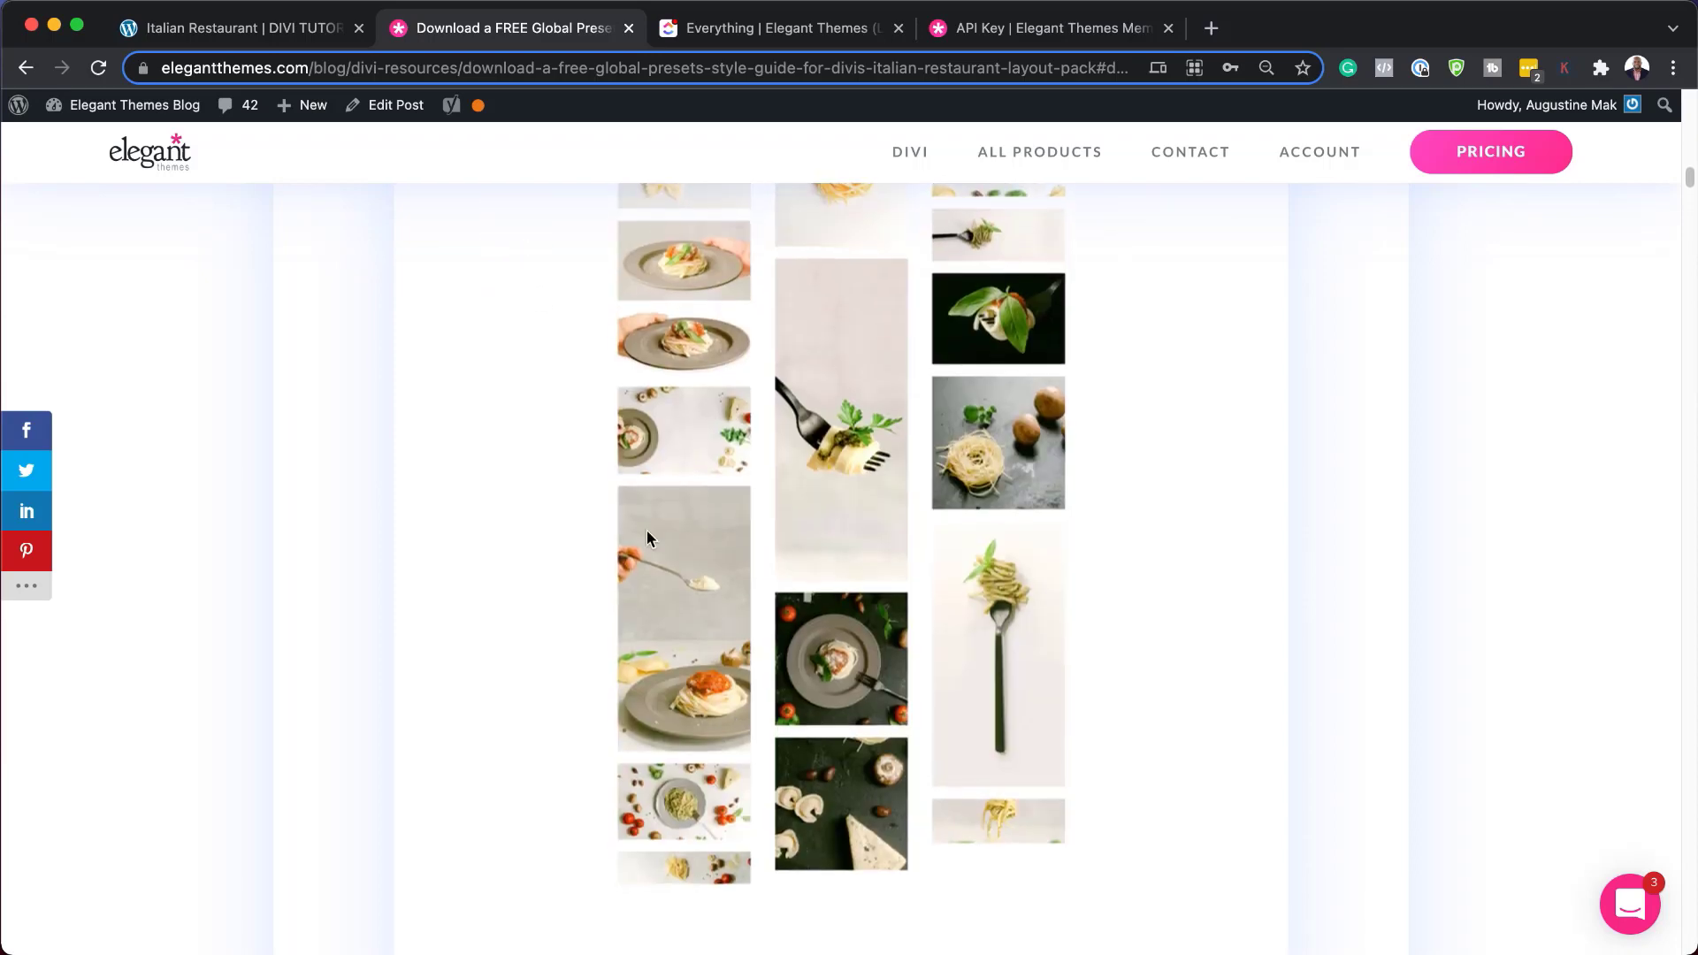
{"action": "scroll", "scroll_direction": "down", "scroll_amount": 3}
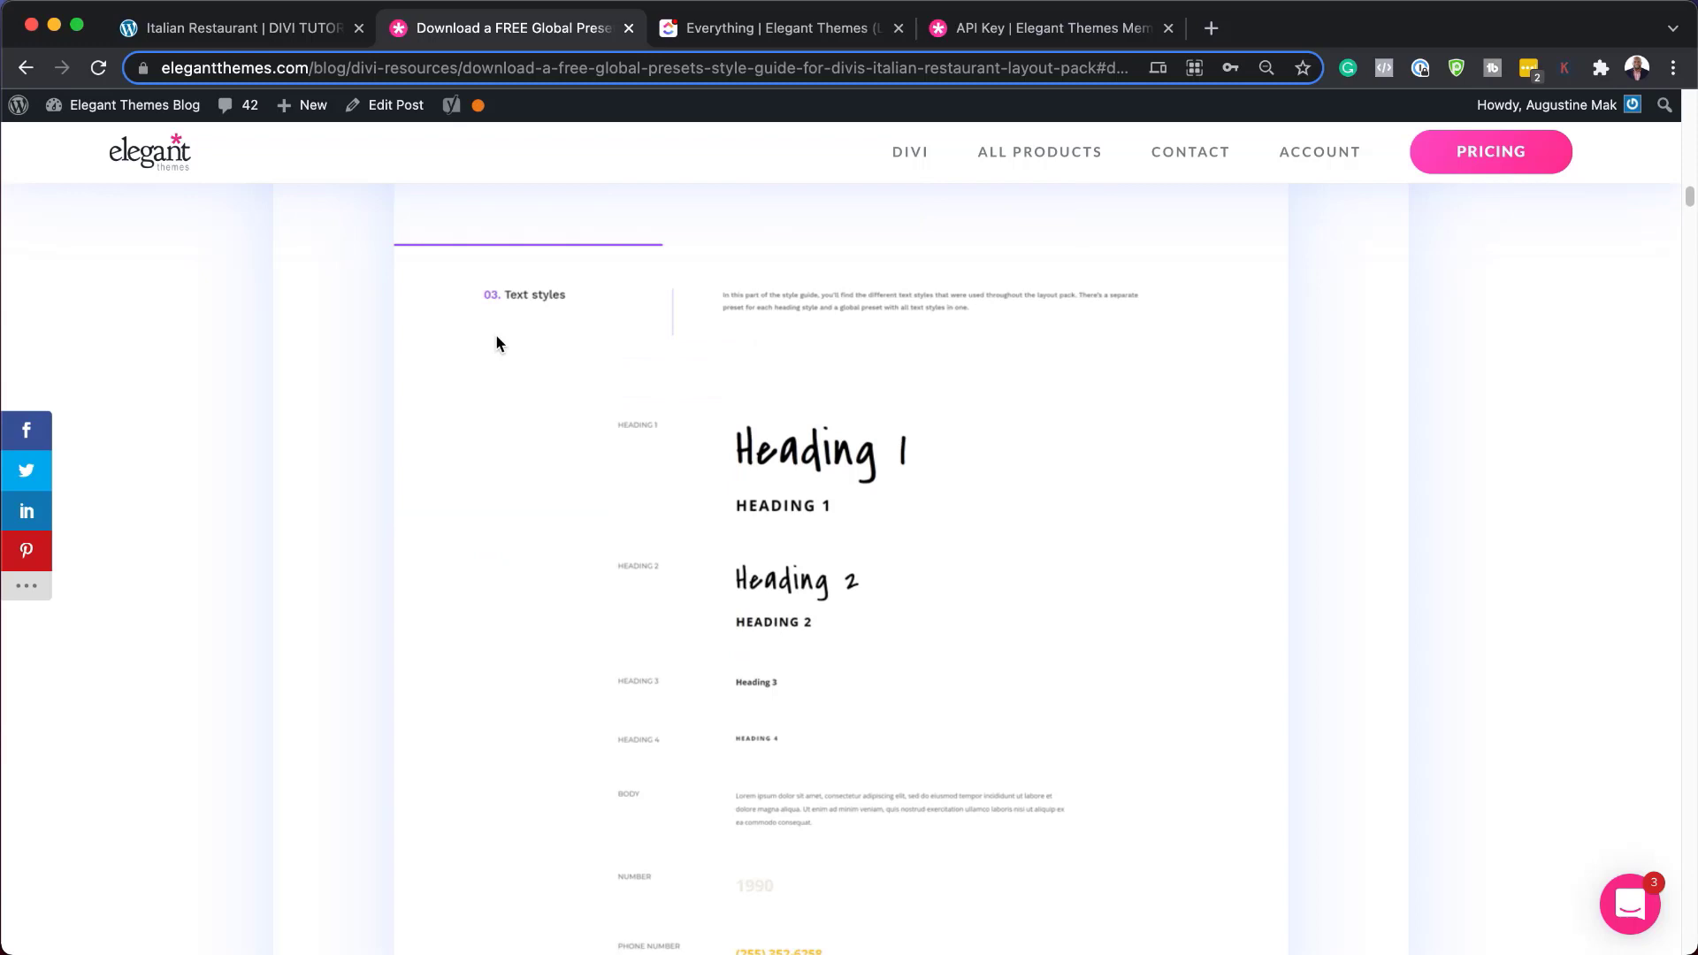
{"action": "mouse_move", "coordinate": [839, 527]}
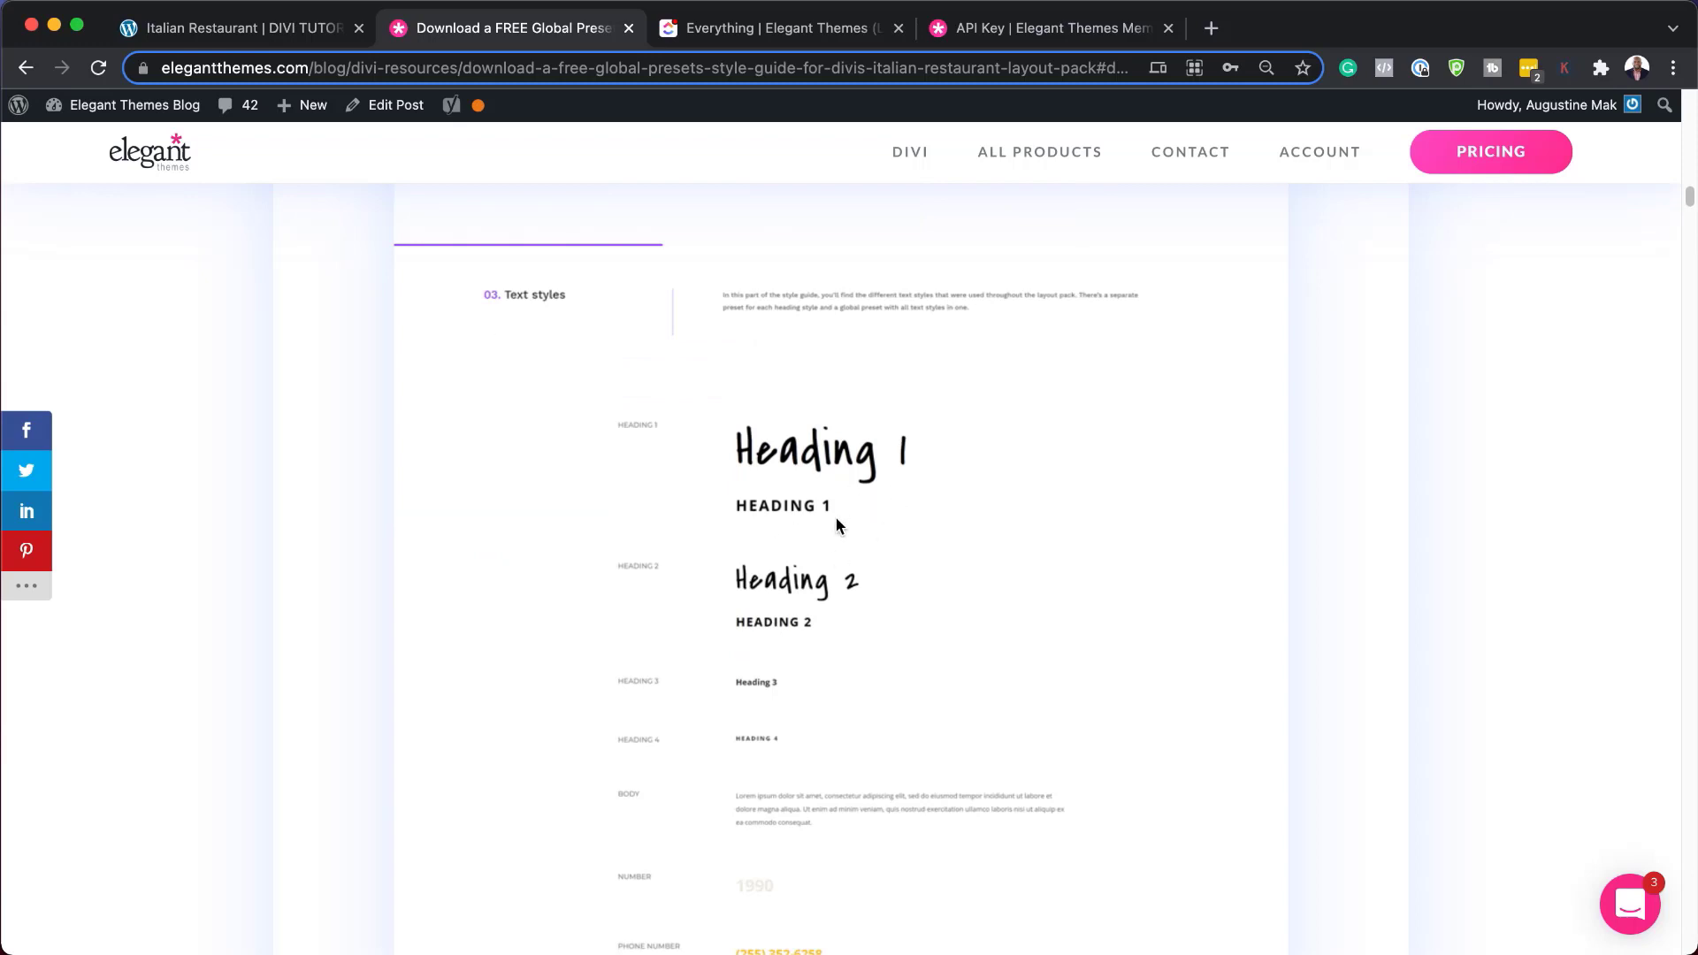
{"action": "left_click", "coordinate": [238, 27]}
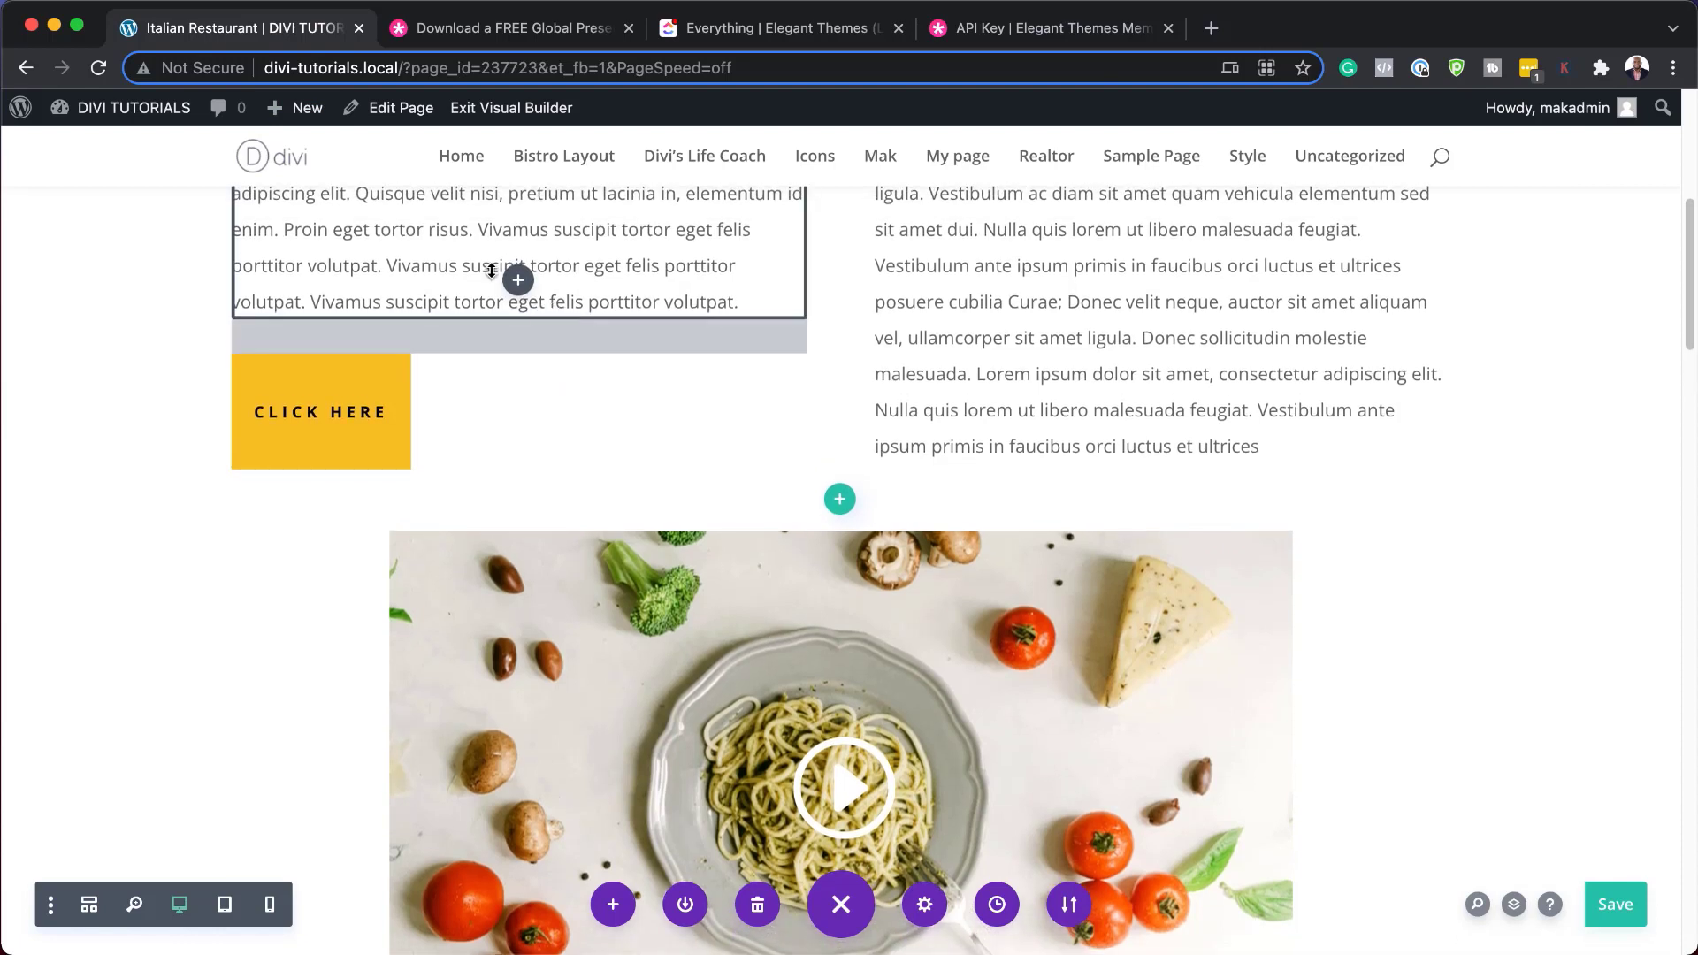
- Insert a Text module below the left Our Story paragraph
{"action": "left_click", "coordinate": [519, 280]}
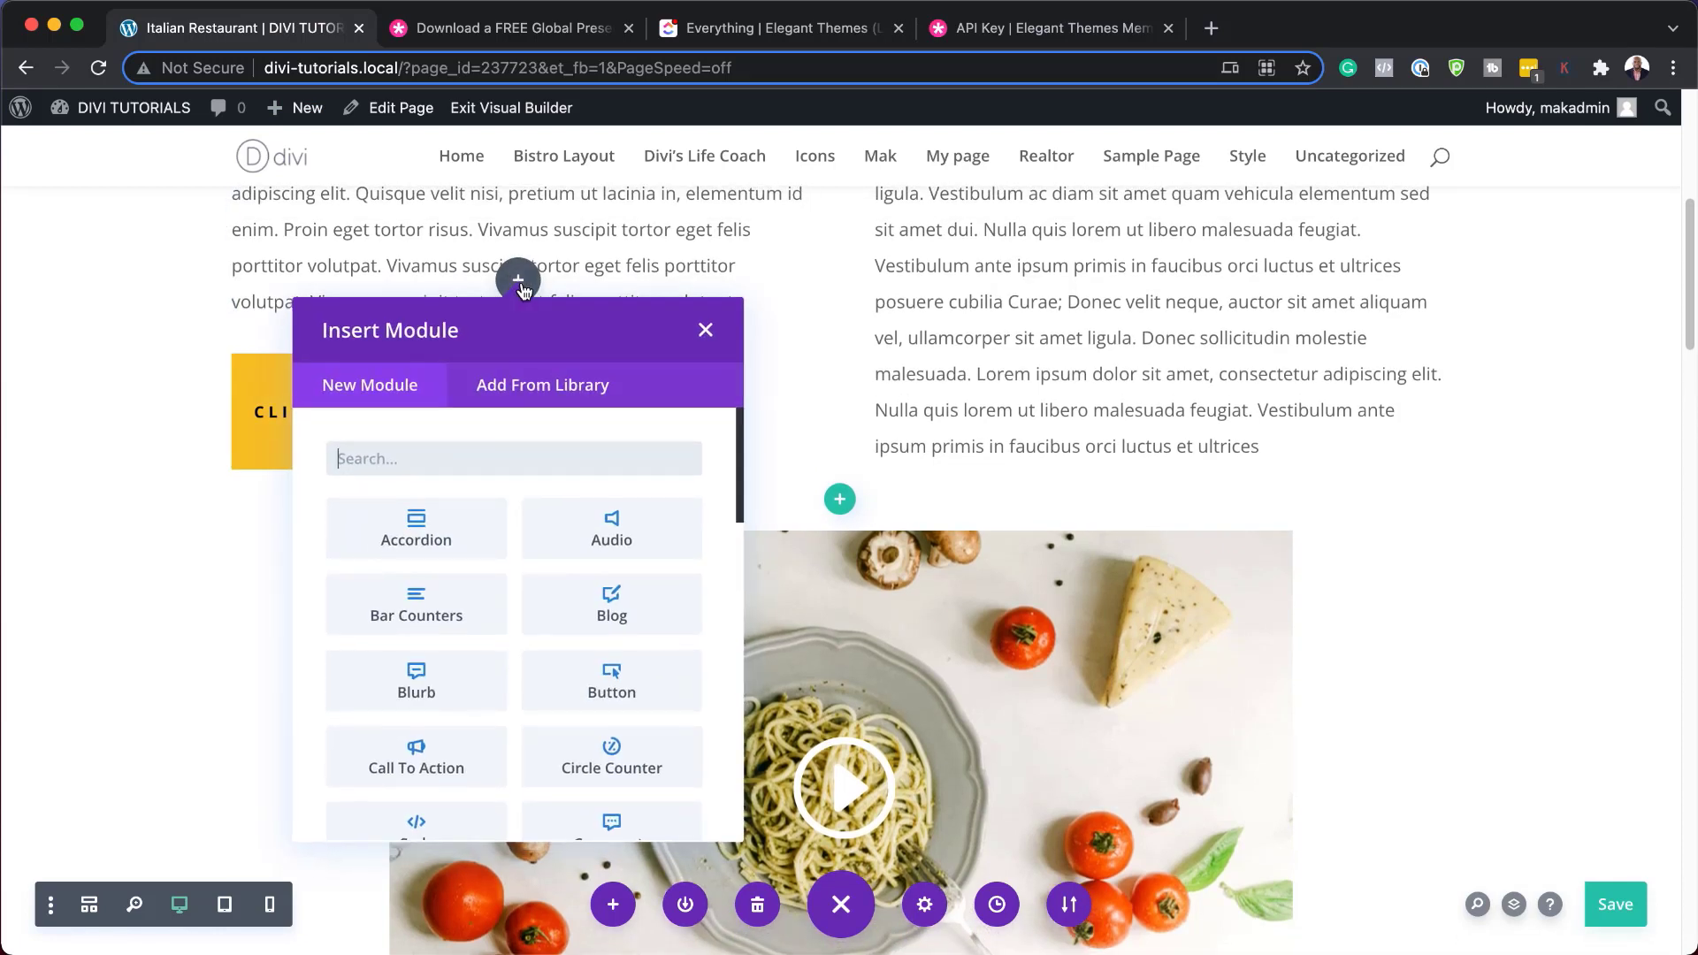
{"action": "type", "text": "text"}
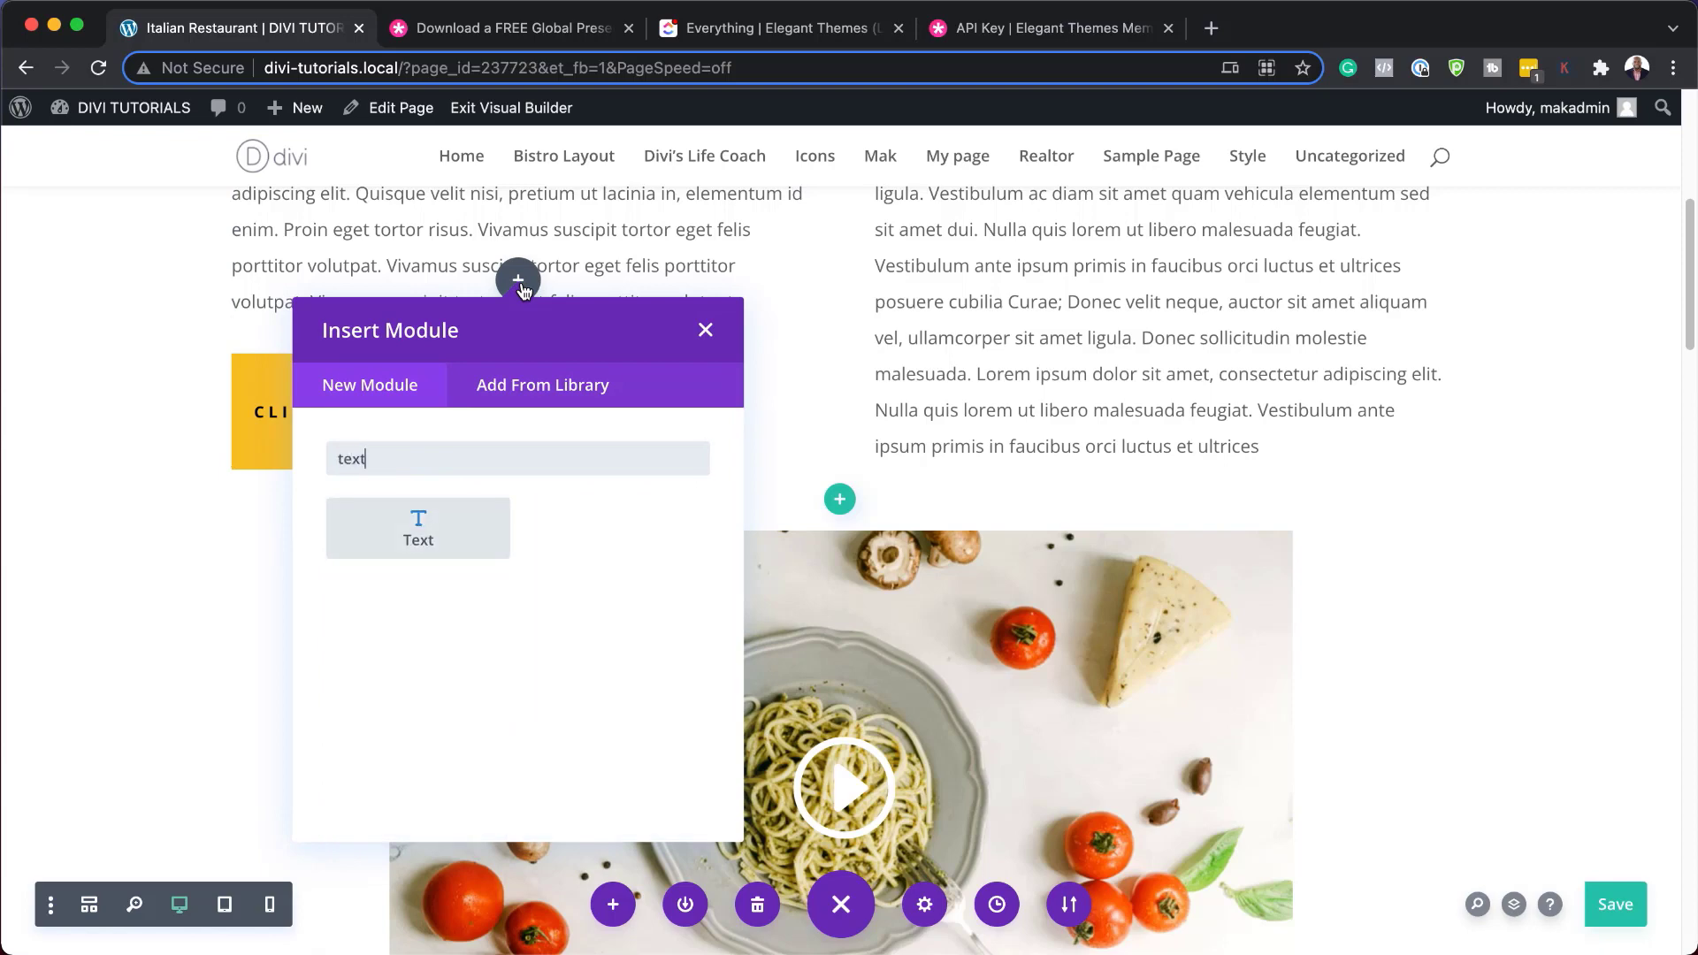
{"action": "left_click", "coordinate": [418, 529]}
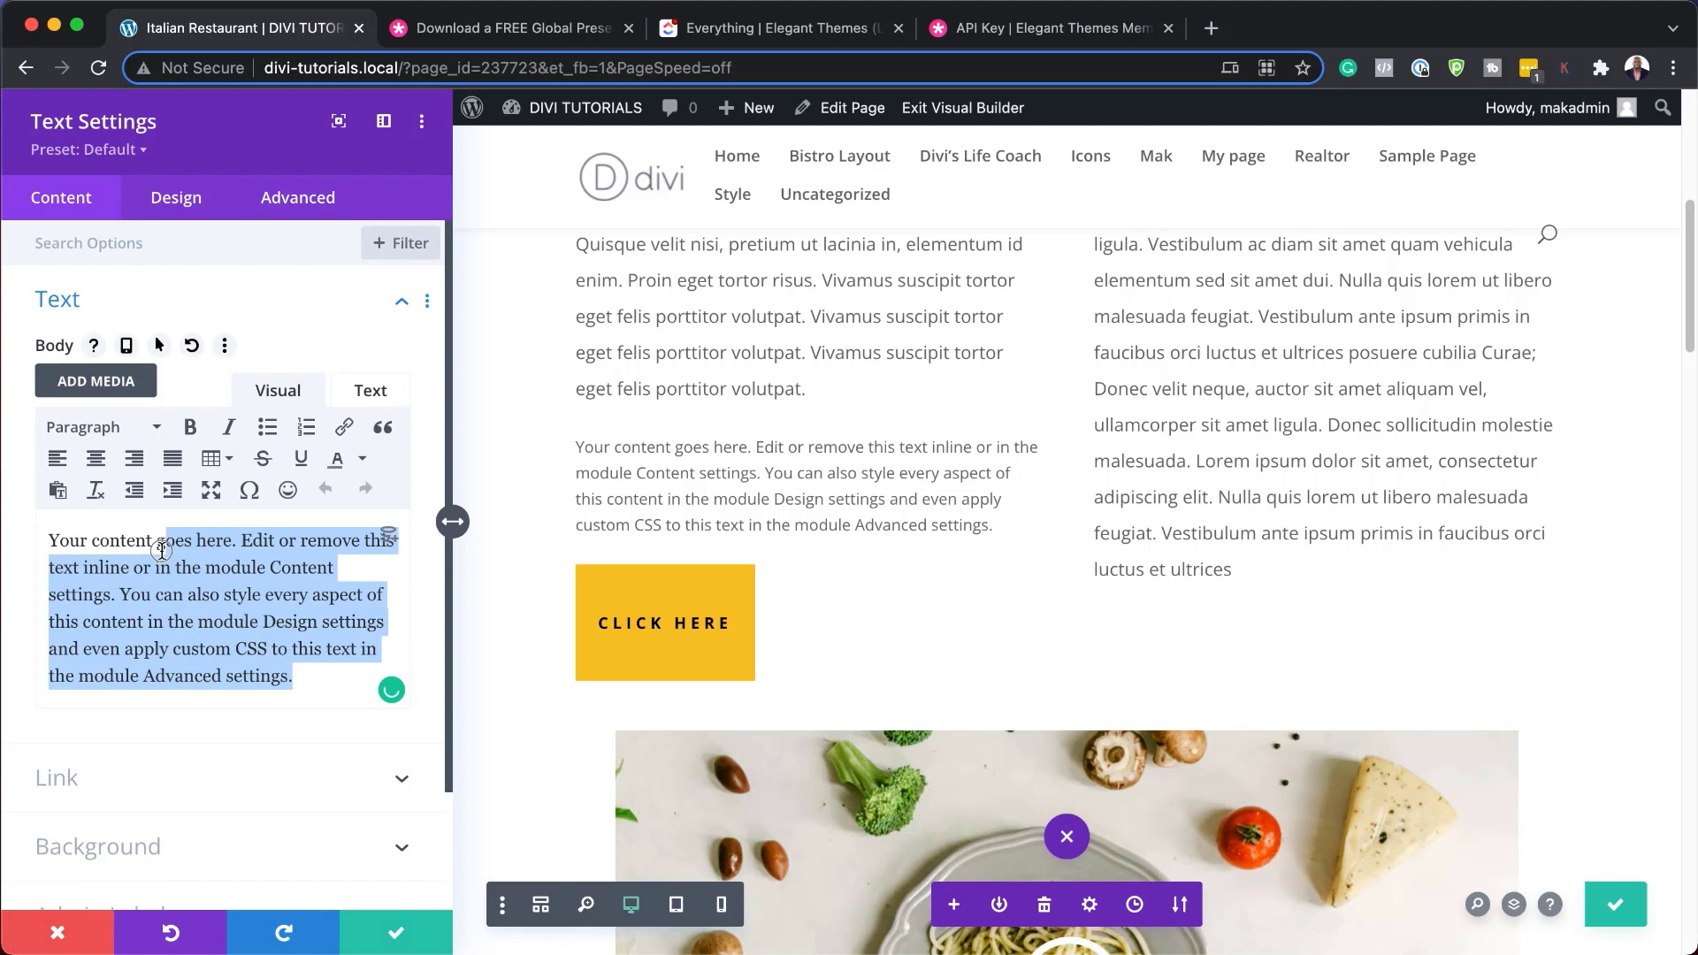
- Type Heading into the text module and select the word for formatting
{"action": "type", "text": "Head"}
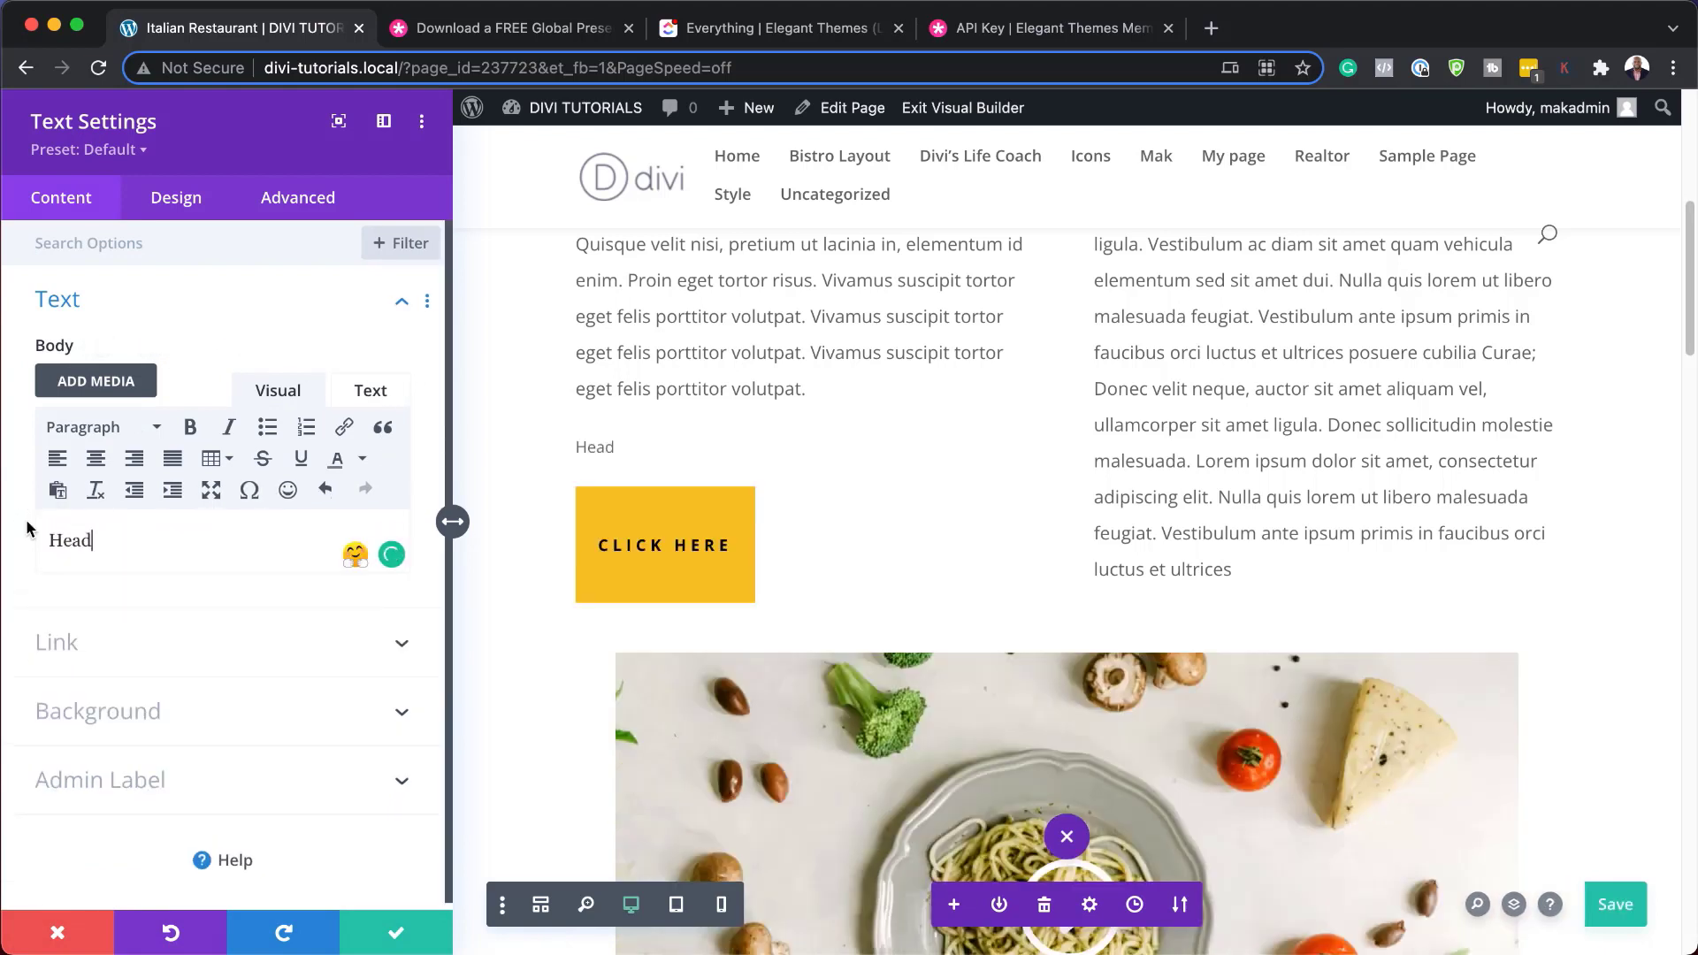
{"action": "type", "text": "ing"}
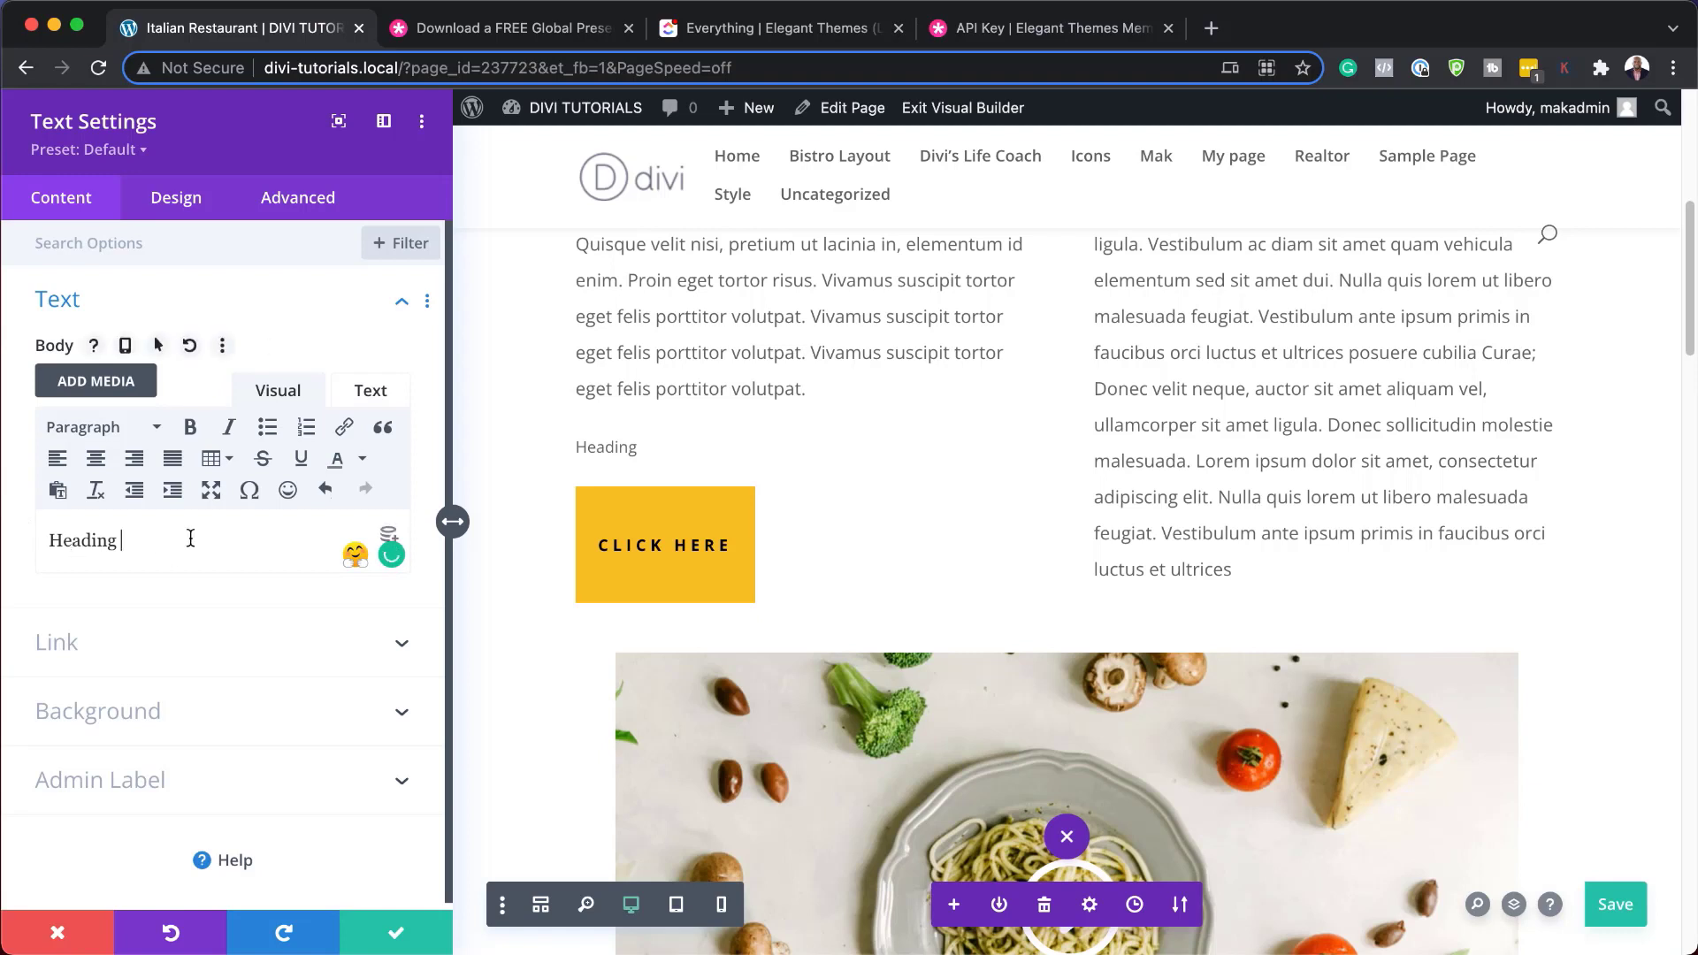
{"action": "double_click", "coordinate": [83, 541]}
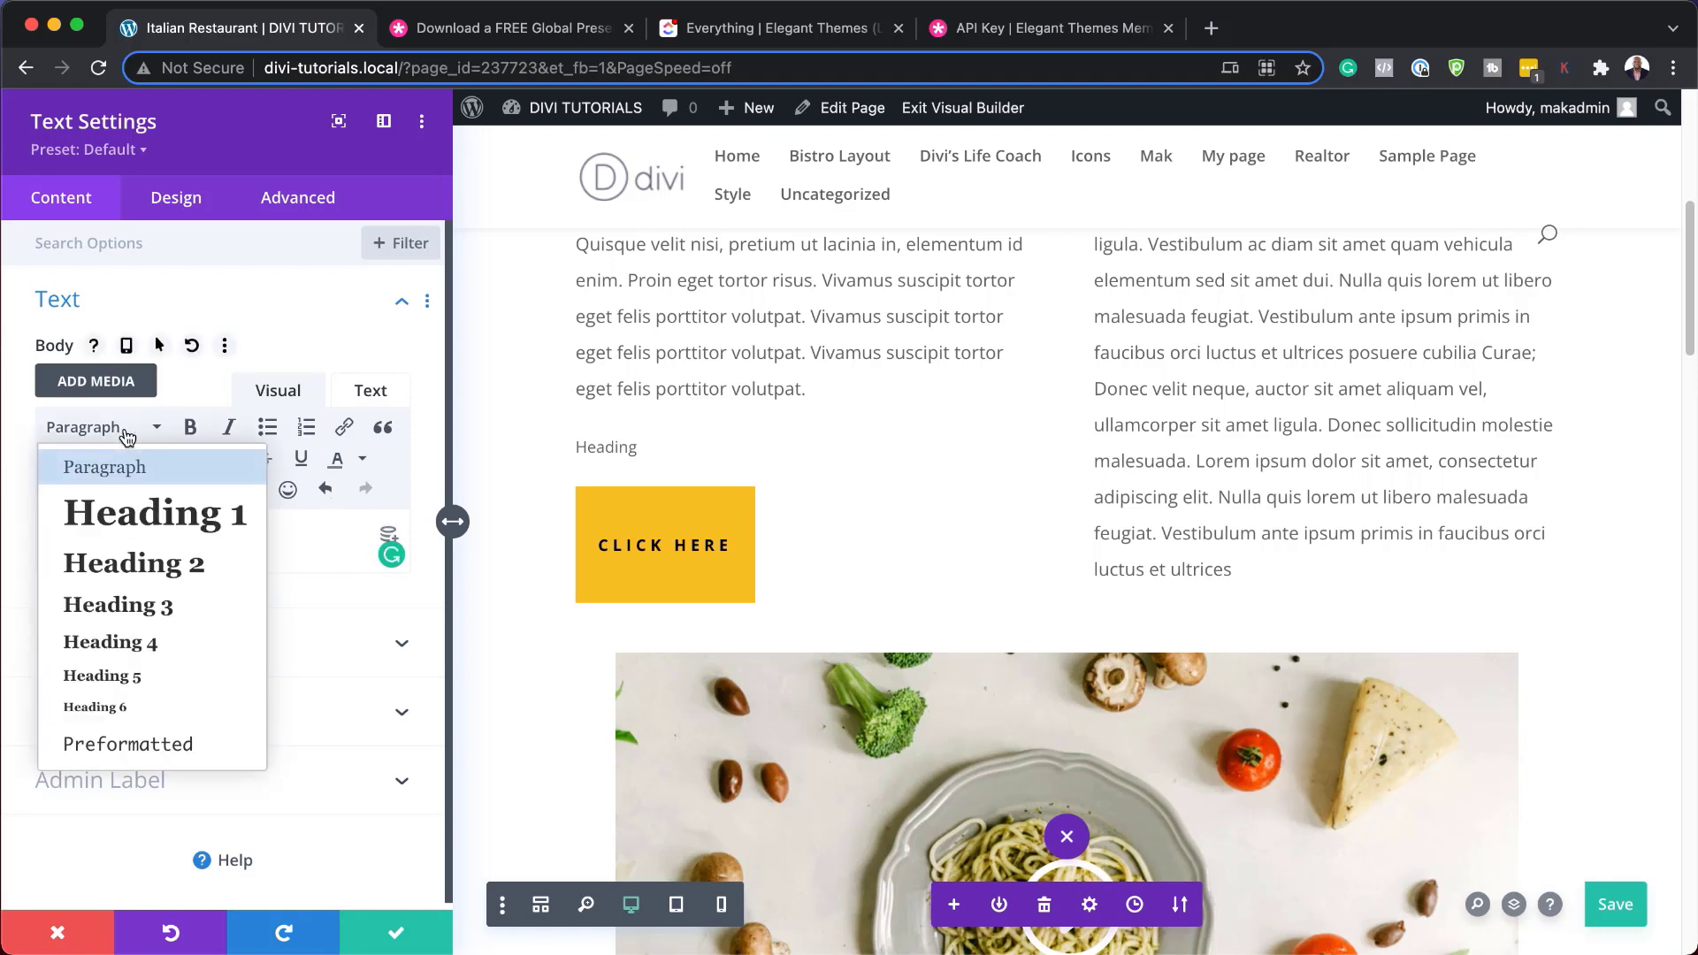
- Set the text to Heading 2 and apply the handwritten IRLP - H2 - 1 preset
{"action": "left_click", "coordinate": [156, 513]}
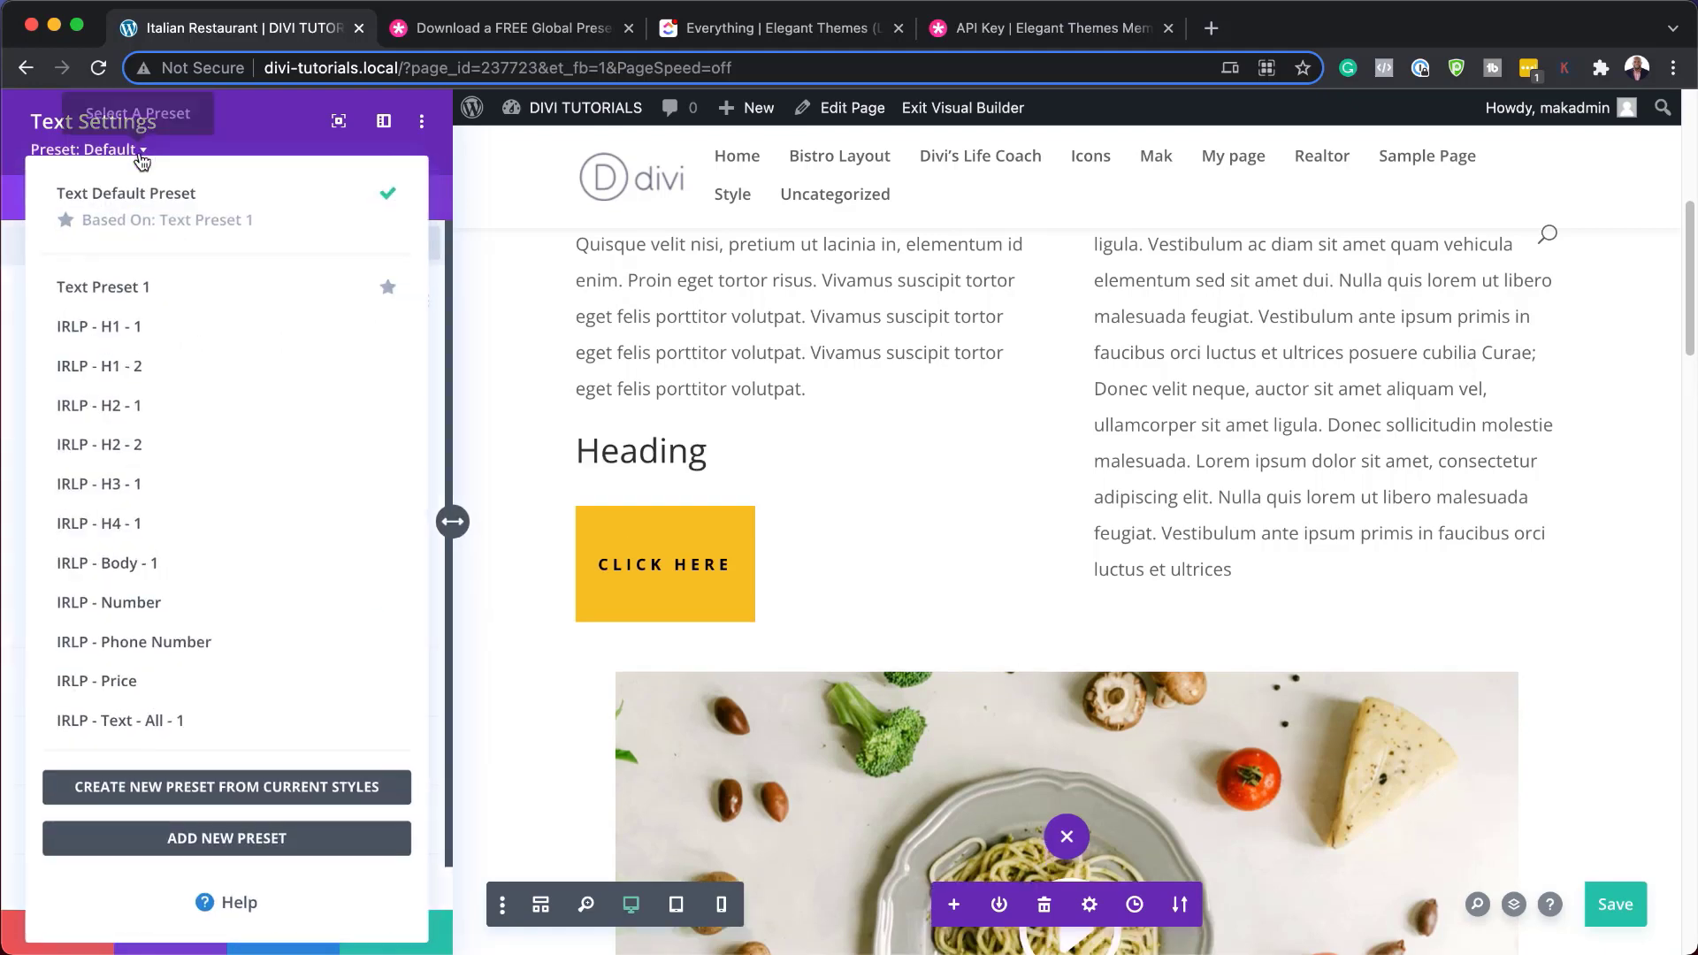
{"action": "left_click", "coordinate": [99, 325]}
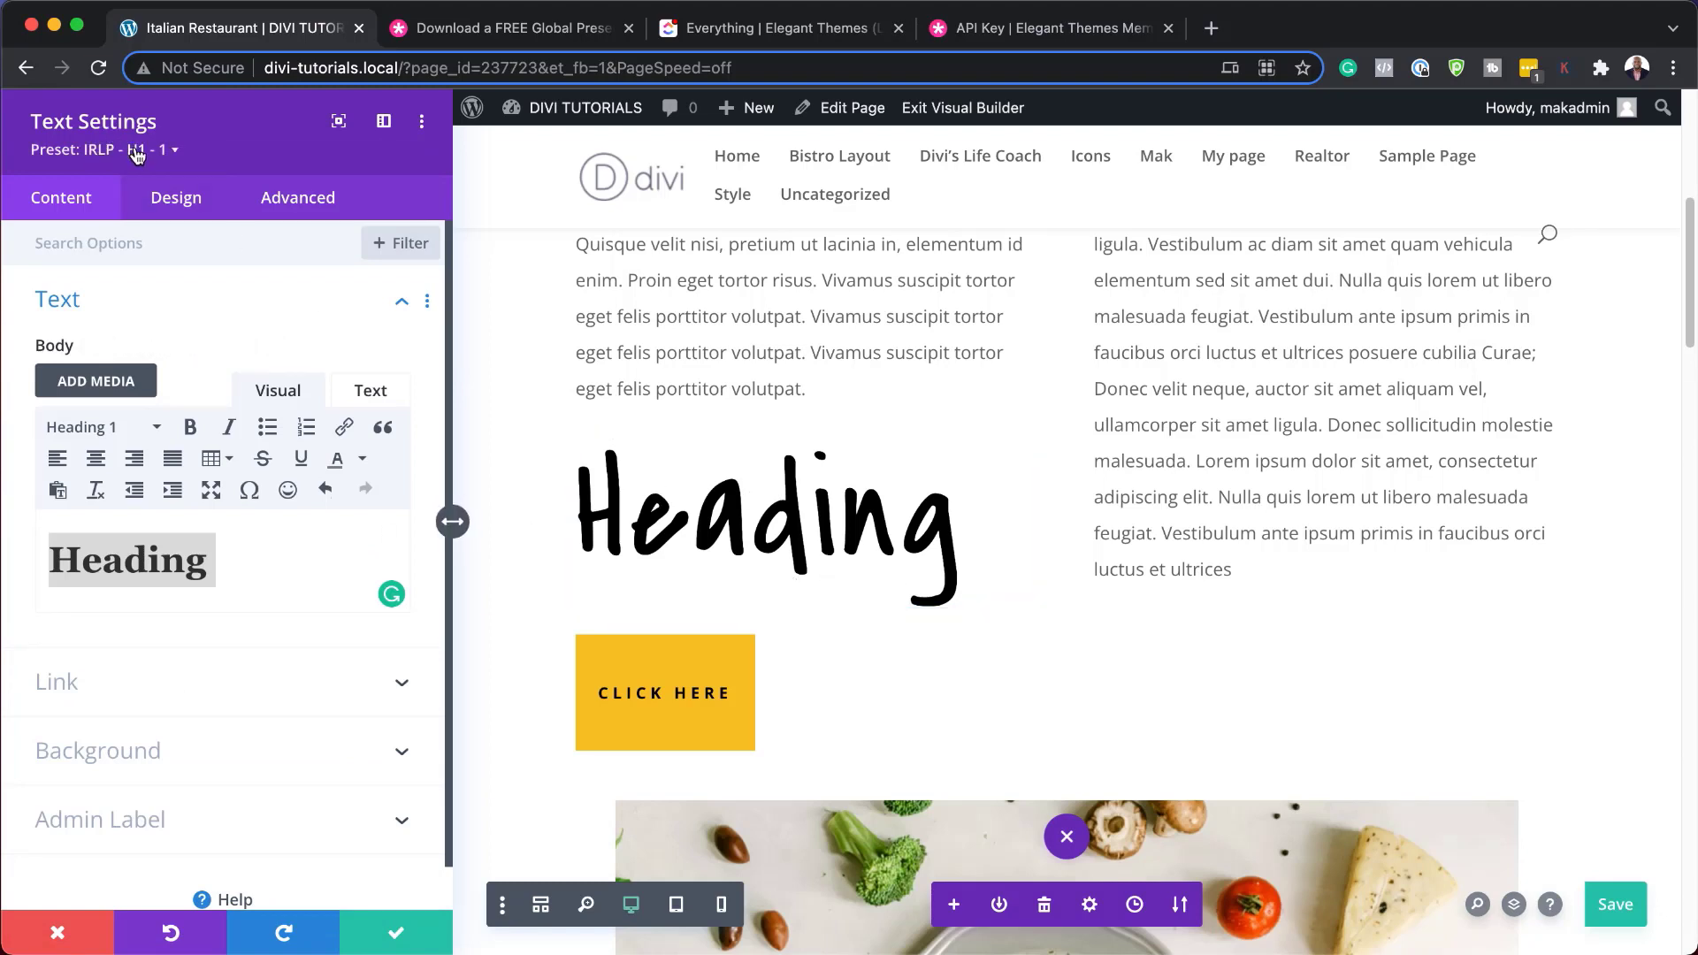
{"action": "left_click", "coordinate": [102, 426]}
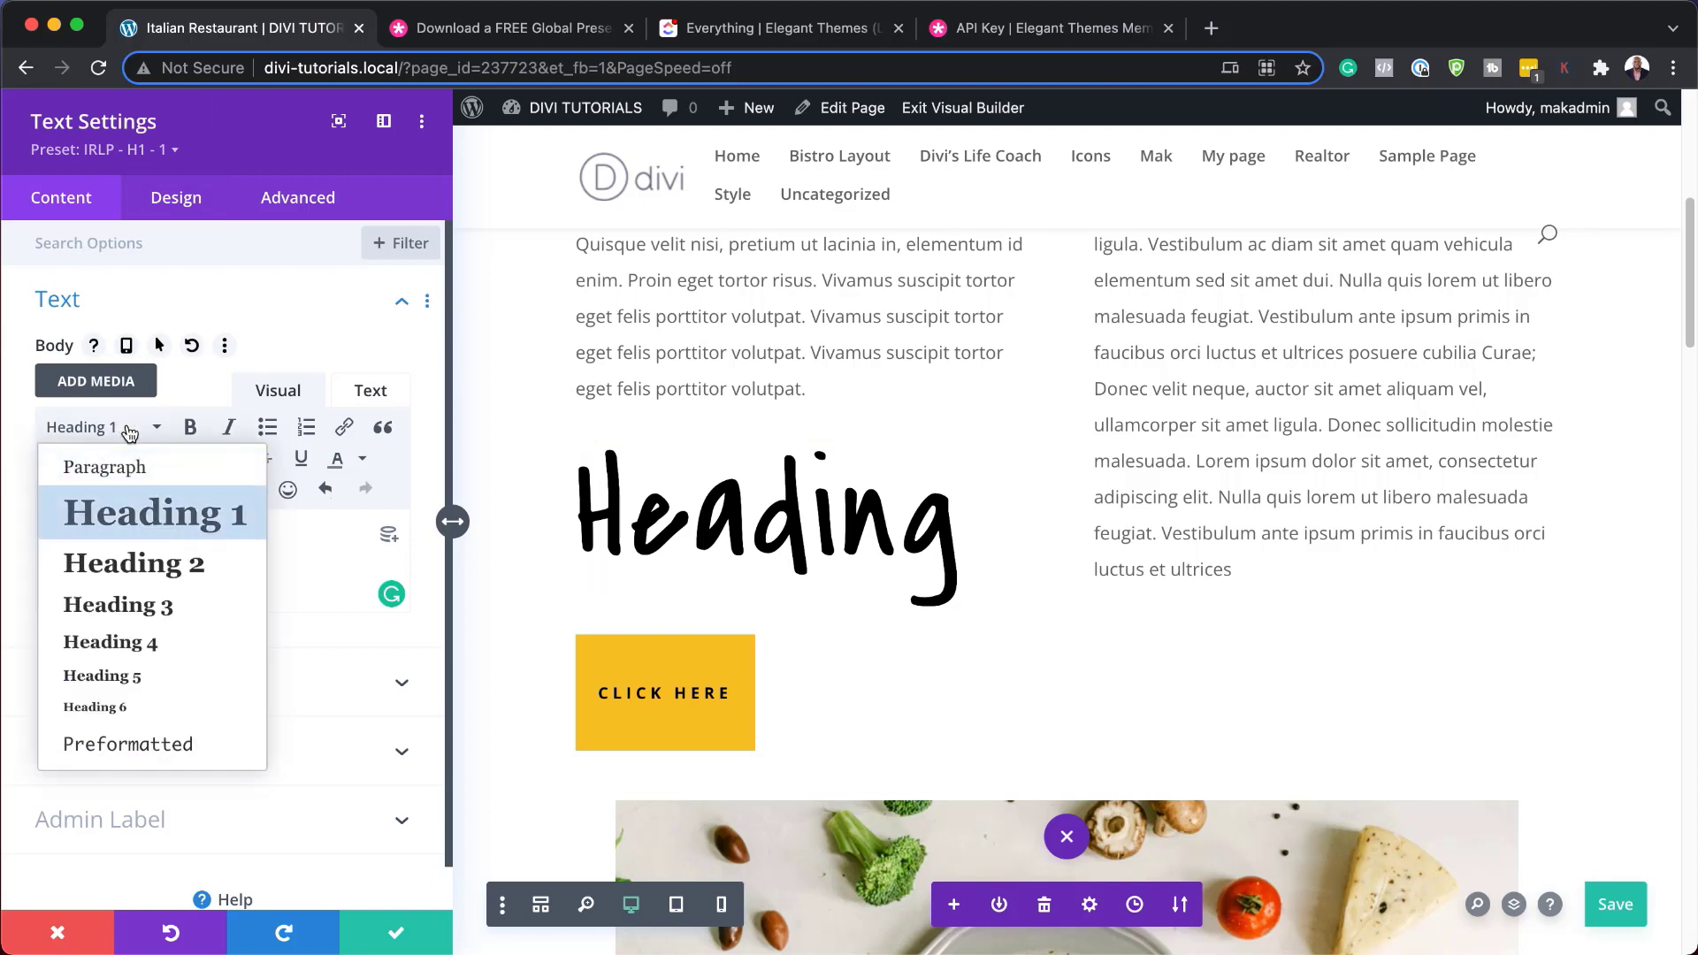
{"action": "left_click", "coordinate": [133, 562]}
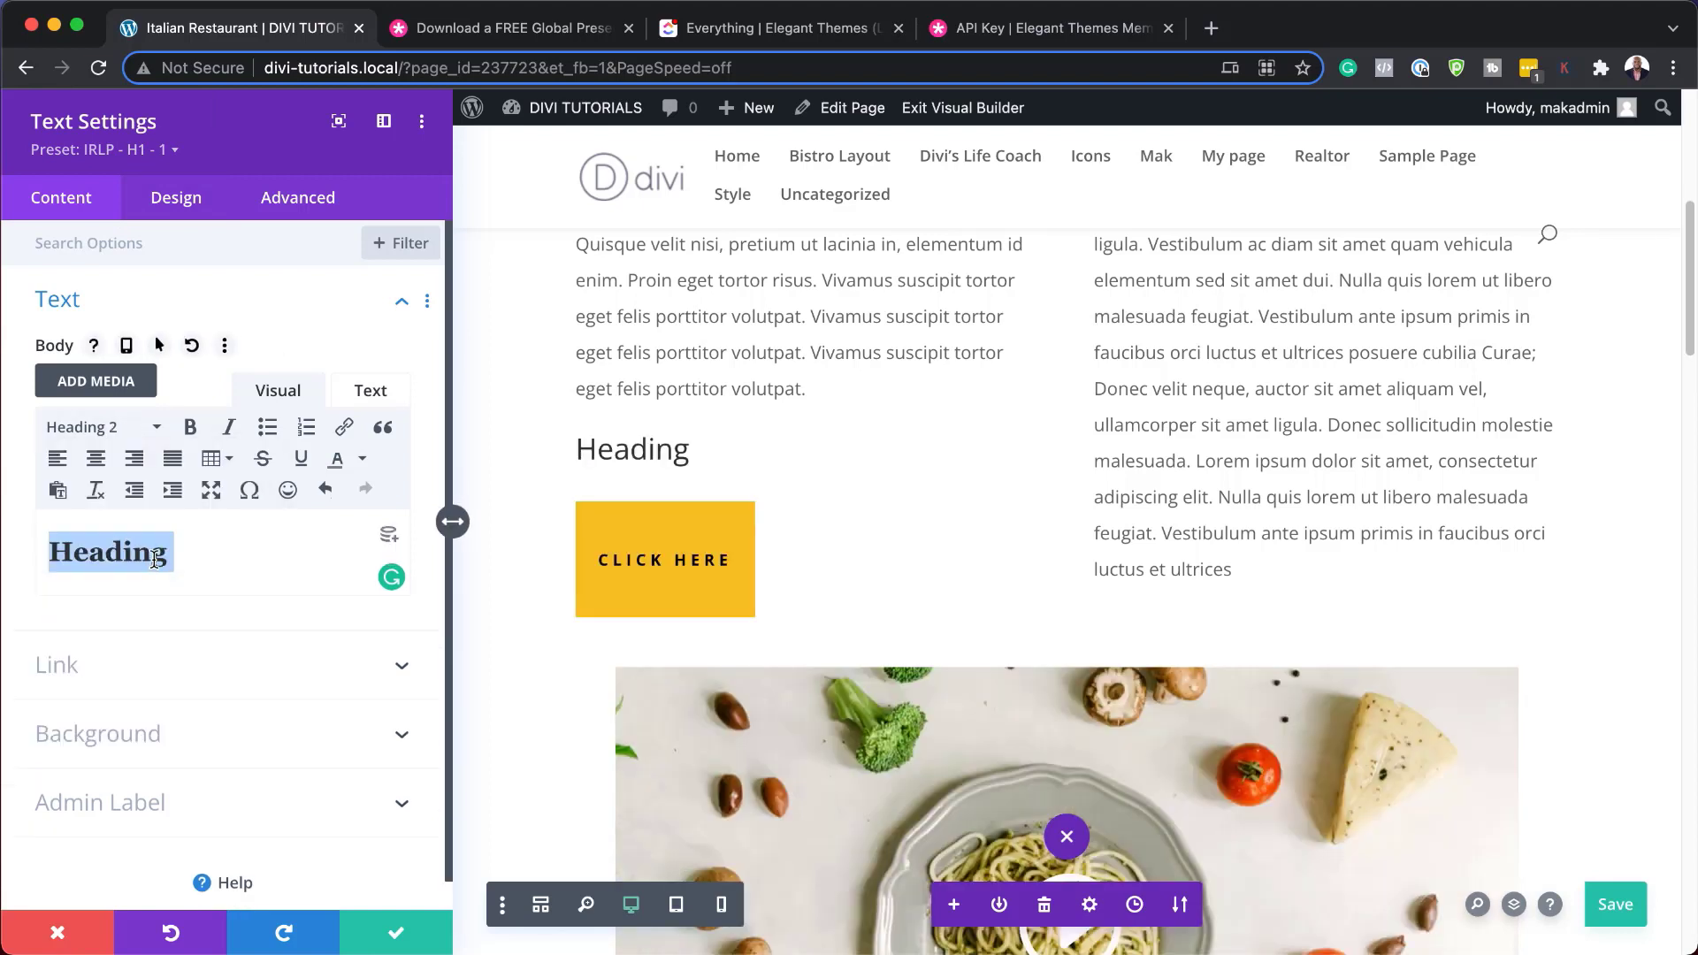
{"action": "left_click", "coordinate": [108, 148]}
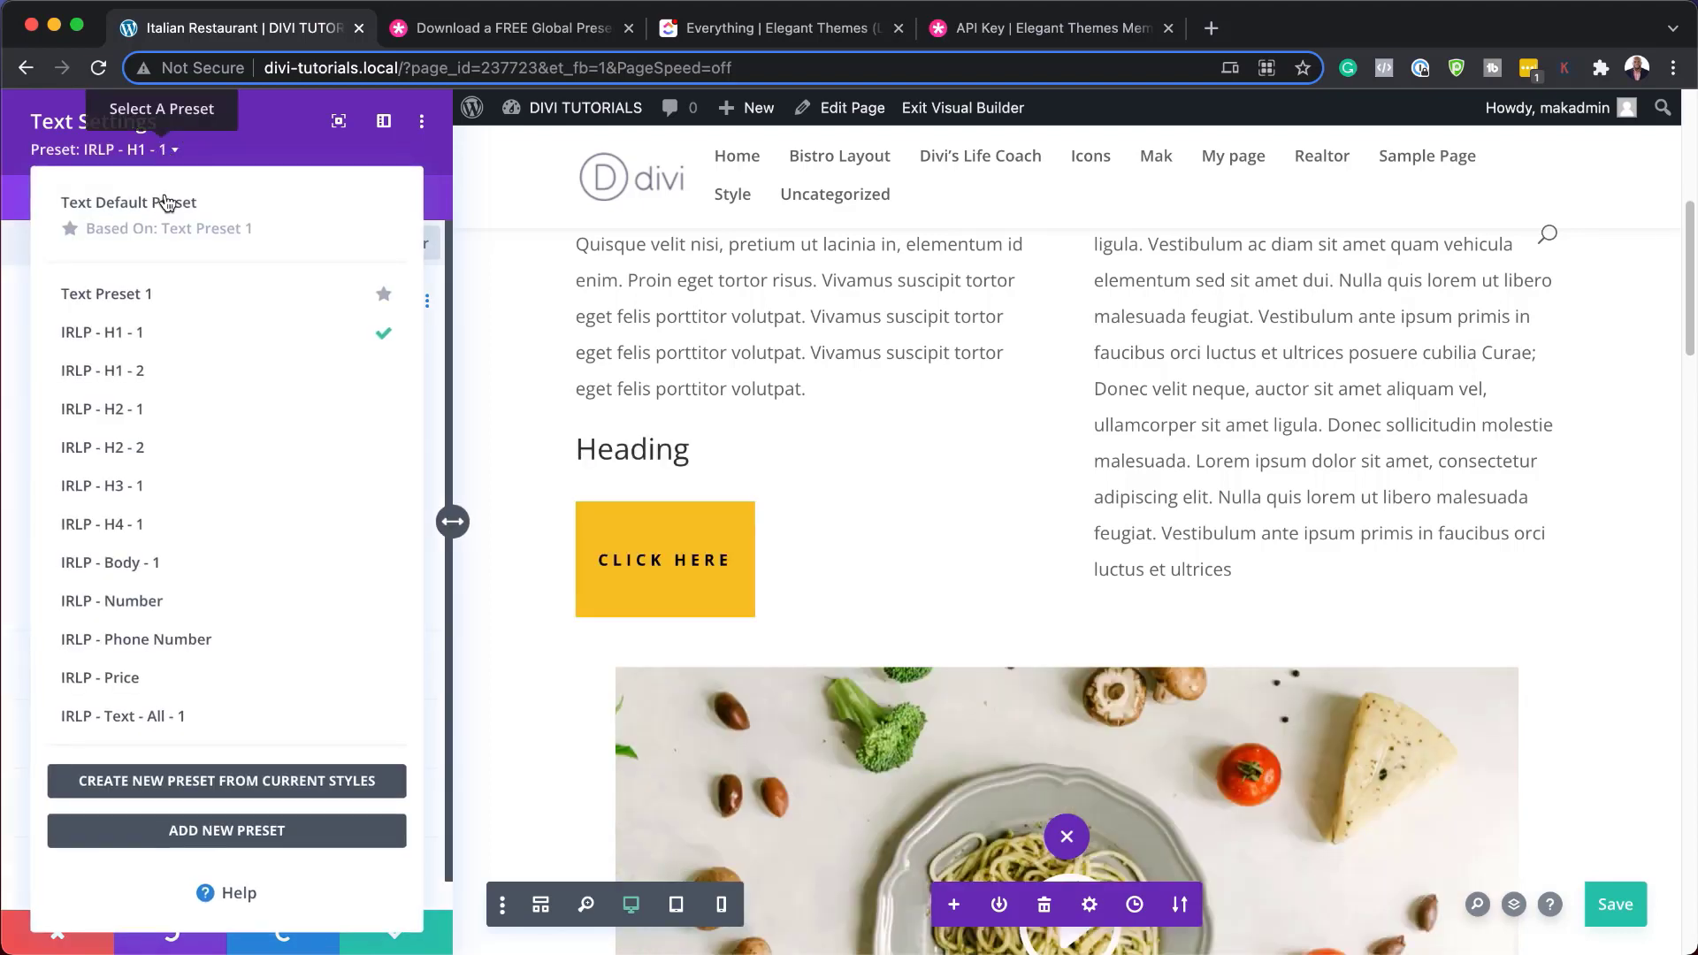
{"action": "left_click", "coordinate": [102, 409]}
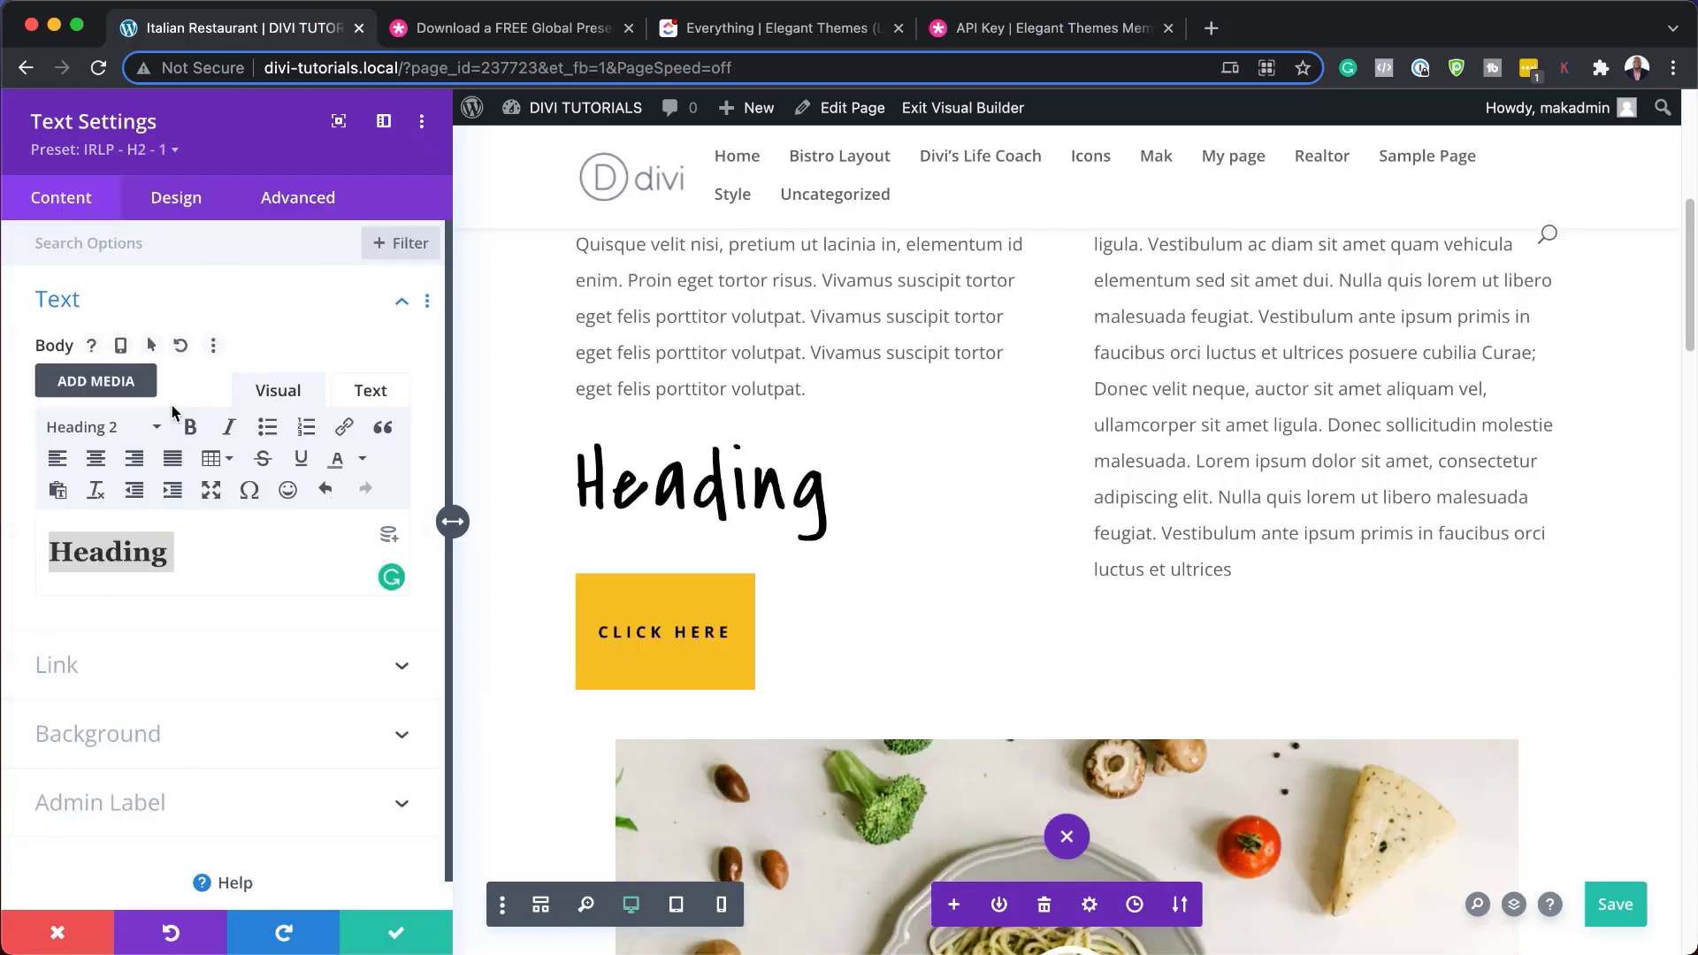
{"action": "mouse_move", "coordinate": [128, 384]}
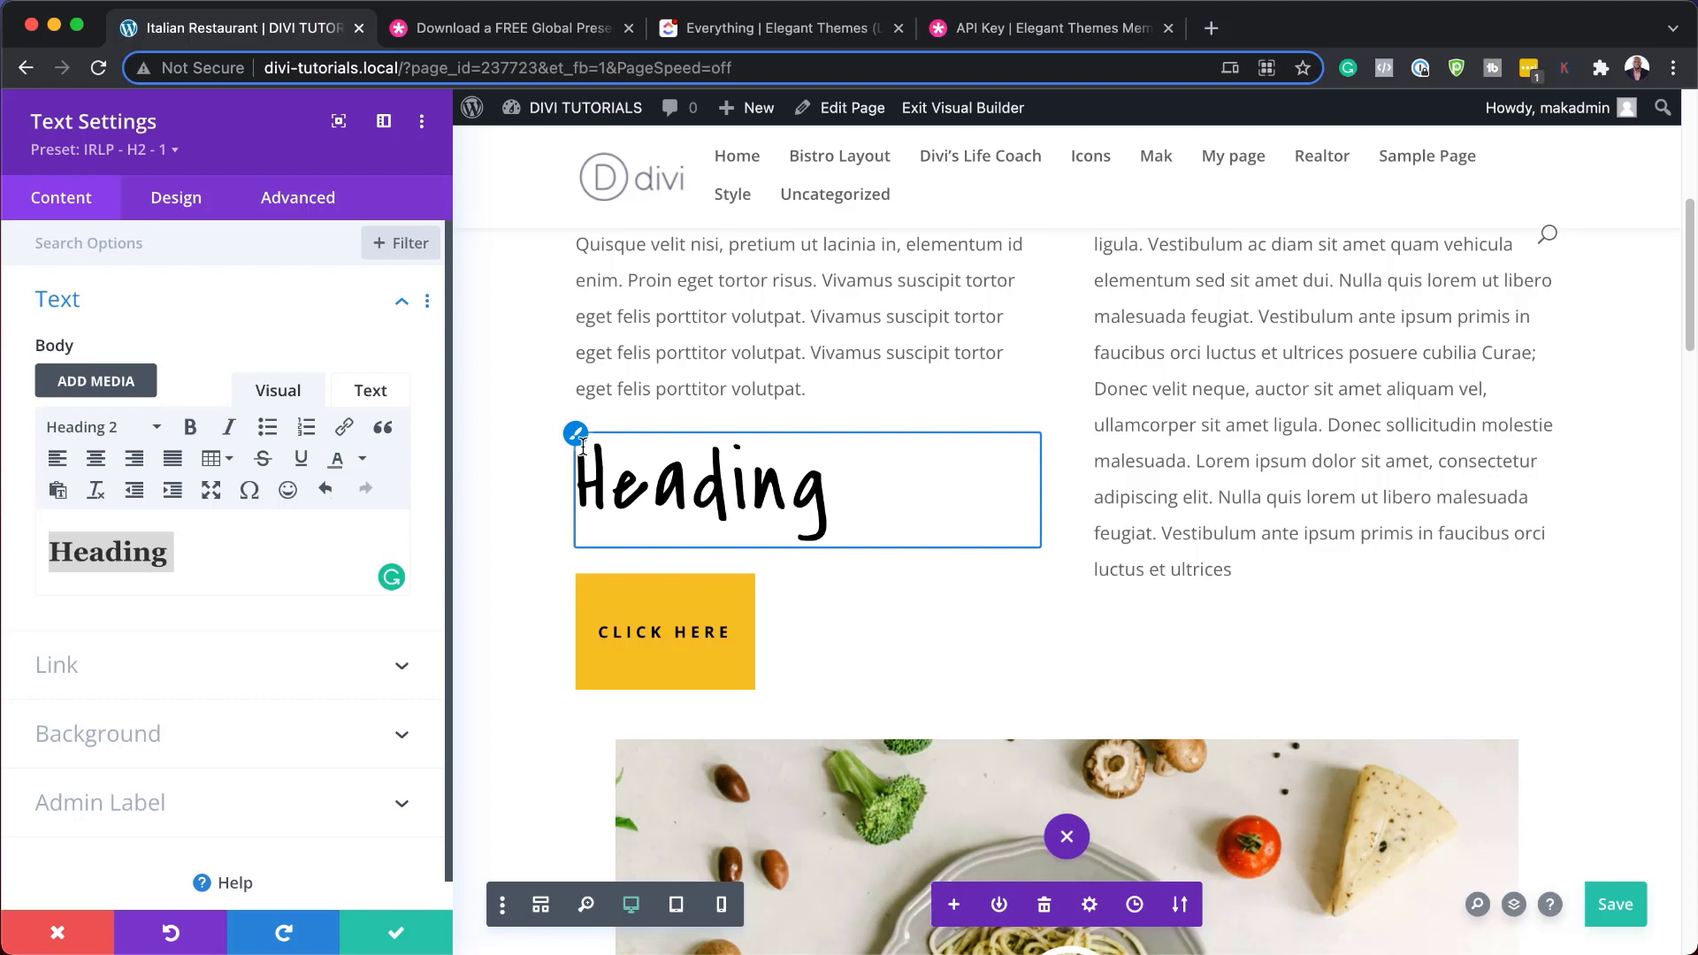
{"action": "mouse_move", "coordinate": [577, 435]}
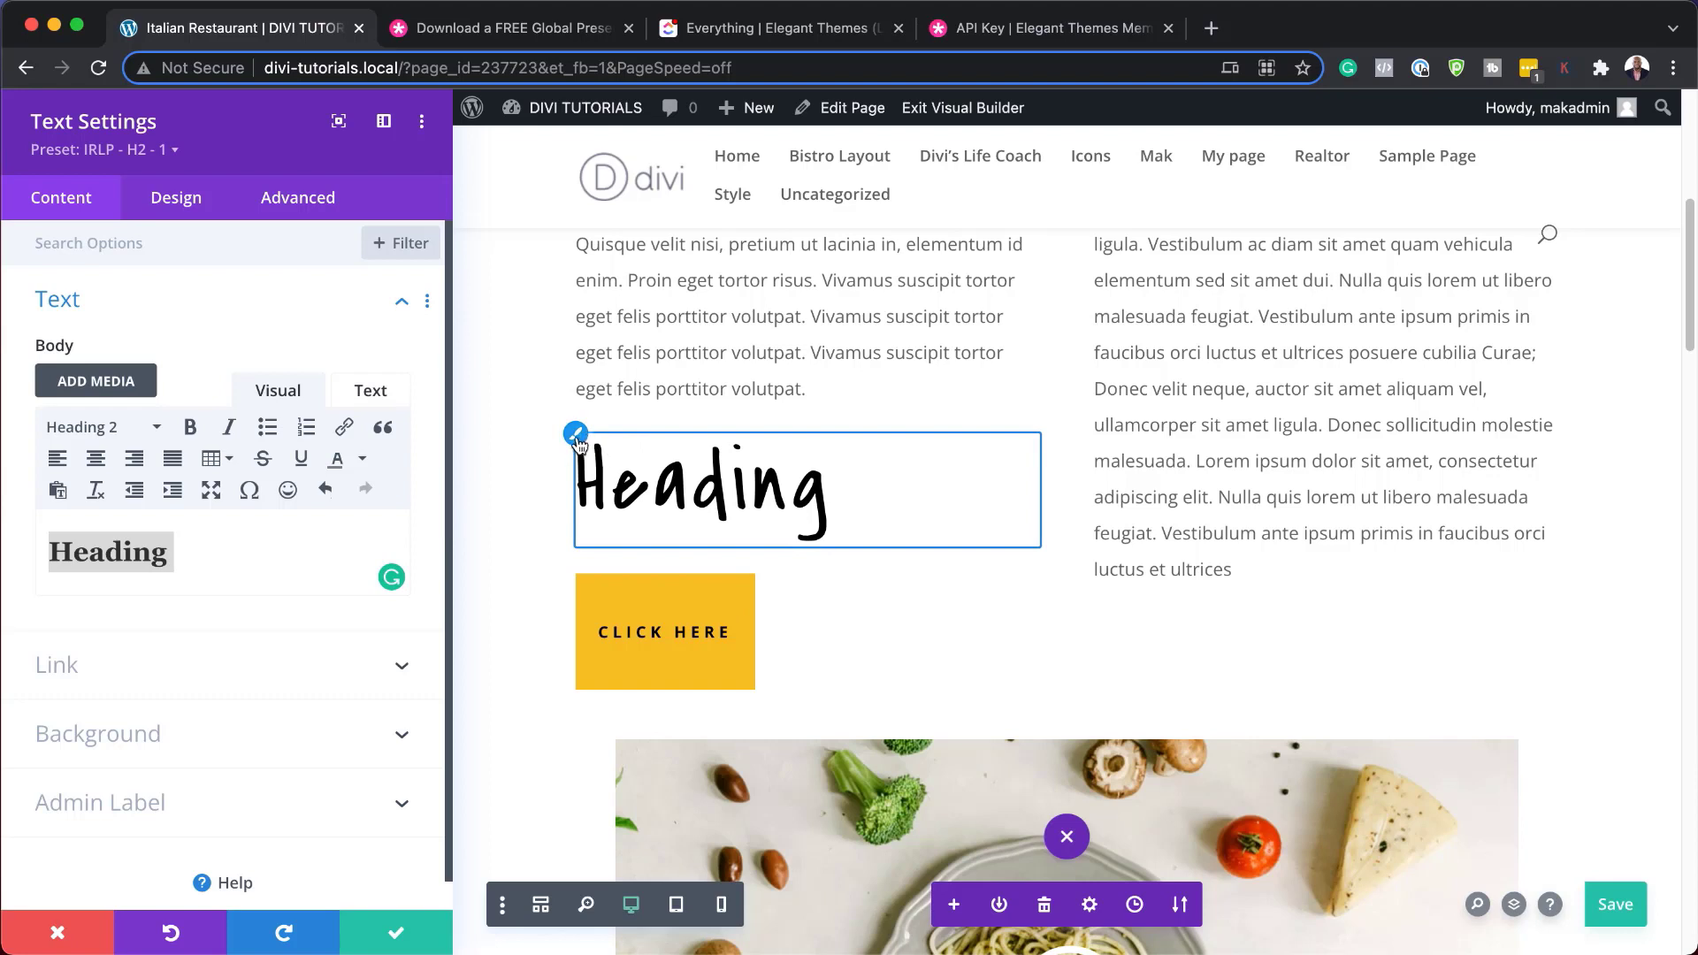
{"action": "mouse_move", "coordinate": [607, 442]}
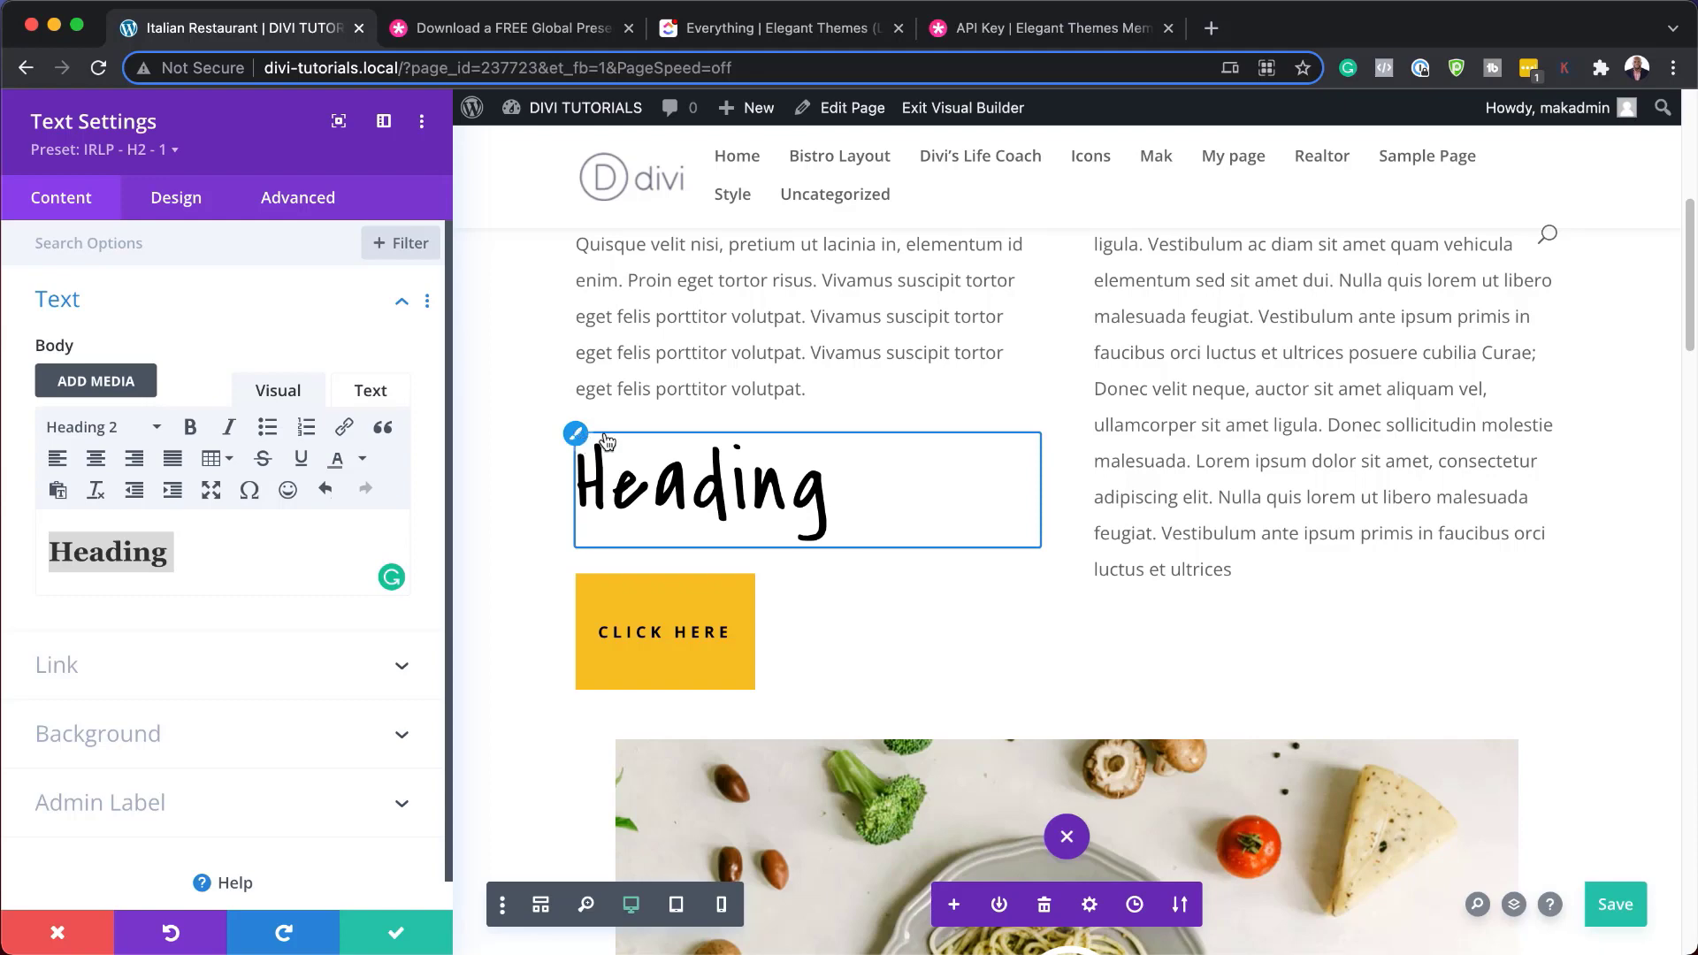
- Scroll the style guide post through heading styles, buttons and modules to the download area
{"action": "left_click", "coordinate": [509, 27]}
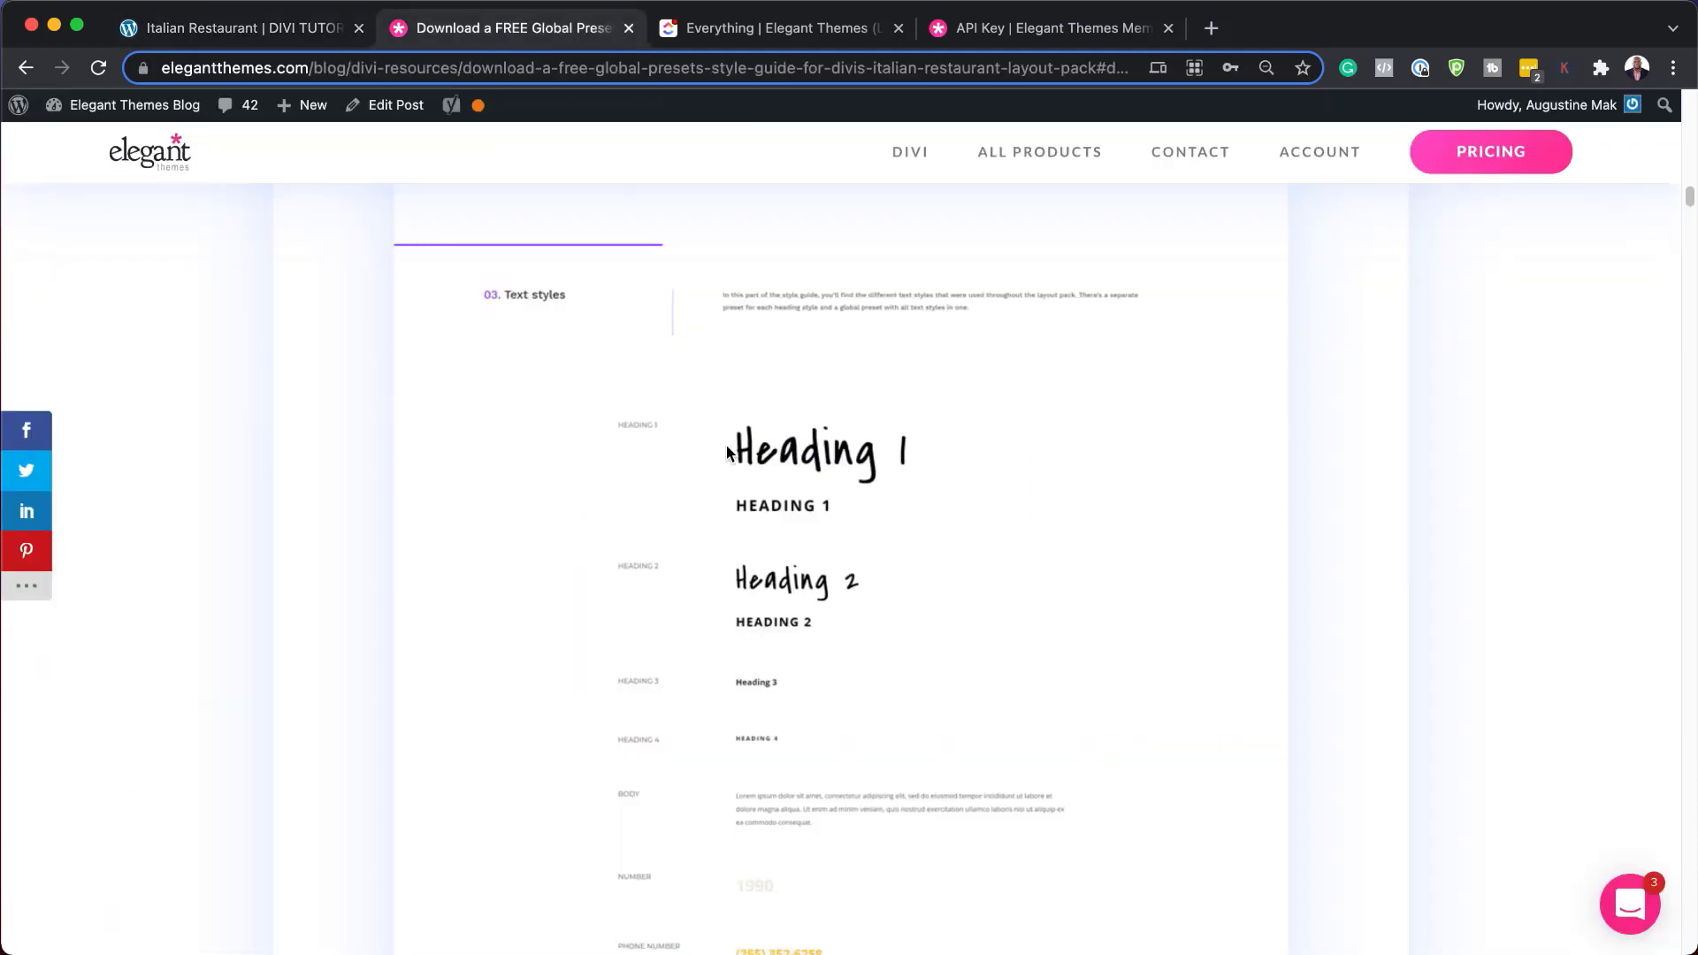
{"action": "scroll", "scroll_direction": "down", "scroll_amount": 3}
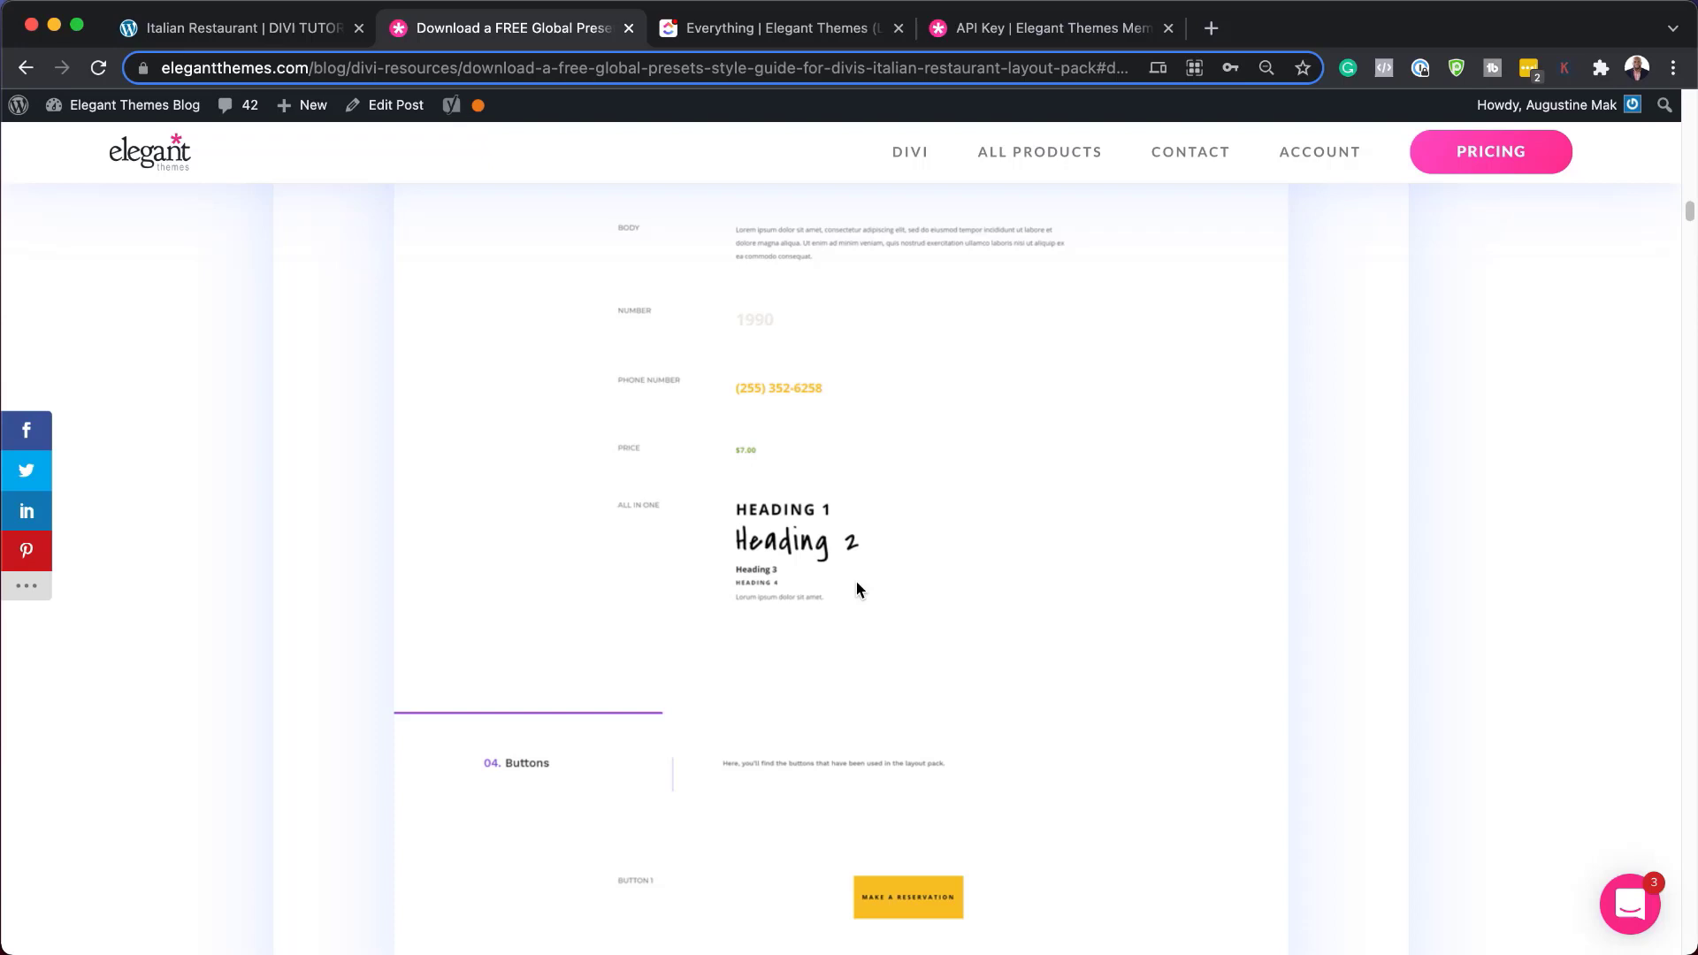
{"action": "scroll", "scroll_direction": "down", "scroll_amount": 3}
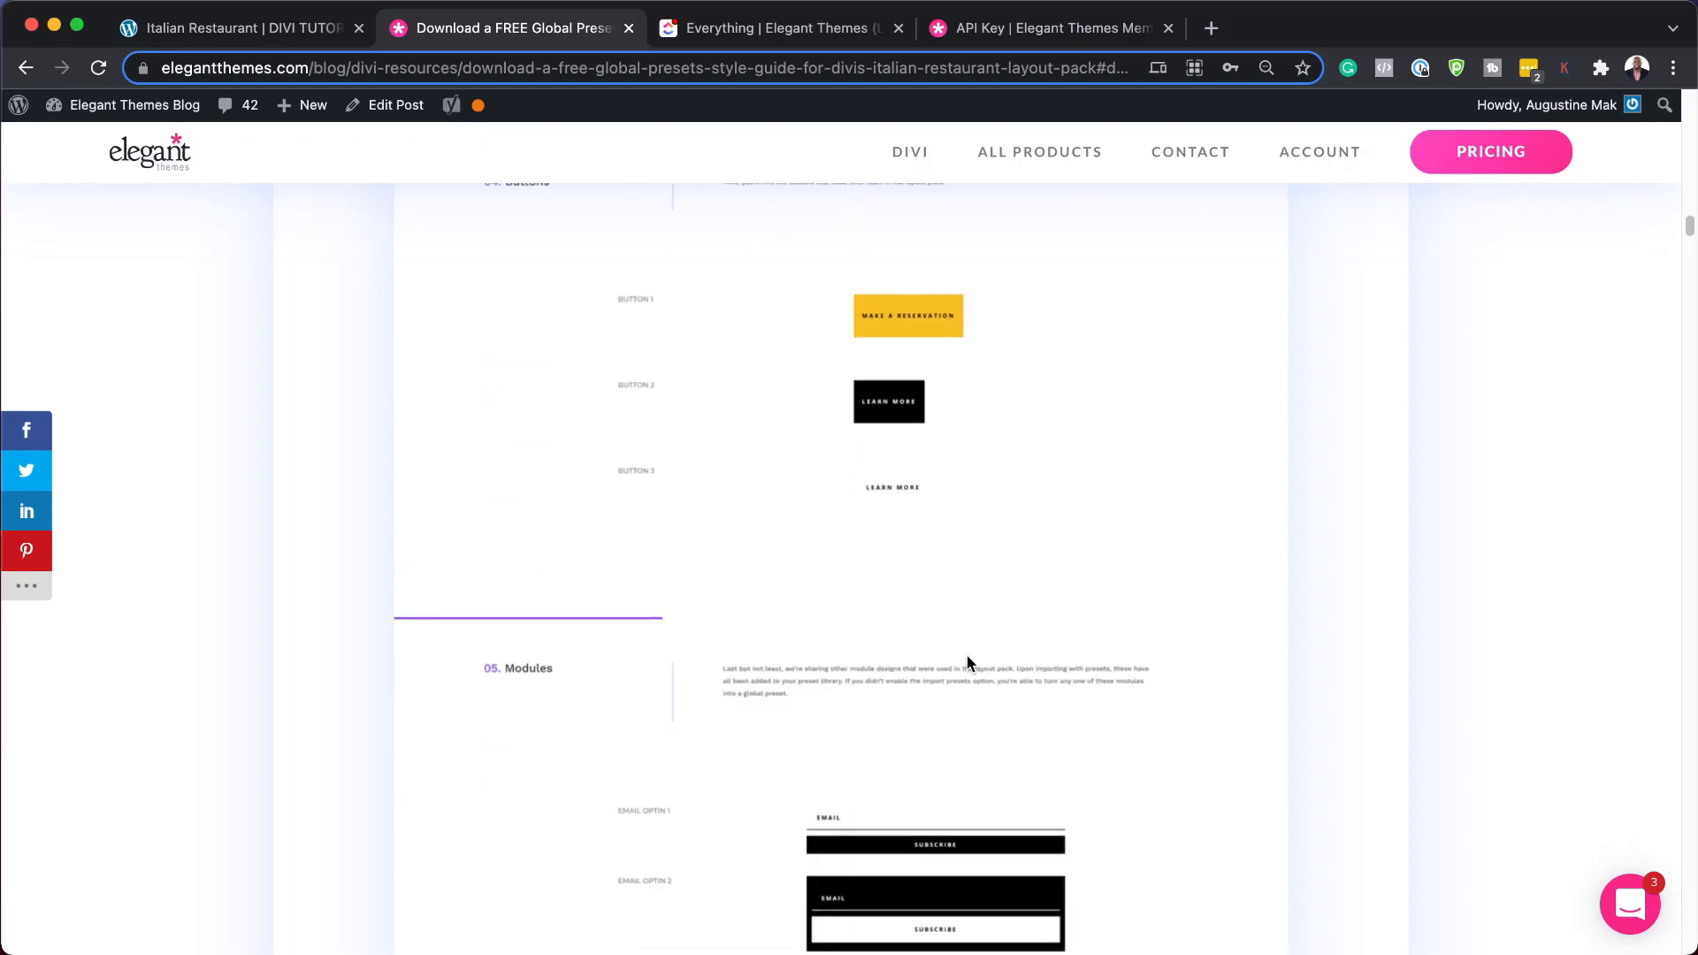
{"action": "scroll", "scroll_direction": "down", "scroll_amount": 3}
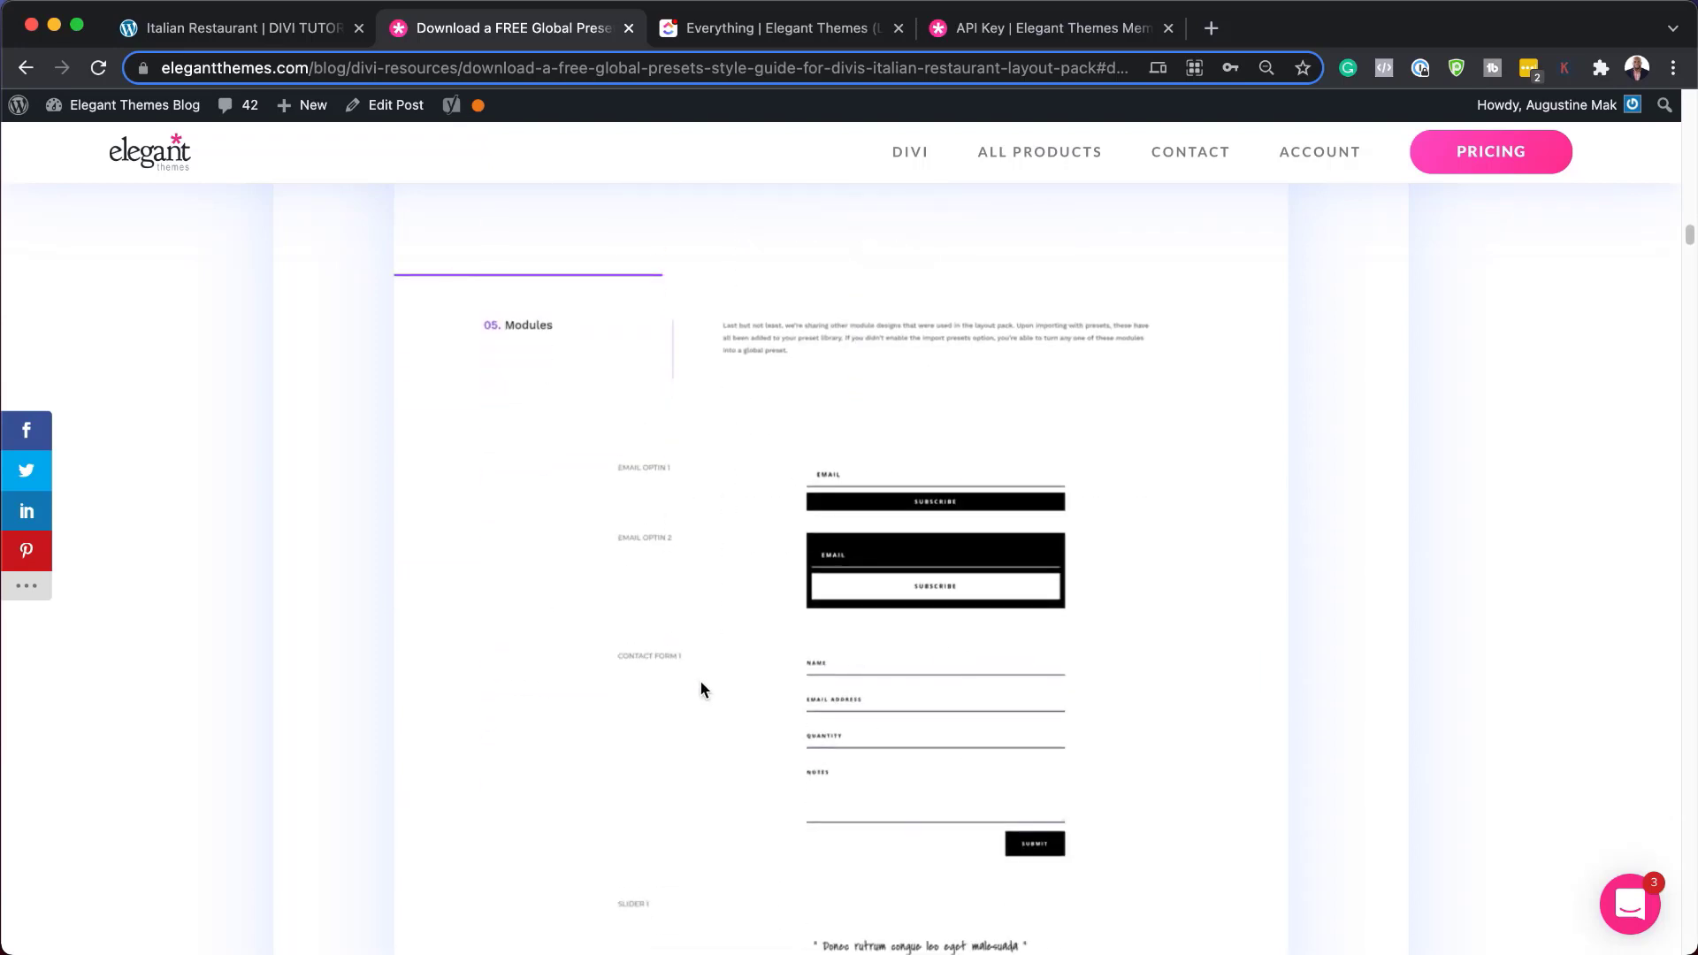
{"action": "scroll", "scroll_direction": "down", "scroll_amount": 3}
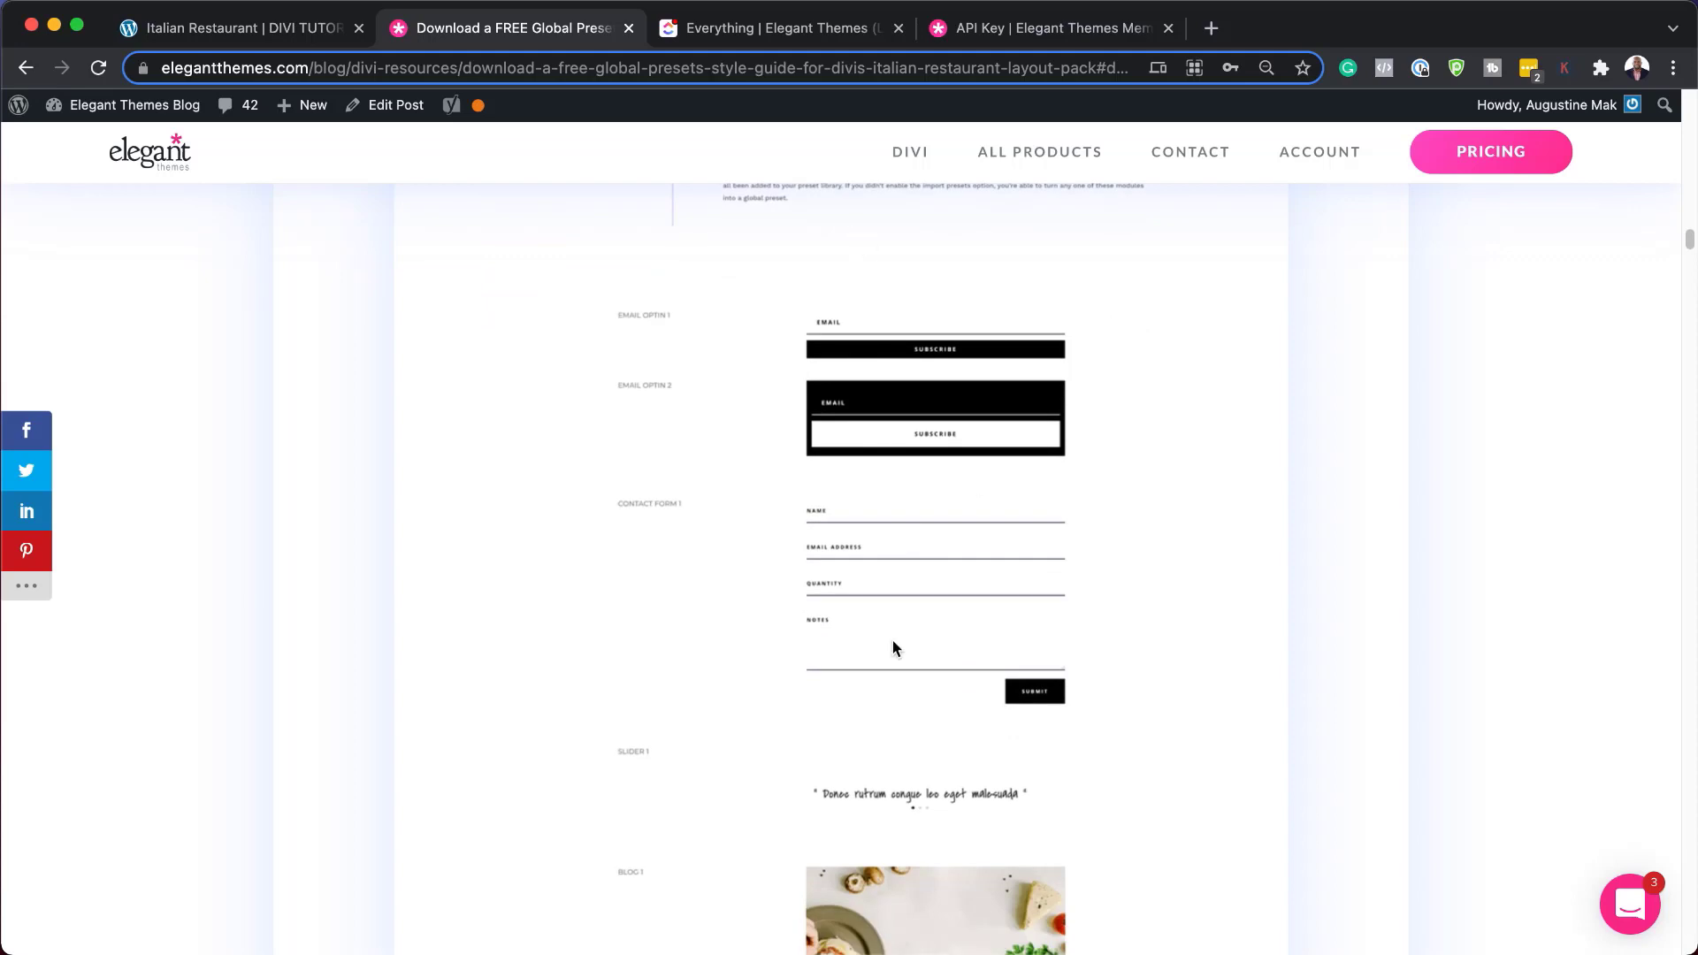
{"action": "scroll", "scroll_direction": "down", "scroll_amount": 3}
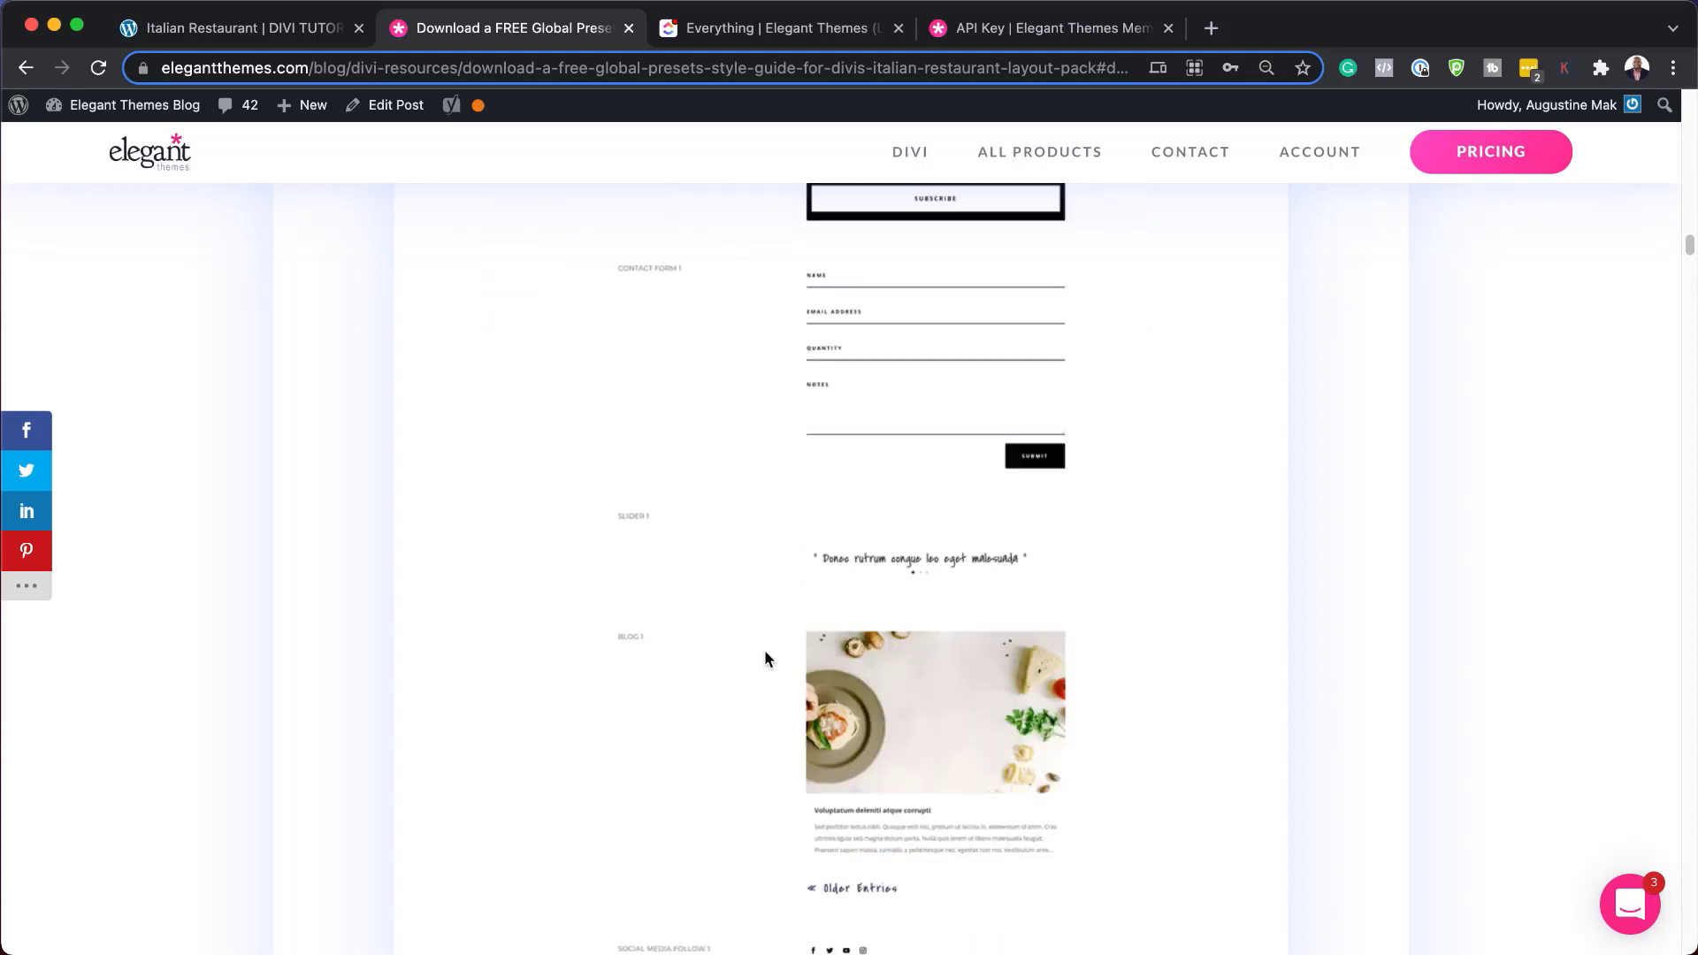
{"action": "scroll", "scroll_direction": "down", "scroll_amount": 3}
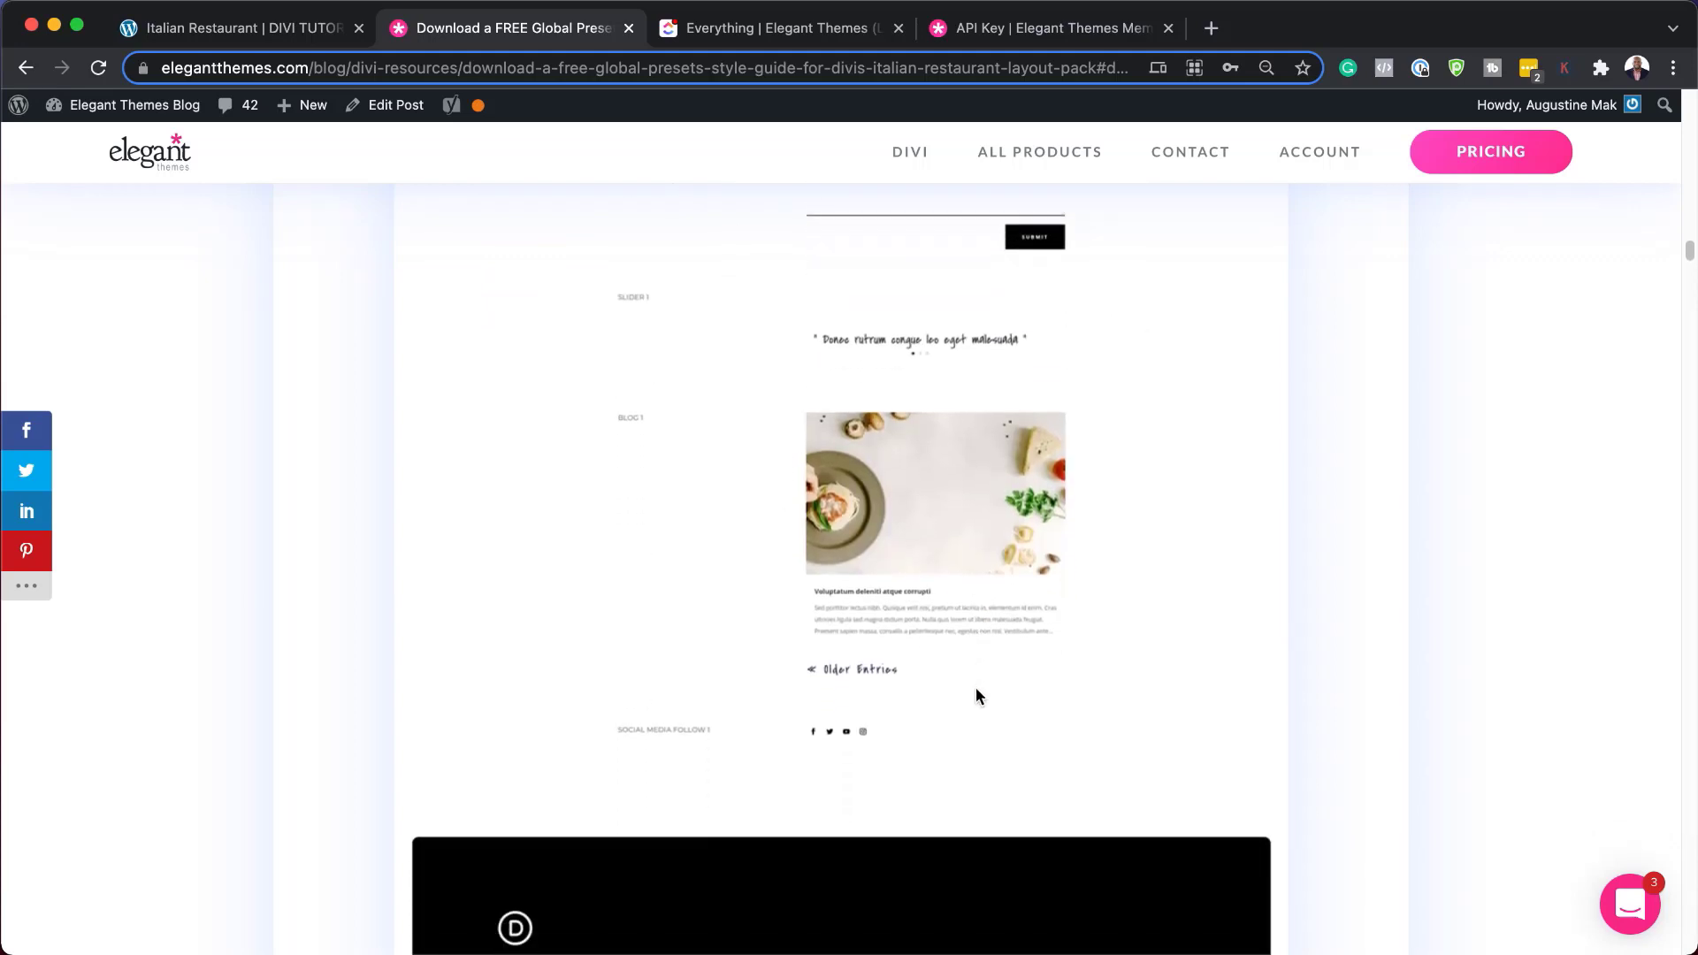
{"action": "scroll", "scroll_direction": "down", "scroll_amount": 3}
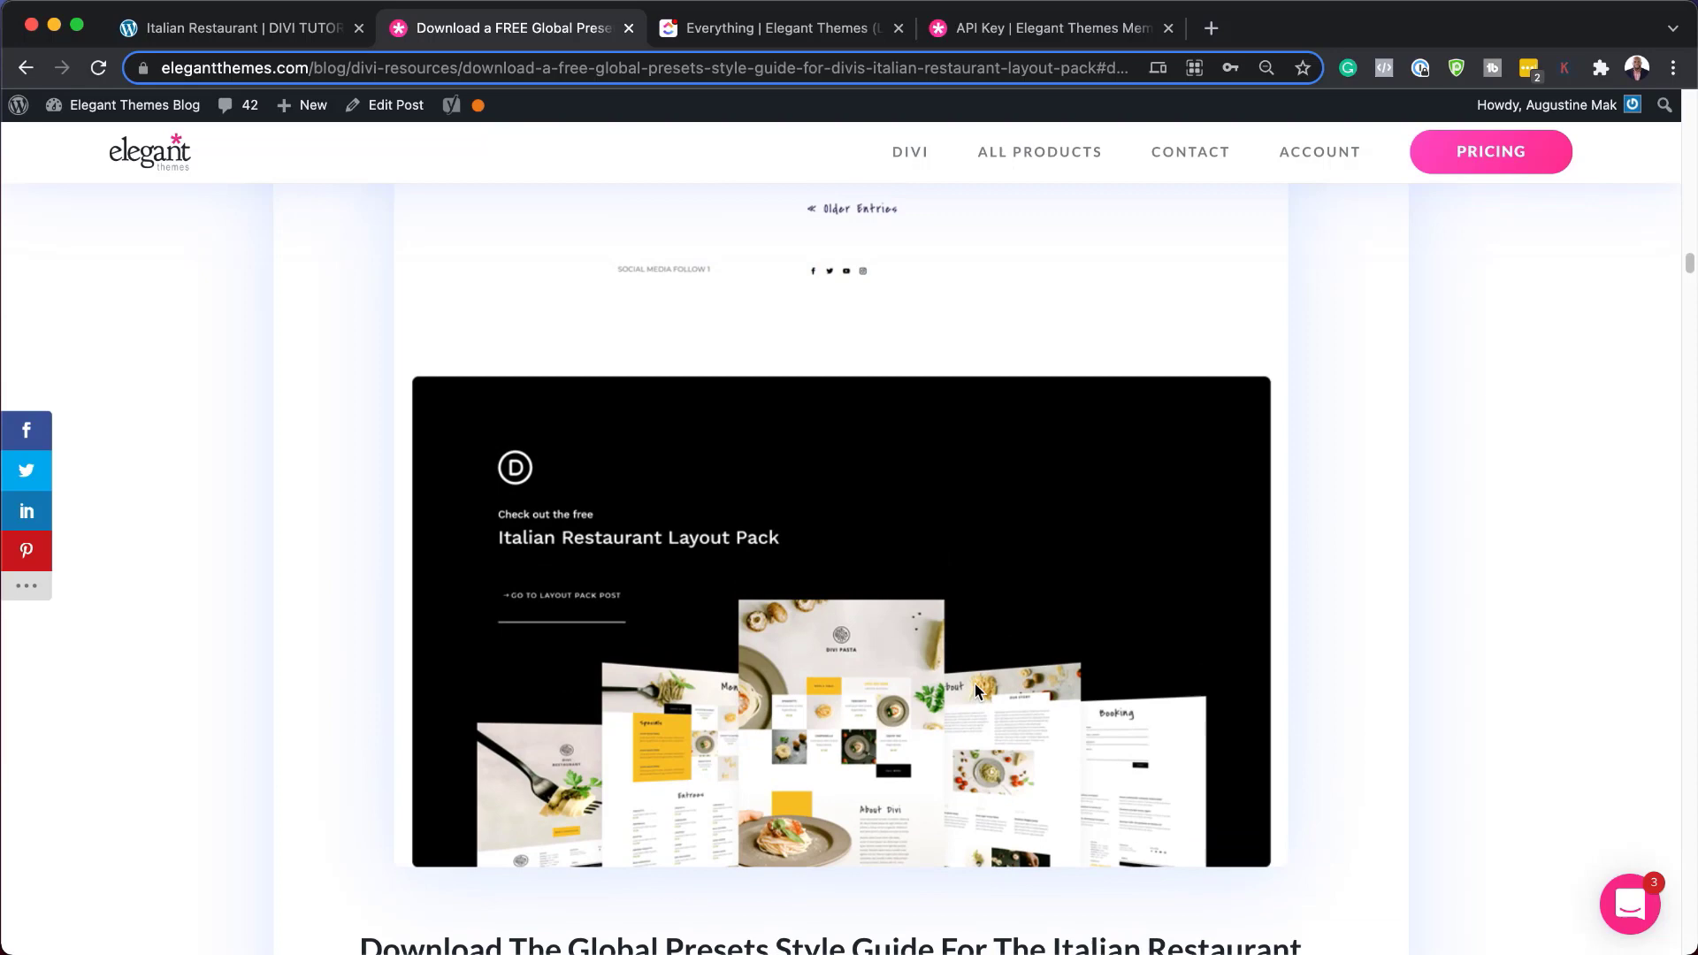
{"action": "scroll", "scroll_direction": "down", "scroll_amount": 3}
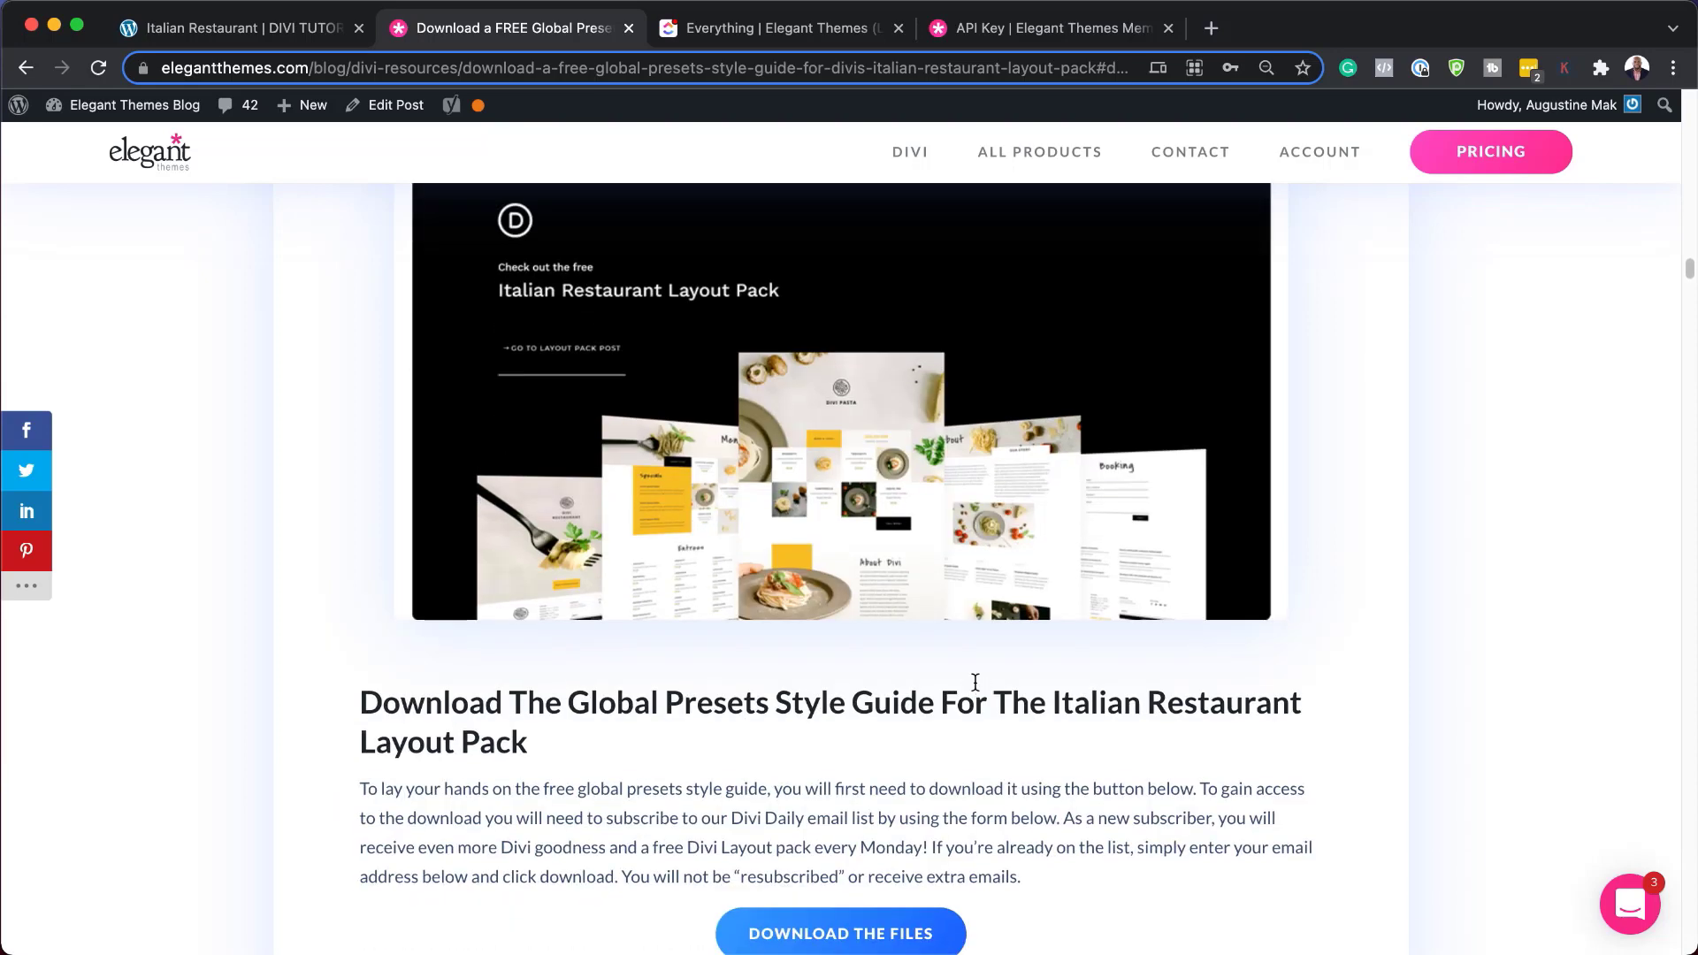
{"action": "scroll", "scroll_direction": "up", "scroll_amount": 3}
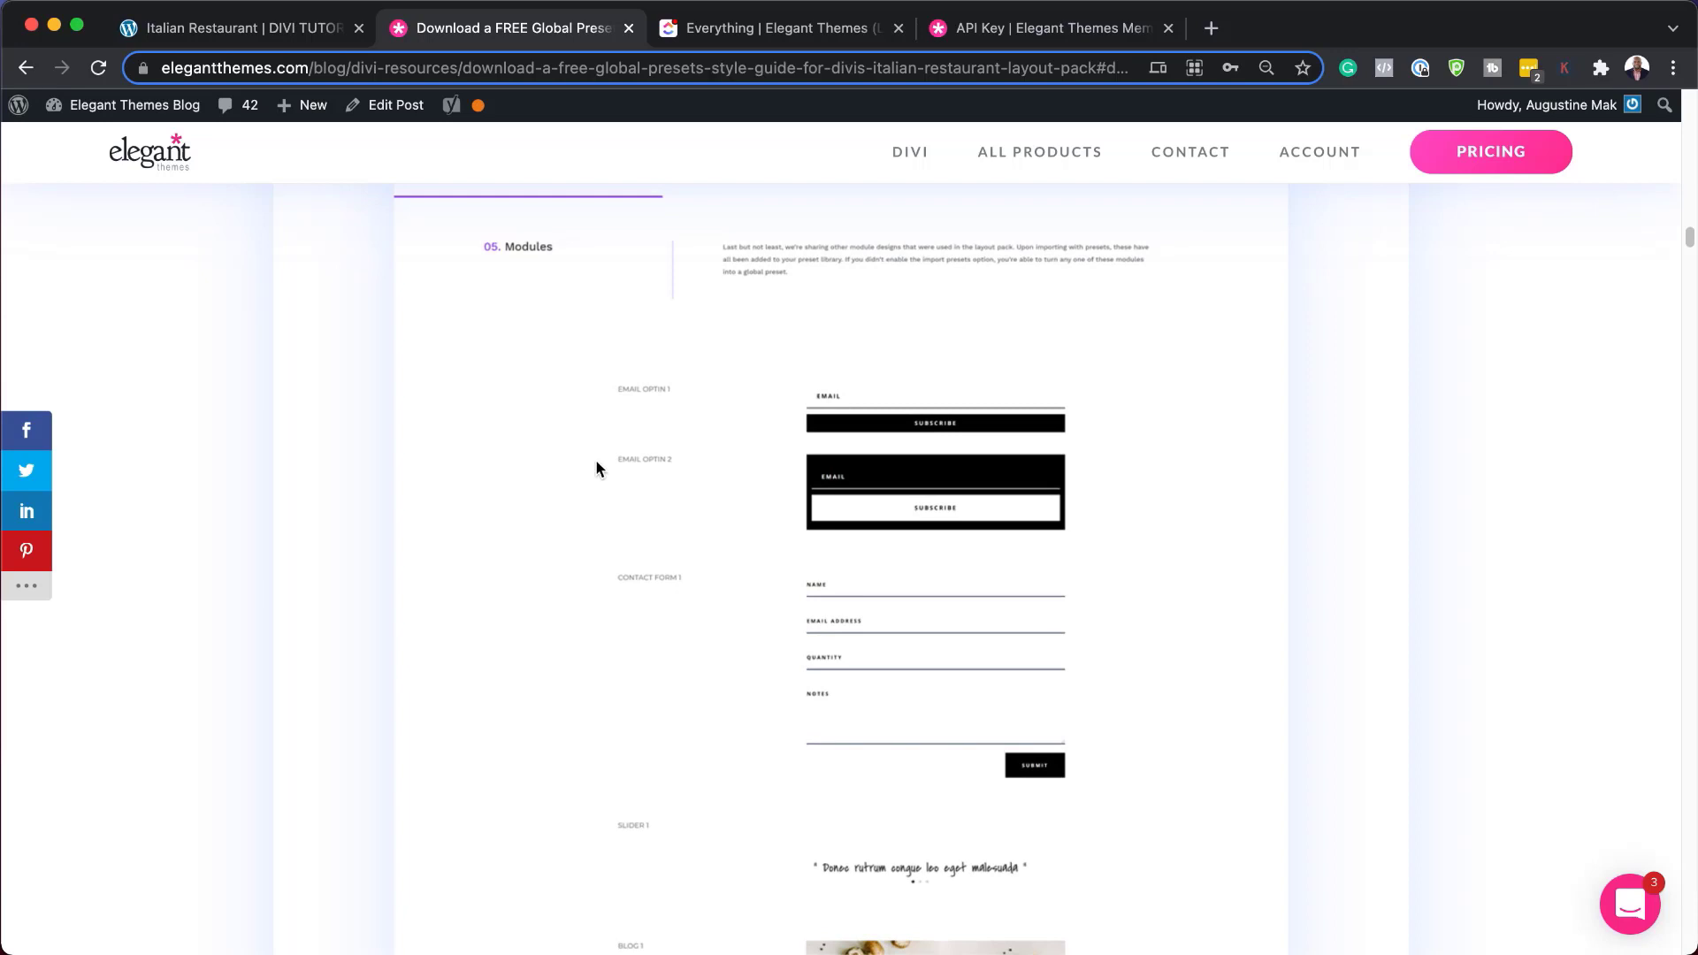
{"action": "mouse_move", "coordinate": [603, 444]}
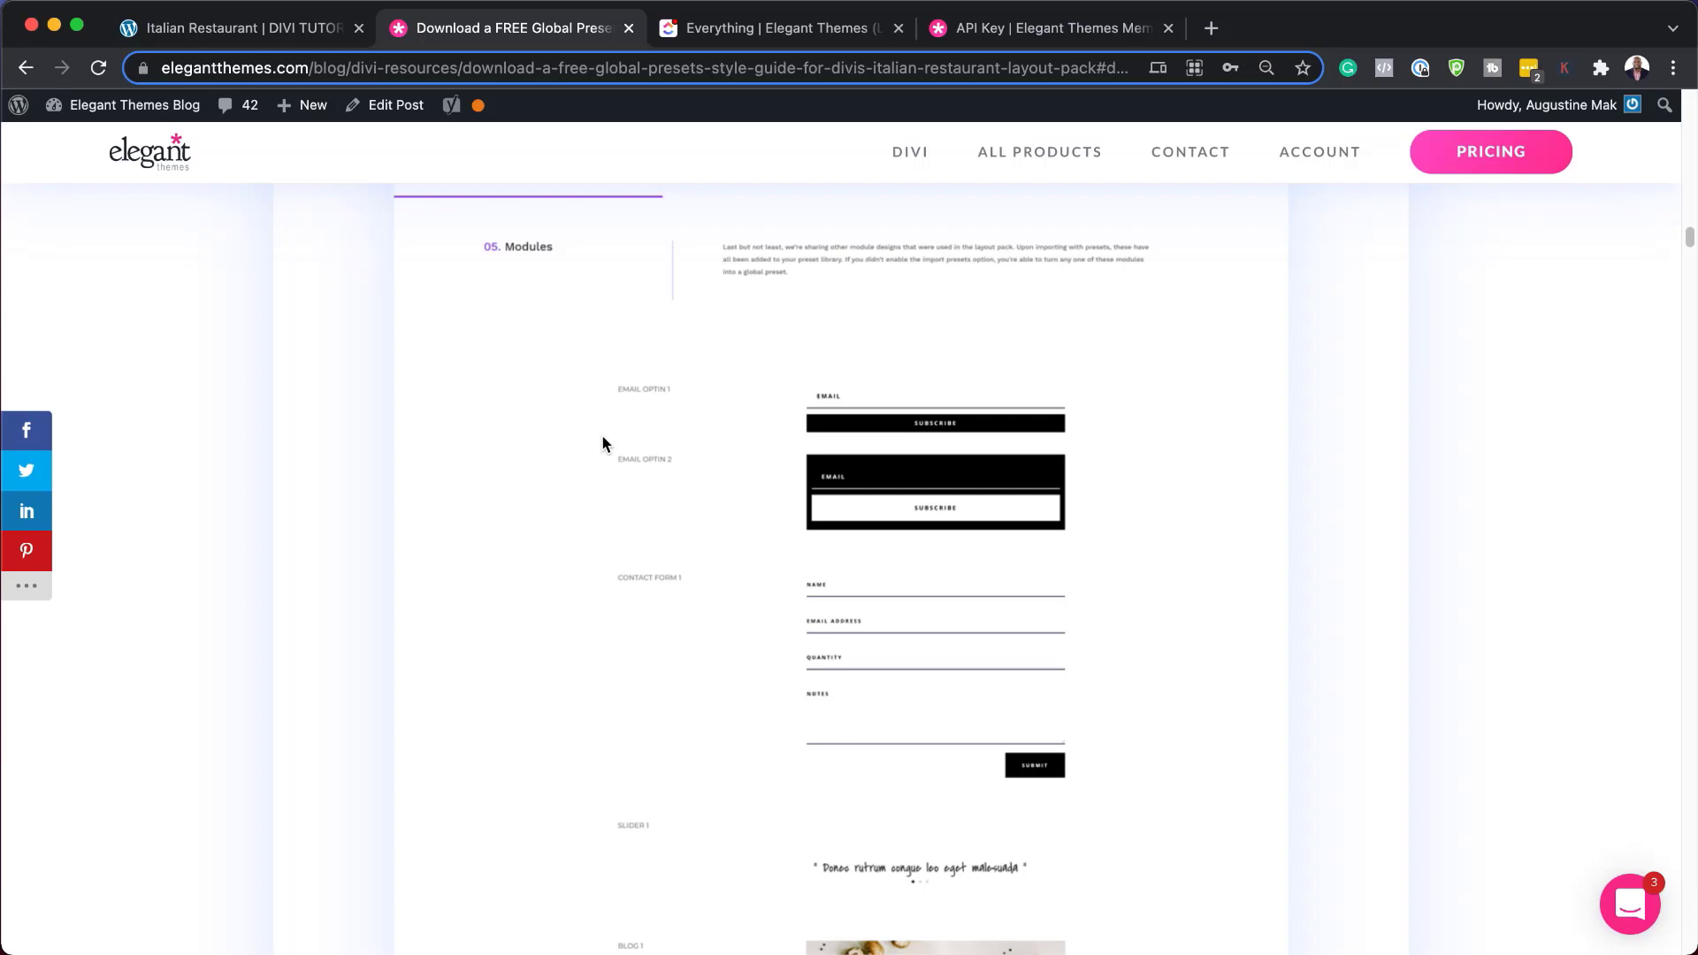
{"action": "mouse_move", "coordinate": [732, 448]}
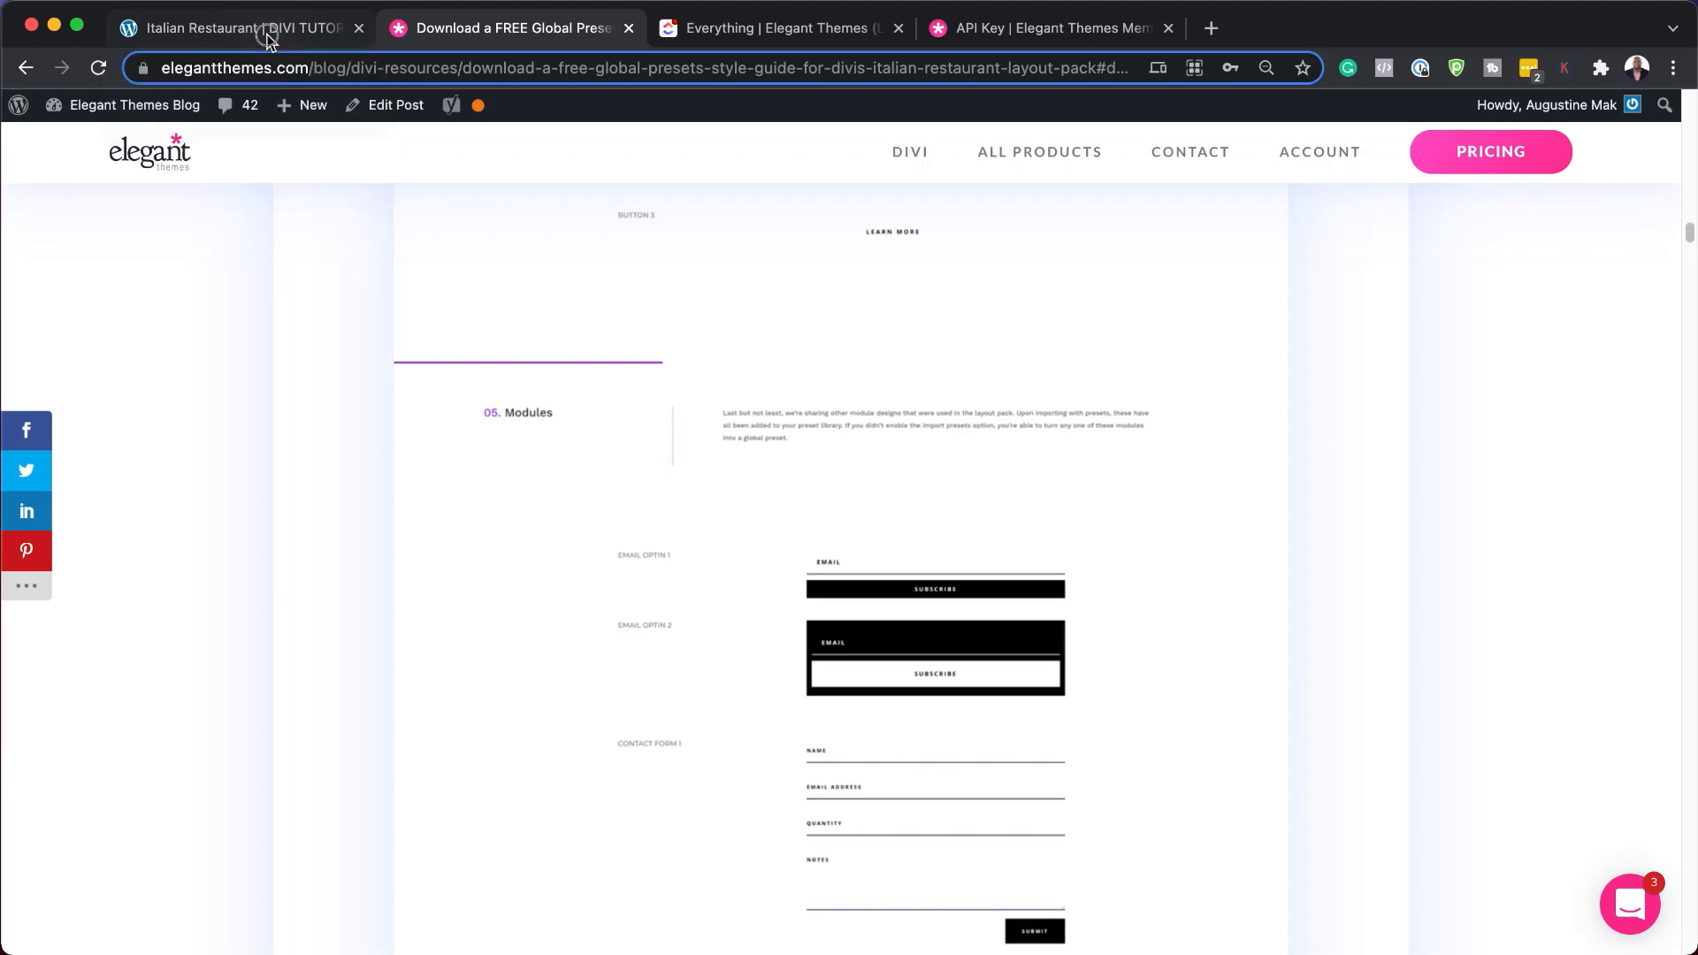
- Return to the builder's About page and scroll it down to the footer
{"action": "left_click", "coordinate": [229, 26]}
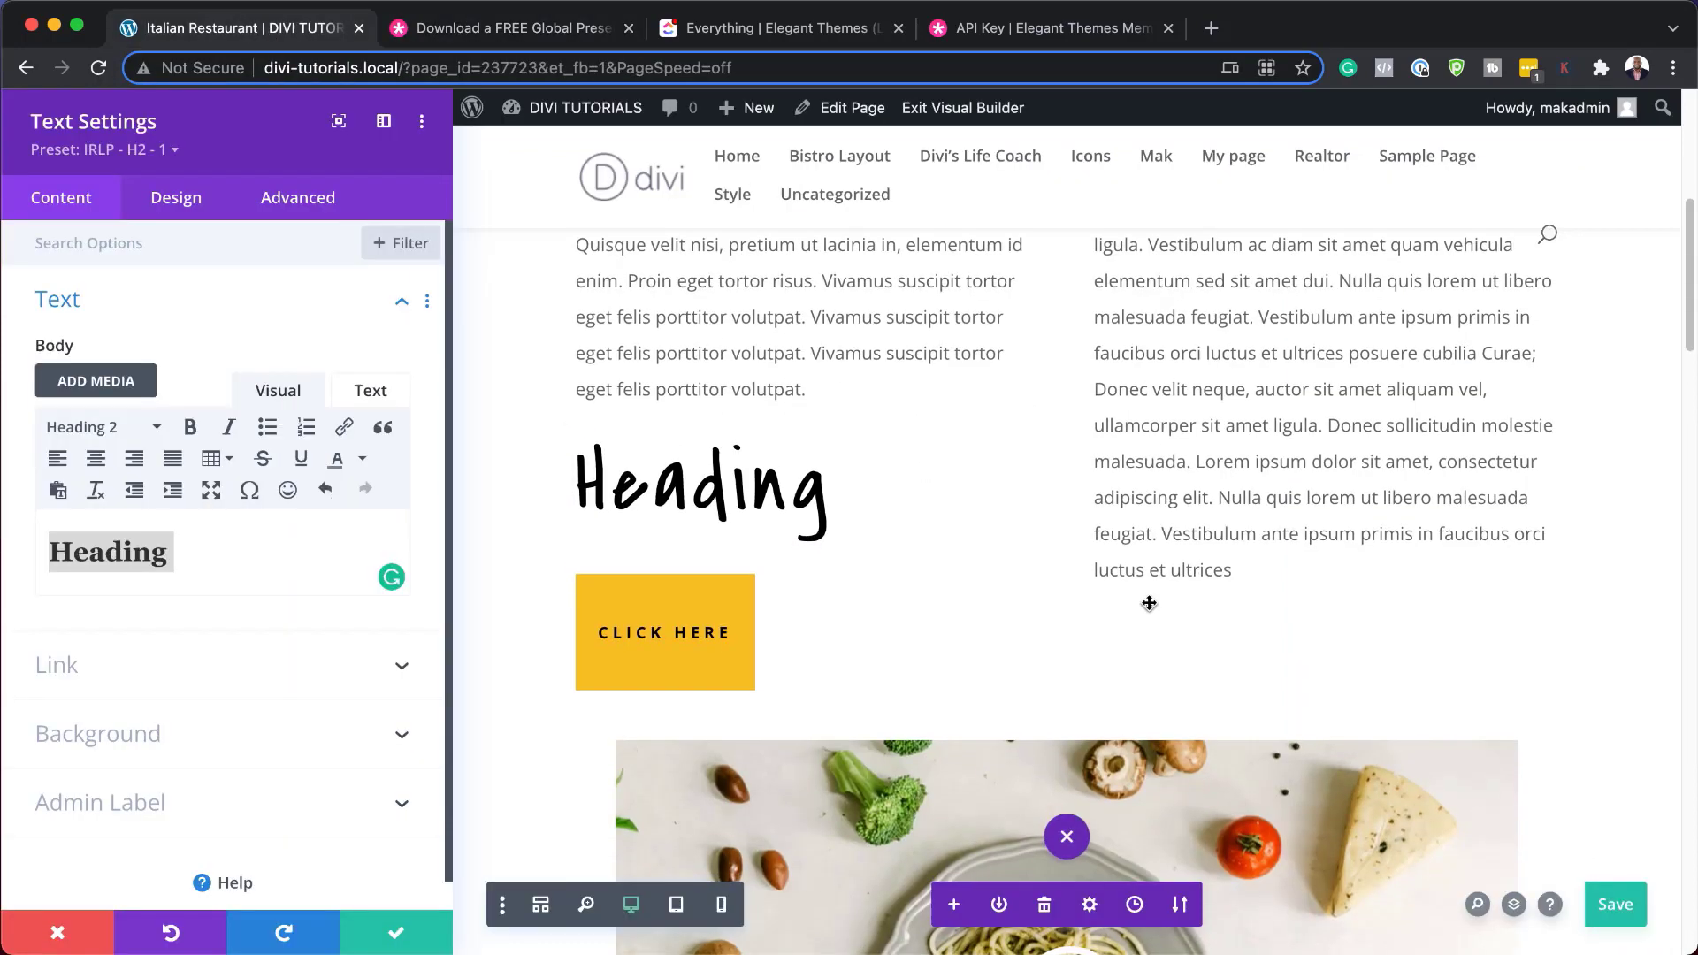
{"action": "scroll", "scroll_direction": "down", "scroll_amount": 3}
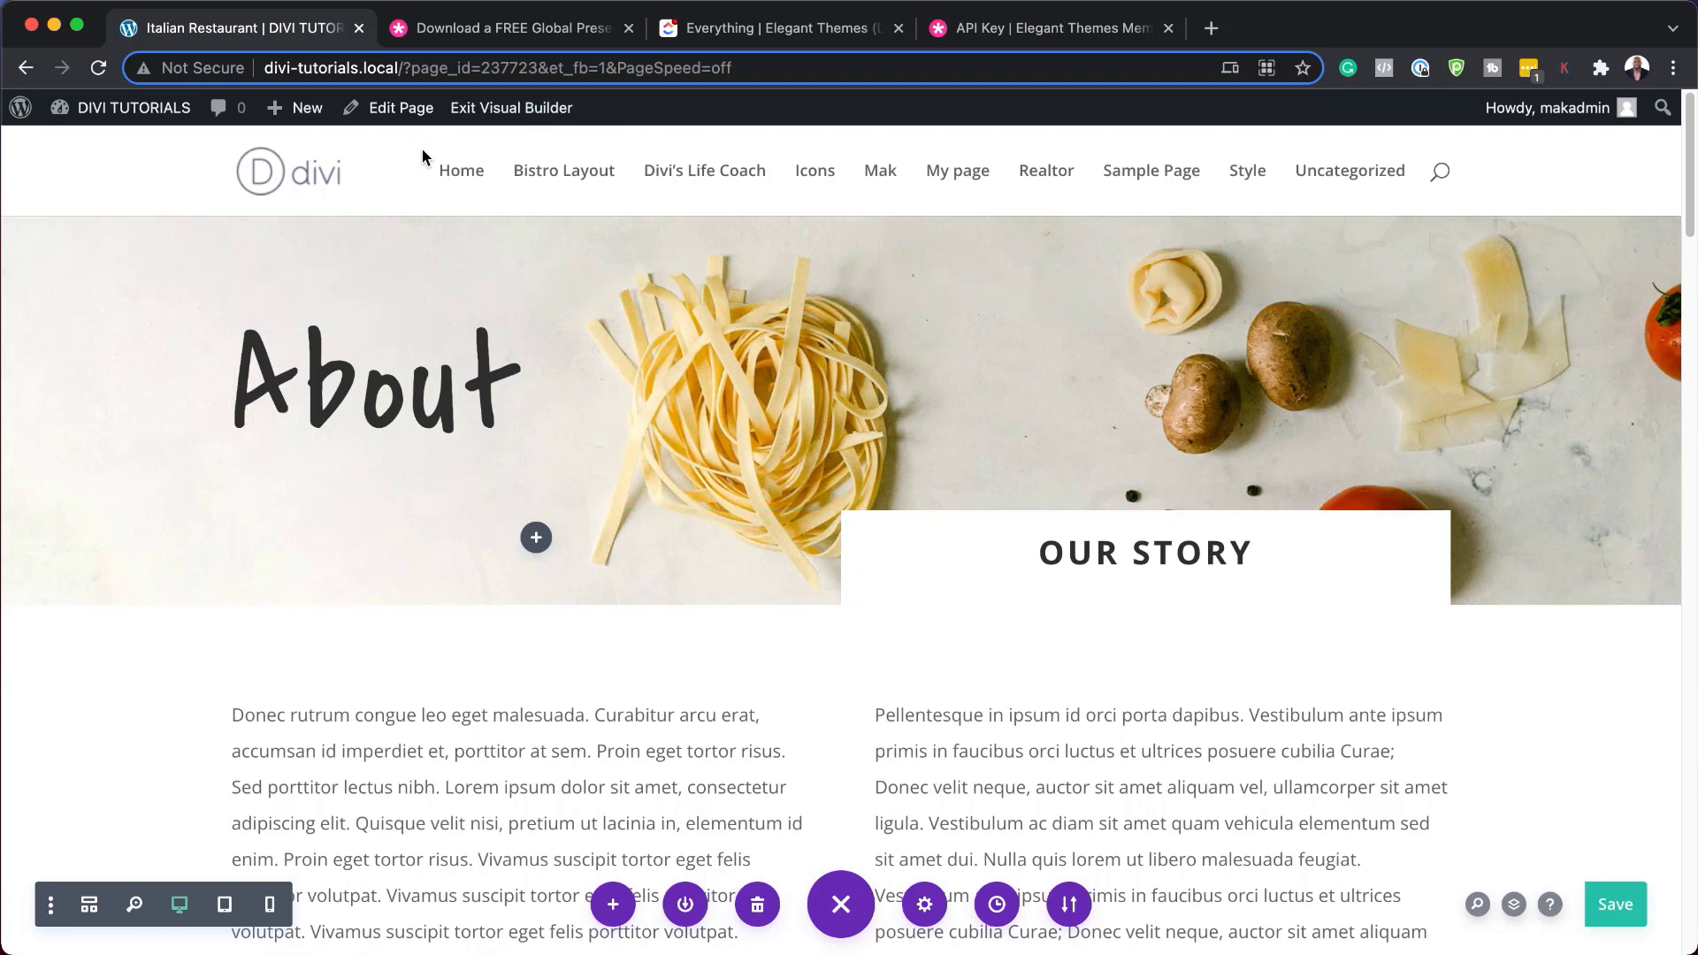
{"action": "mouse_move", "coordinate": [499, 168]}
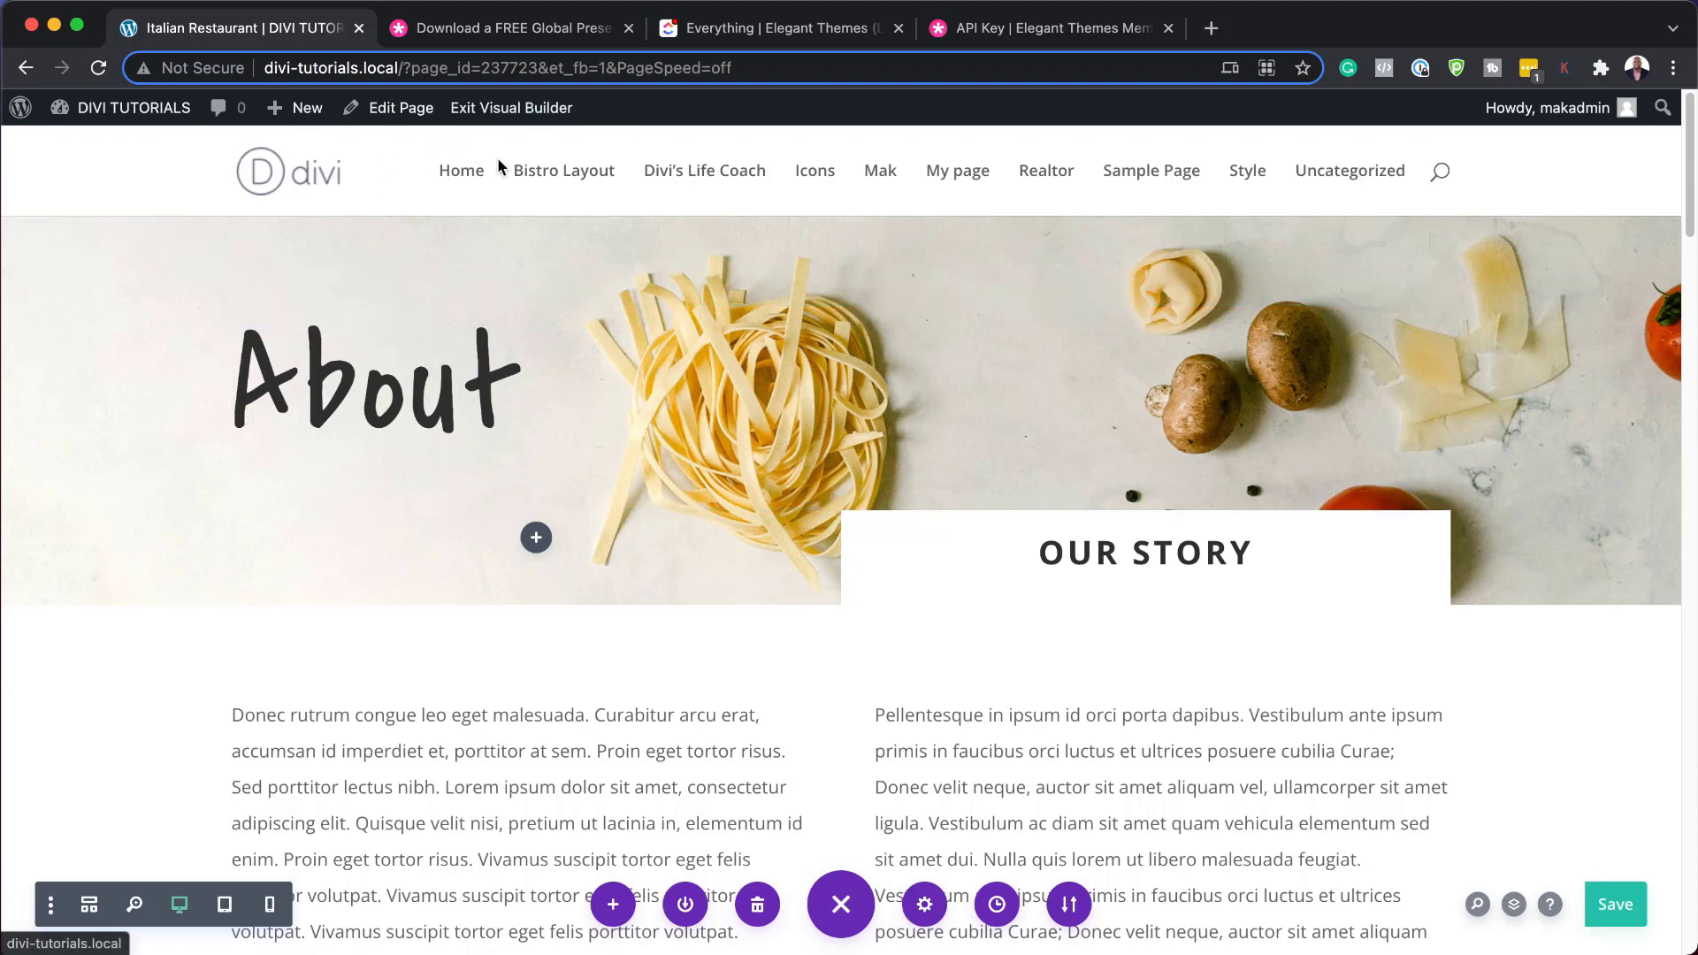
{"action": "scroll", "scroll_direction": "down", "scroll_amount": 3}
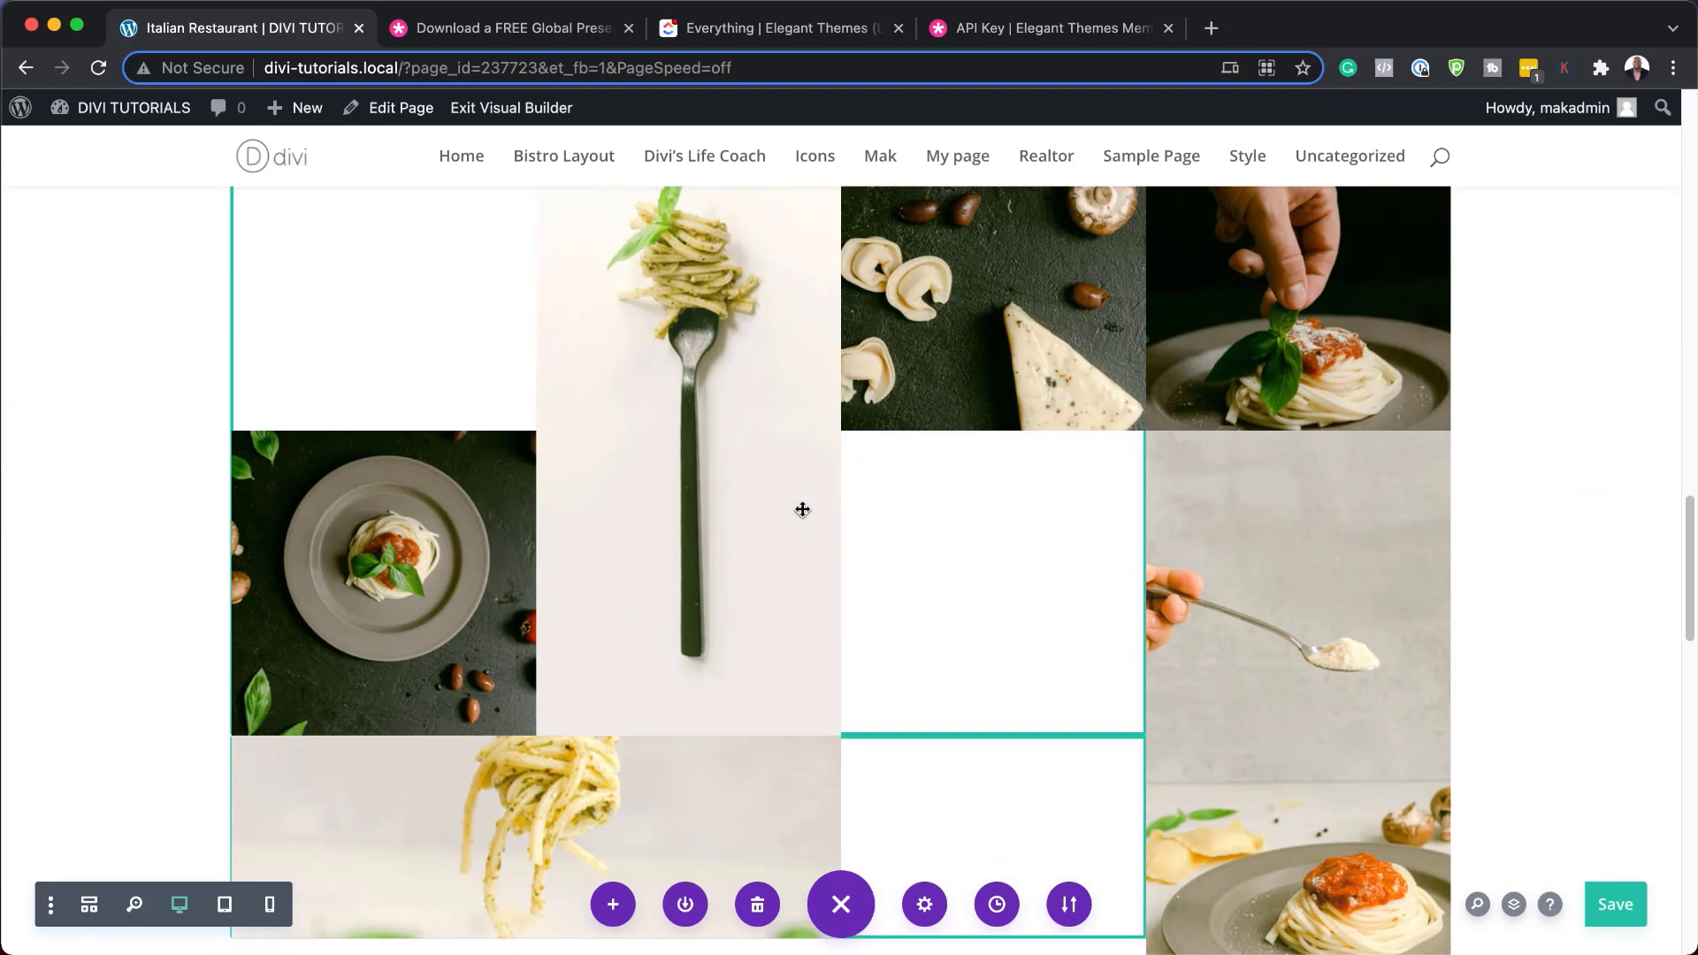
{"action": "scroll", "scroll_direction": "down", "scroll_amount": 3}
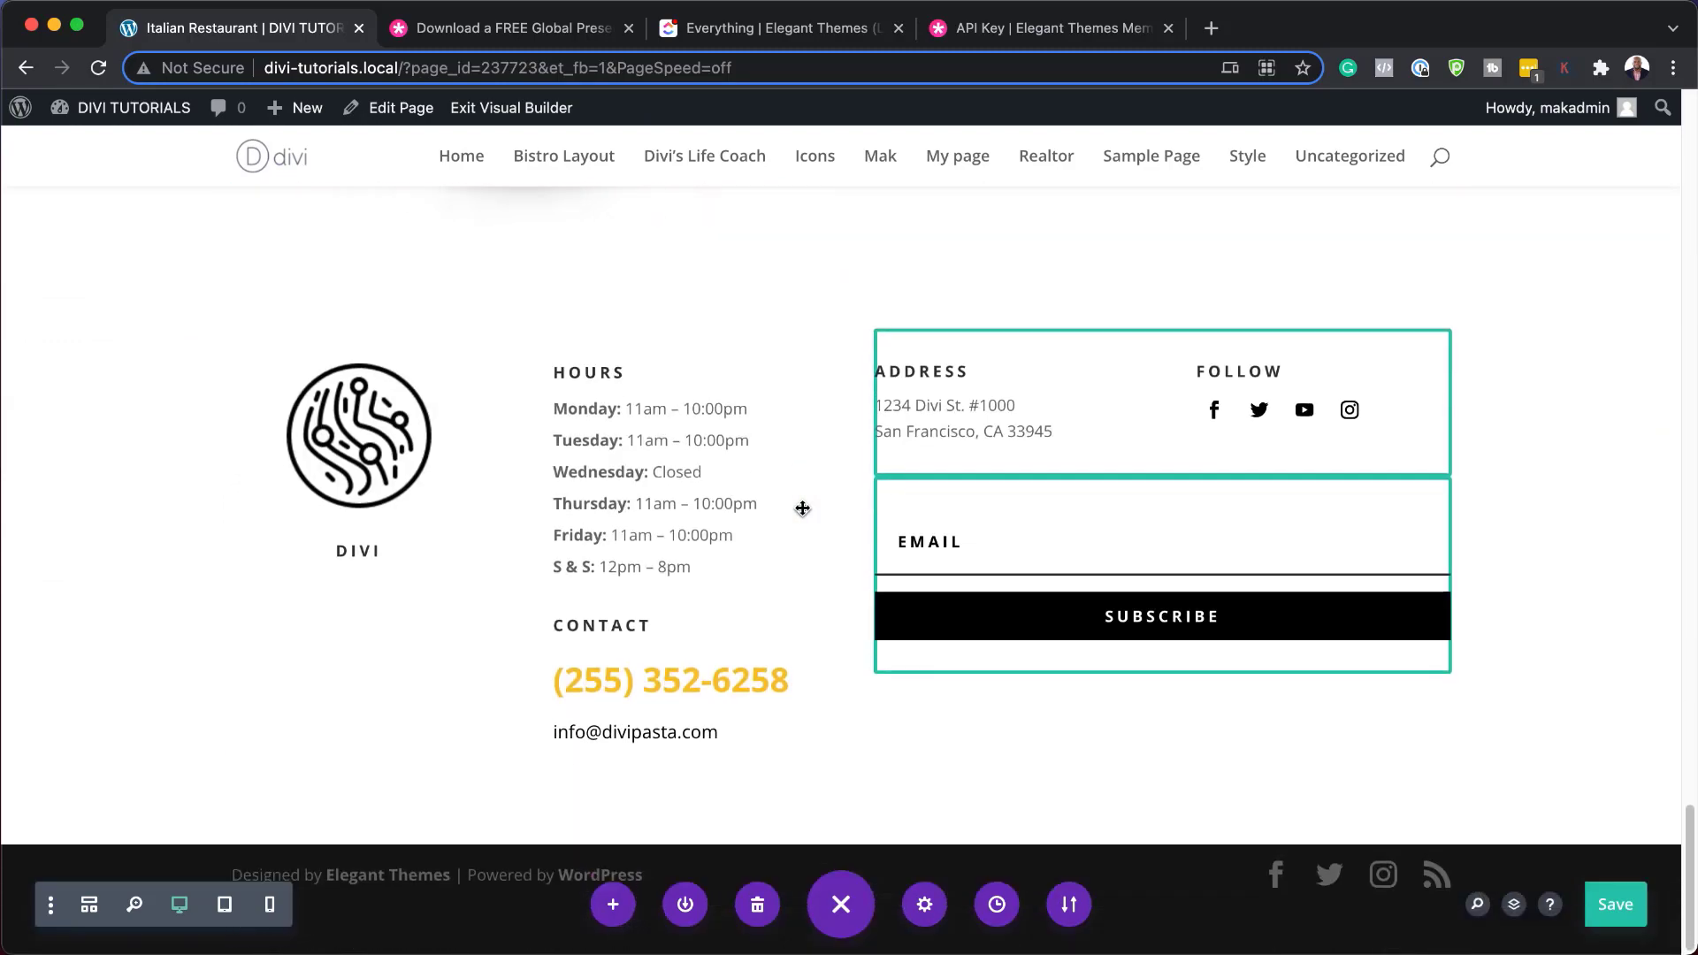